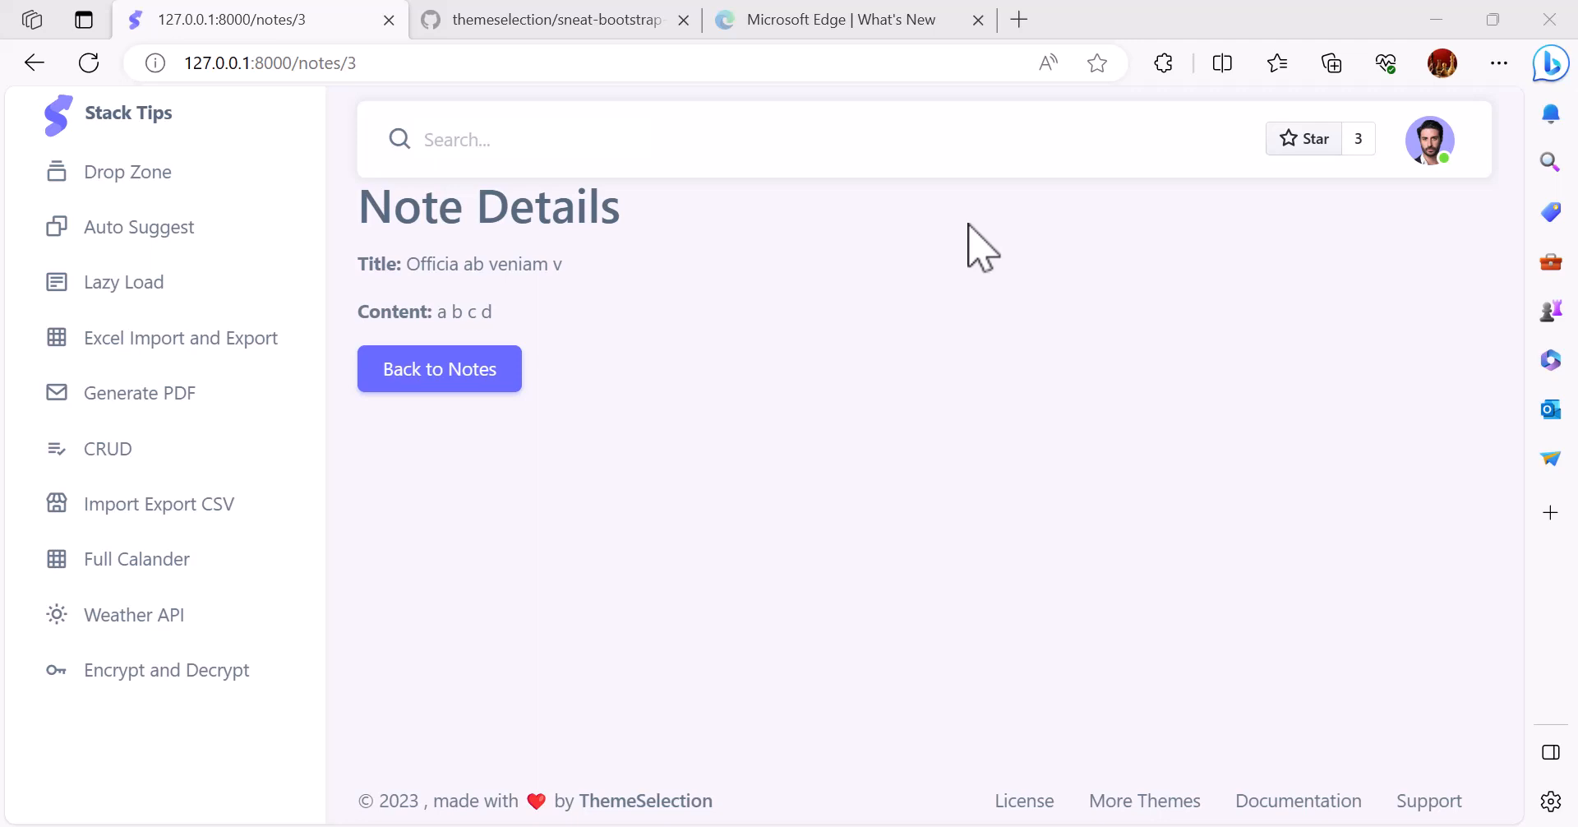
mouse_move(625, 332)
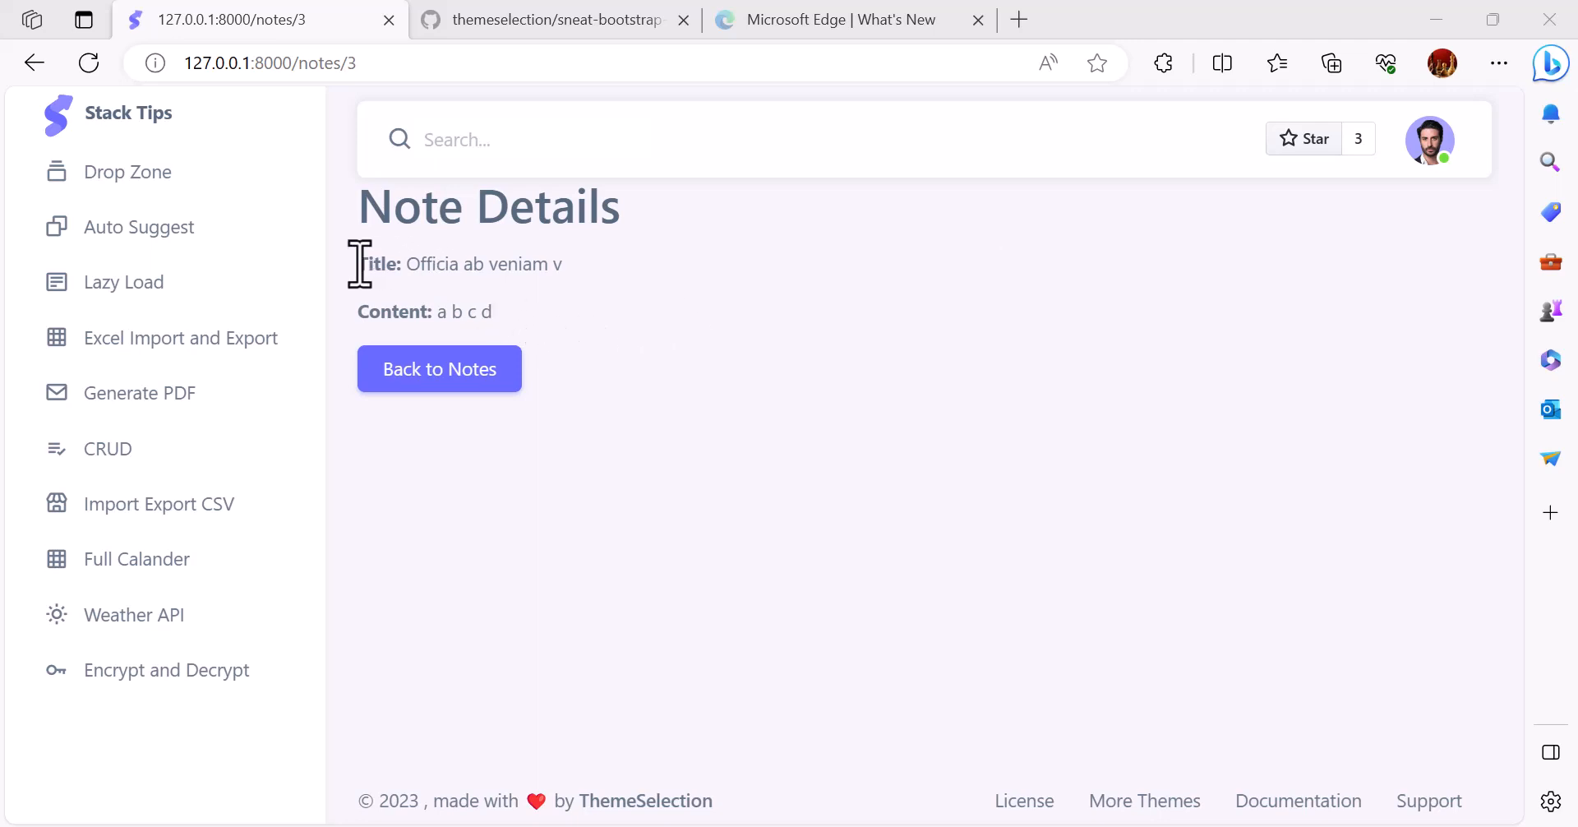
- Replace the selected note title text in the result grid
drag(360, 263, 563, 263)
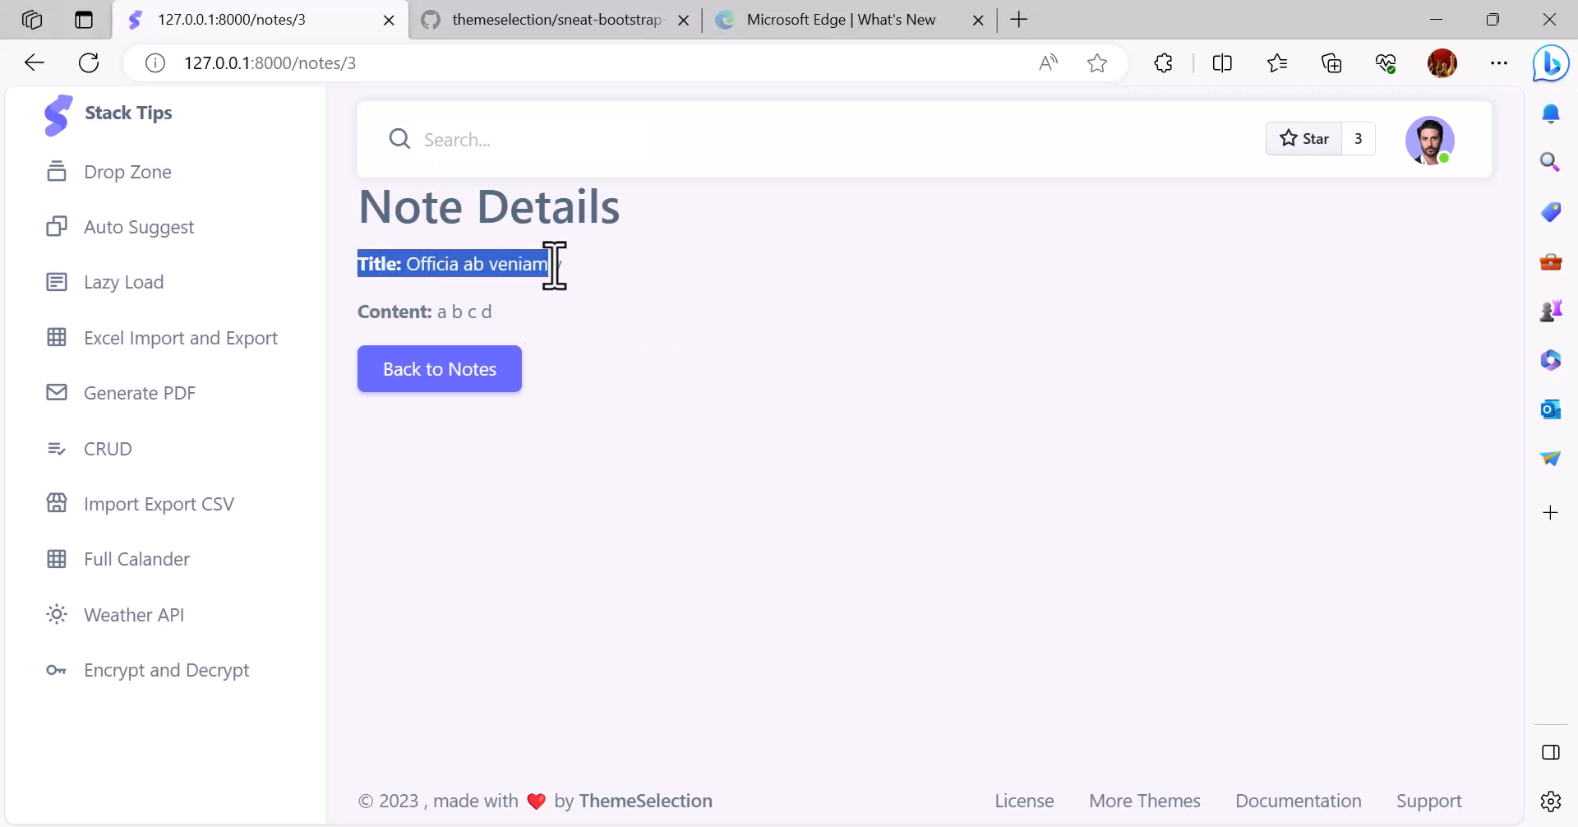
text(velproject.notes;)
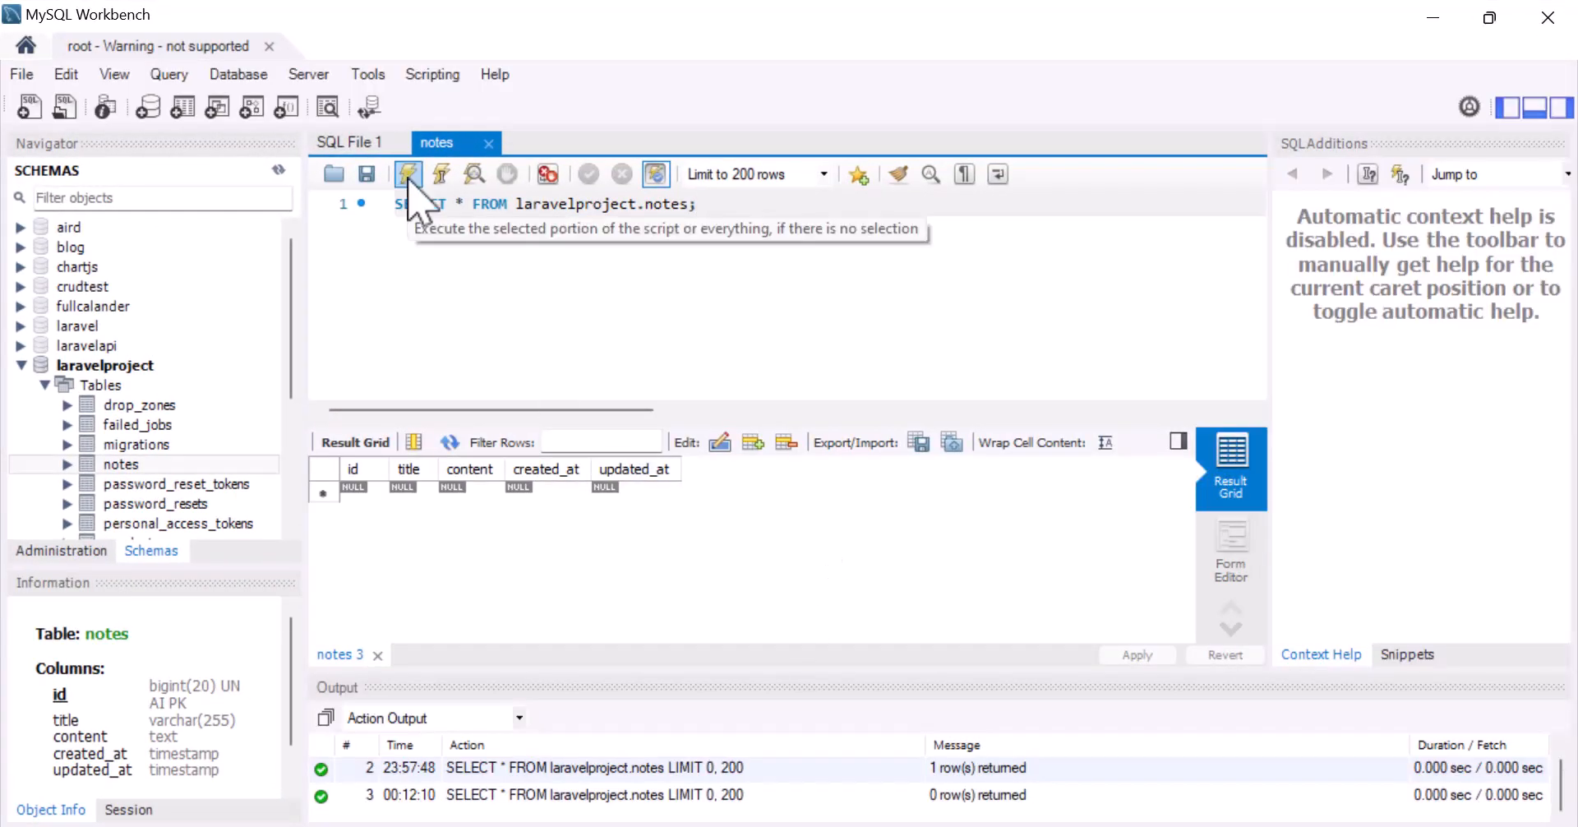
- Rerun SELECT * FROM laravelproject.notes, inspect the title and encrypted content cells, and apply
click(408, 174)
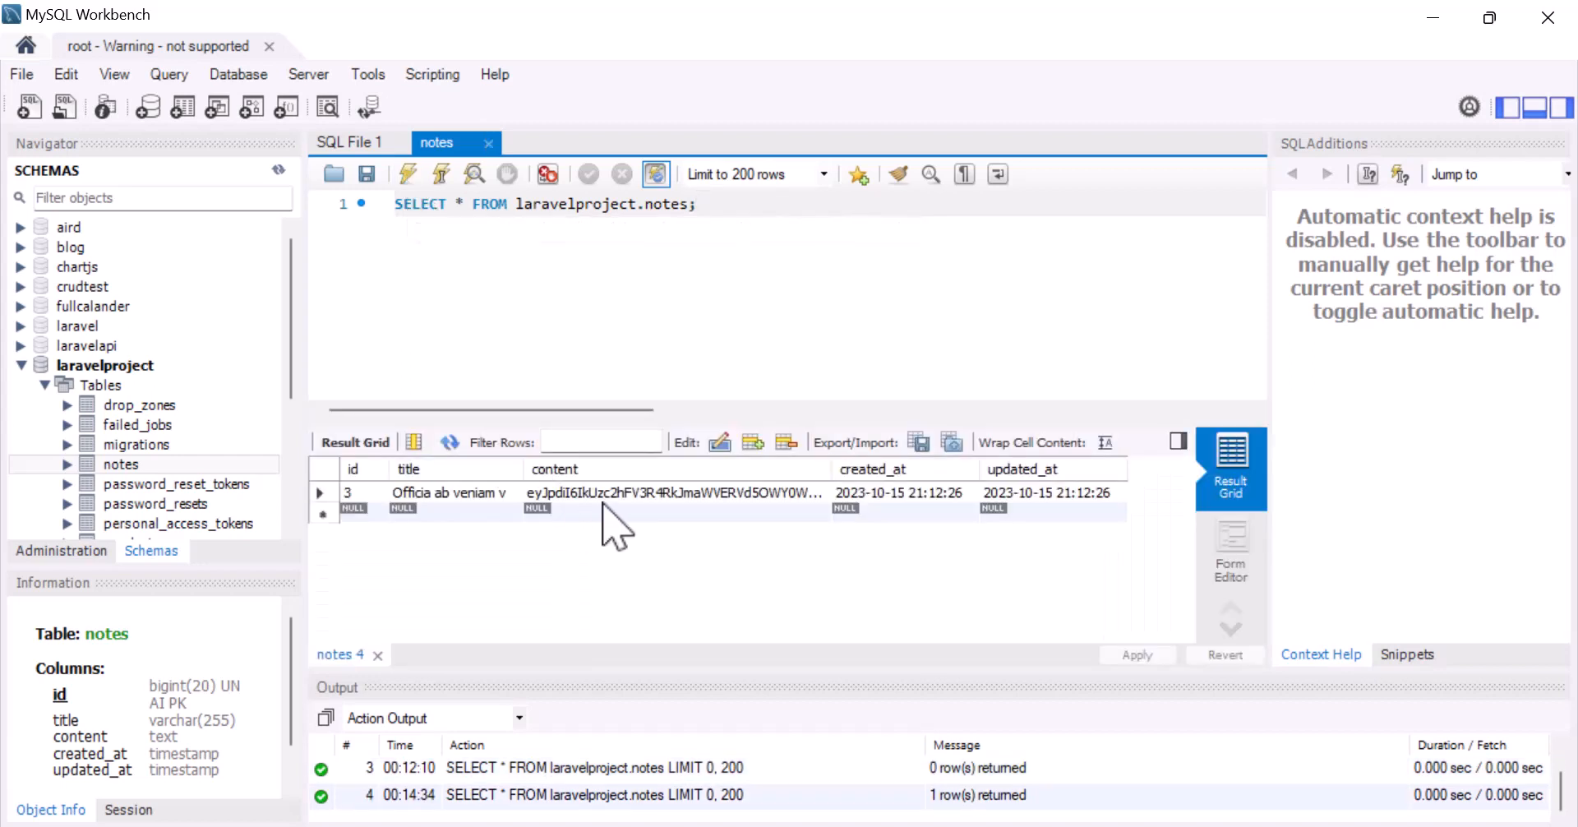
click(454, 492)
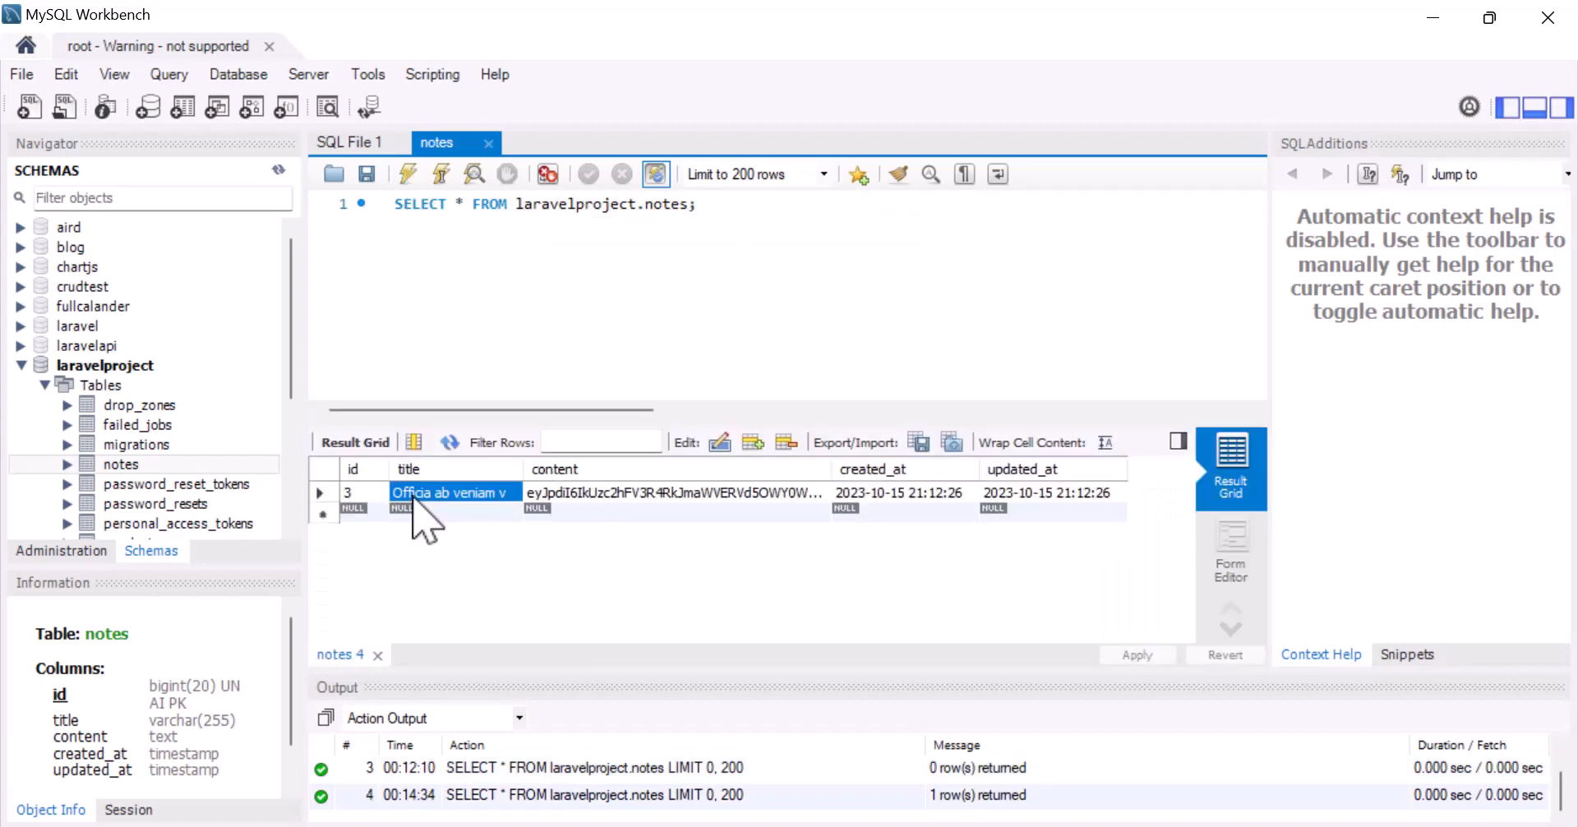
click(670, 492)
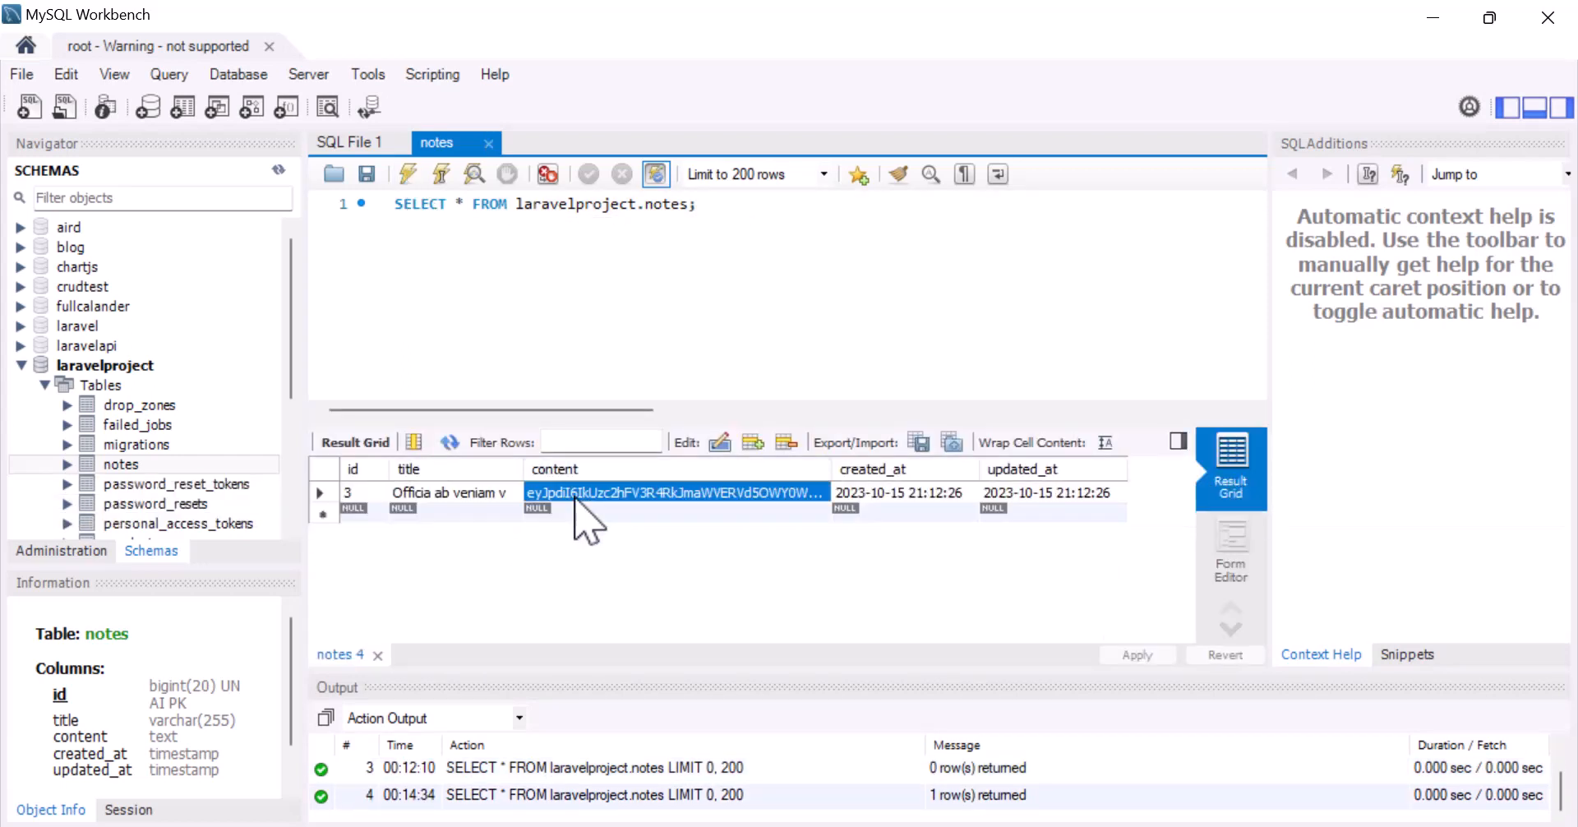
mouse_move(640, 513)
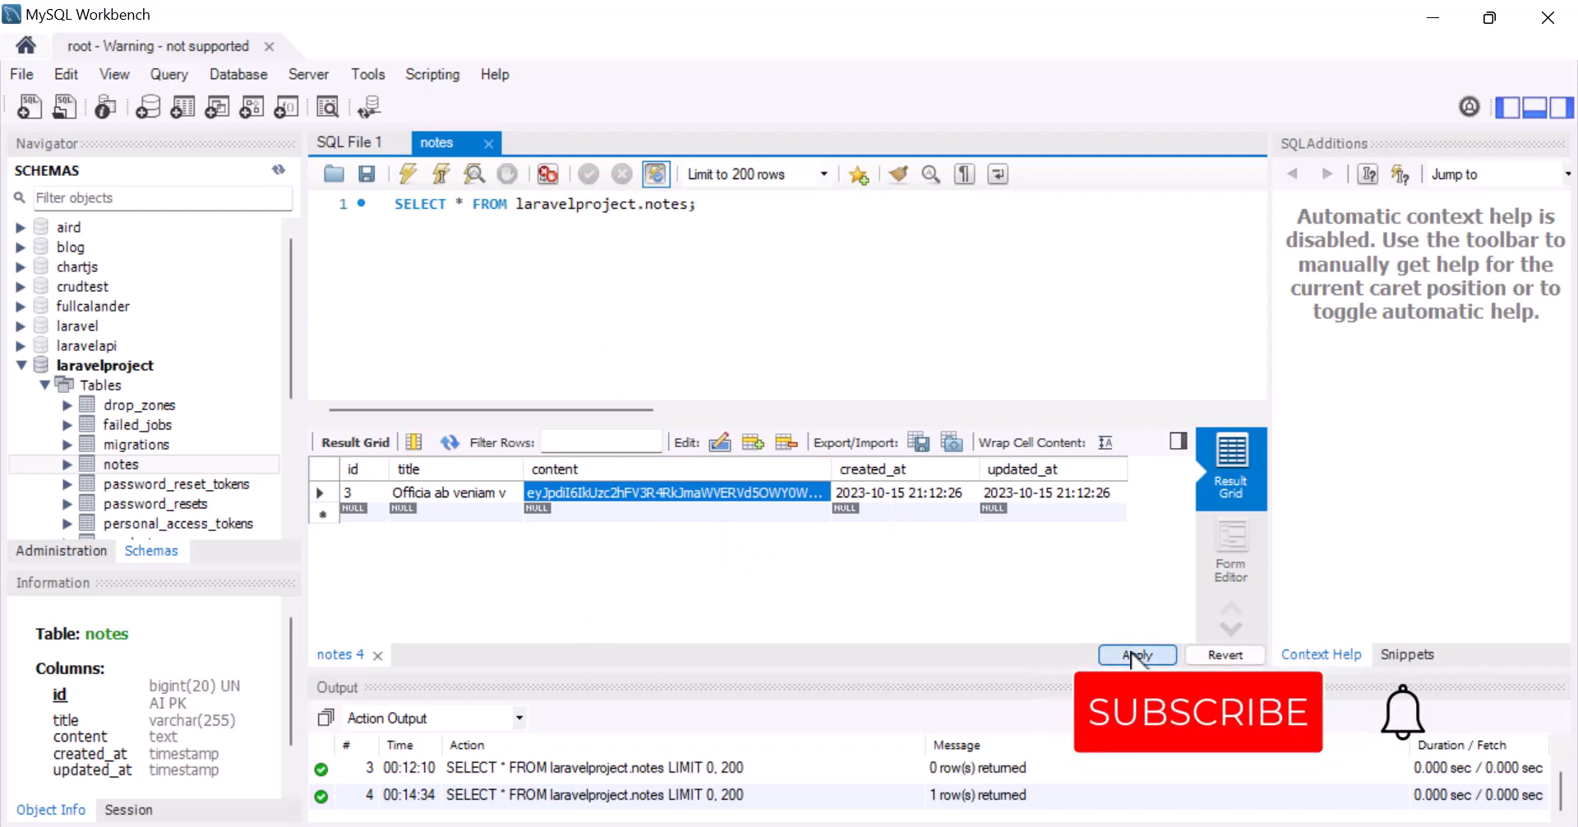
click(1136, 654)
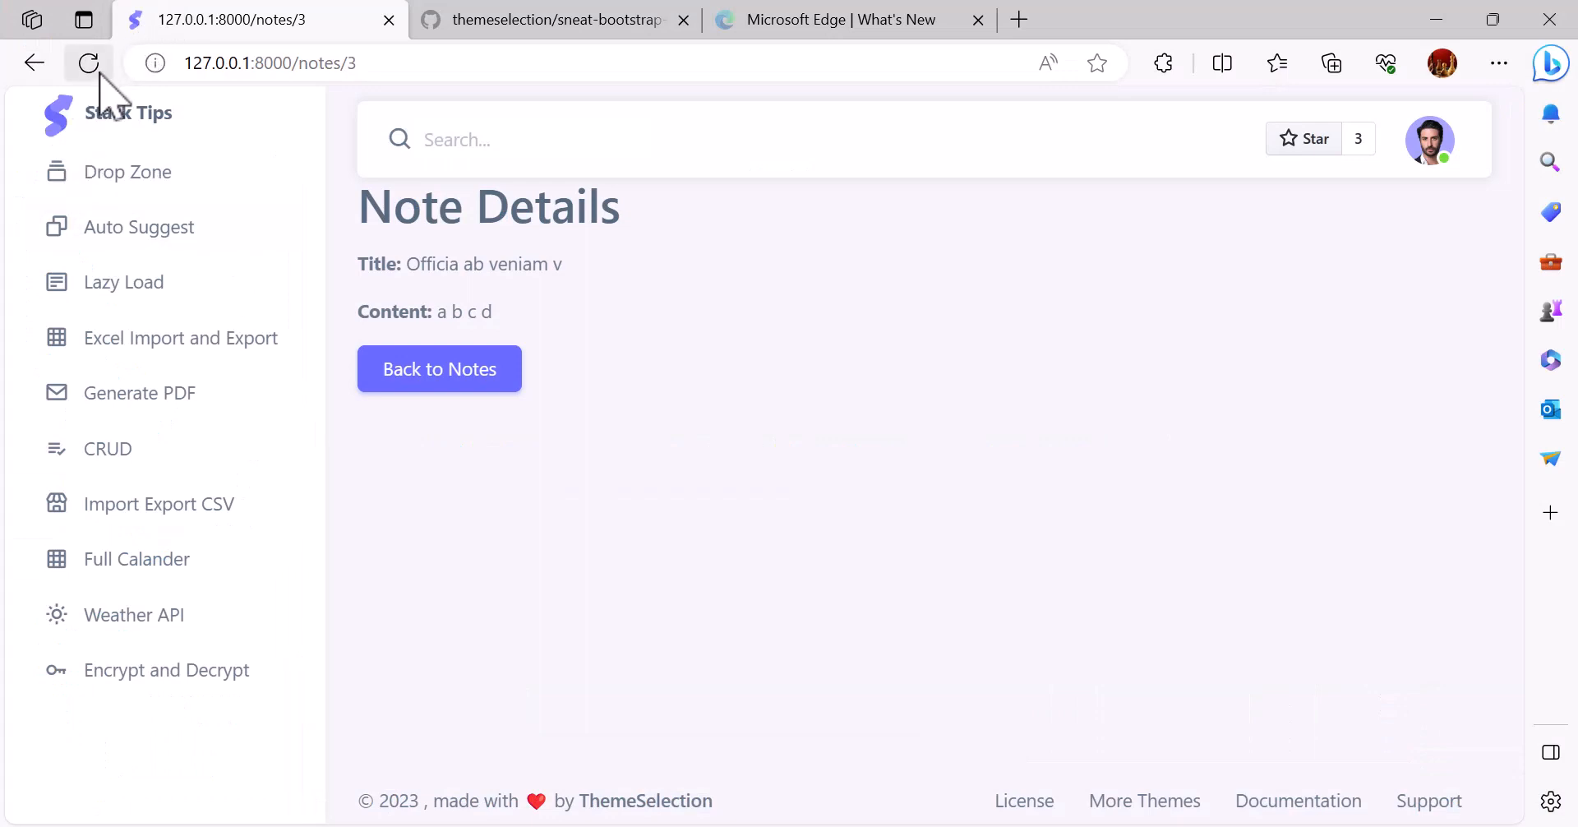
- Reload the note page and highlight the 'payload is invalid' DecryptException message
click(87, 62)
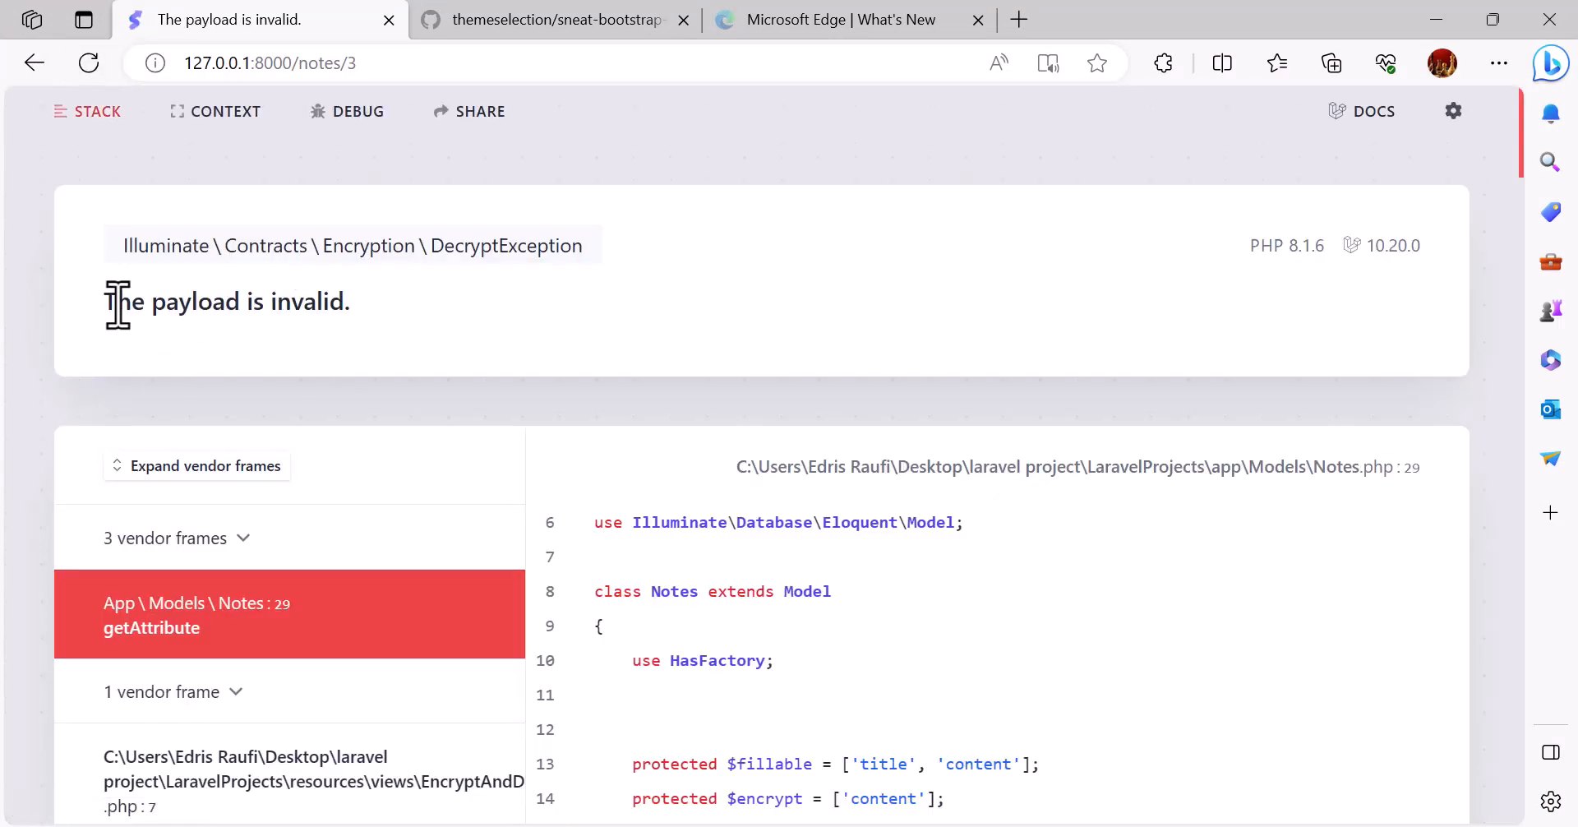
drag(110, 302, 312, 303)
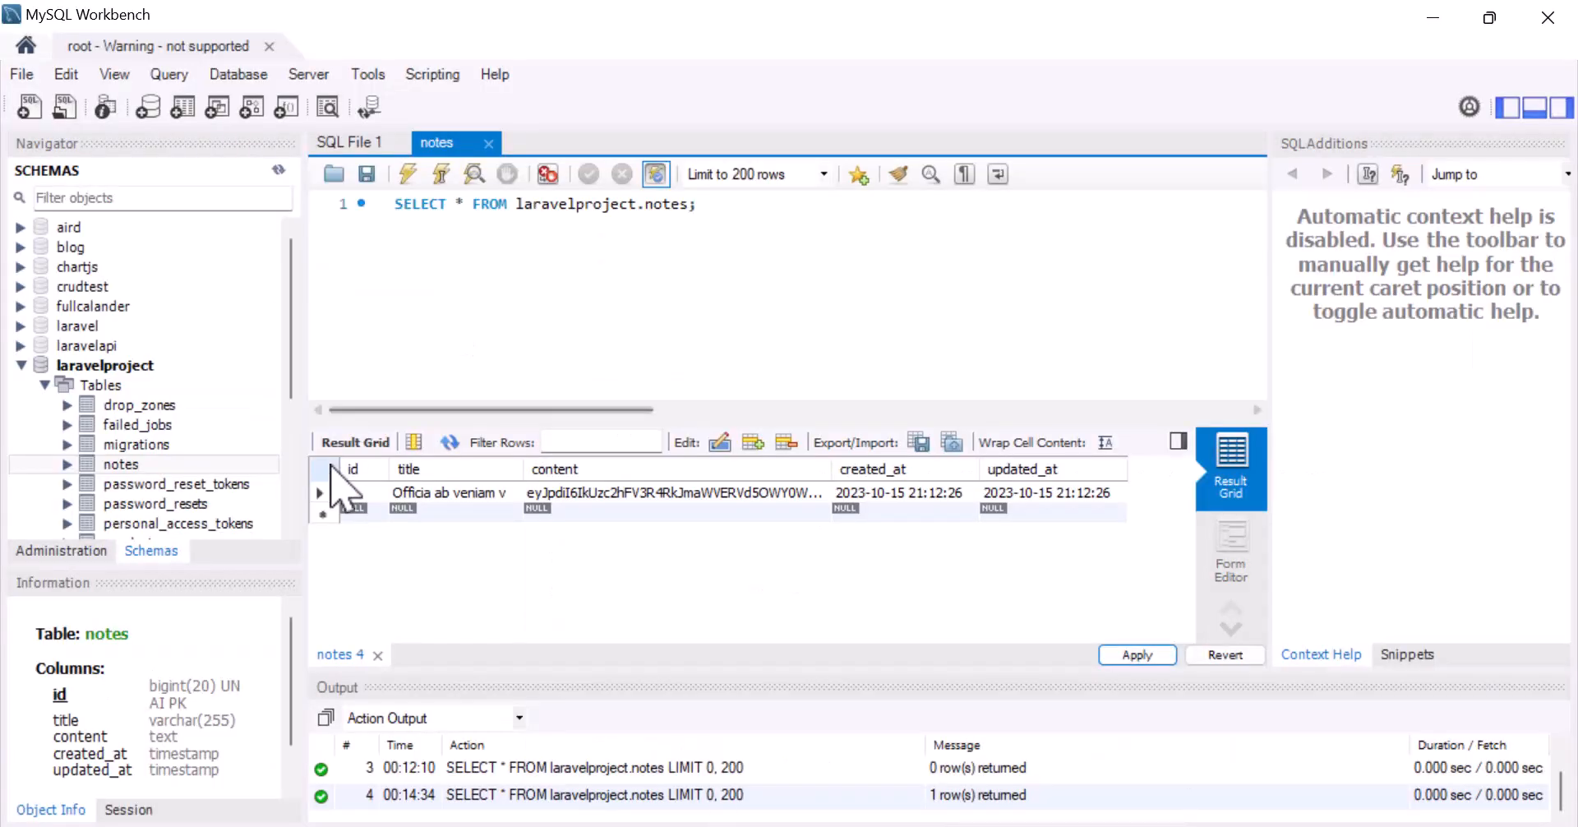
- Delete the note row from the notes result grid and apply the deletion
click(672, 492)
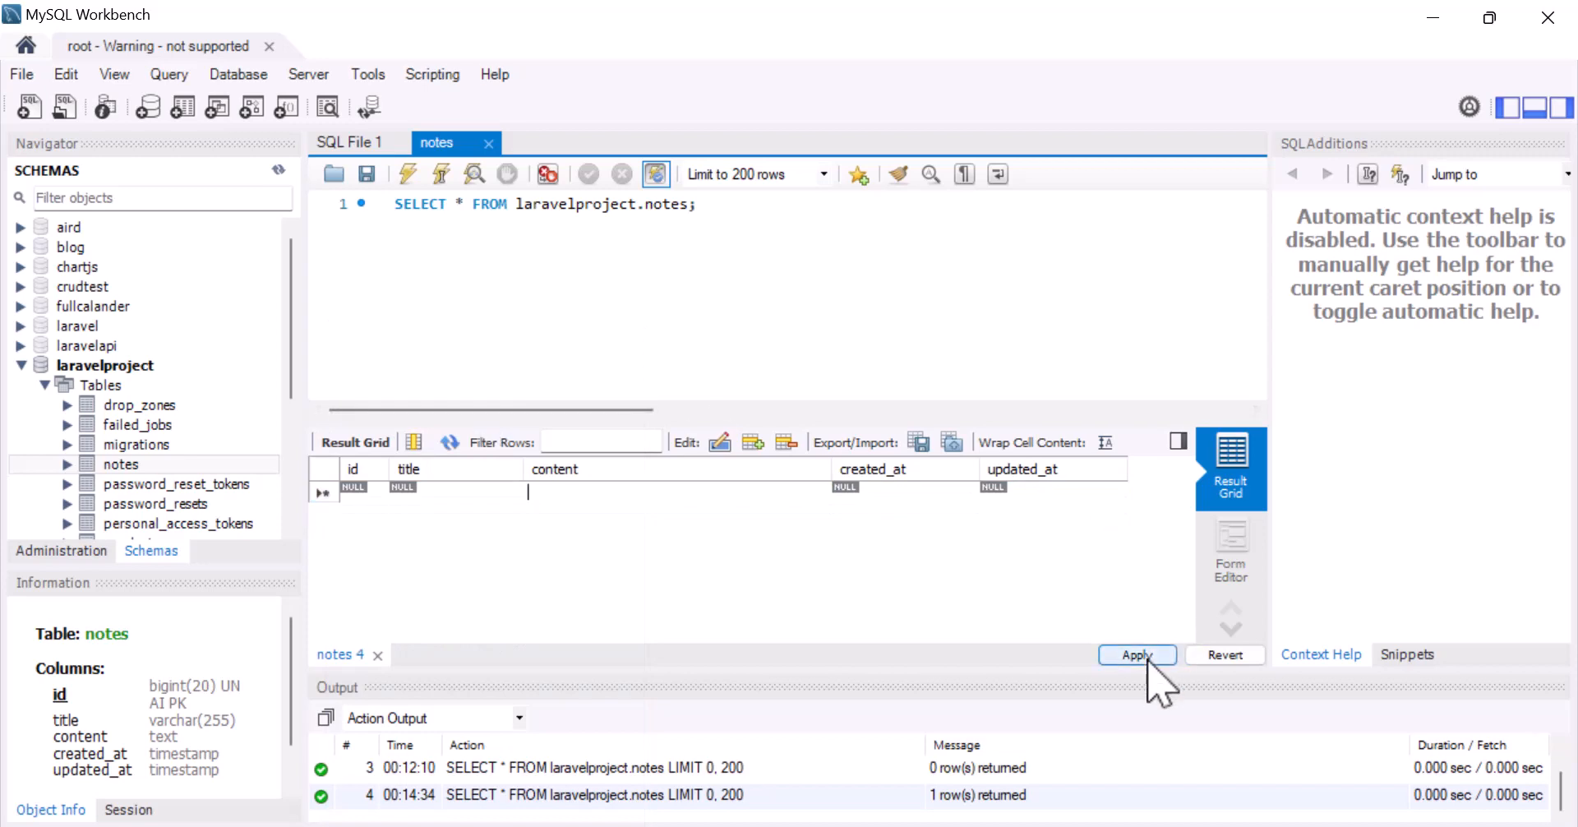
click(1136, 654)
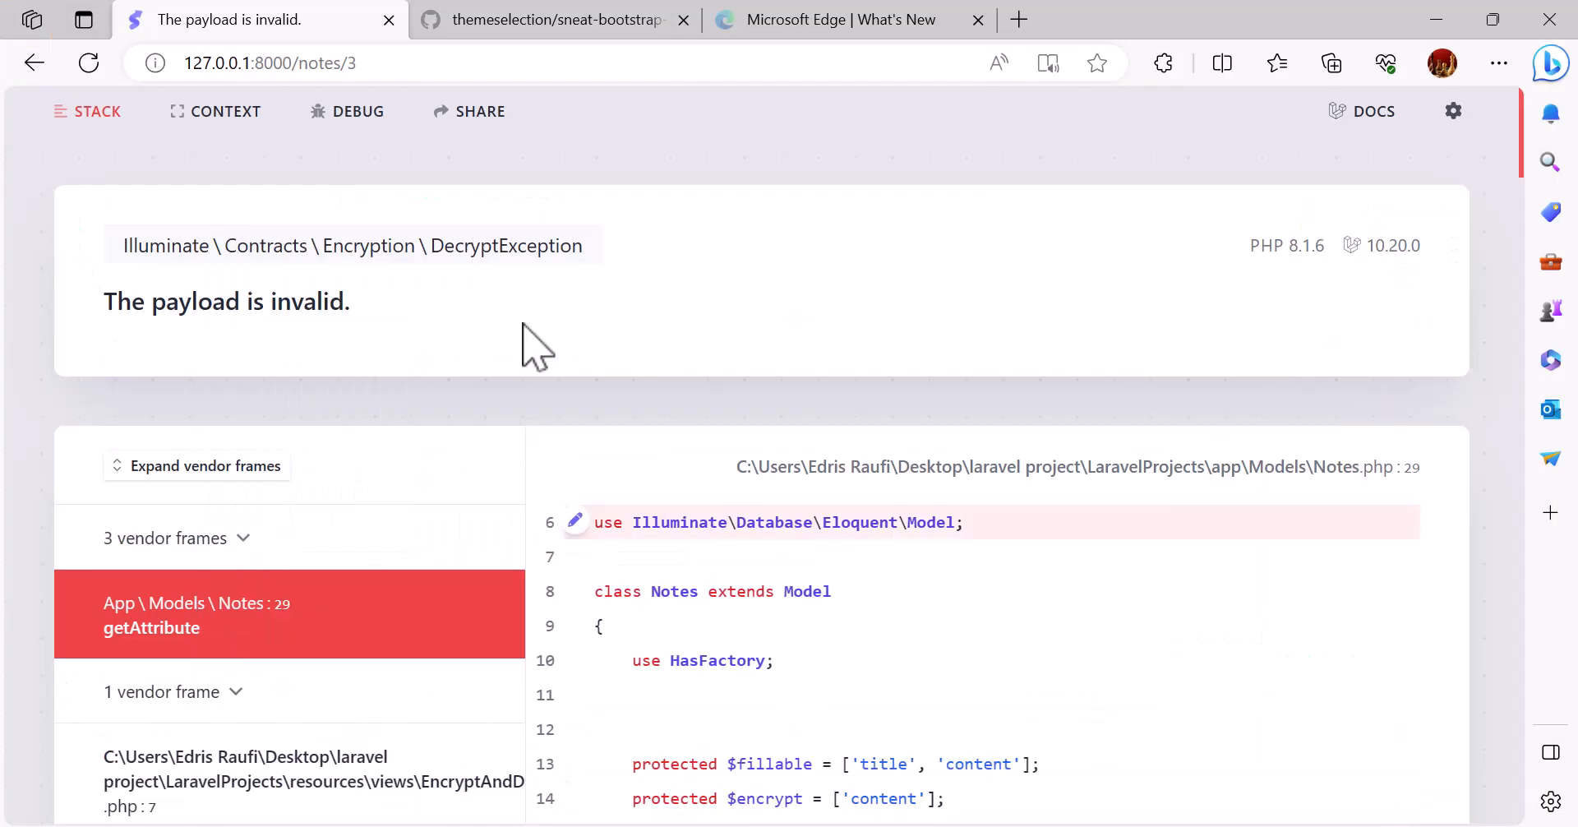
- Return to the notes list, create a new note and submit the form
click(34, 62)
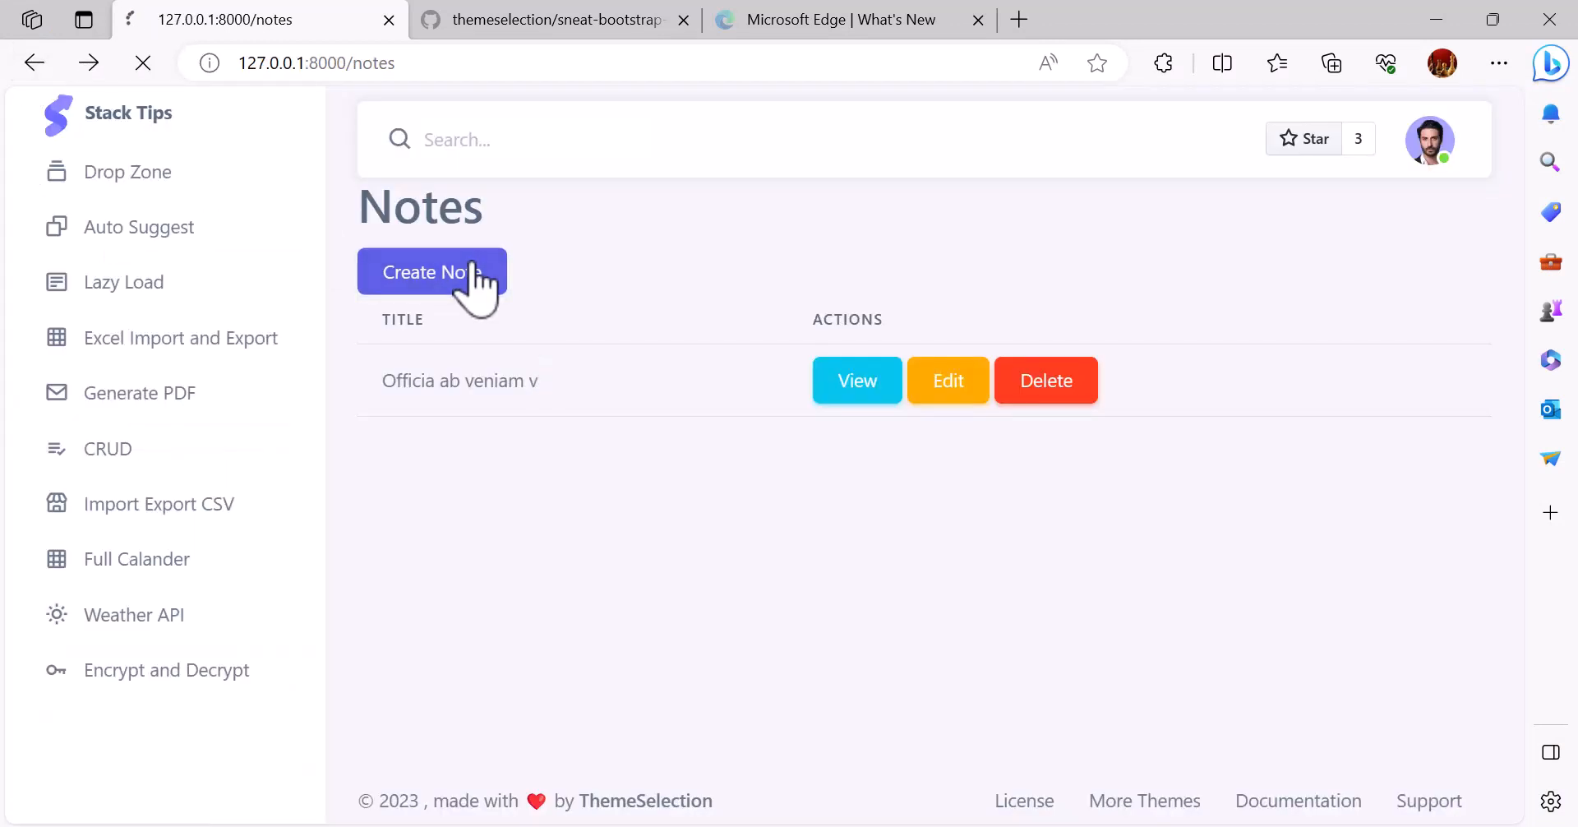
click(431, 272)
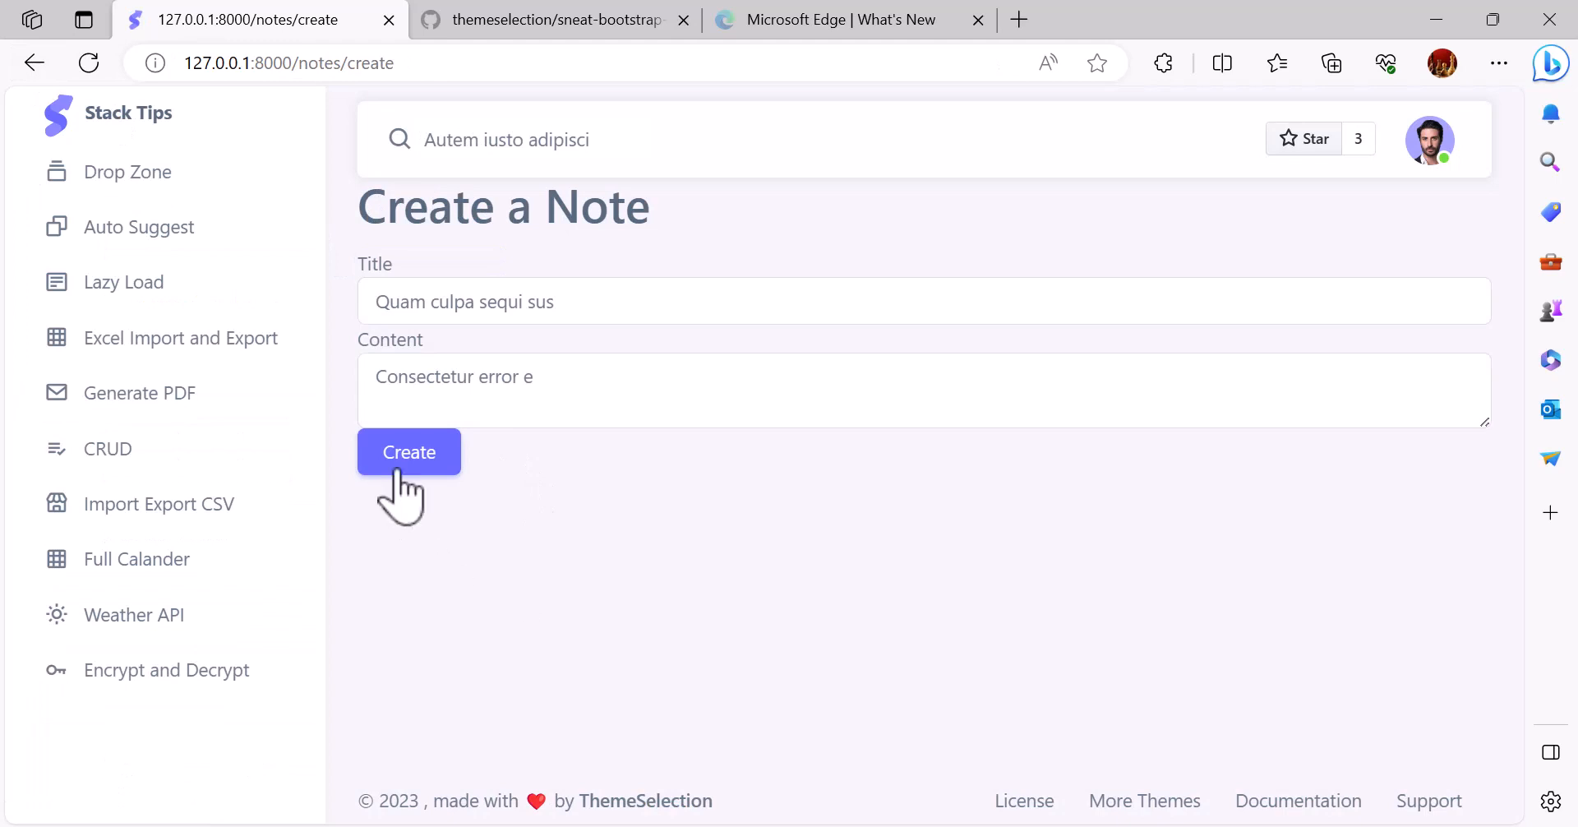
click(410, 450)
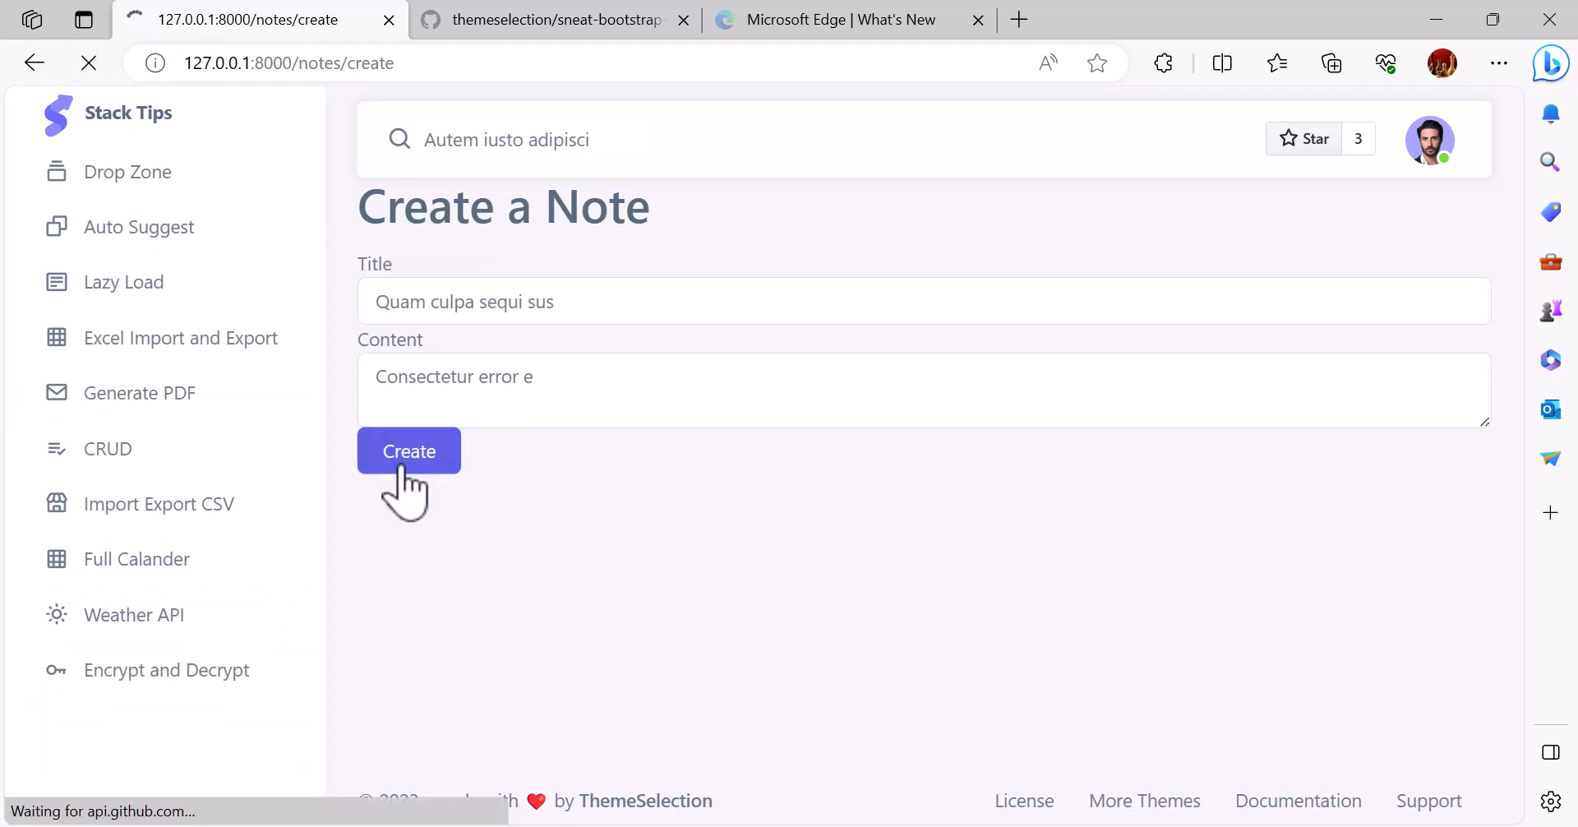
click(409, 450)
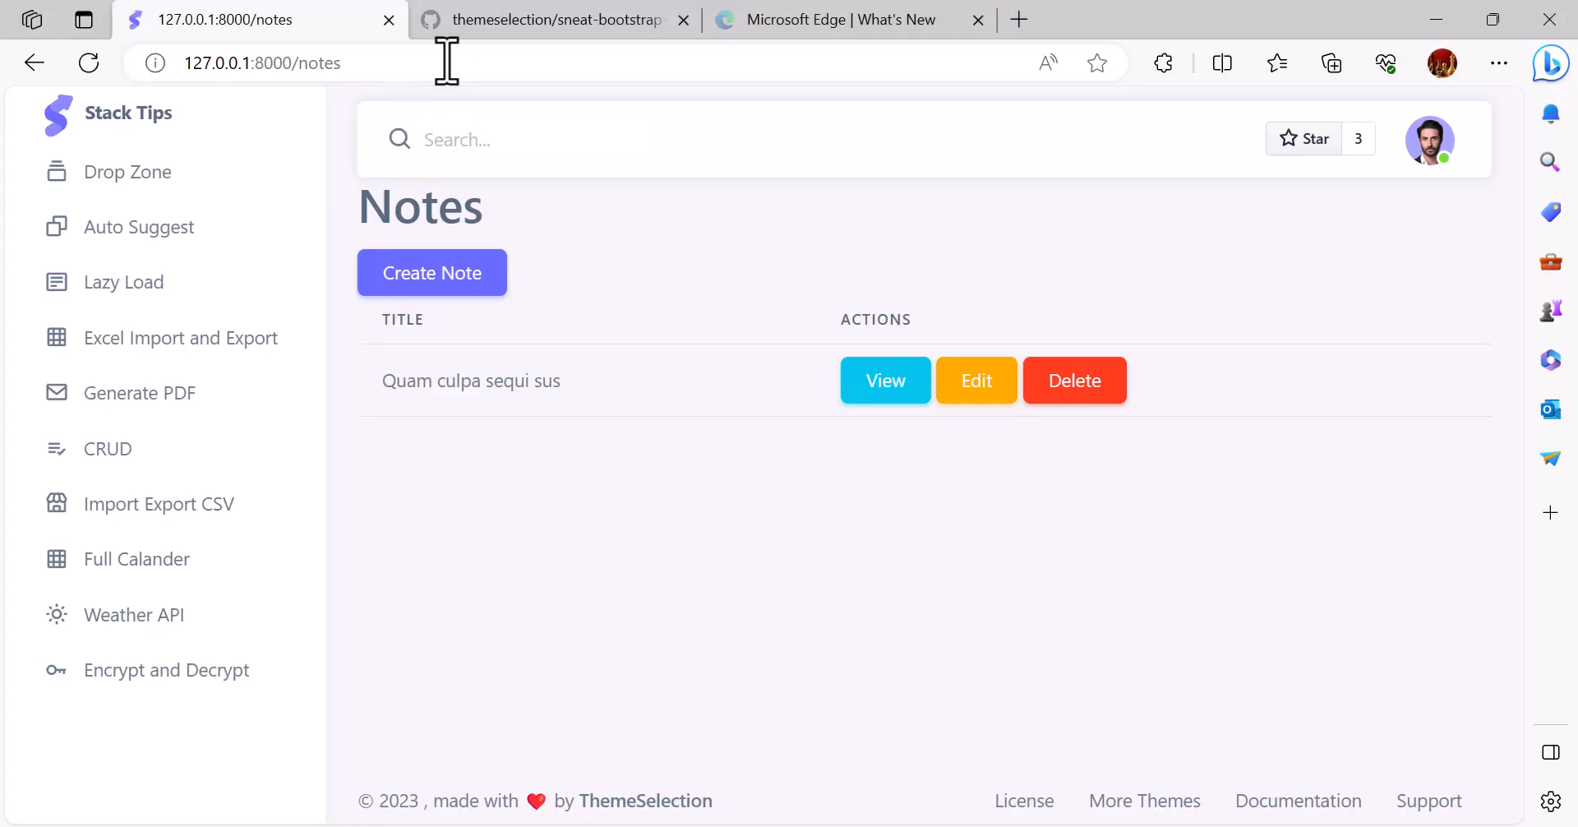
- Refresh the notes list and view the new 'Quam culpa sequi sus' note
click(884, 379)
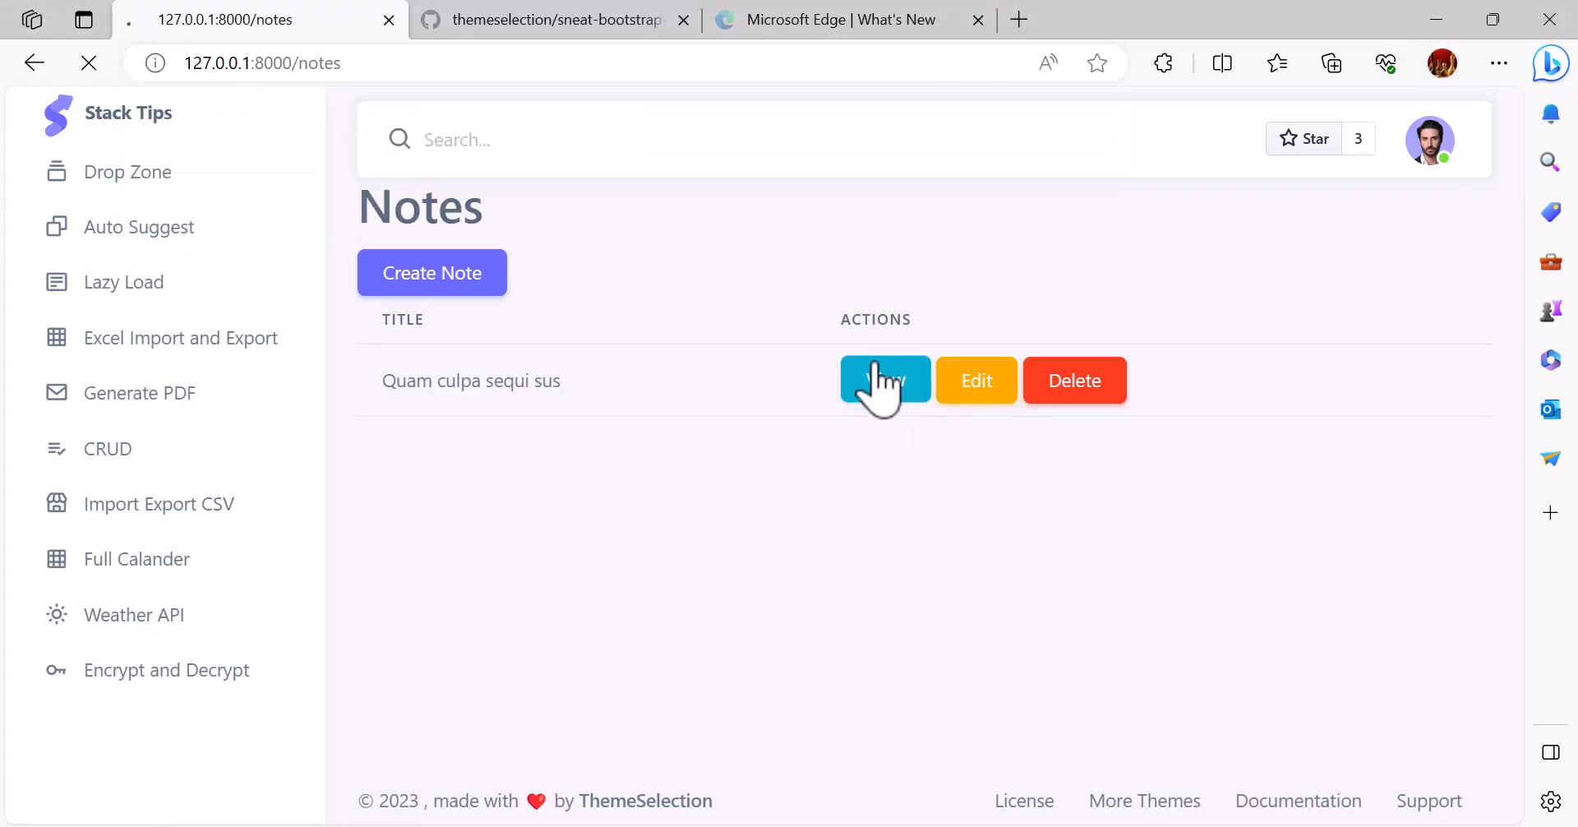
click(884, 380)
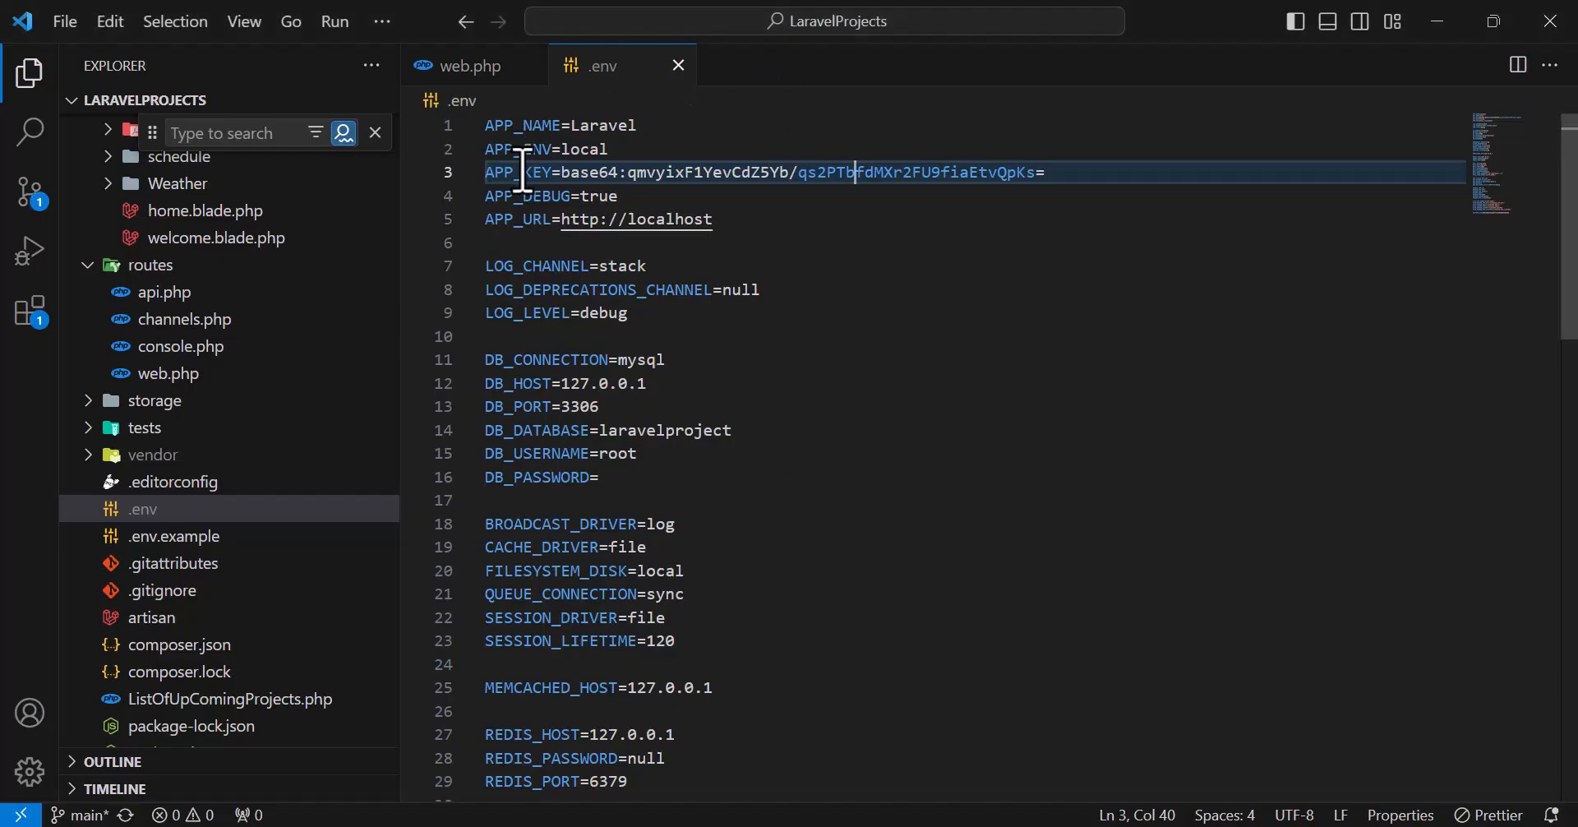
click(879, 196)
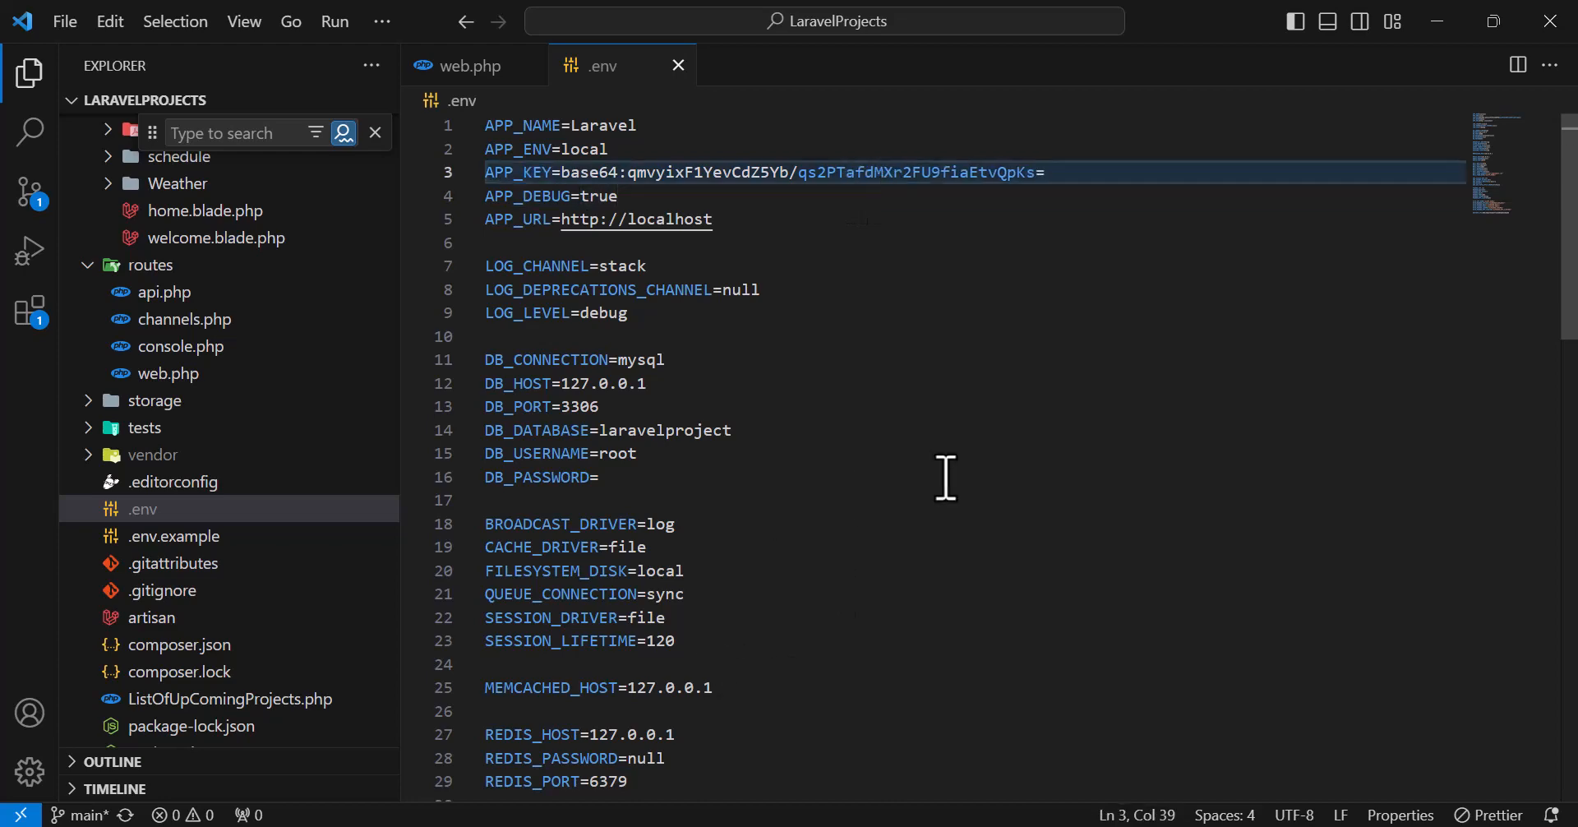
mouse_move(1320, 362)
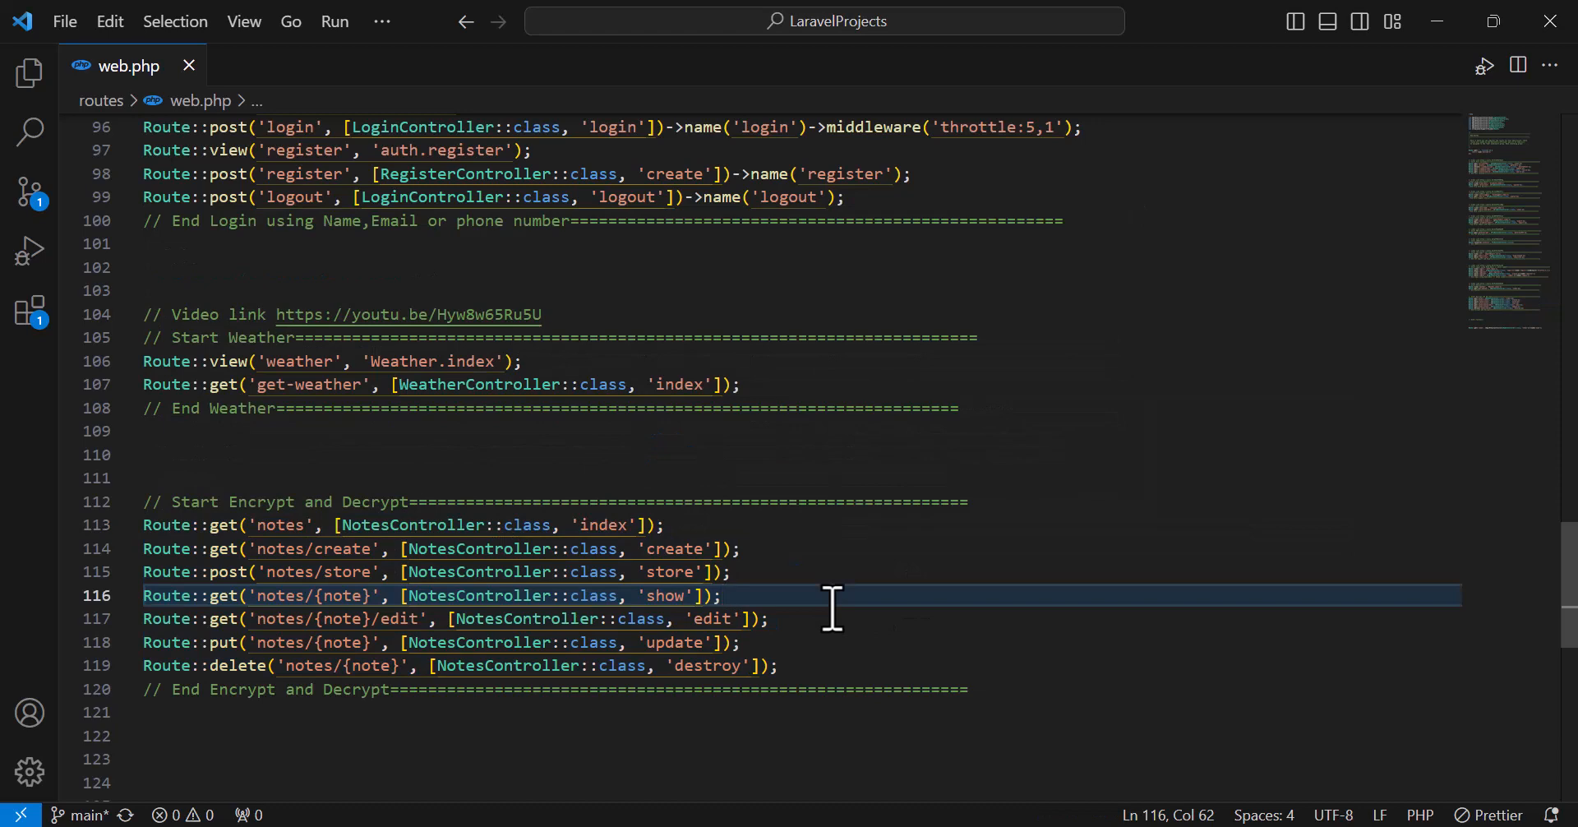
mouse_move(755, 559)
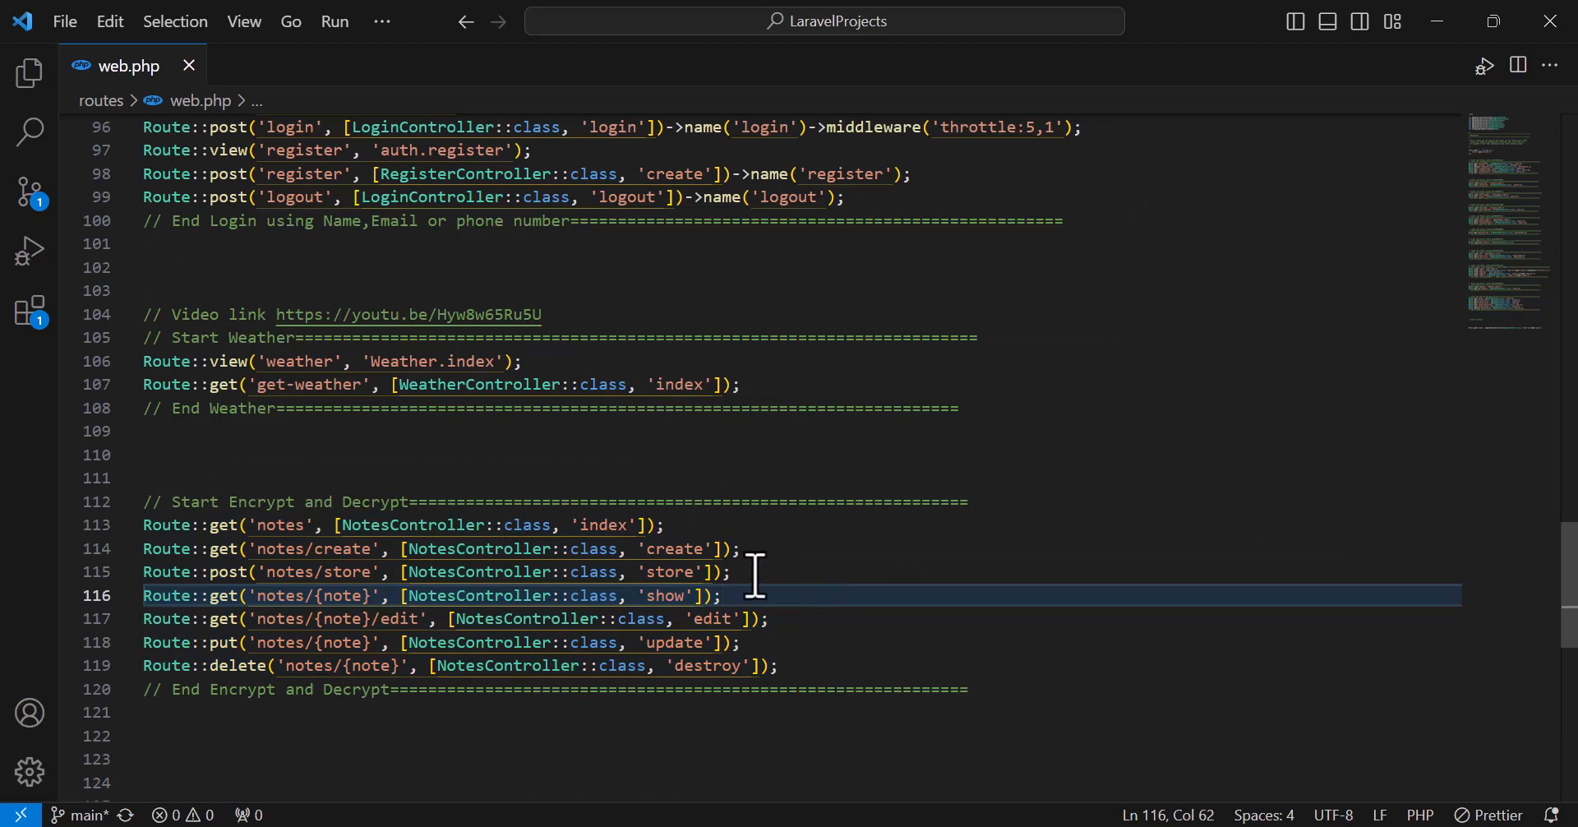
- Browse app > Http > Controllers to review NotesController.php
click(30, 71)
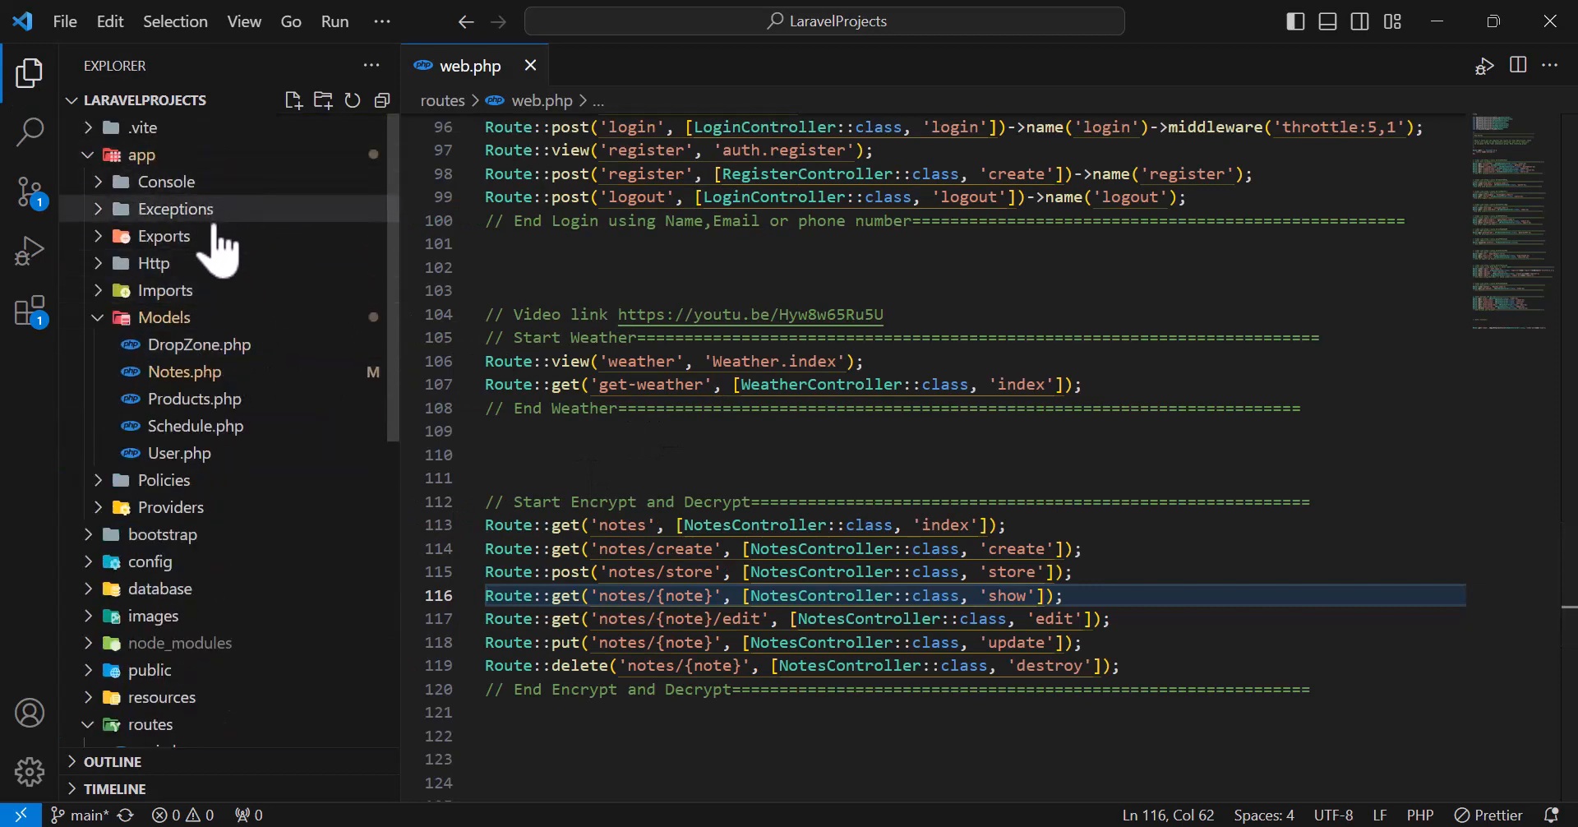
click(155, 263)
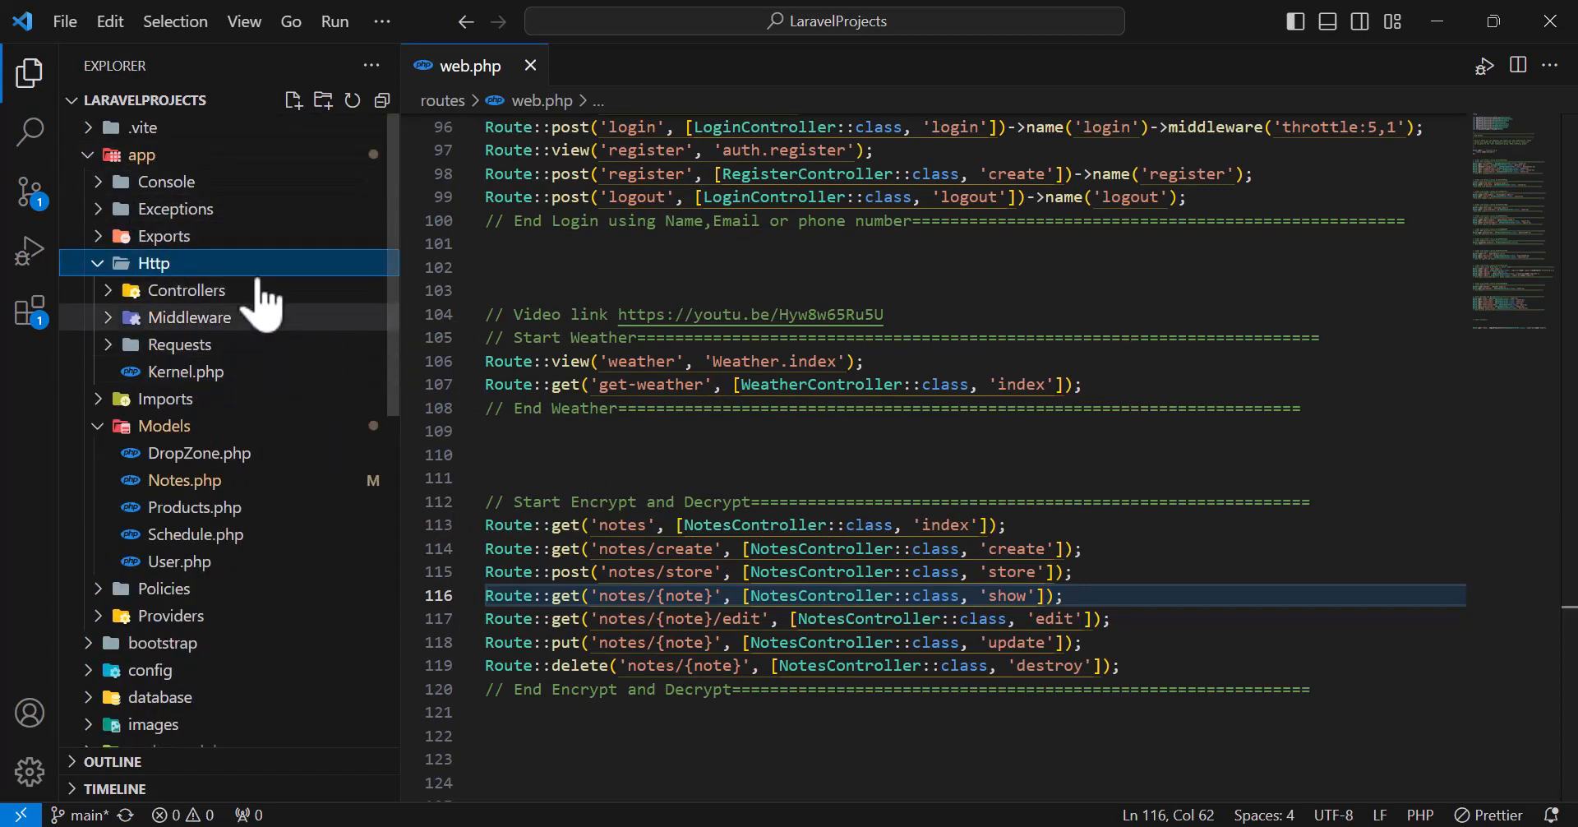
click(186, 289)
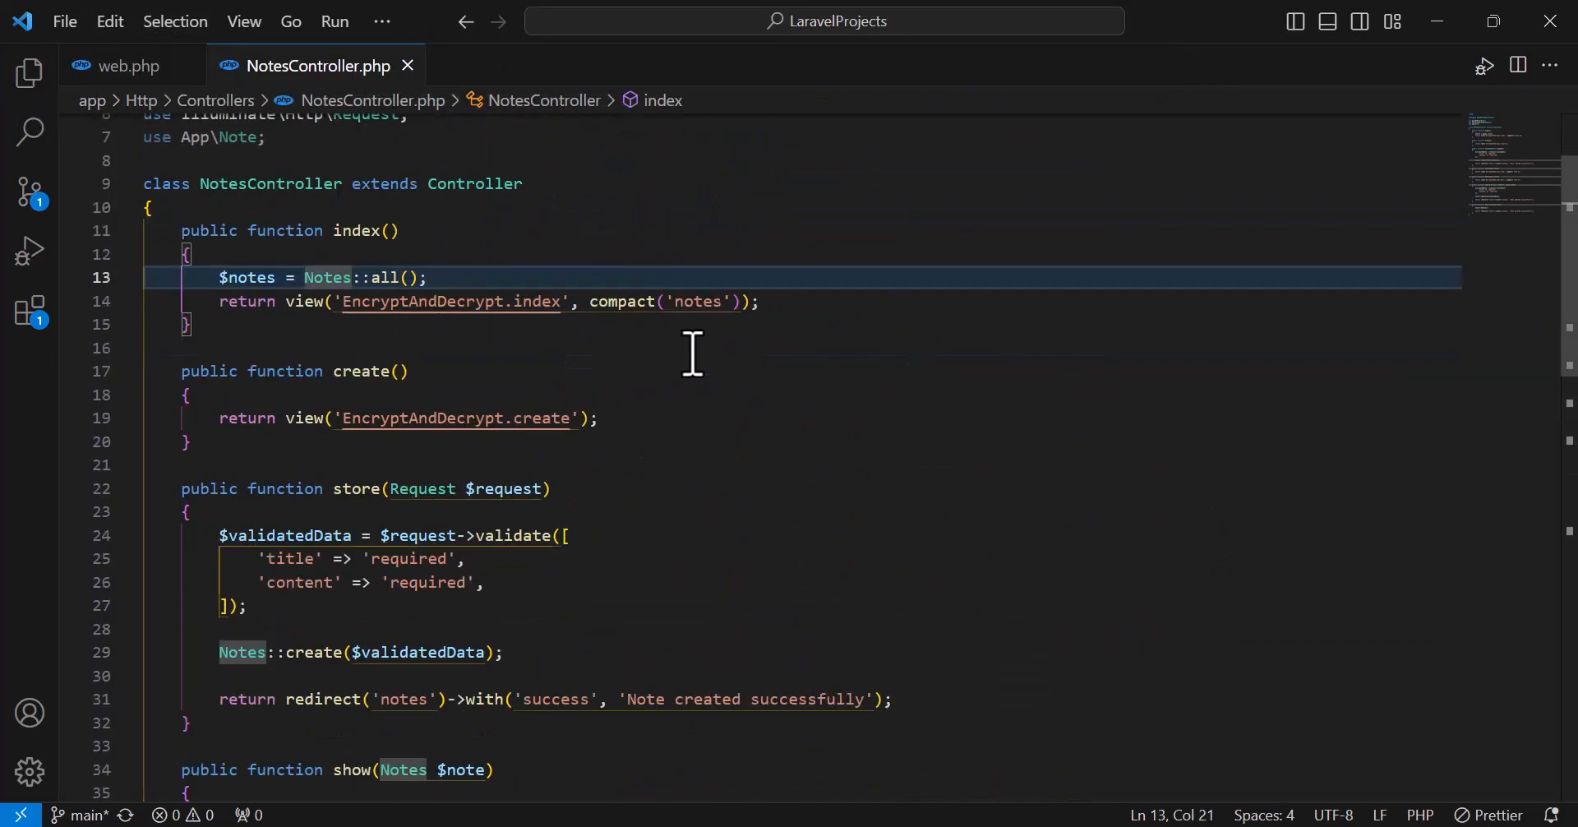
scroll(down, 3)
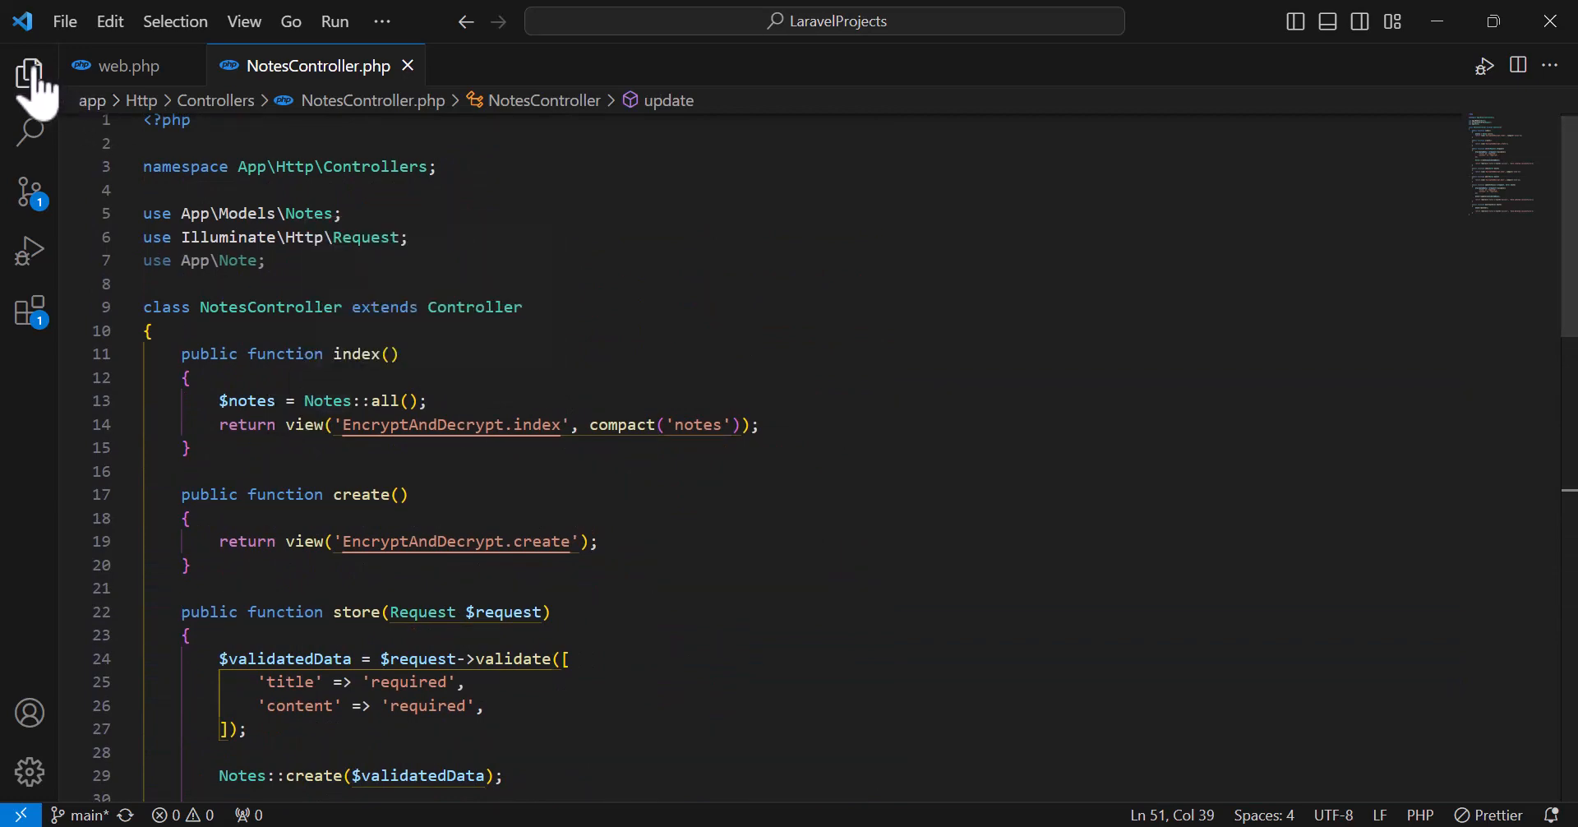
- Switch to app > Models and load the Notes.php model file
click(30, 71)
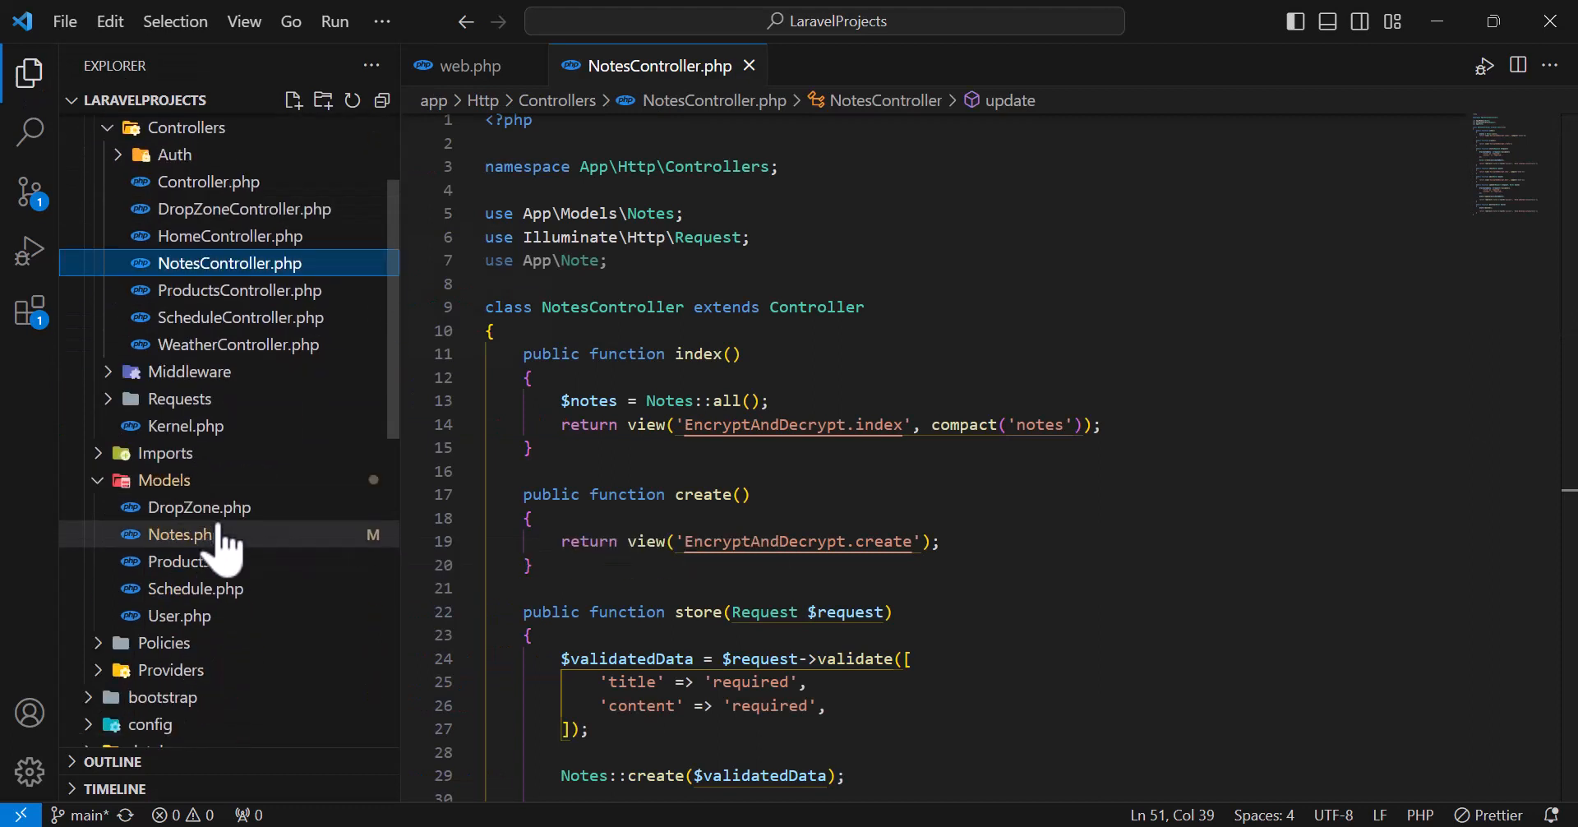
click(183, 534)
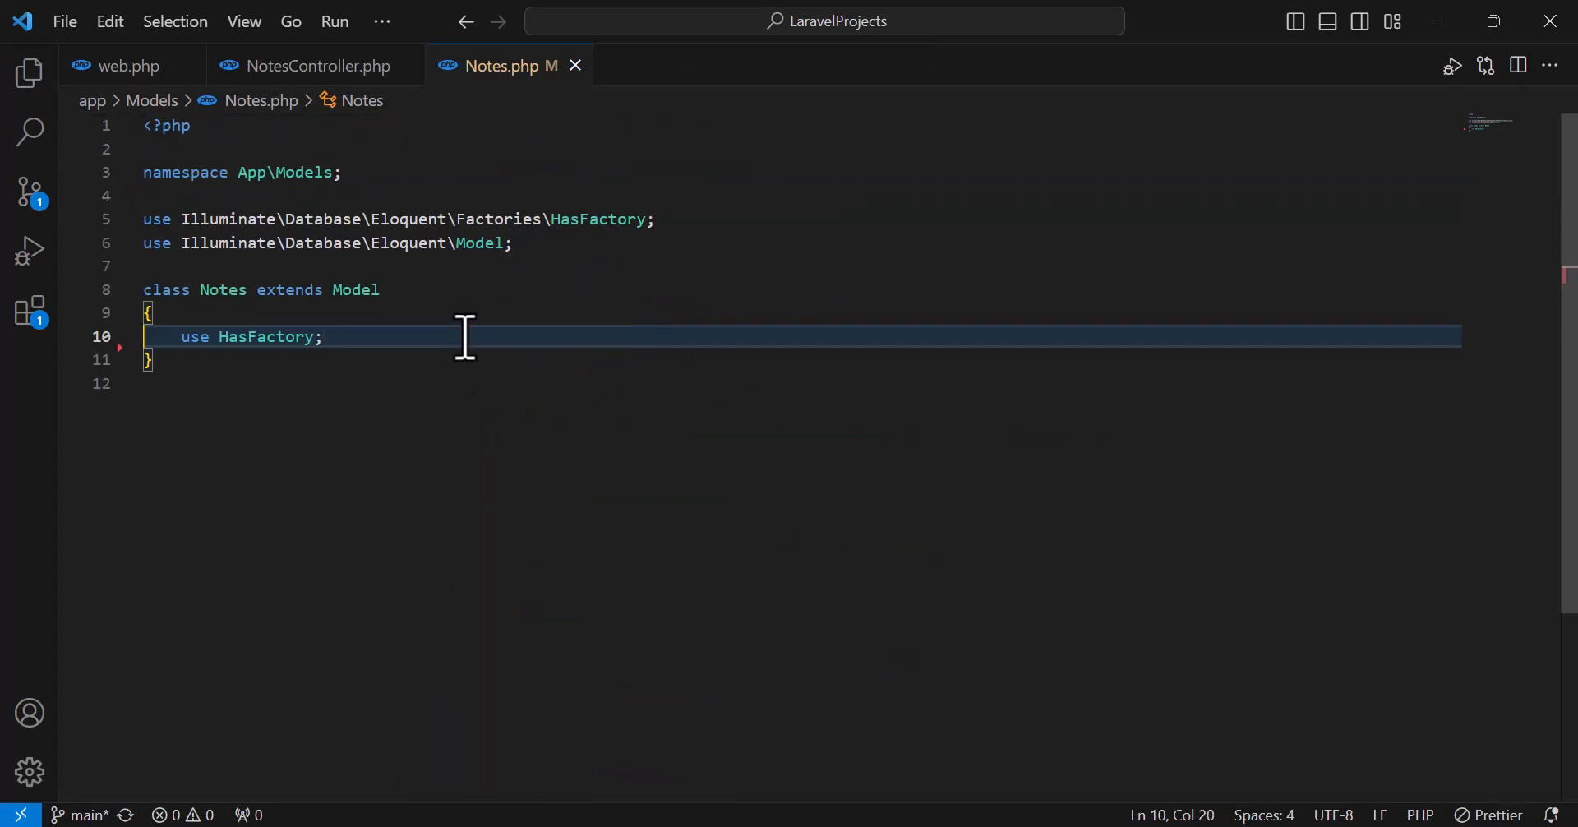
- Declare protected $fillable=['title','content'] inside the Notes class
text(pr)
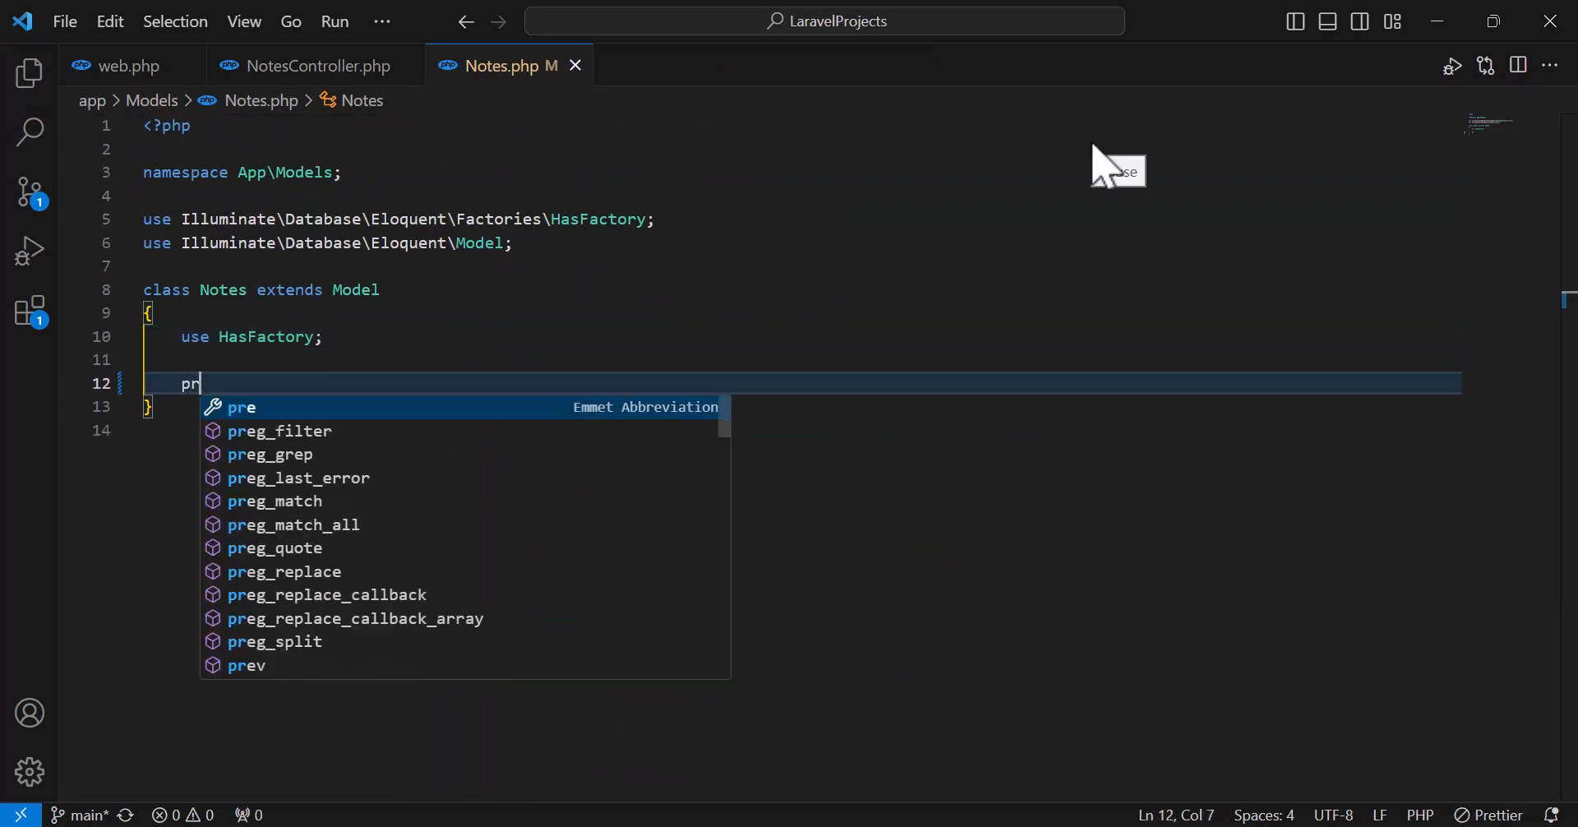
text(otected $)
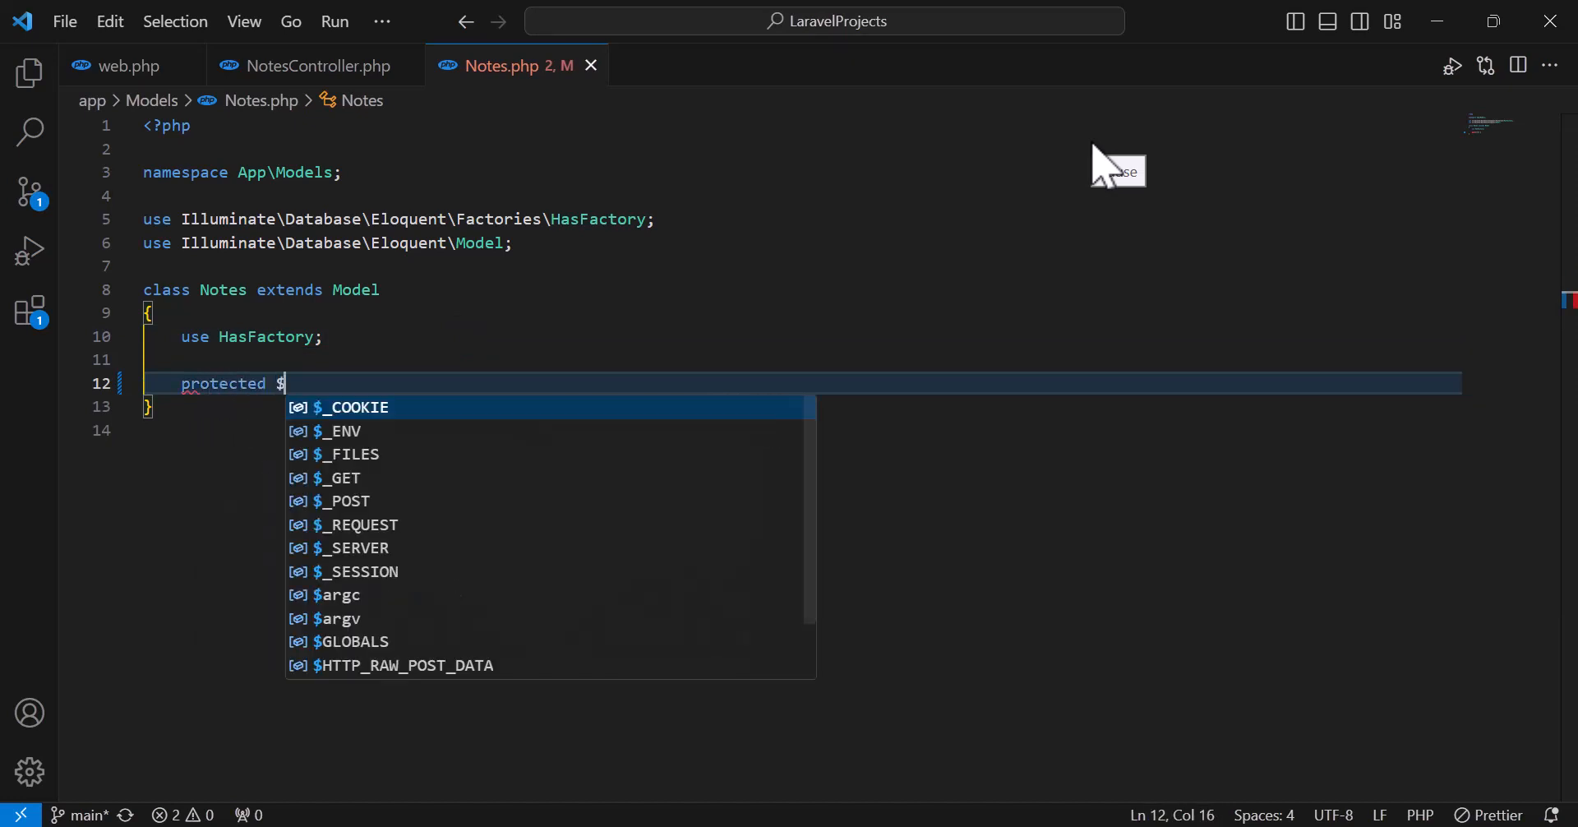
text(fill)
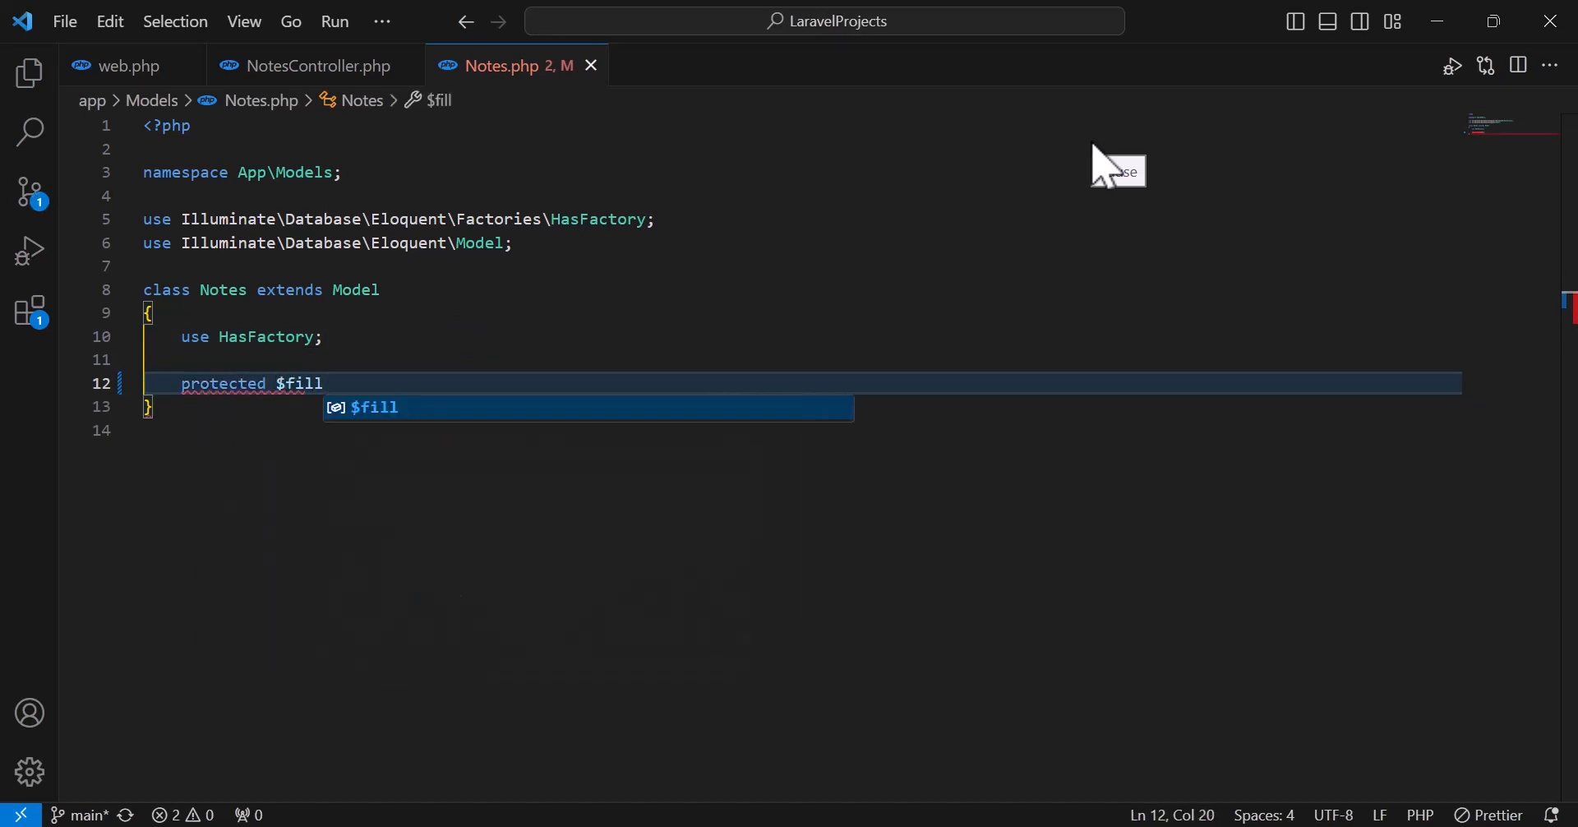
text(able=)
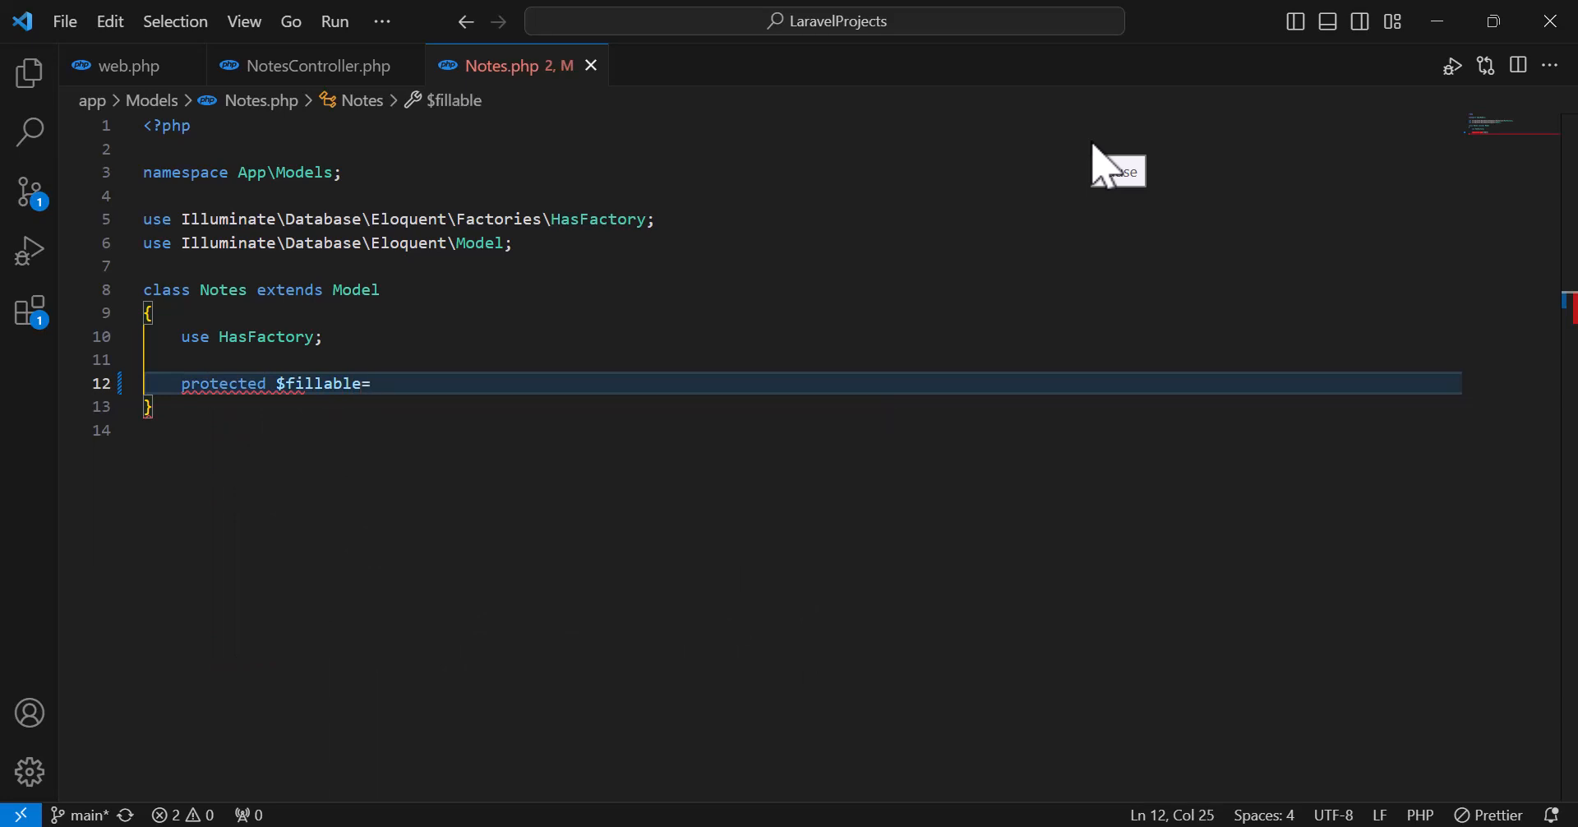
text([''])
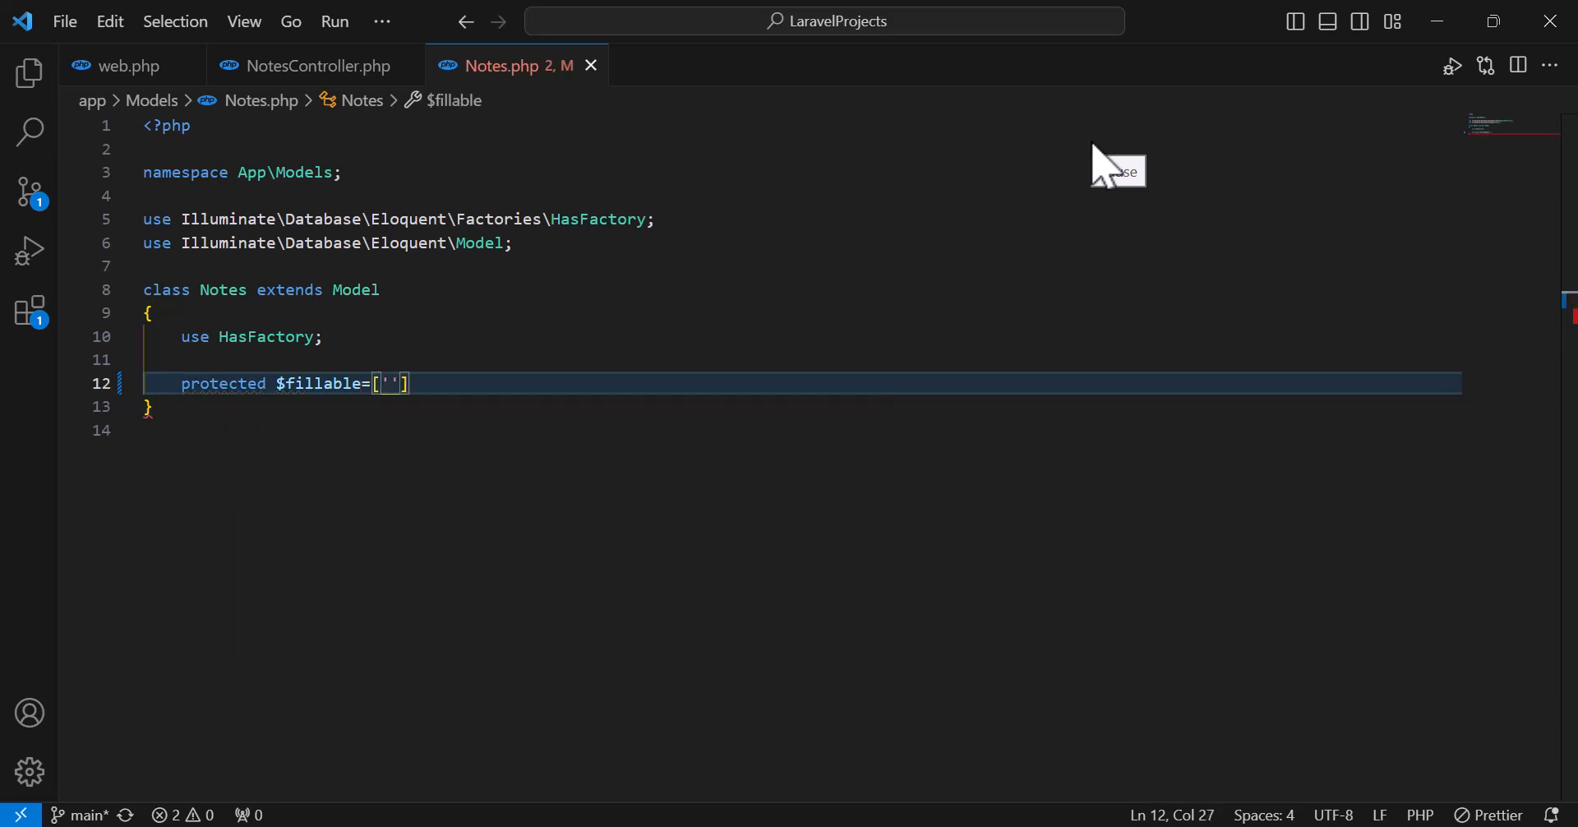
text(title',c)
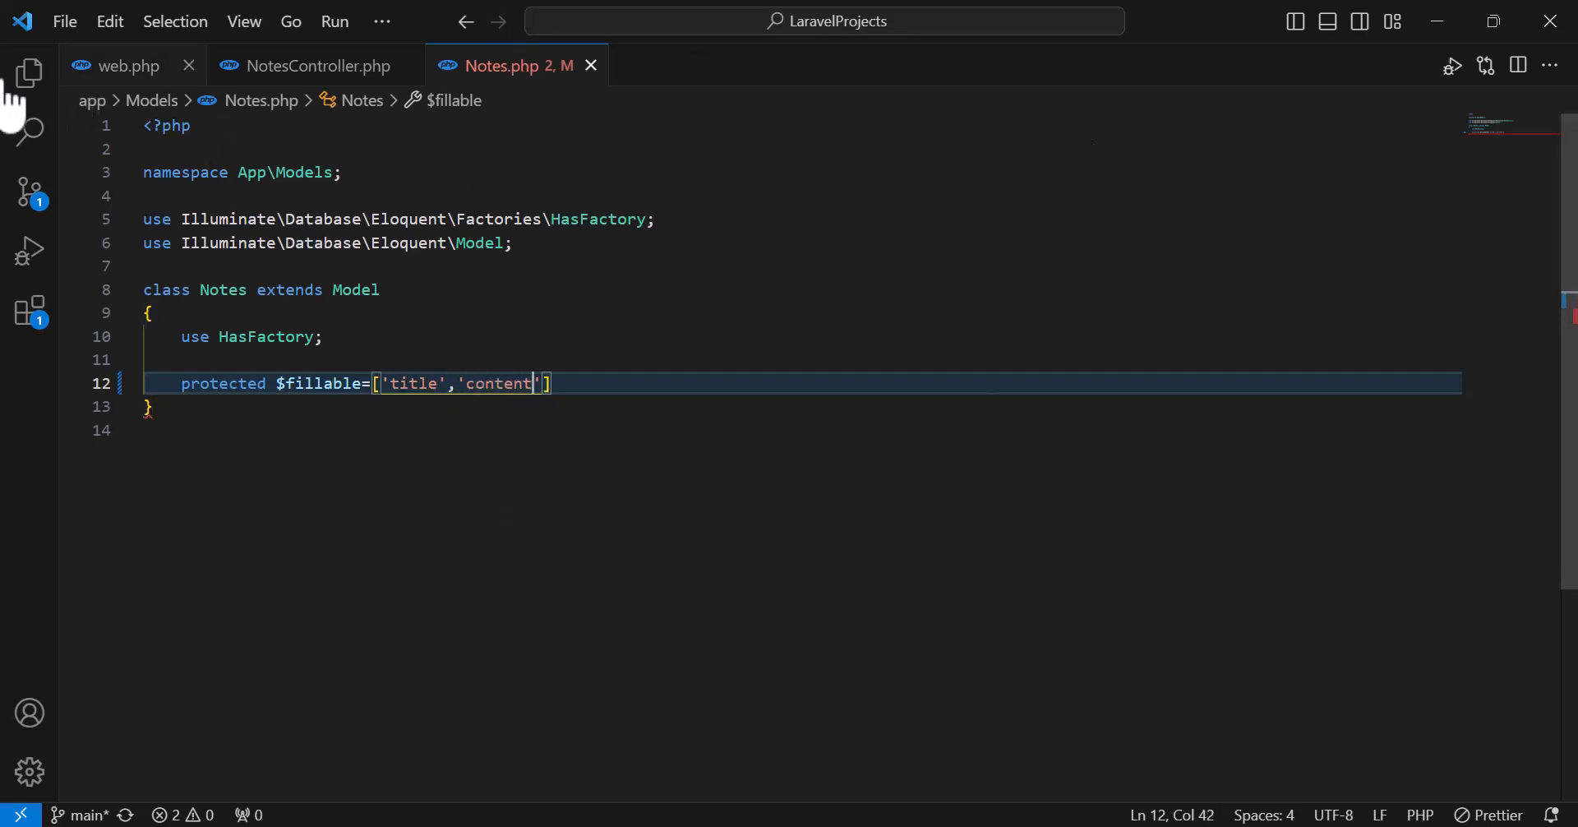
- Locate the create_notes_table migration under database/migrations to review its columns
click(28, 71)
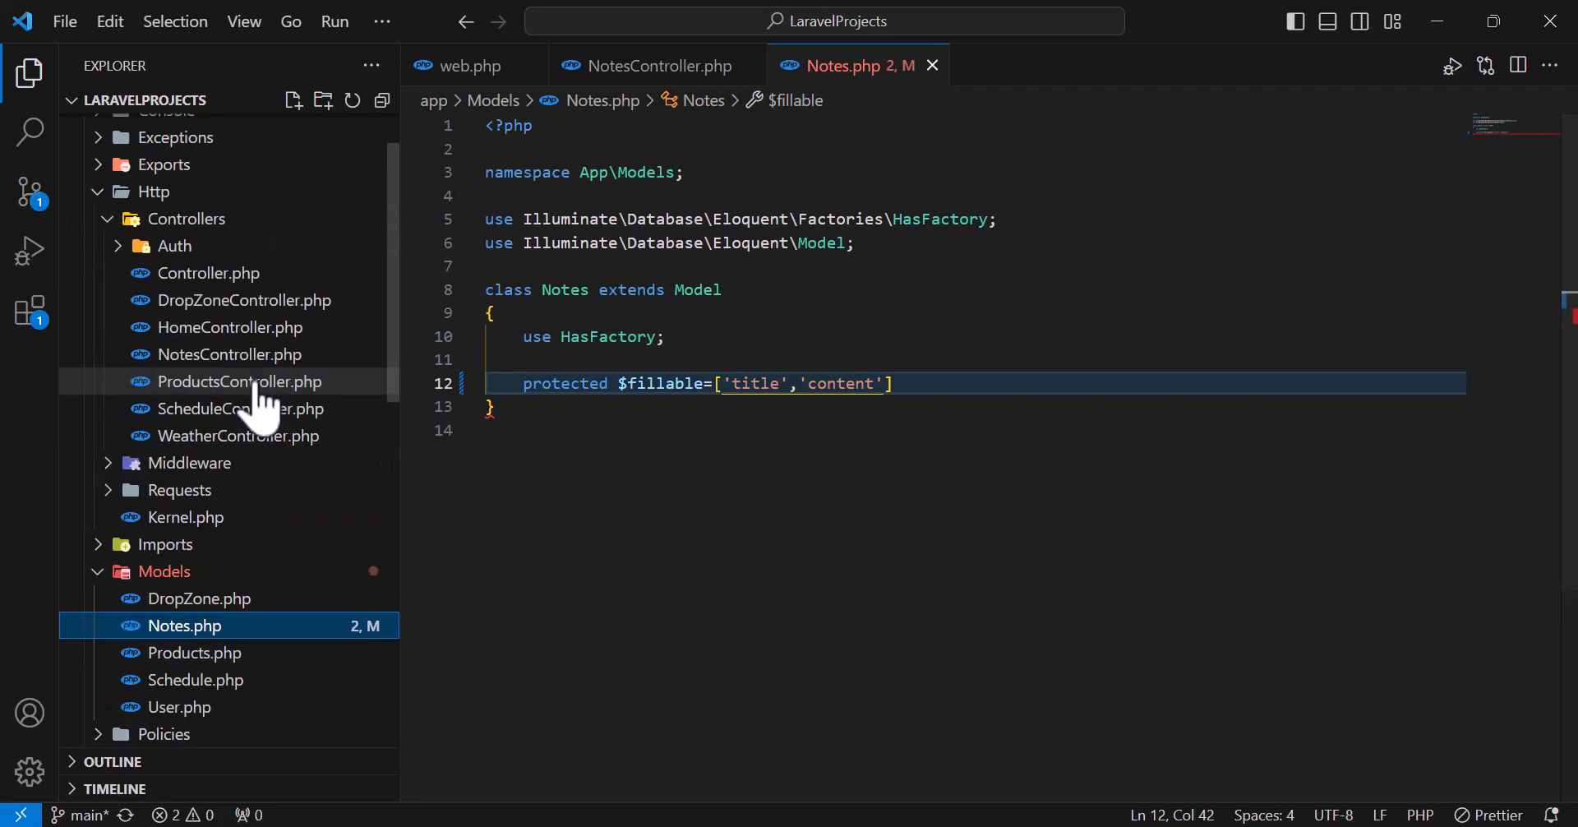
scroll(down, 3)
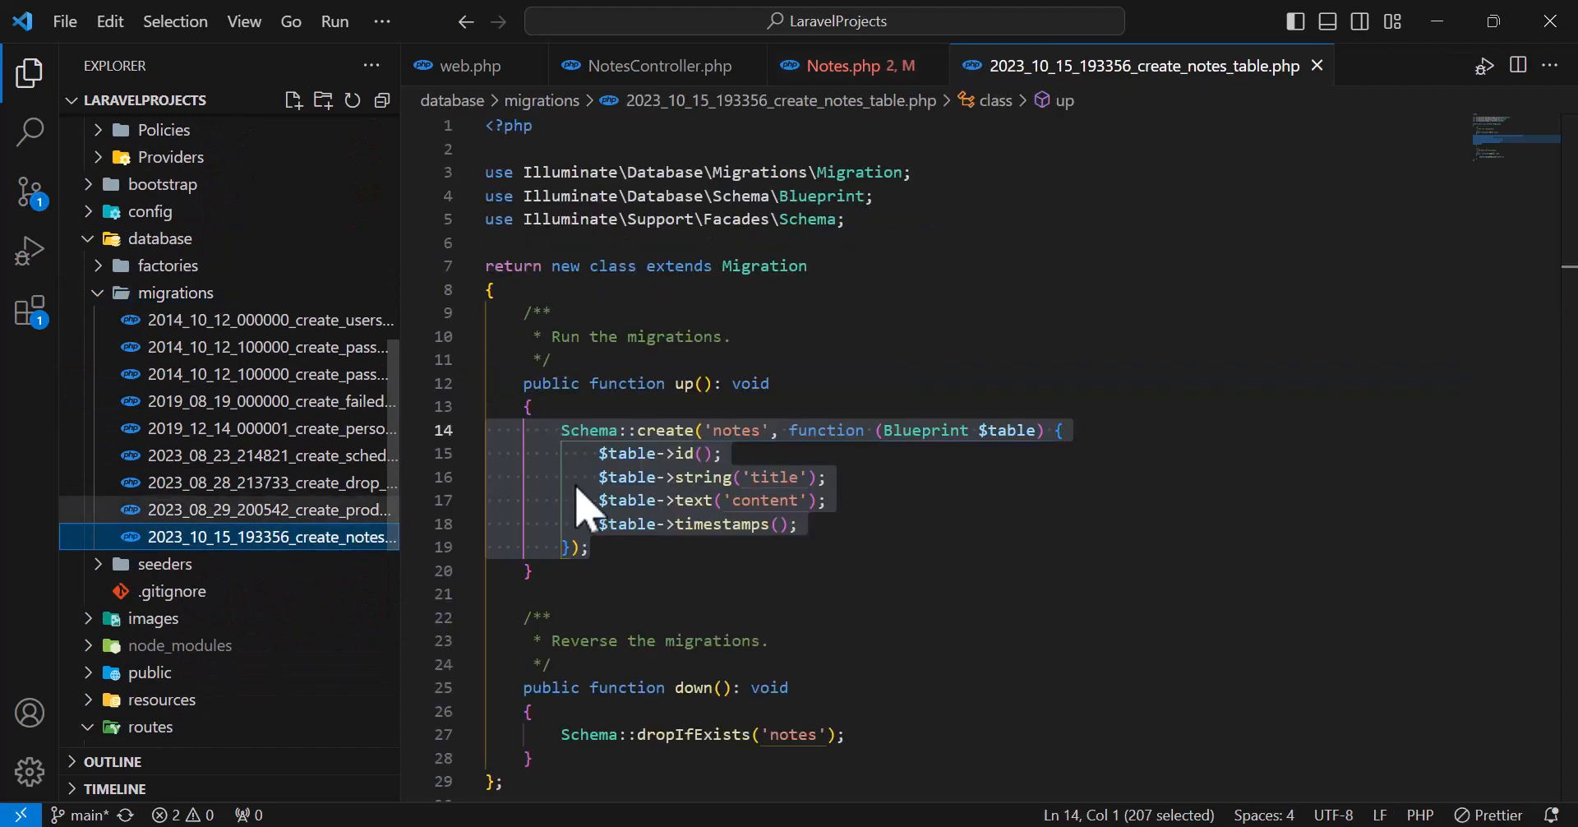
scroll(down, 3)
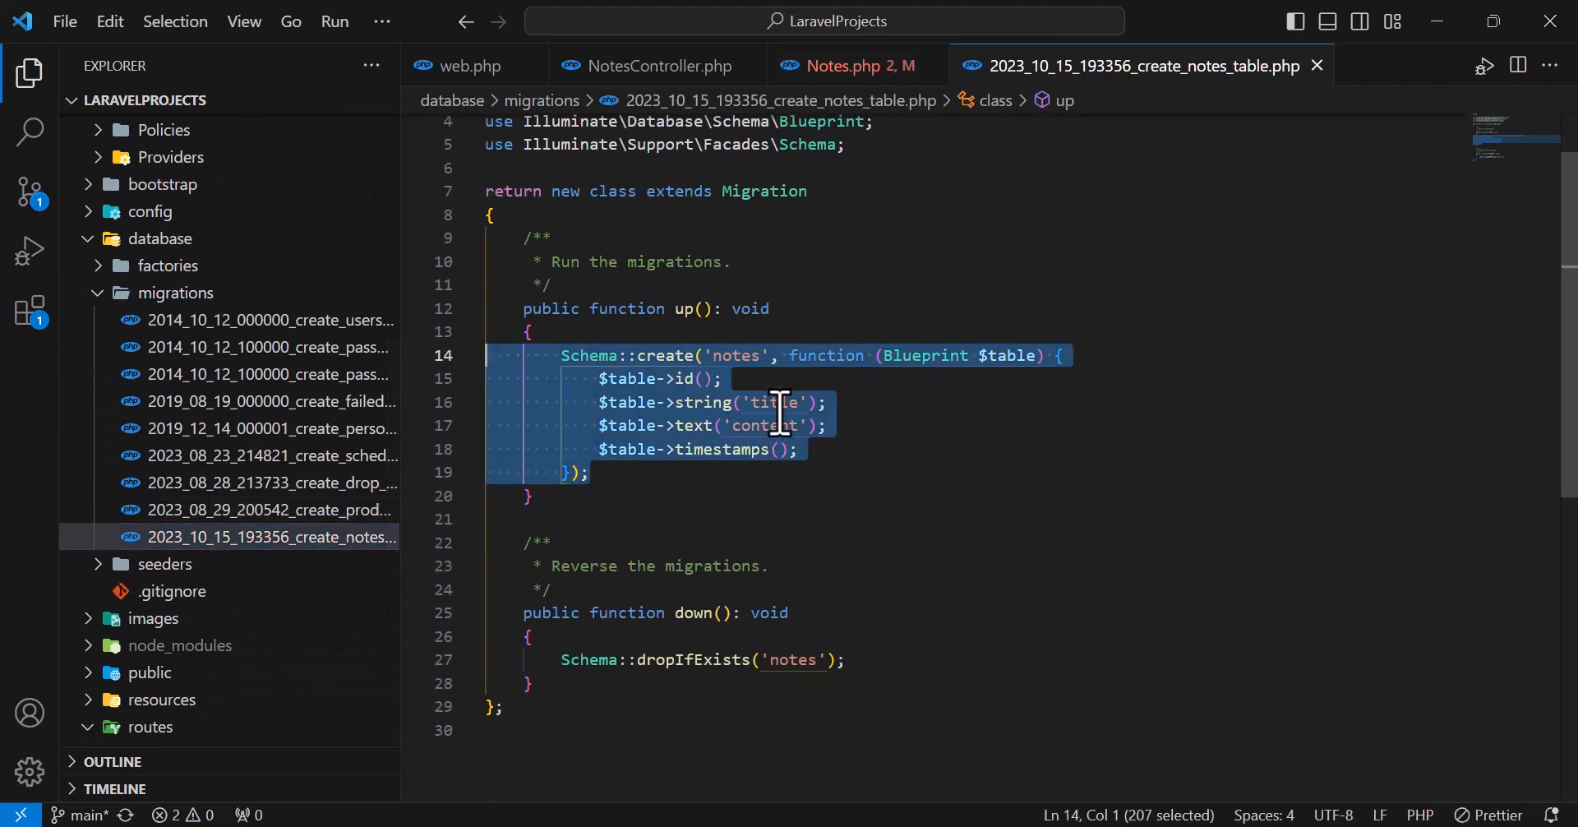
- Back in Notes.php, declare protected $encrypt=['content']; below $fillable
click(778, 424)
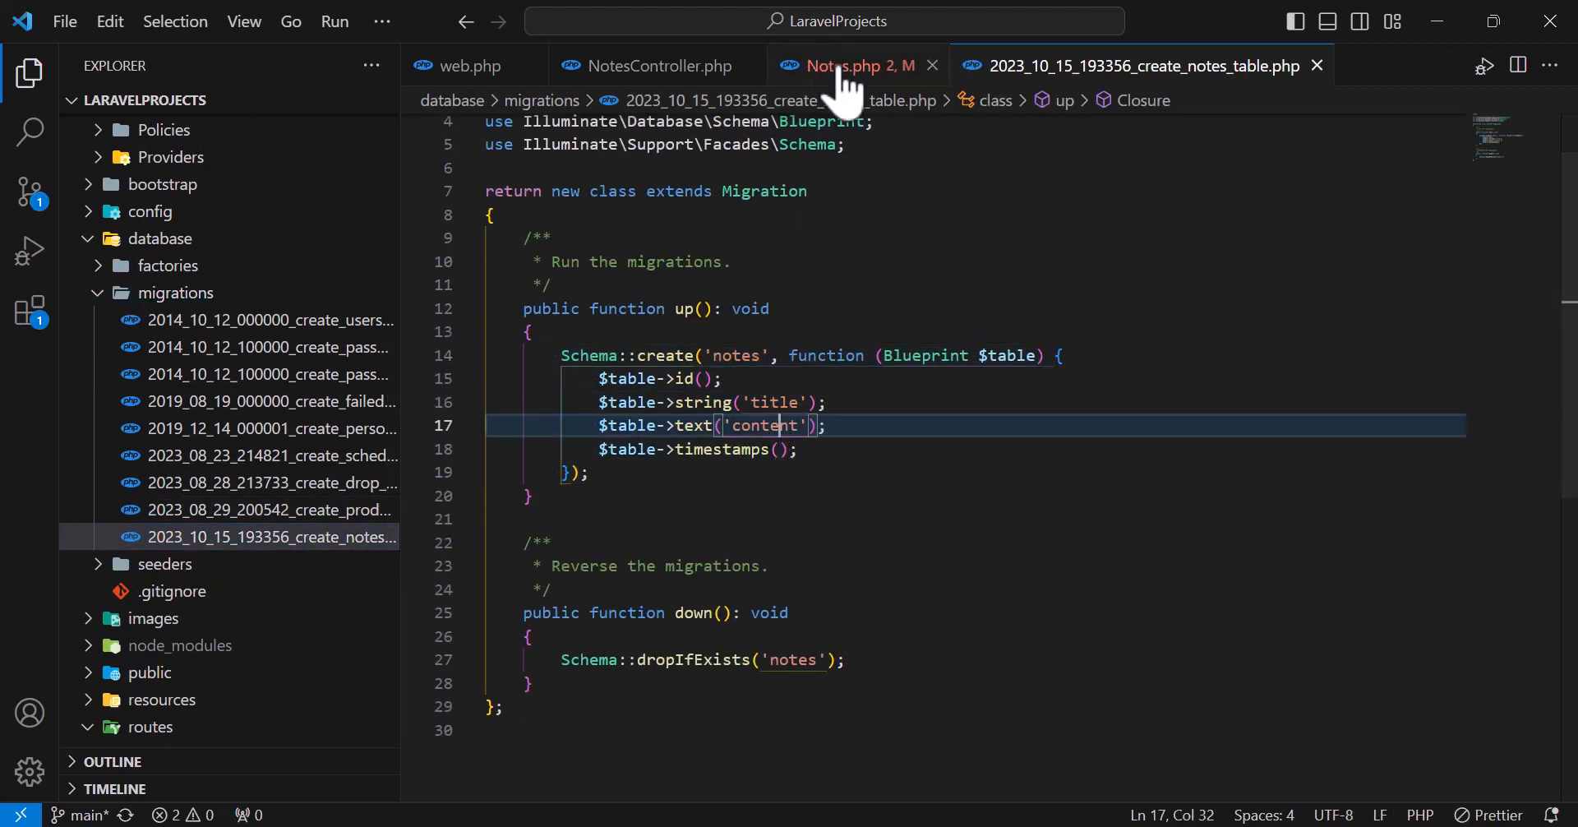
click(843, 66)
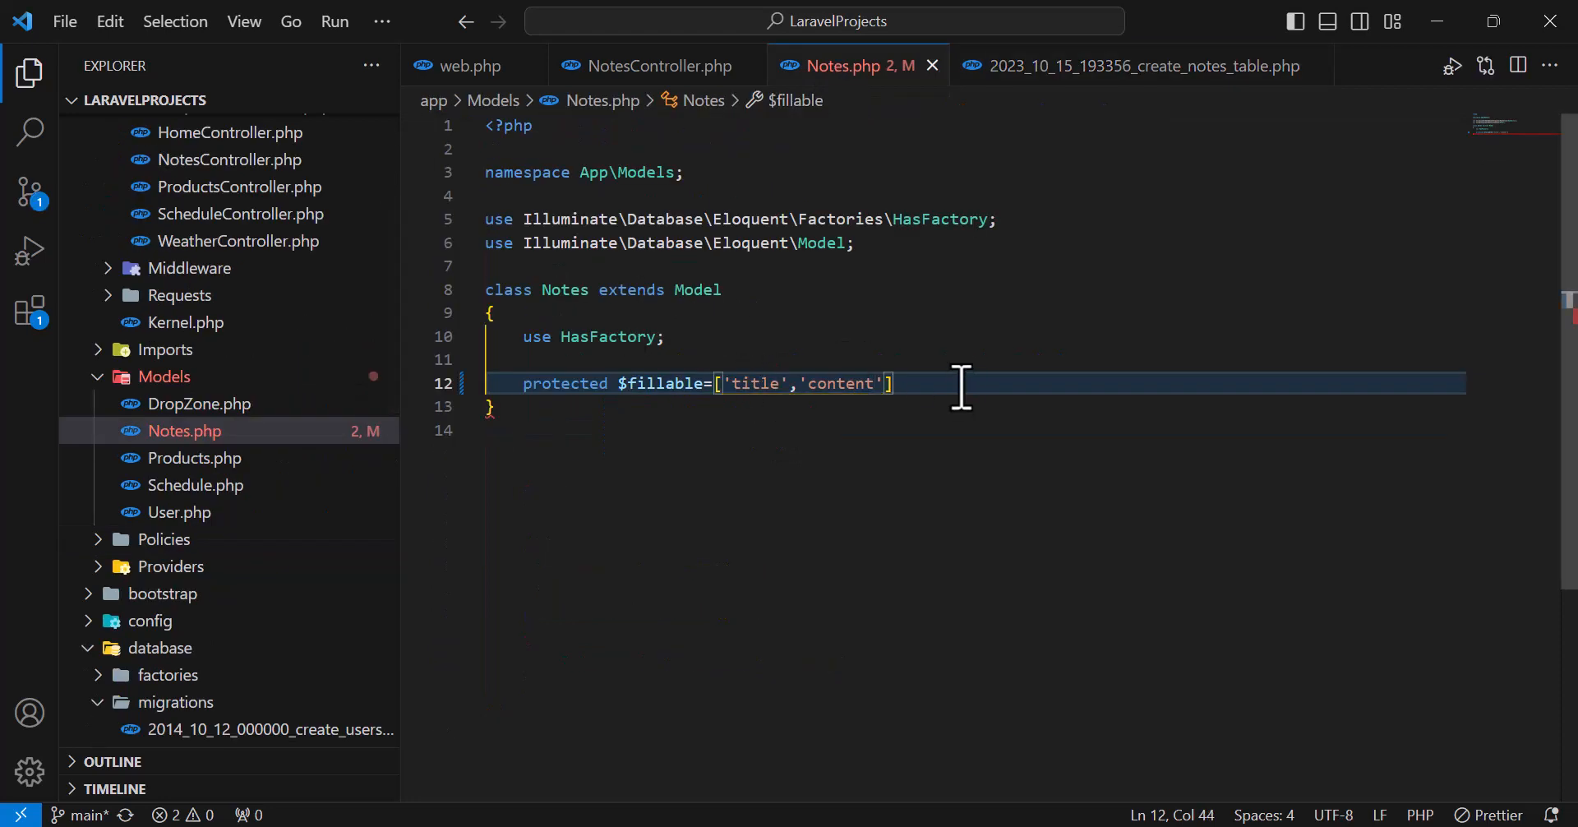
text(protected)
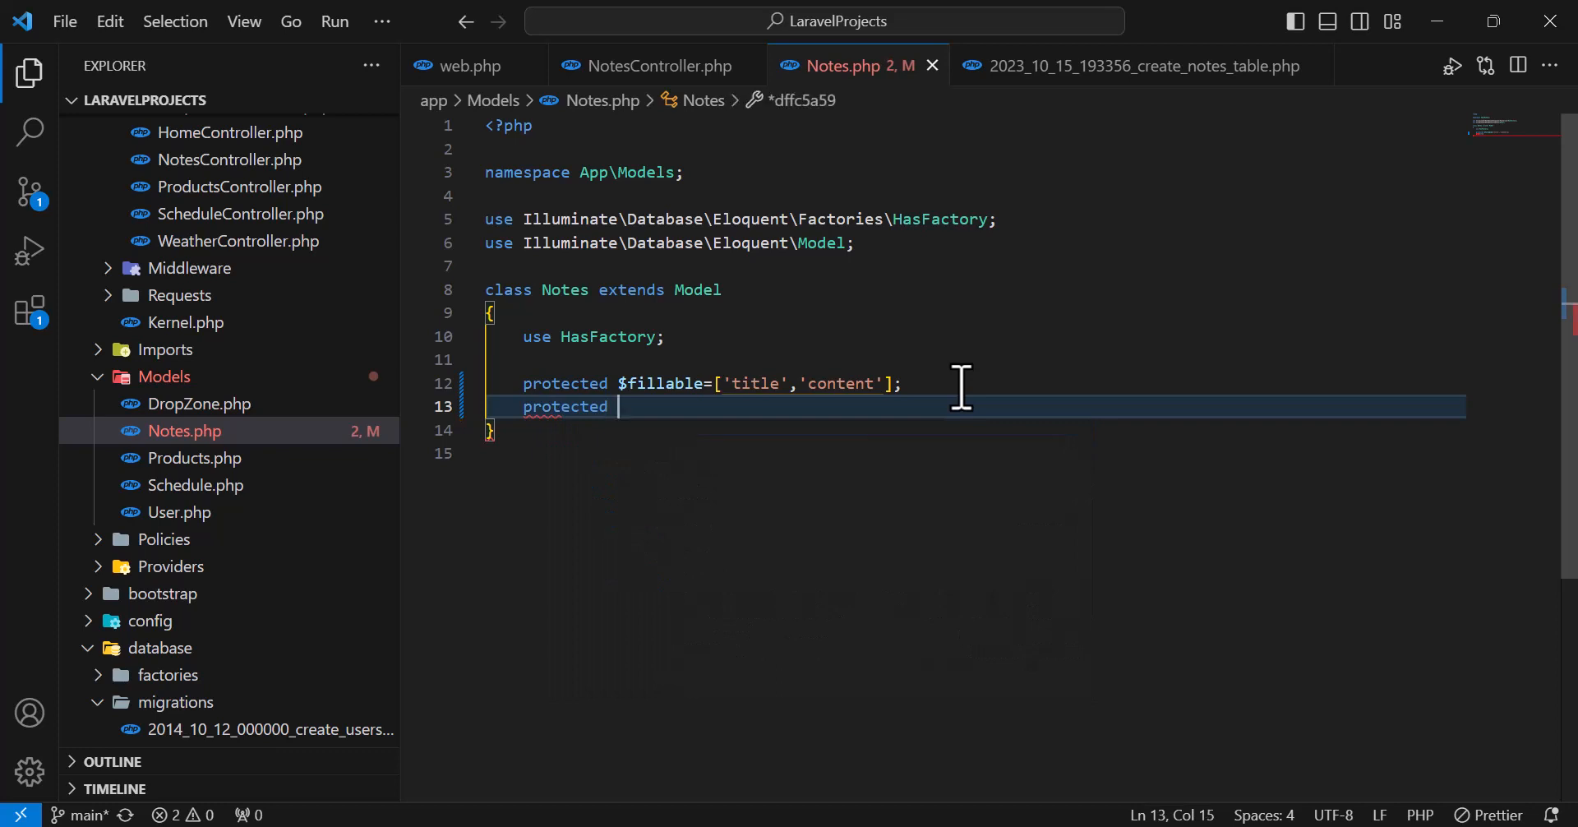
text($encryp)
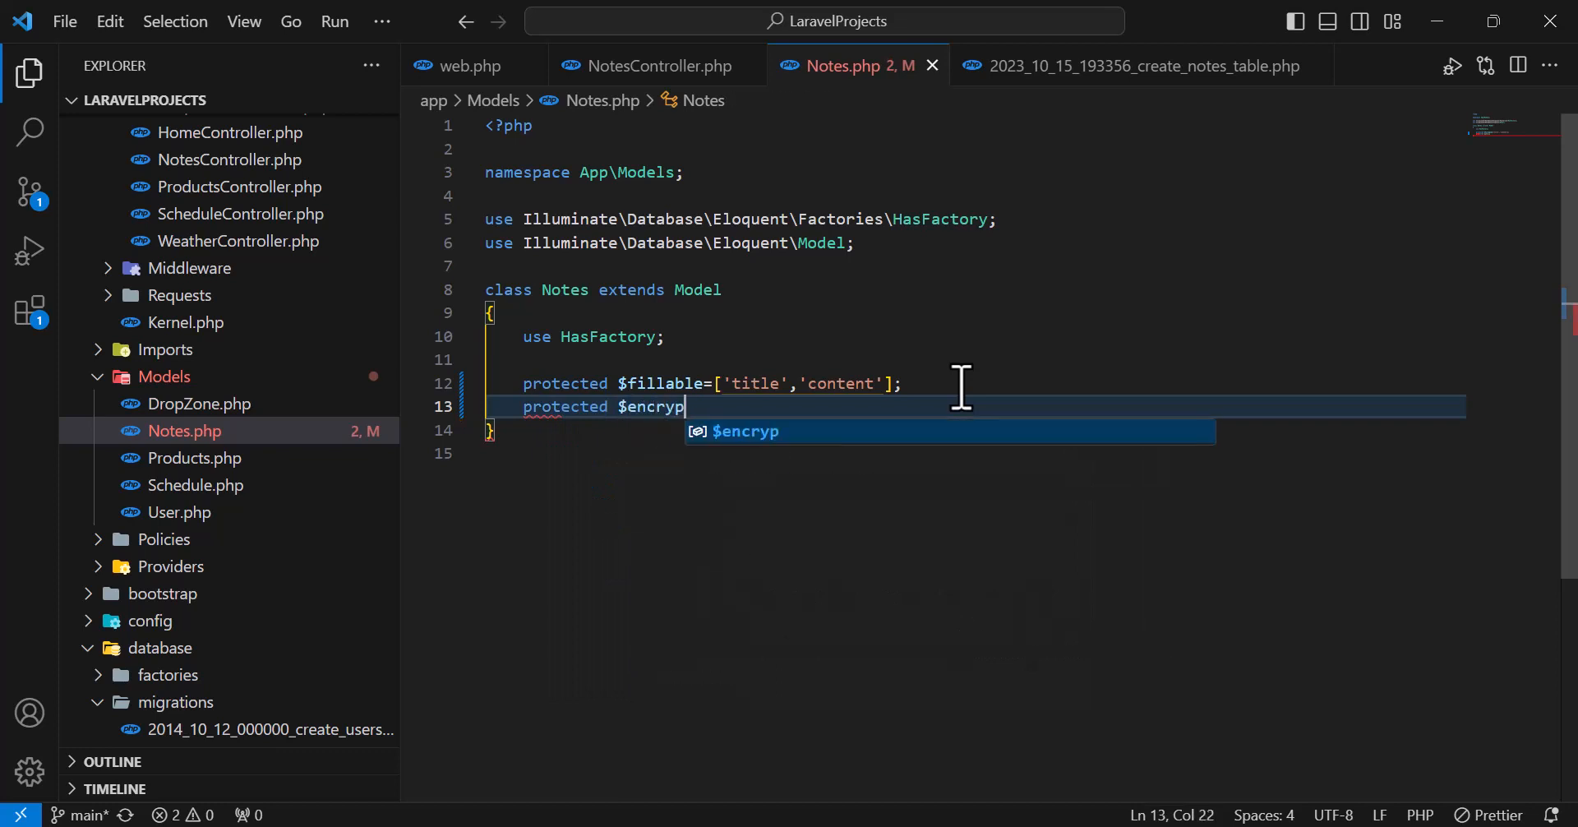
text(=[])
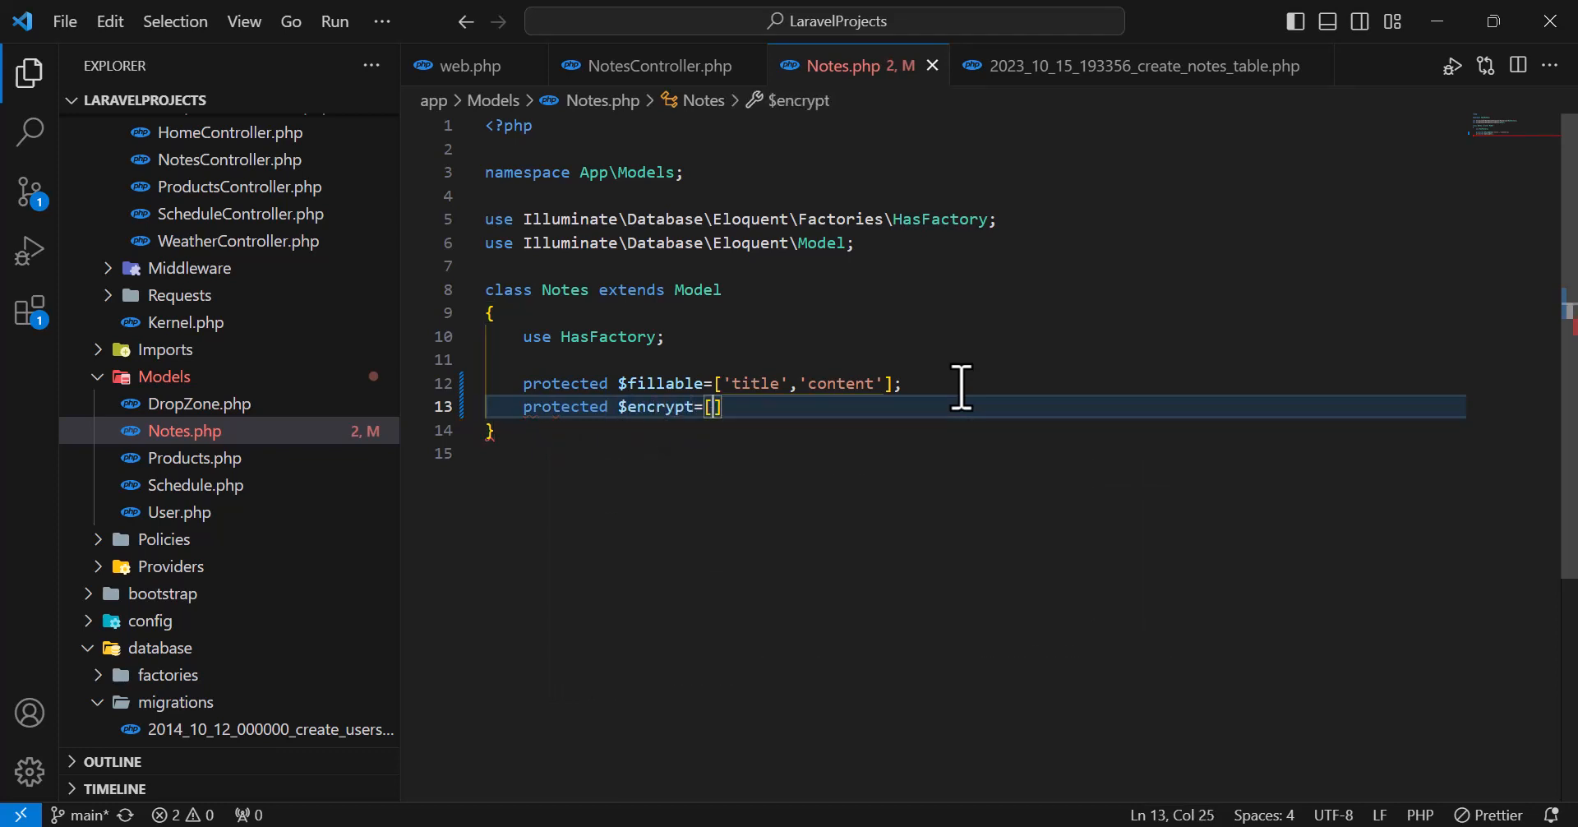
text(')
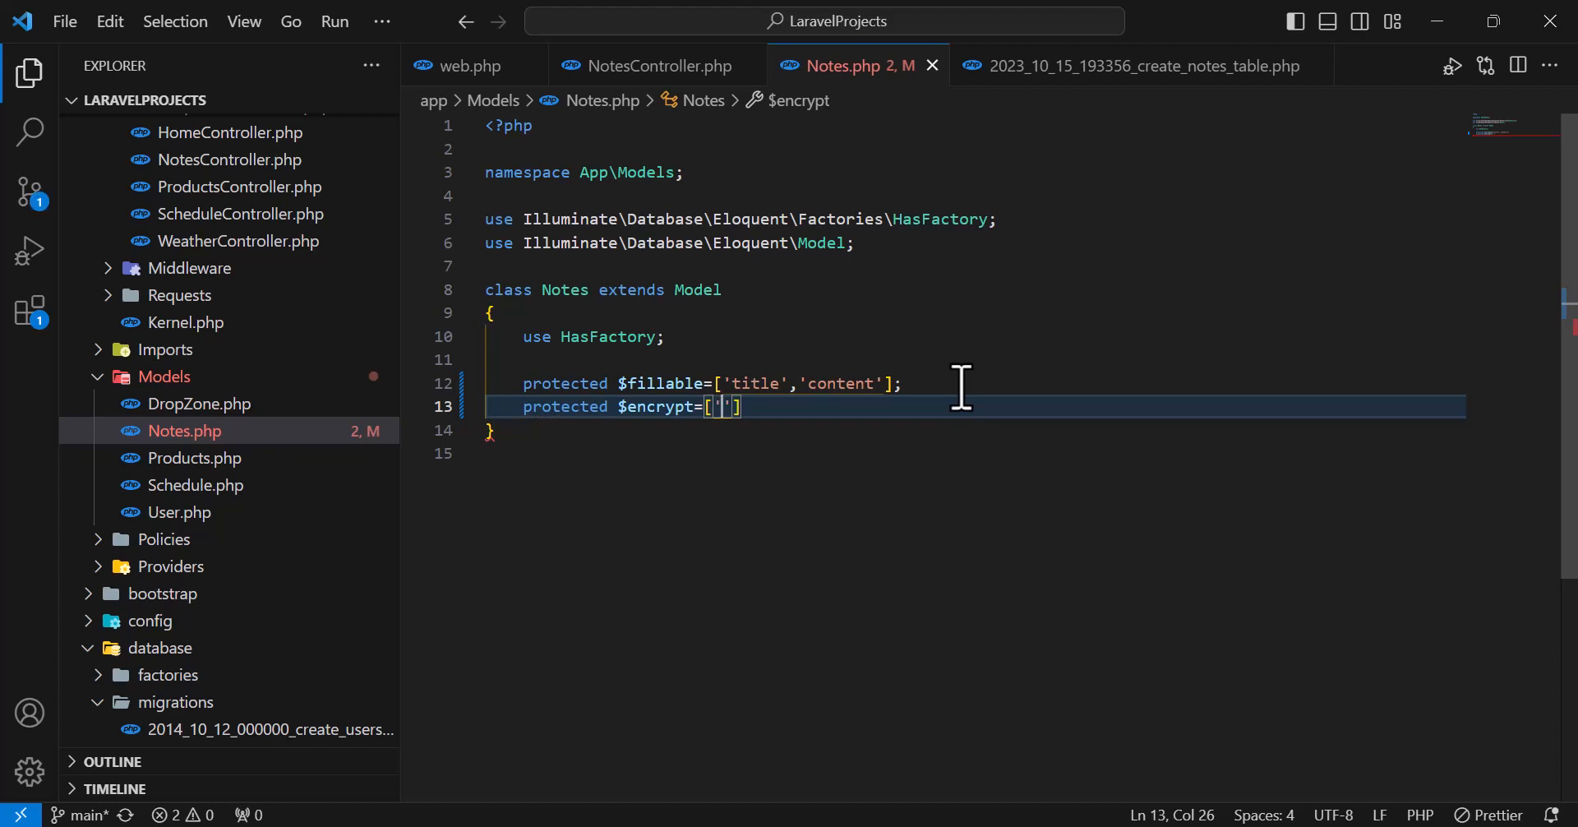
text(content)
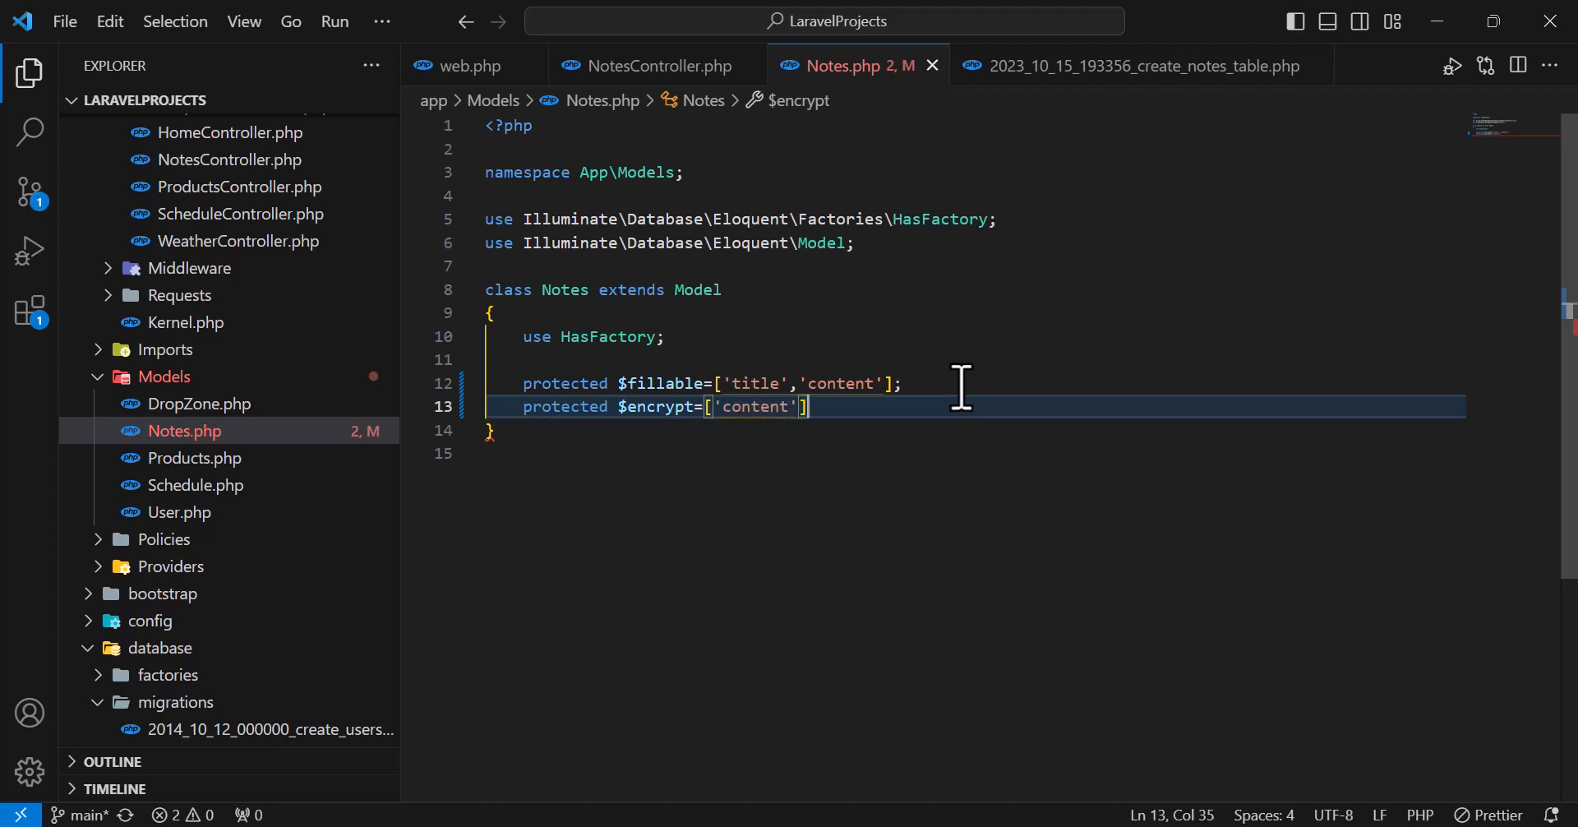
text(;)
key(Enter)
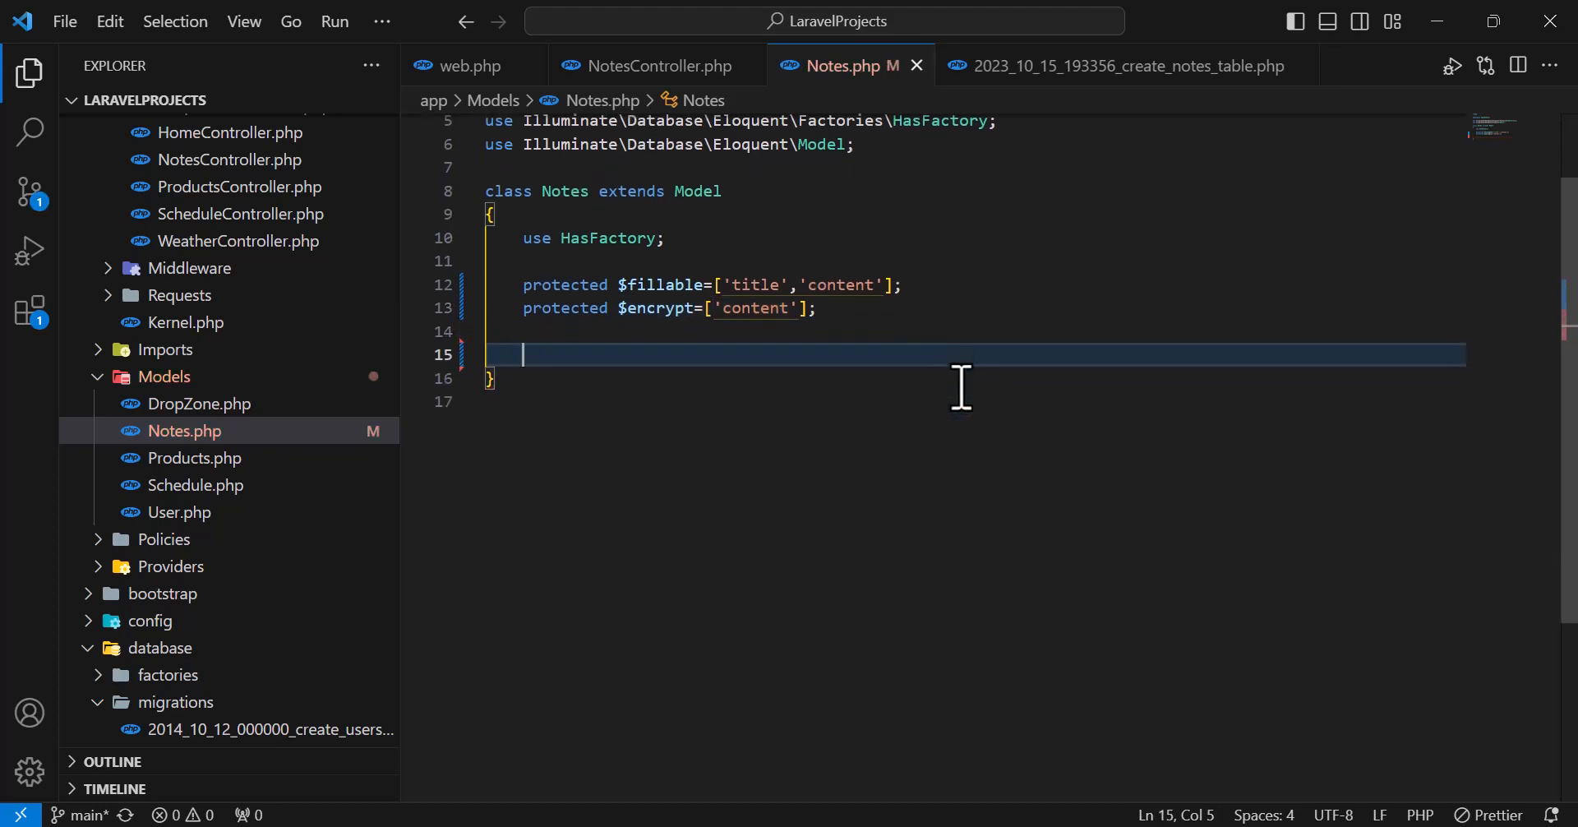
- Write the public function setAttribute($key,$value) signature
text(public)
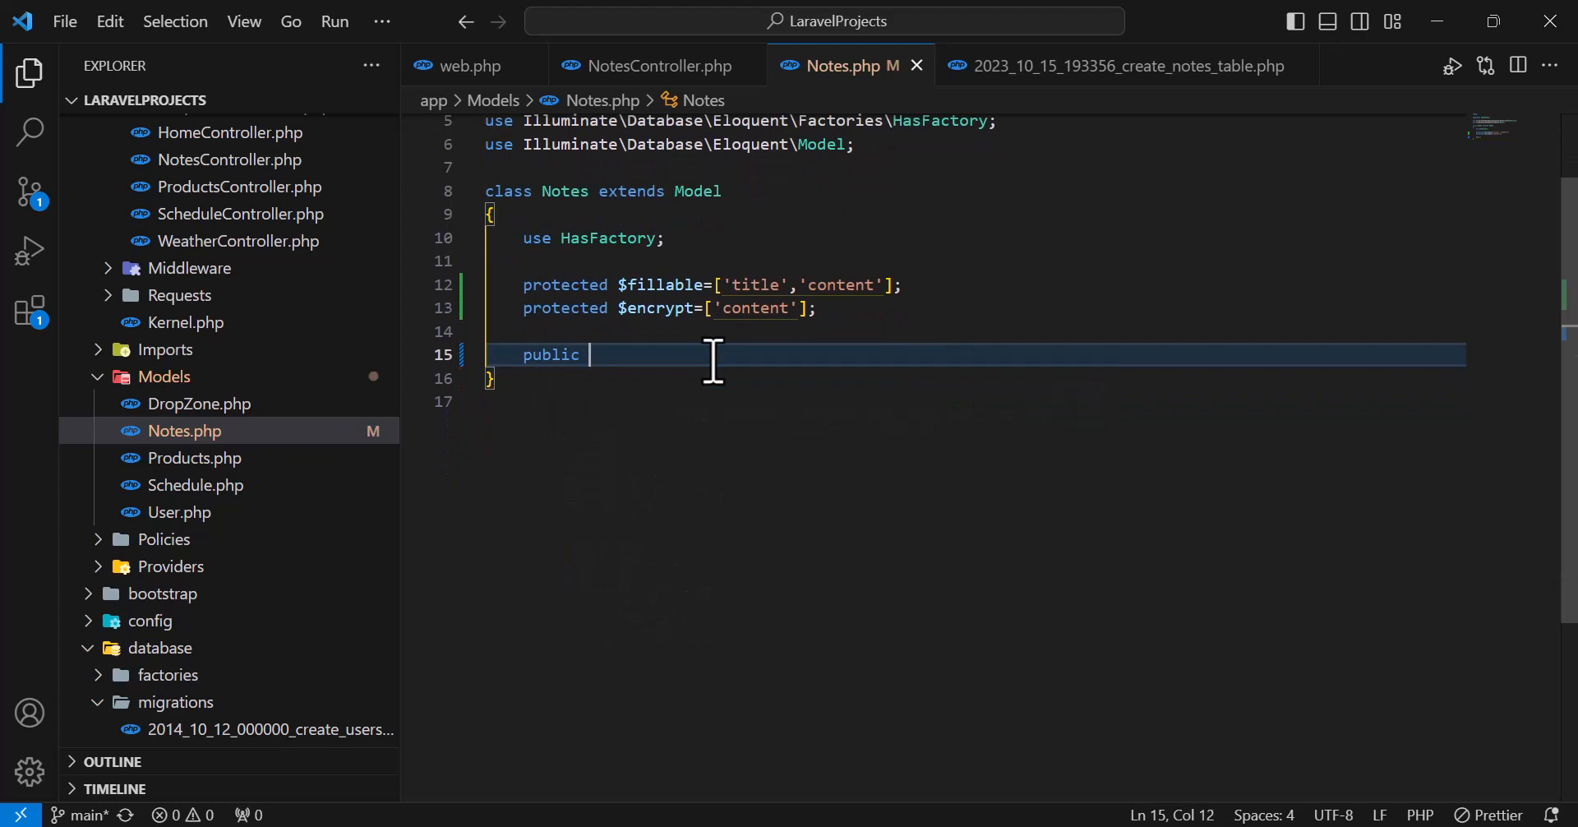
text(function setAttribute()
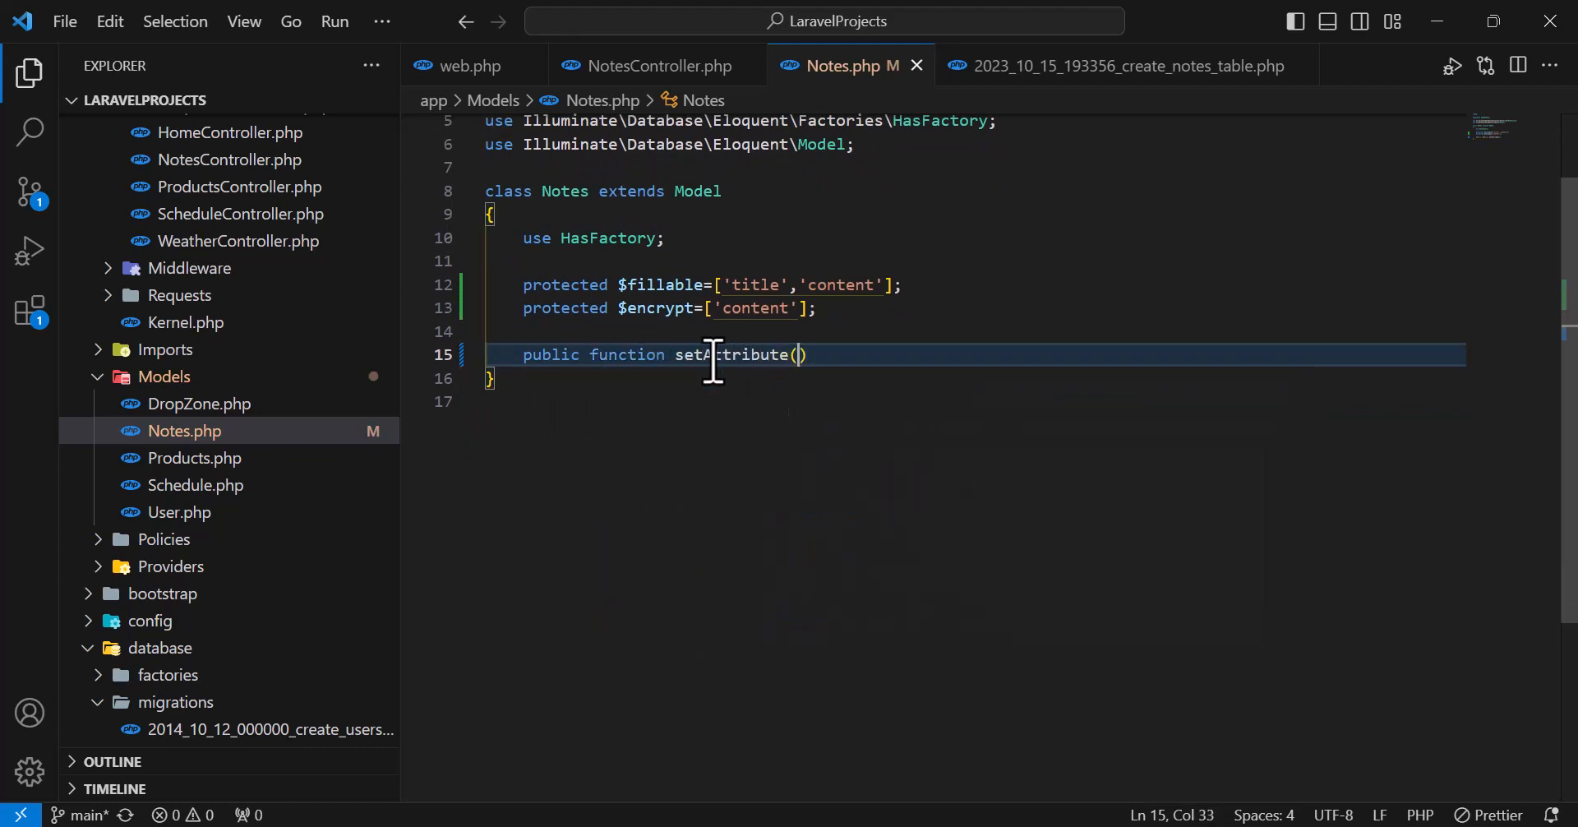
text($key,)
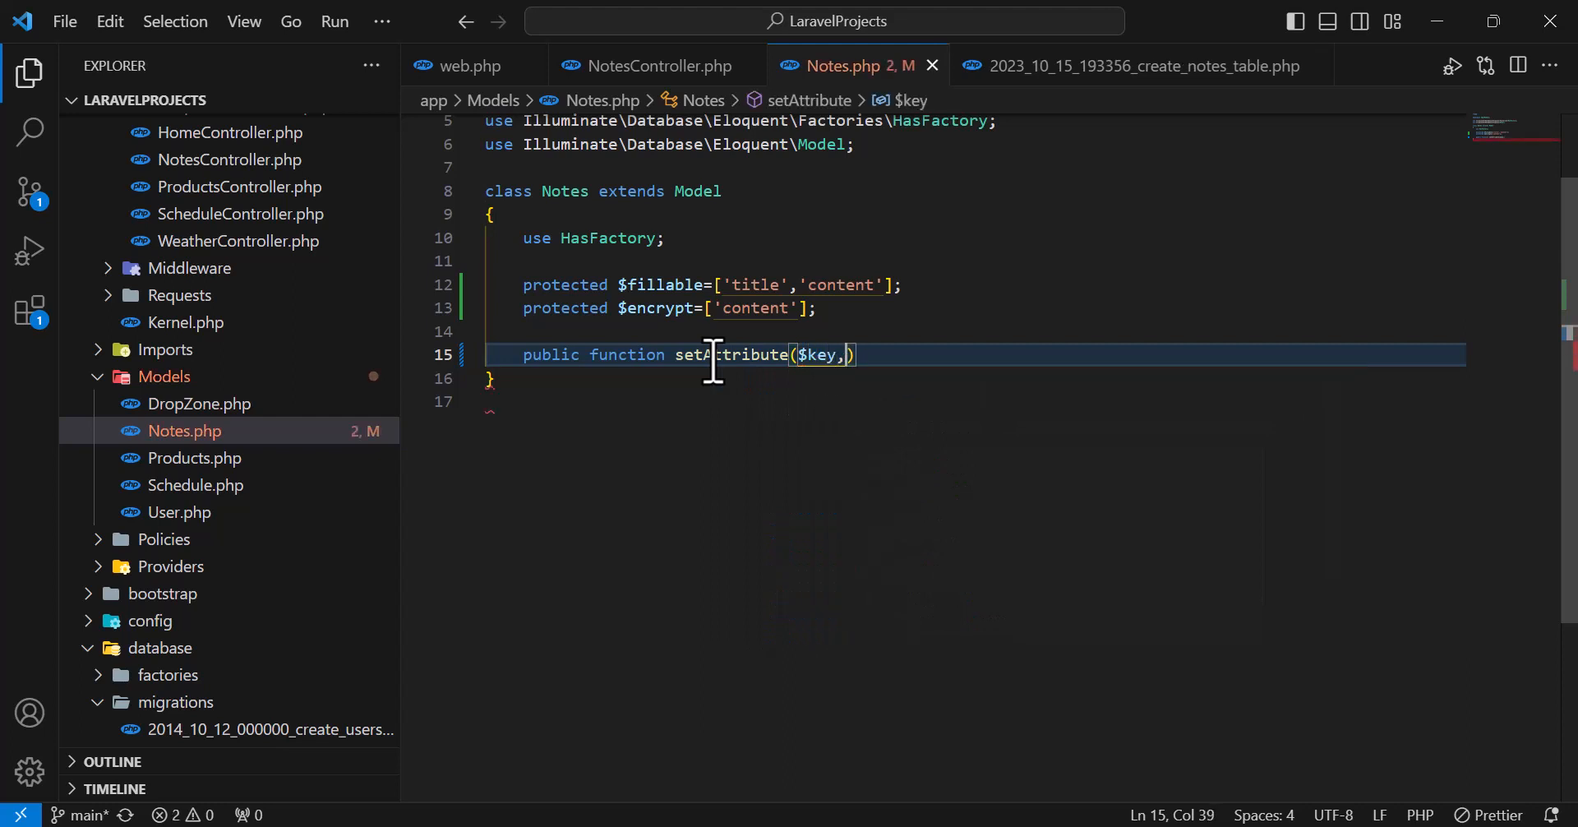
text($)
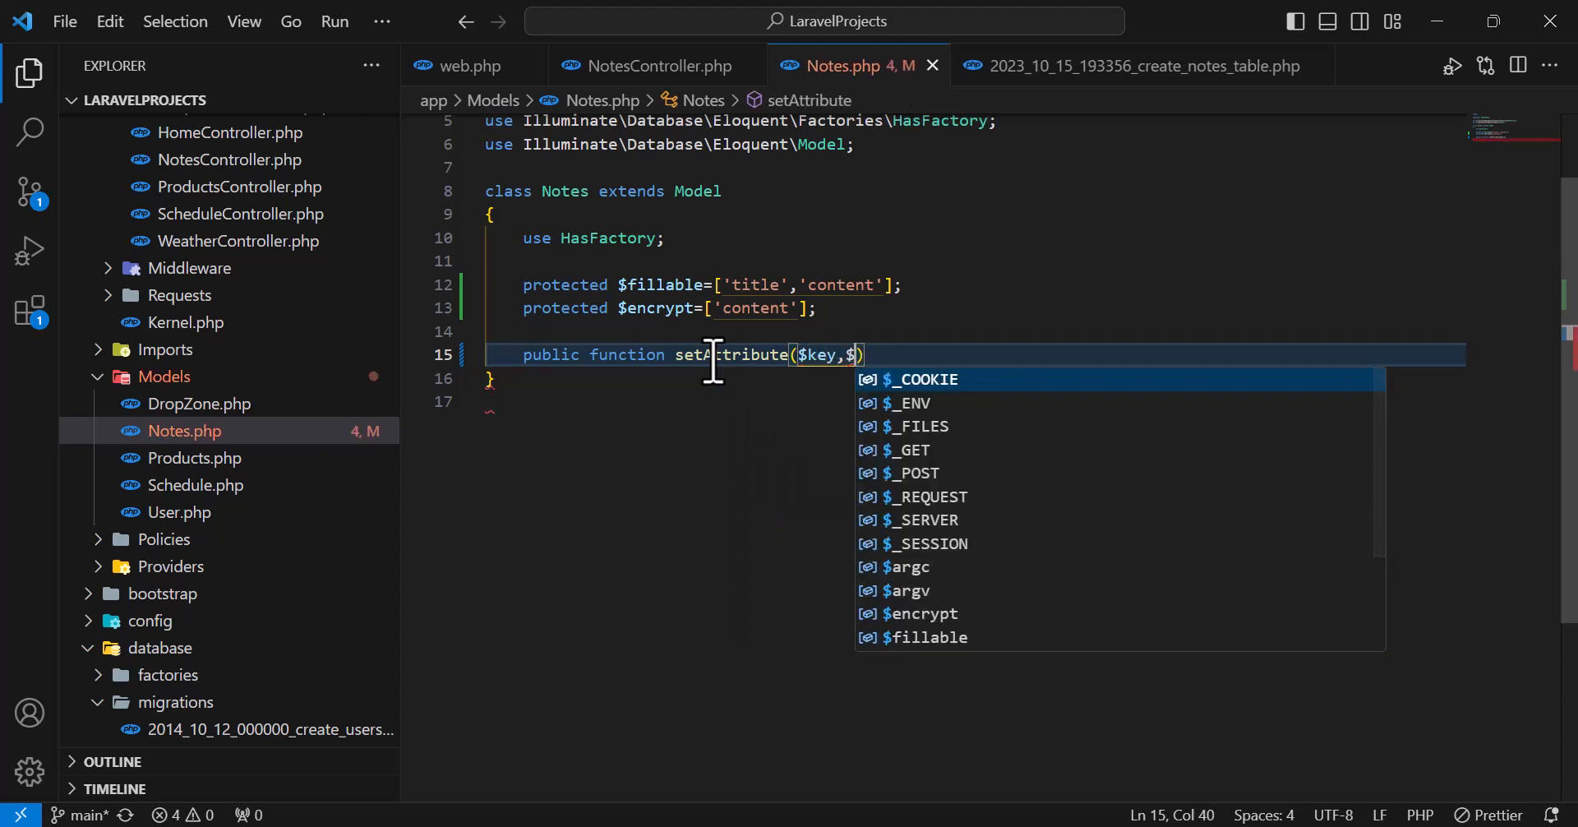
text(value))
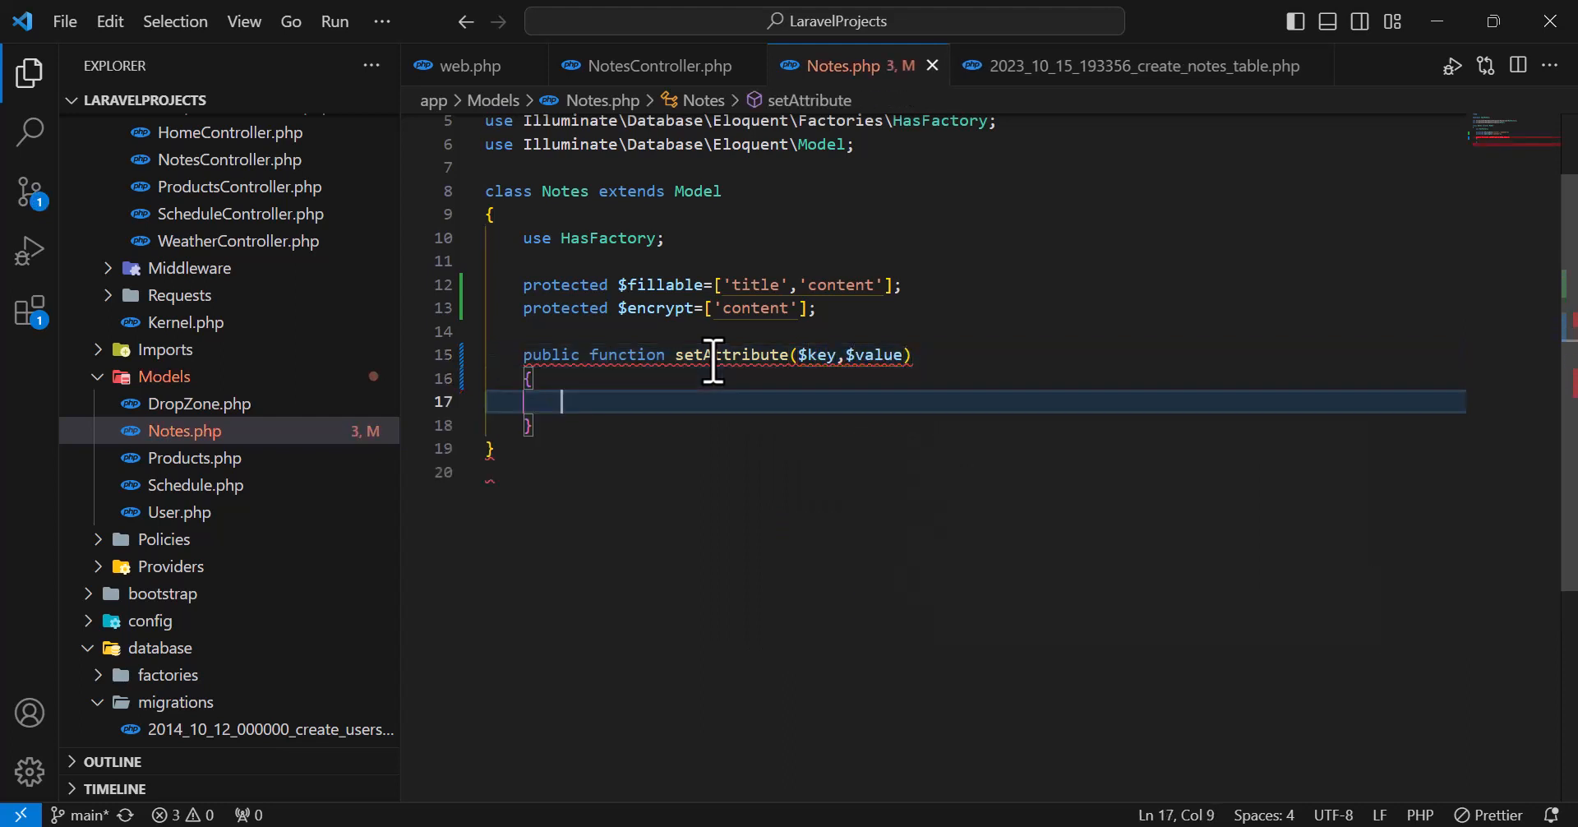
- Add the if(in_array($key,$this->encrypt)) condition inside setAttribute
text(if())
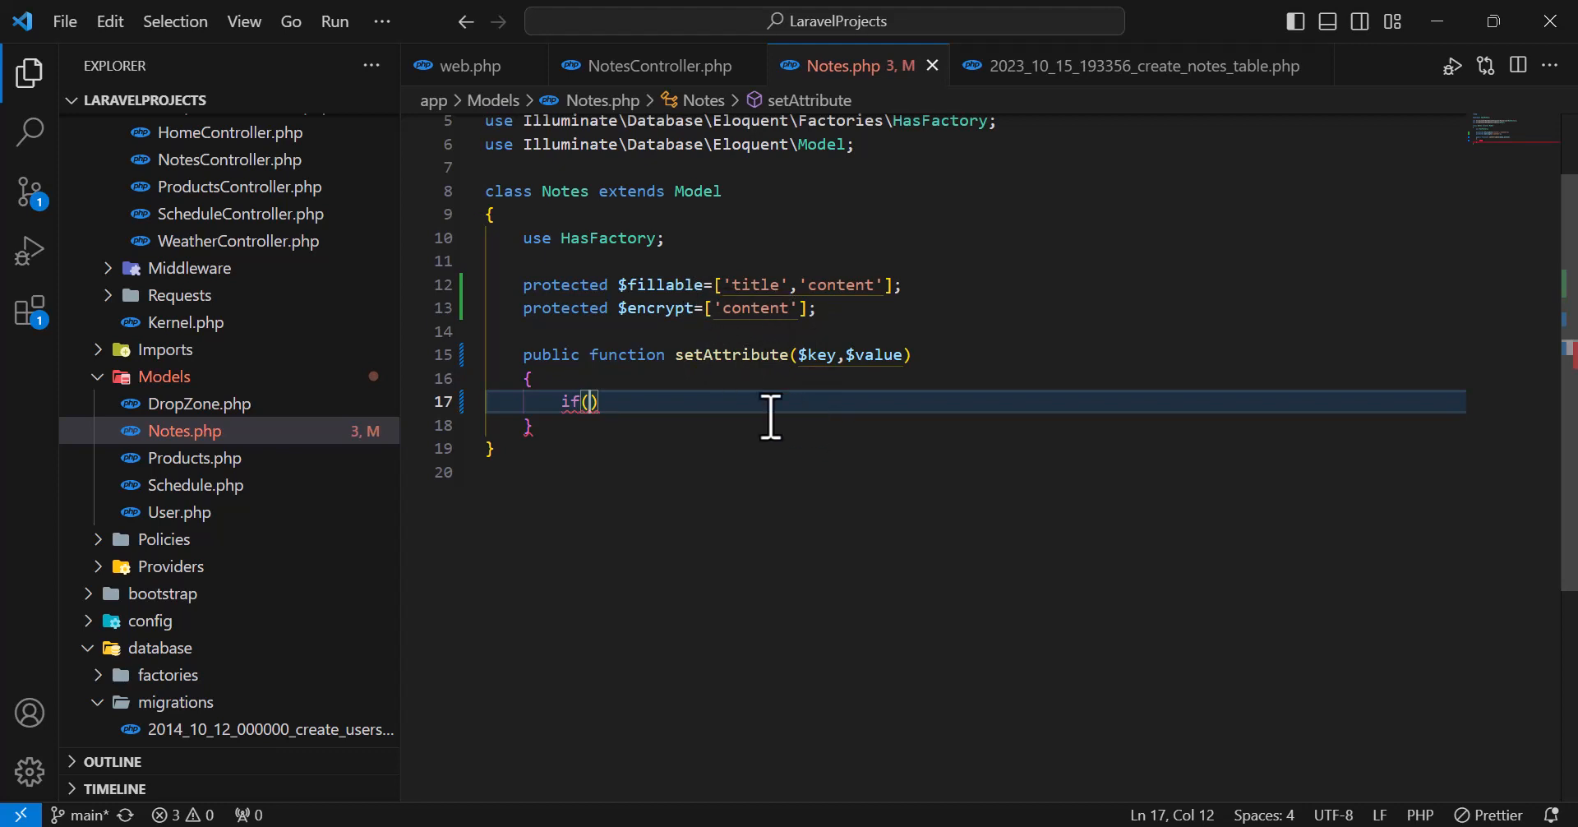
text(in_array()
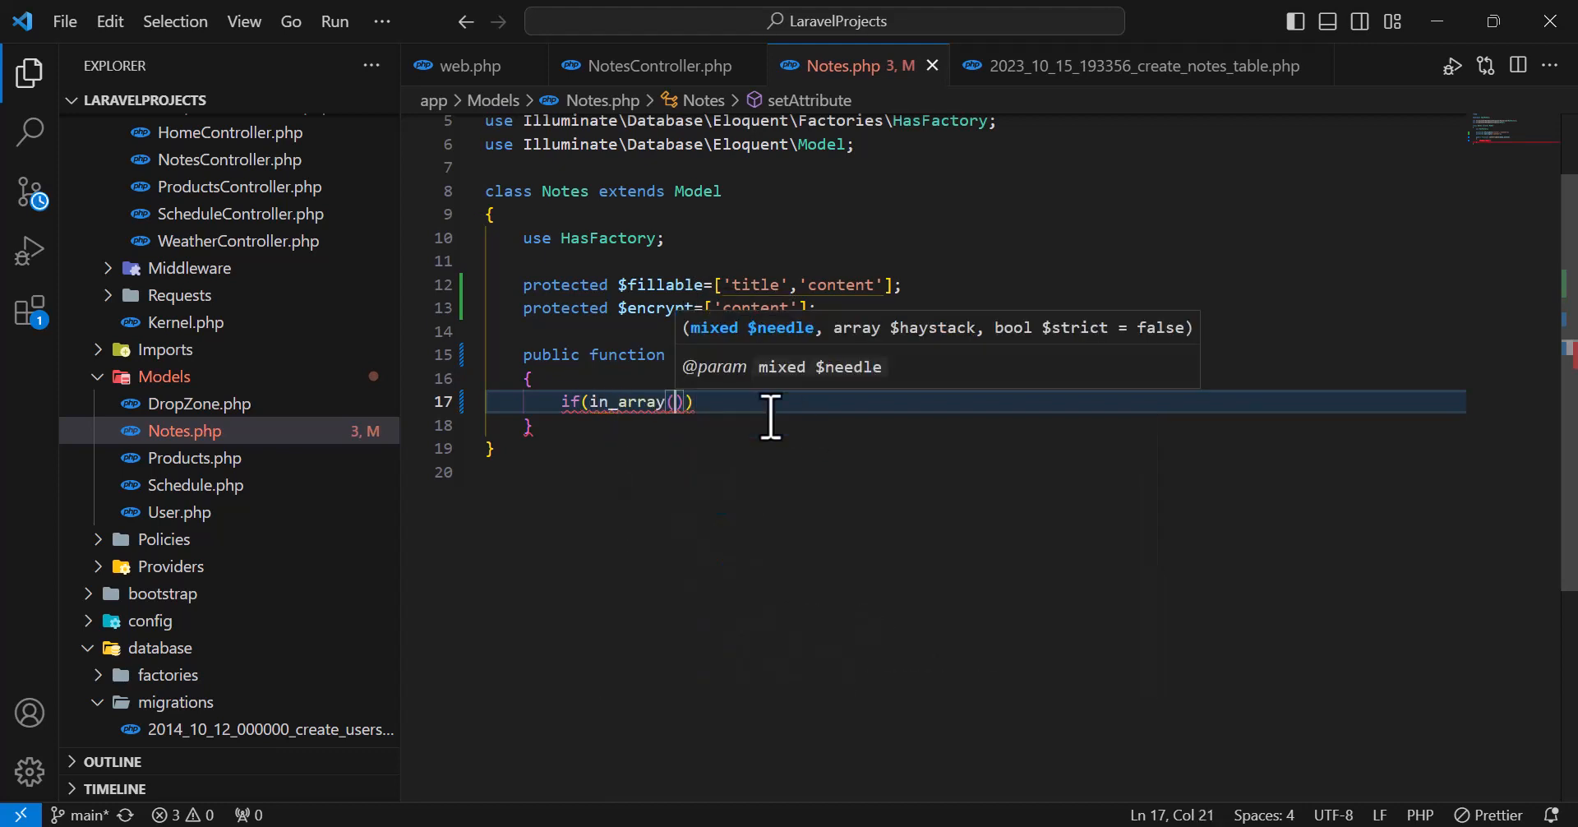
text($ke)
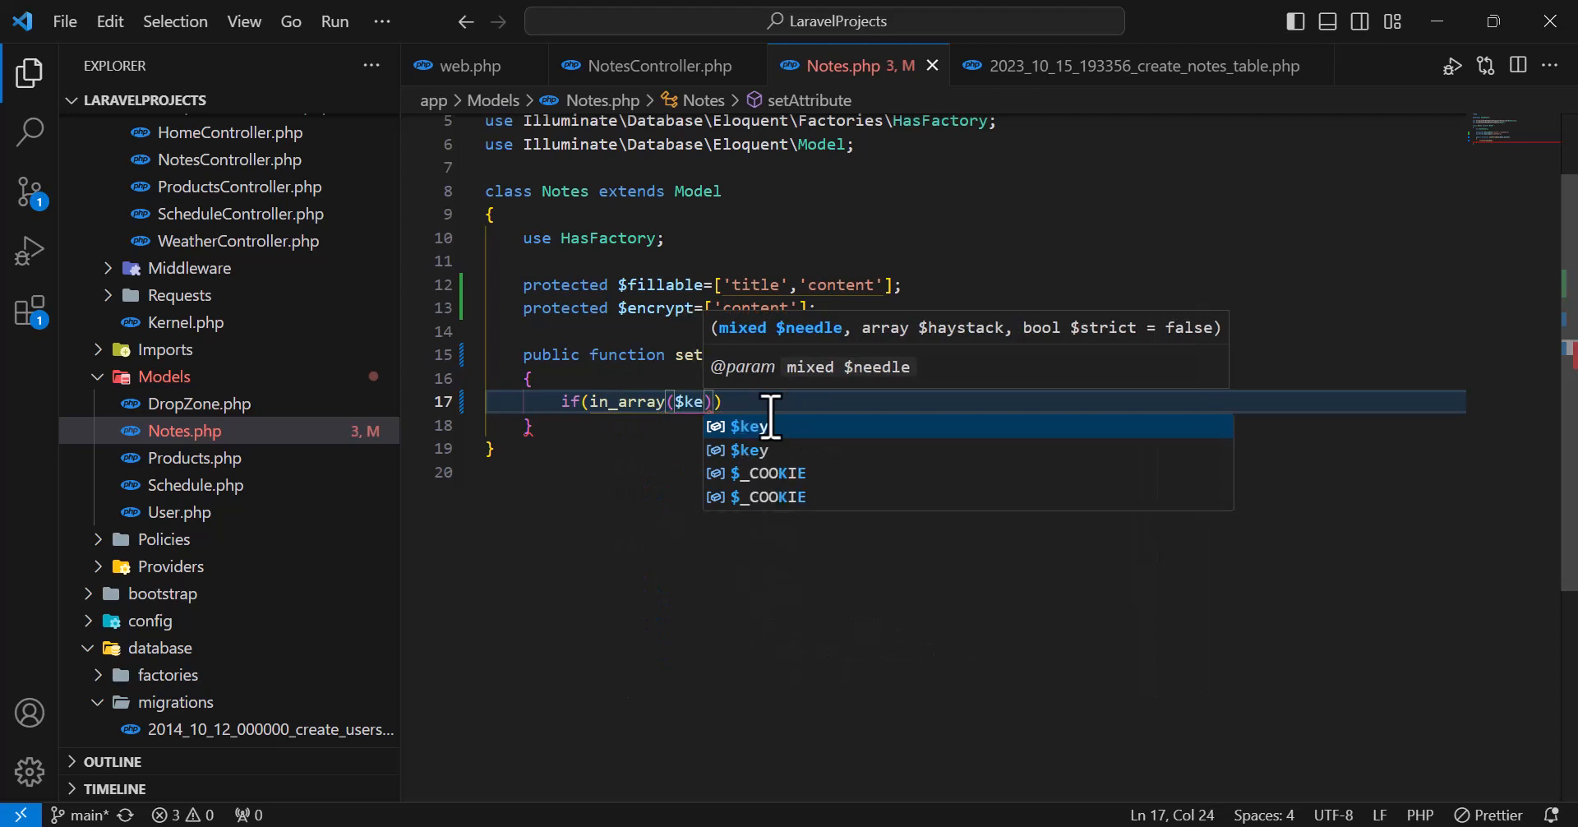
text(y,$this-)
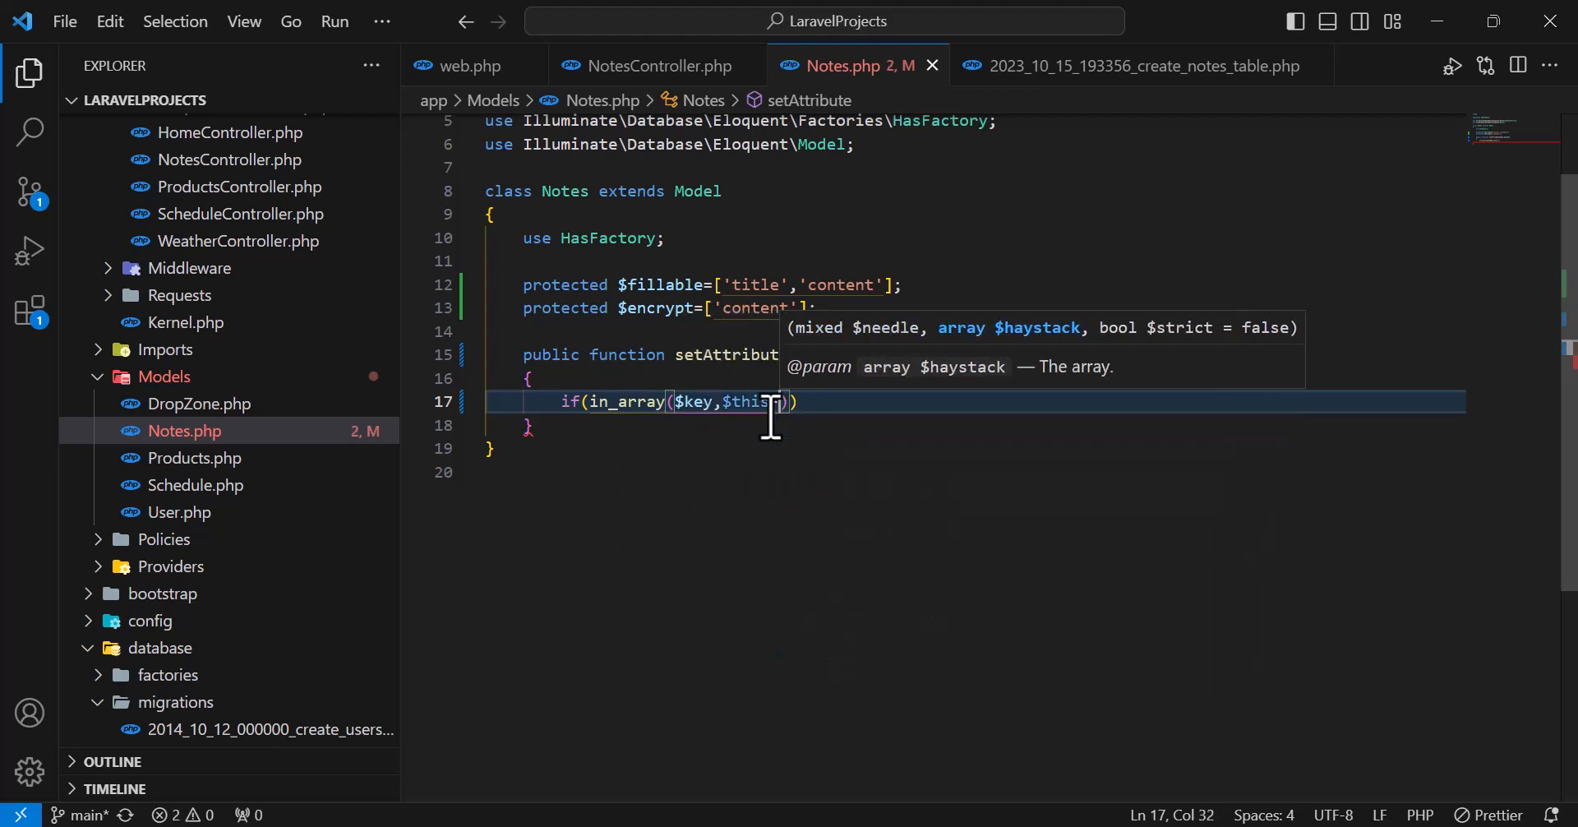
text(>)
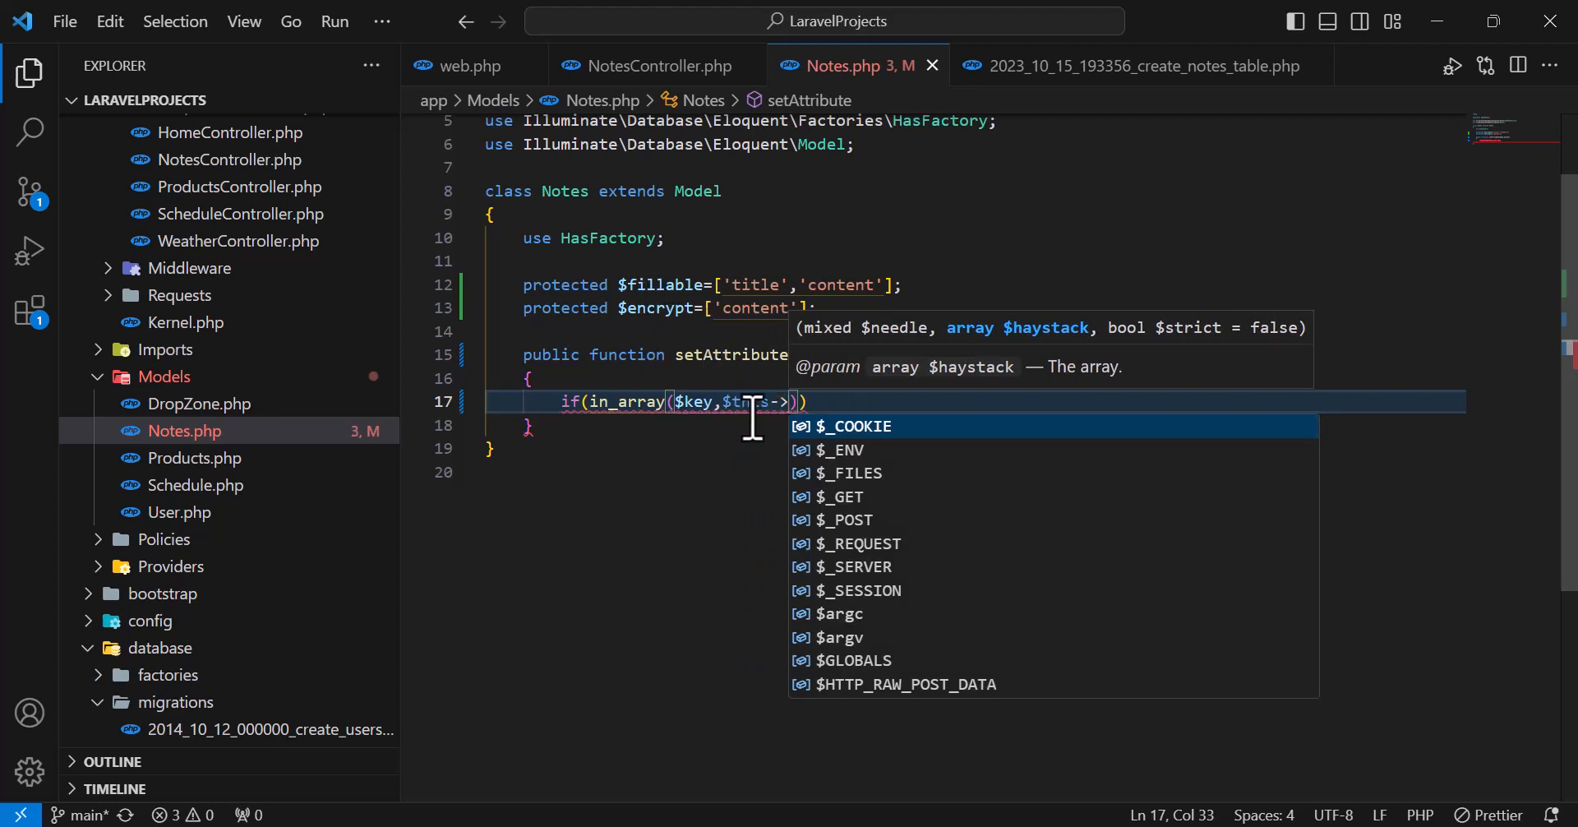
text(en)
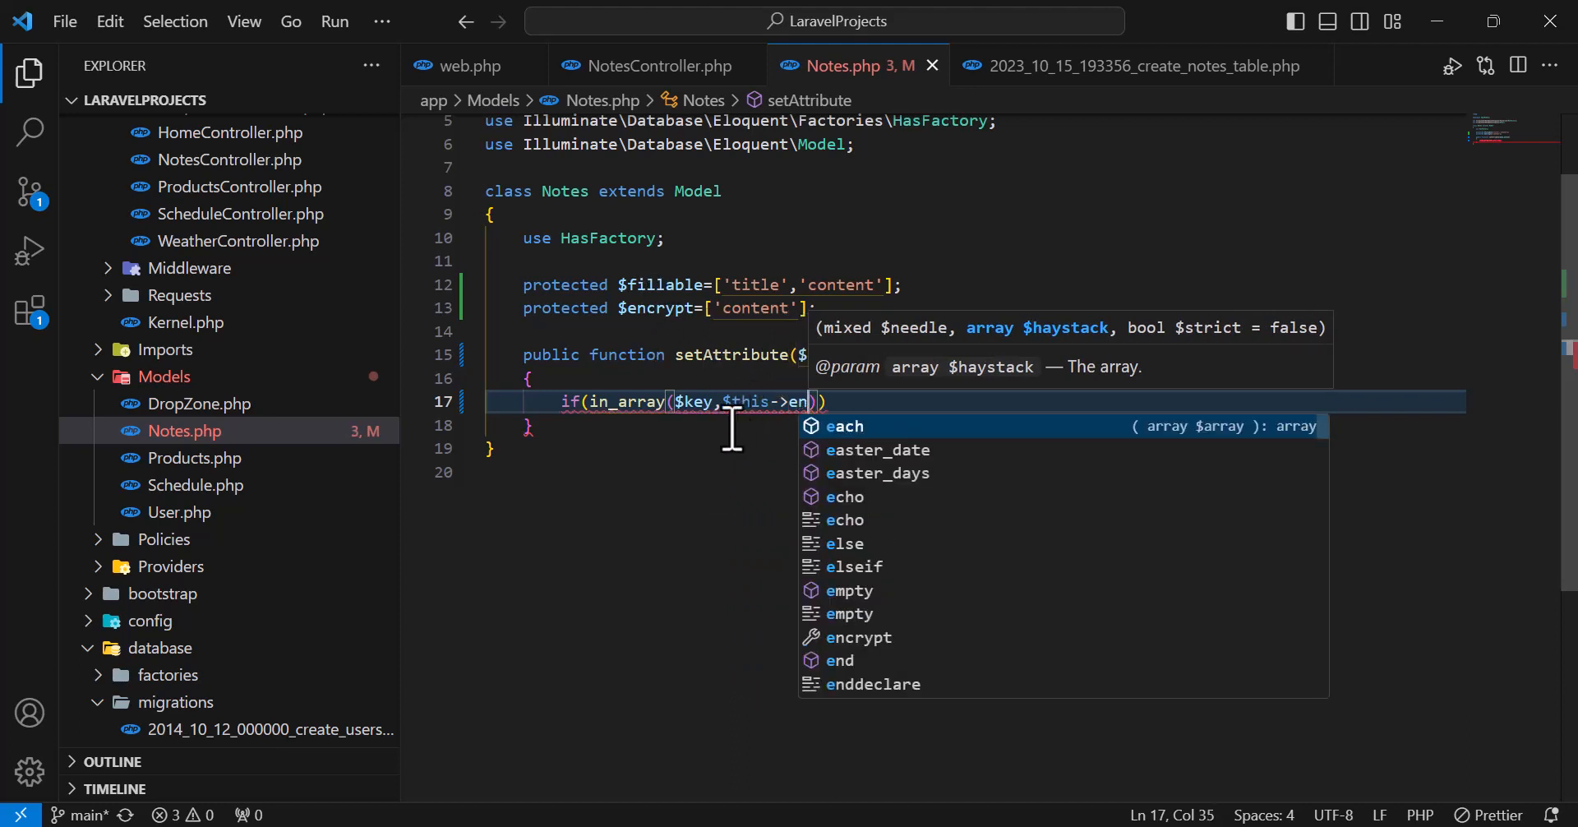
text(crypt)
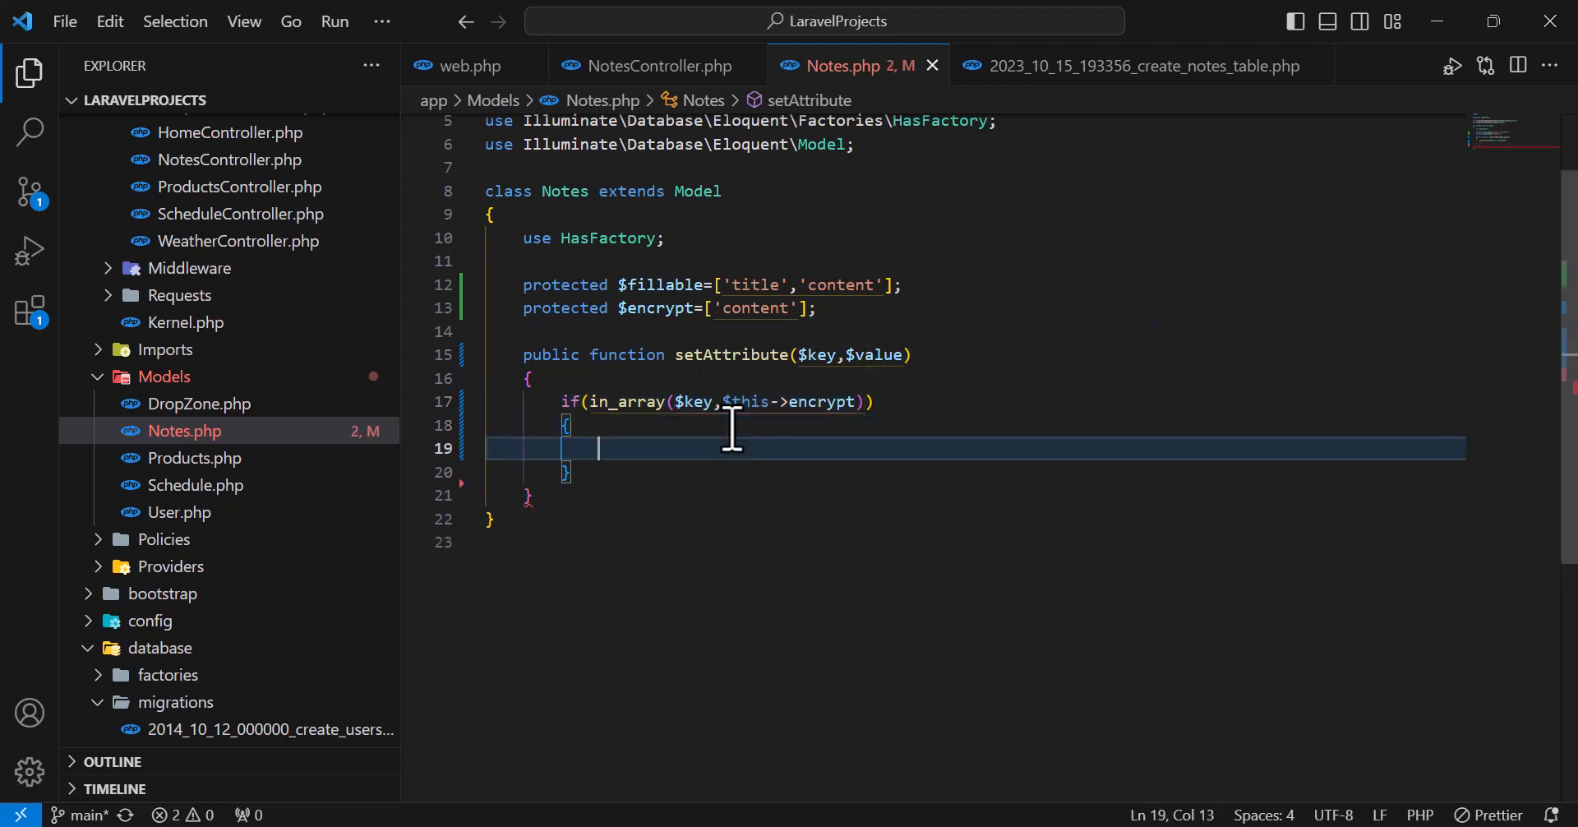
- Inside the if, assign $this->attributes[$key]=encrypt($value);
text($thi)
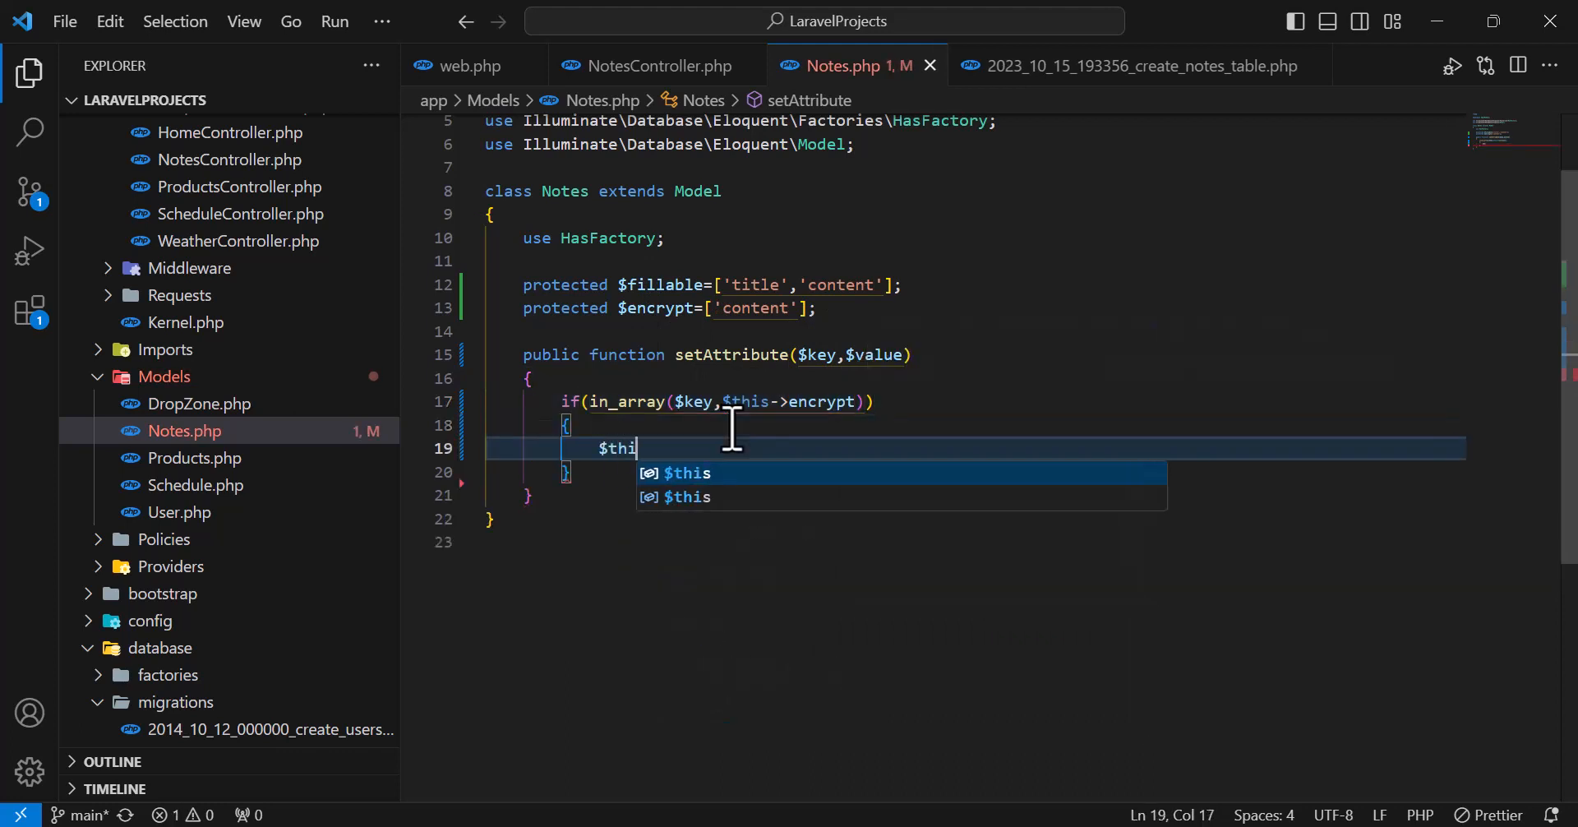
text(->attributes)
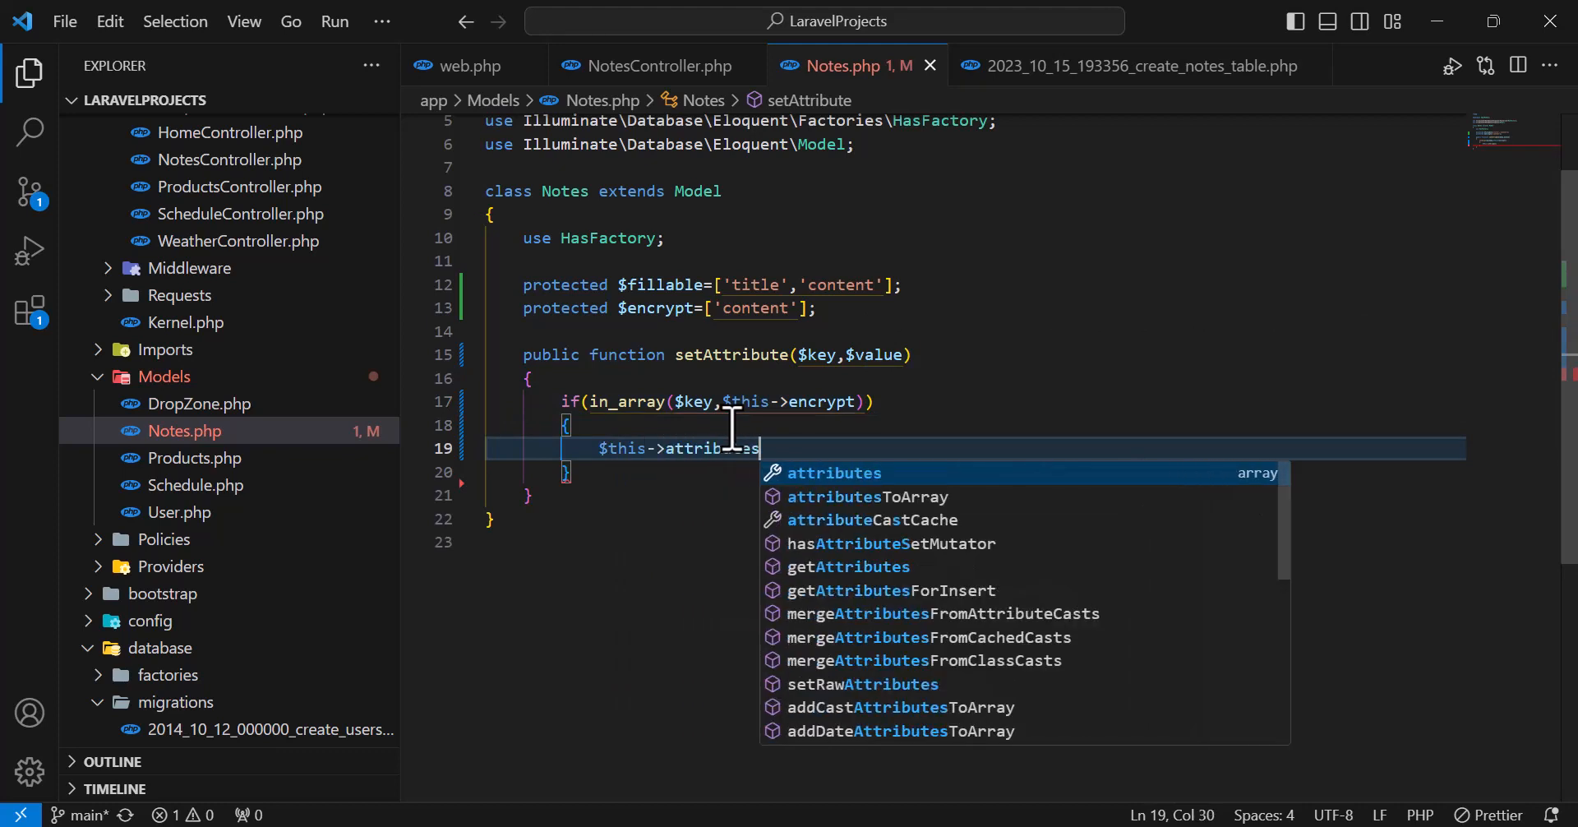
text([$)
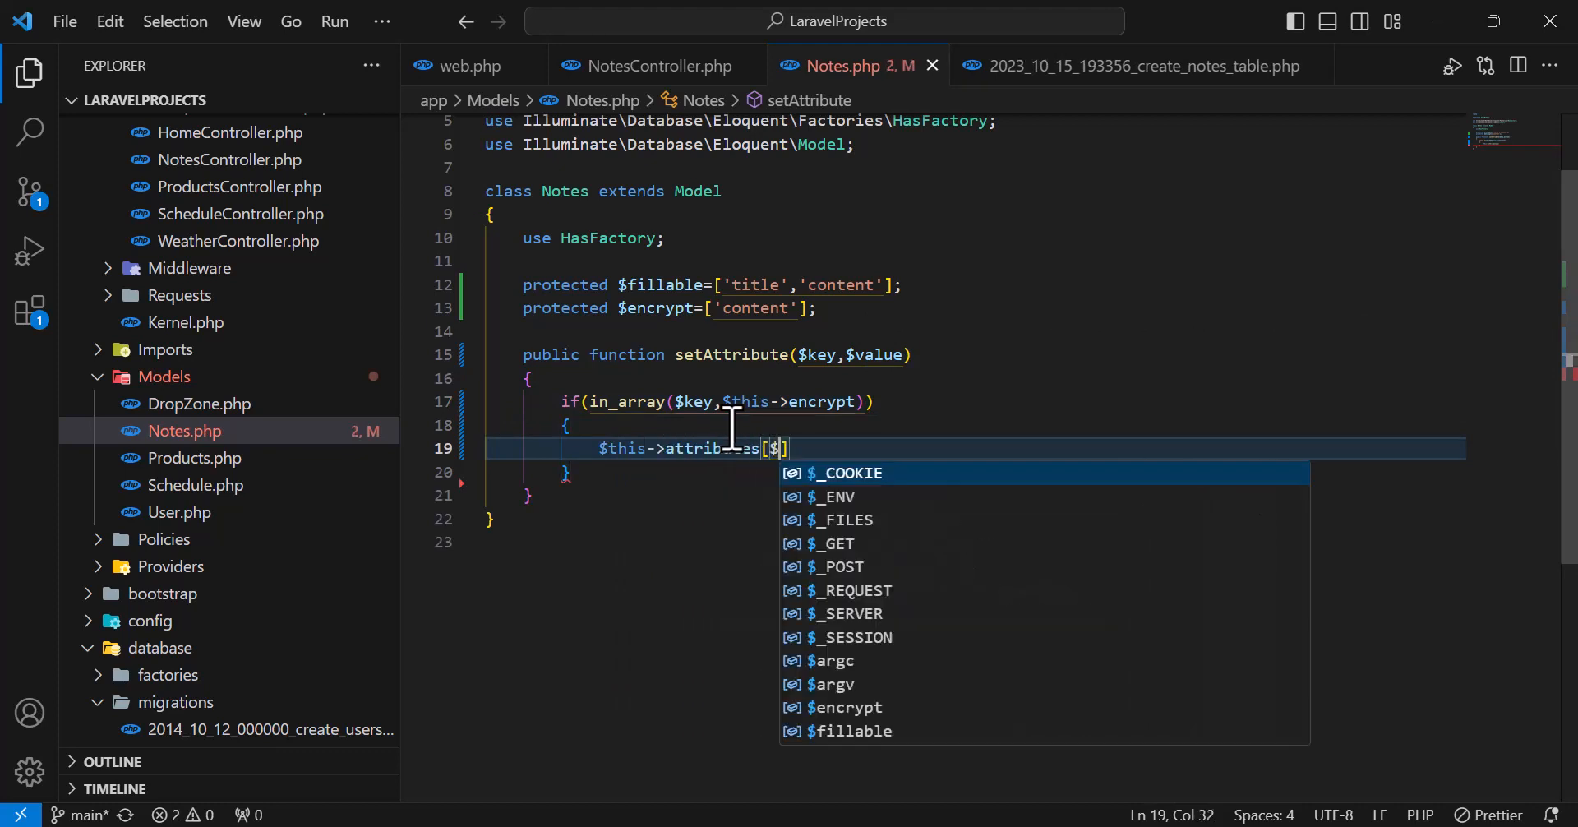
text(key)
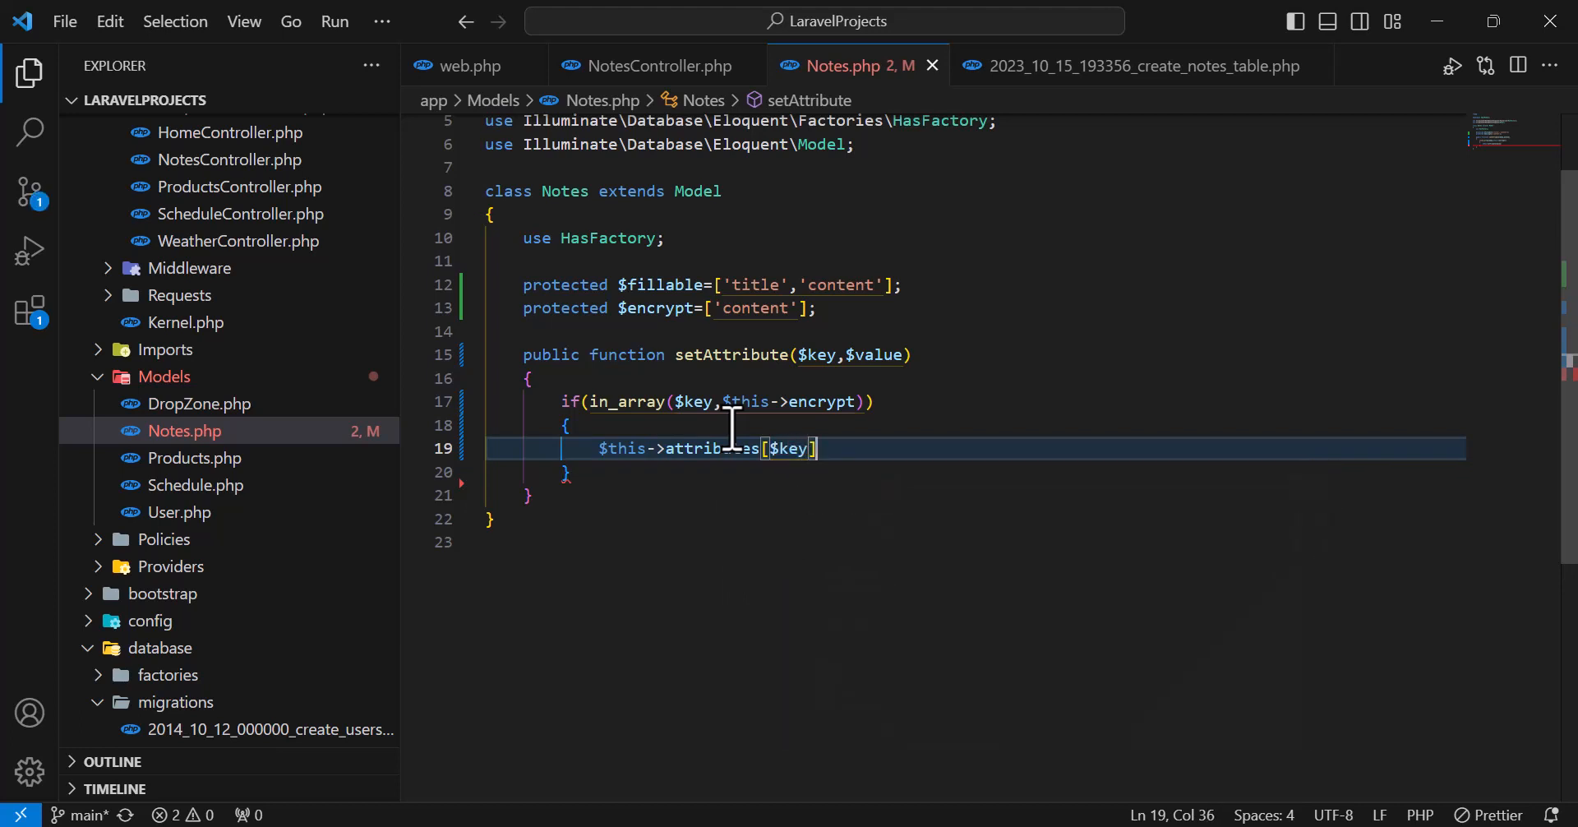
text(=encrypt()
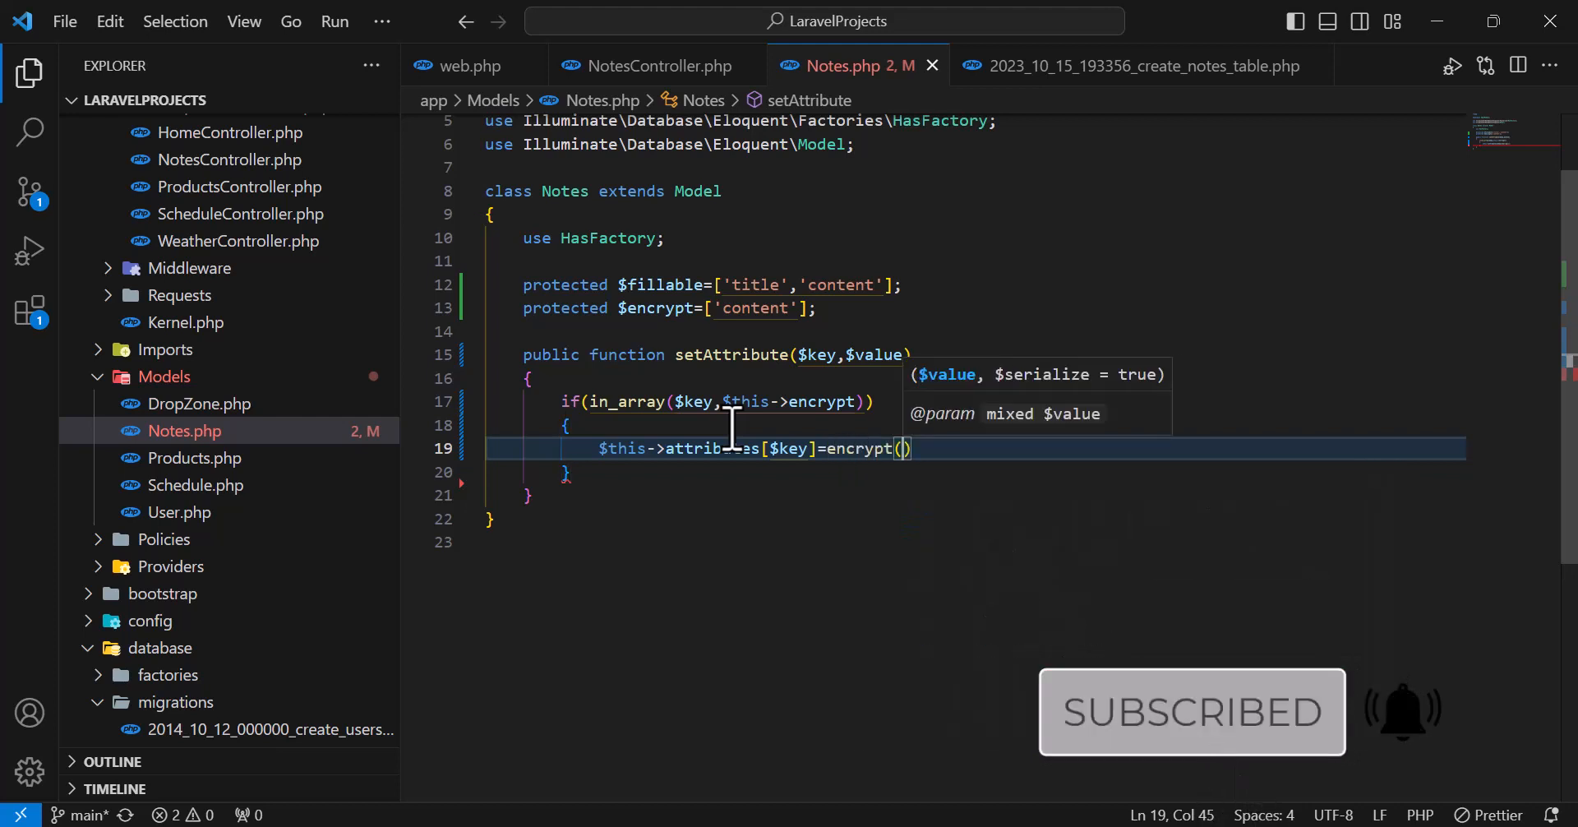
text($value)
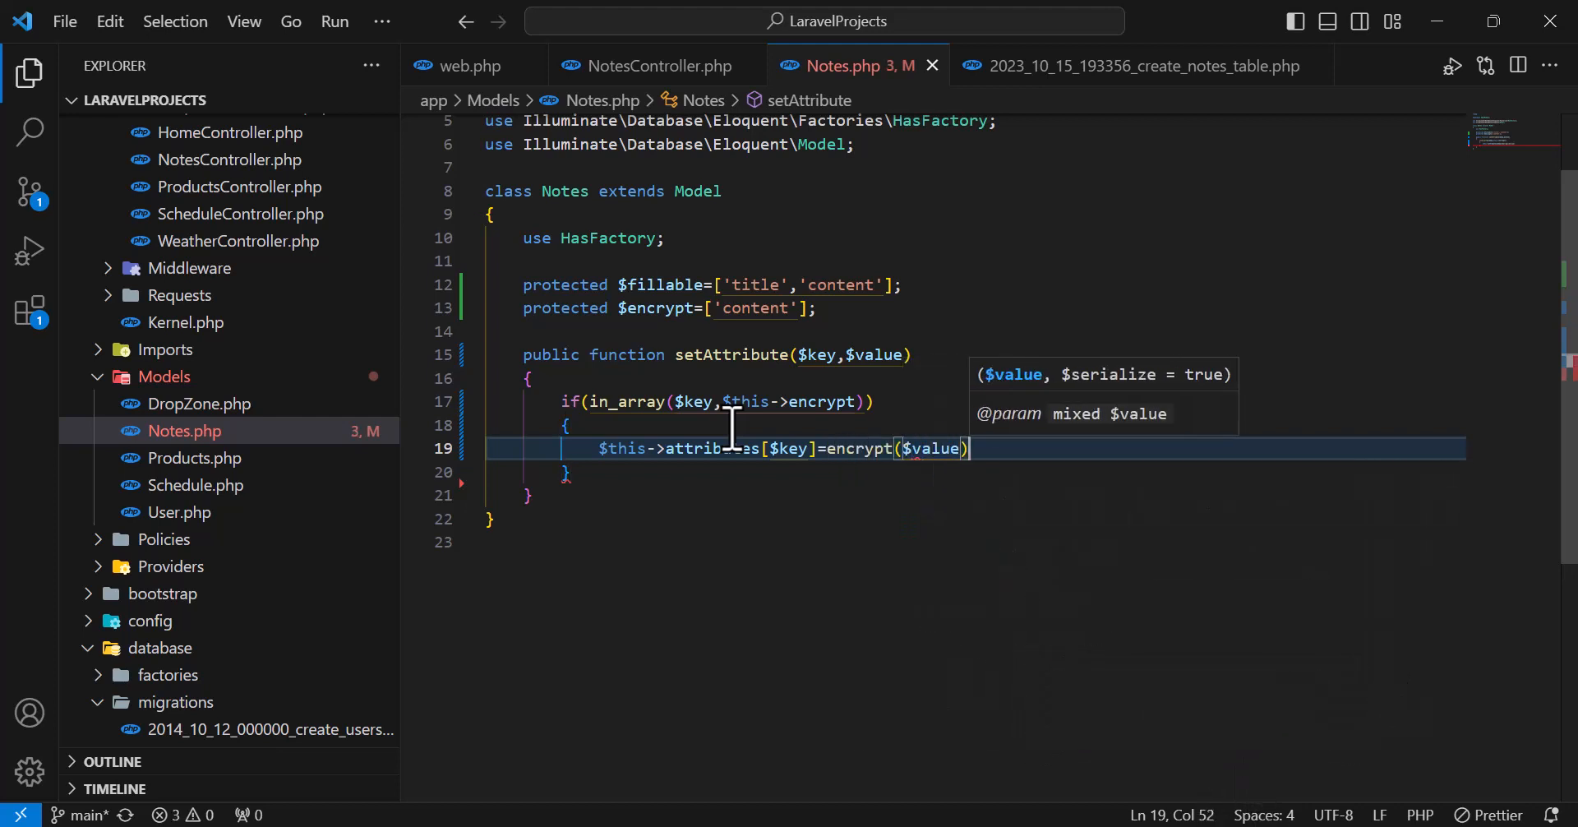
text(;)
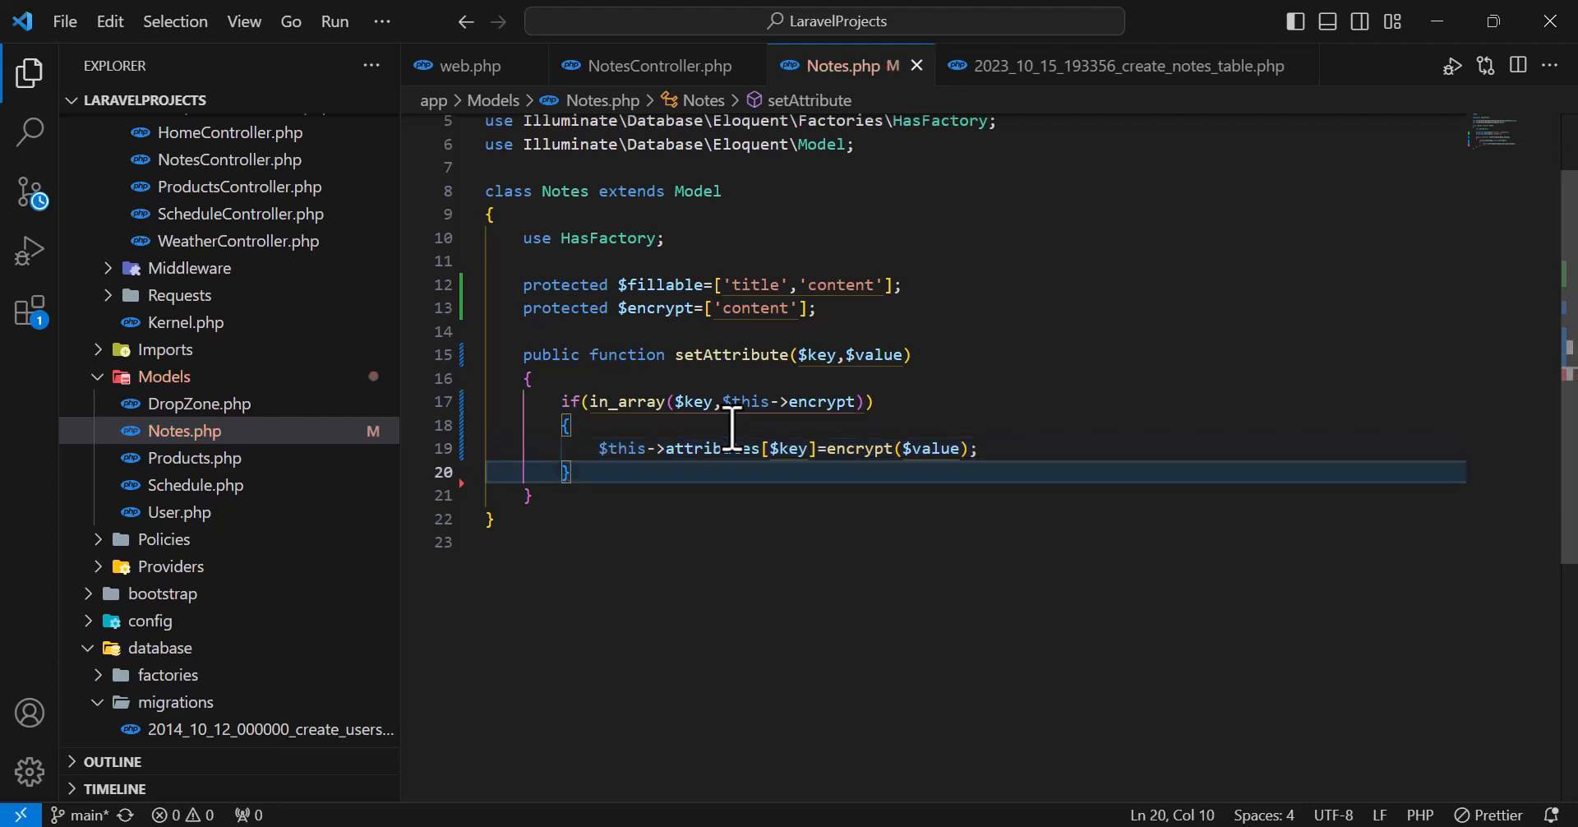
- Add the else branch calling parent::setAttribute($key,$value) and save
text(else{)
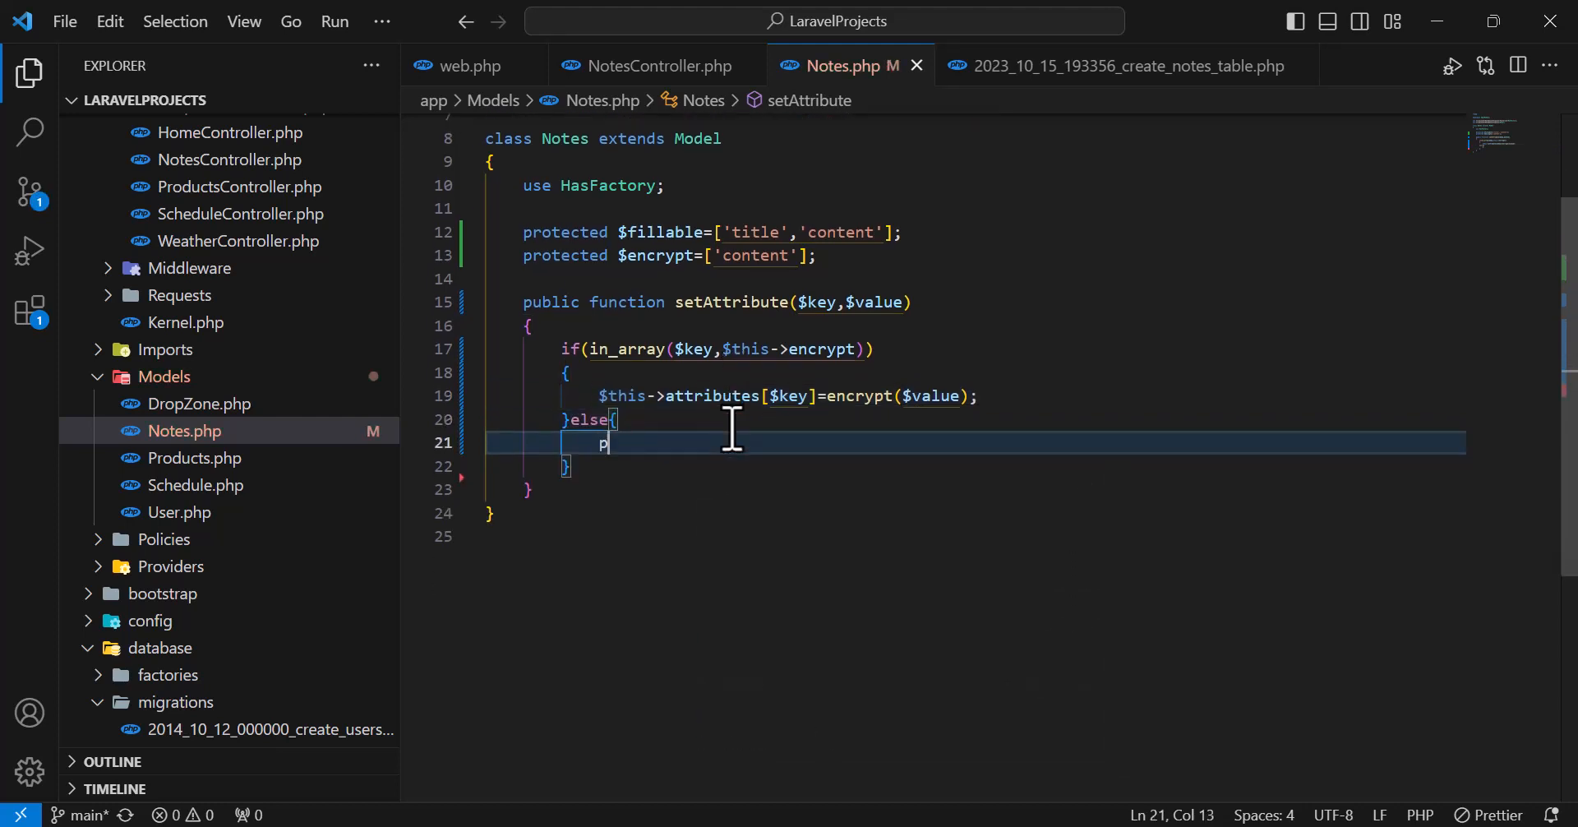
text(parent::)
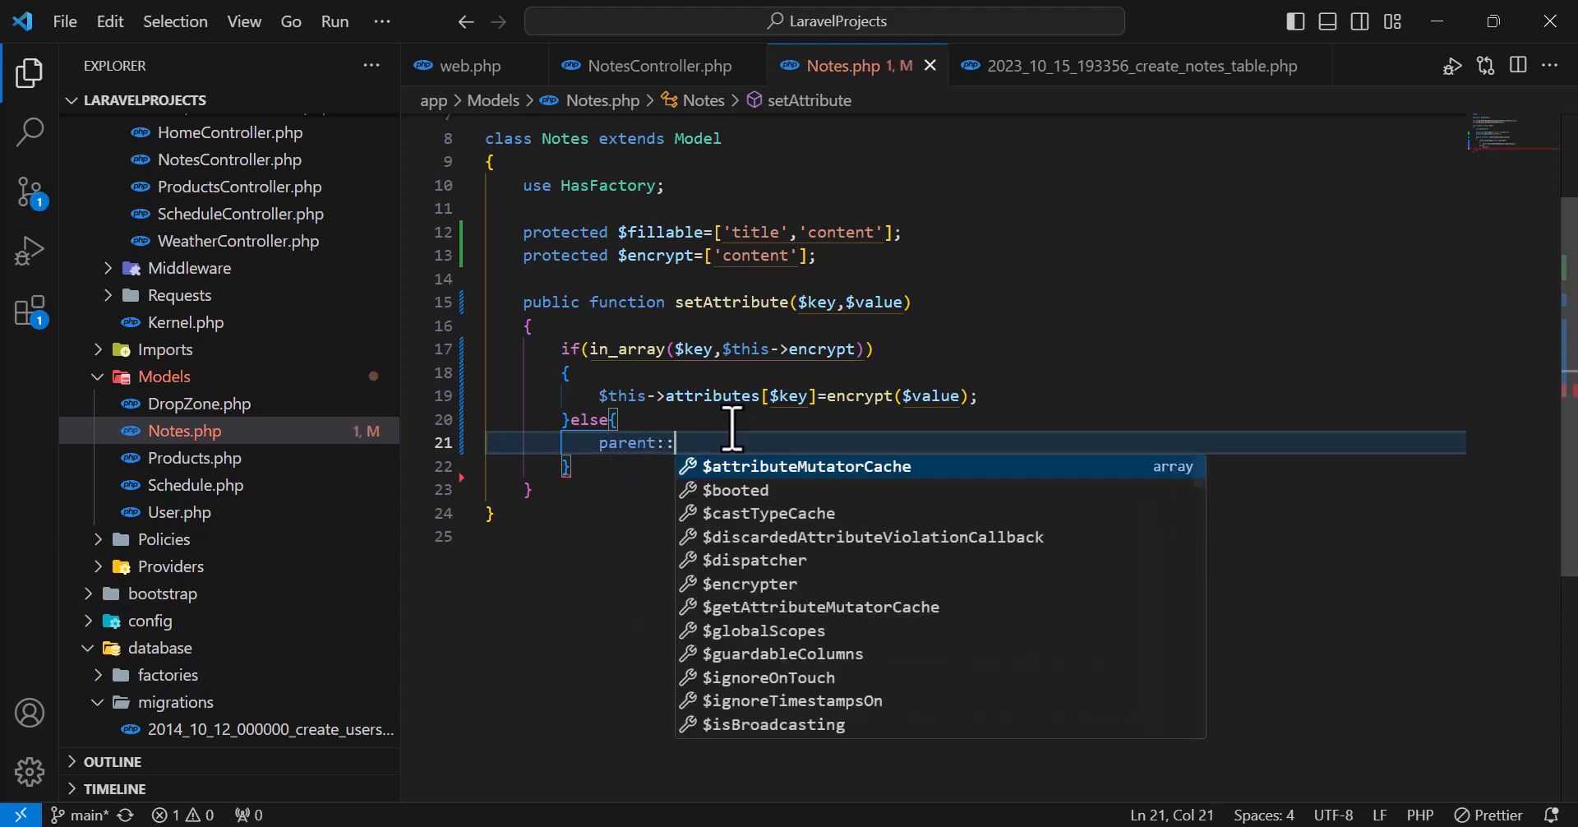
text(set)
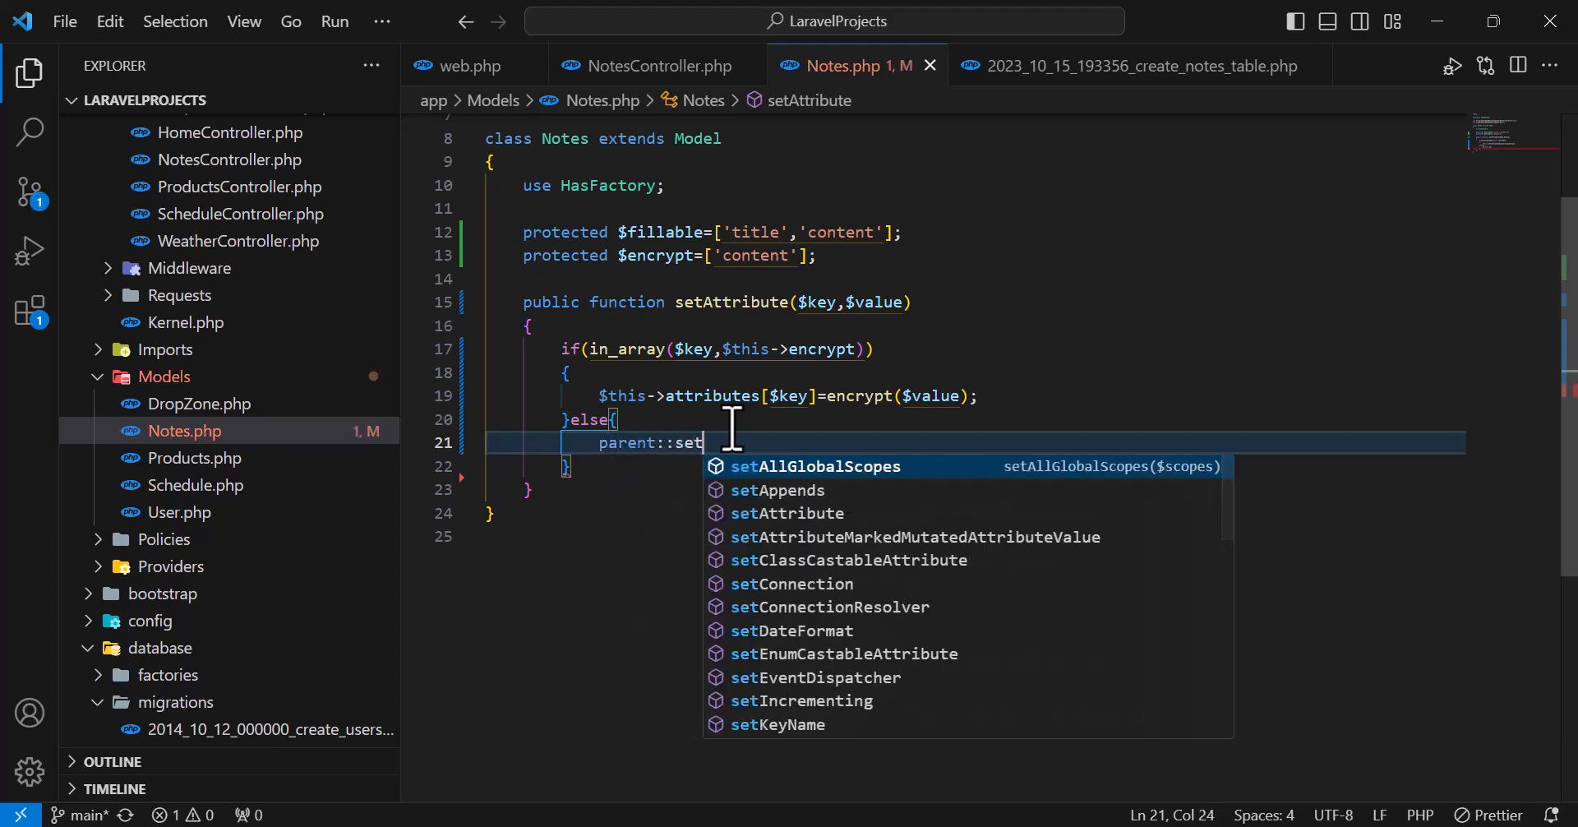
click(787, 513)
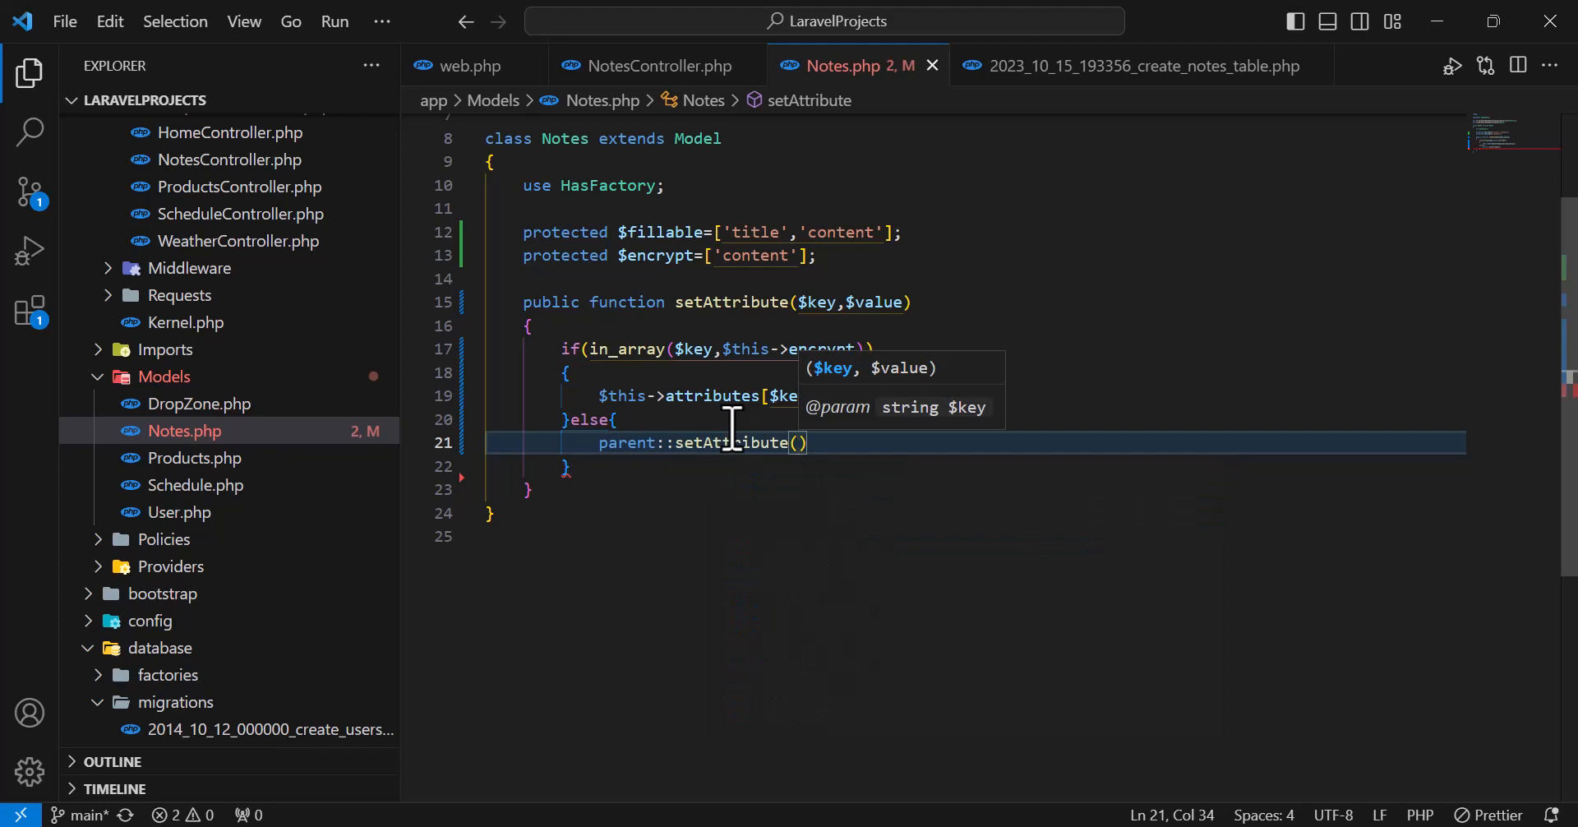
text($key,)
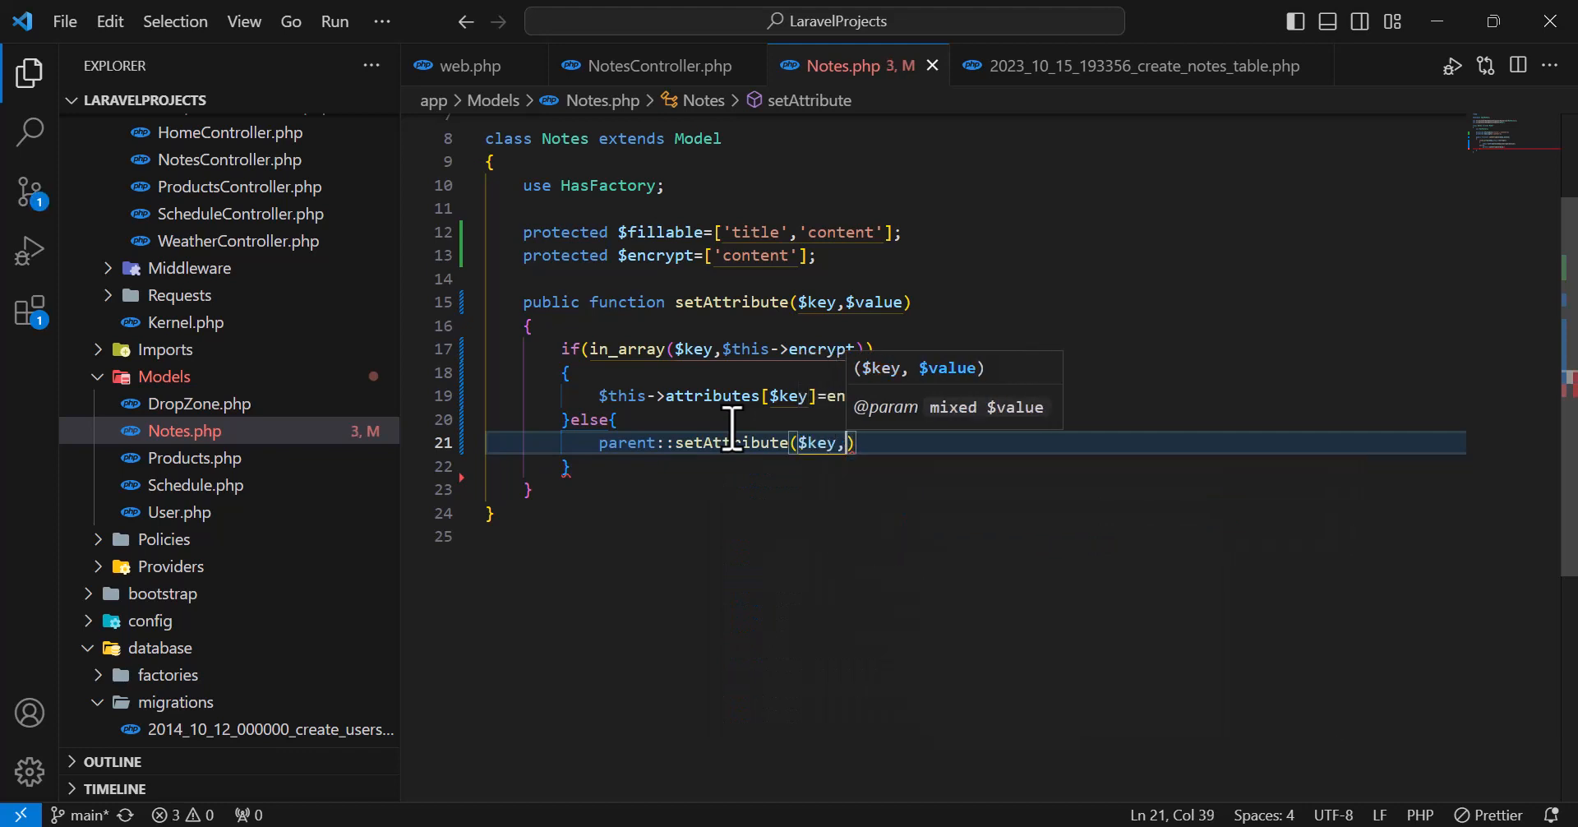
text($value)
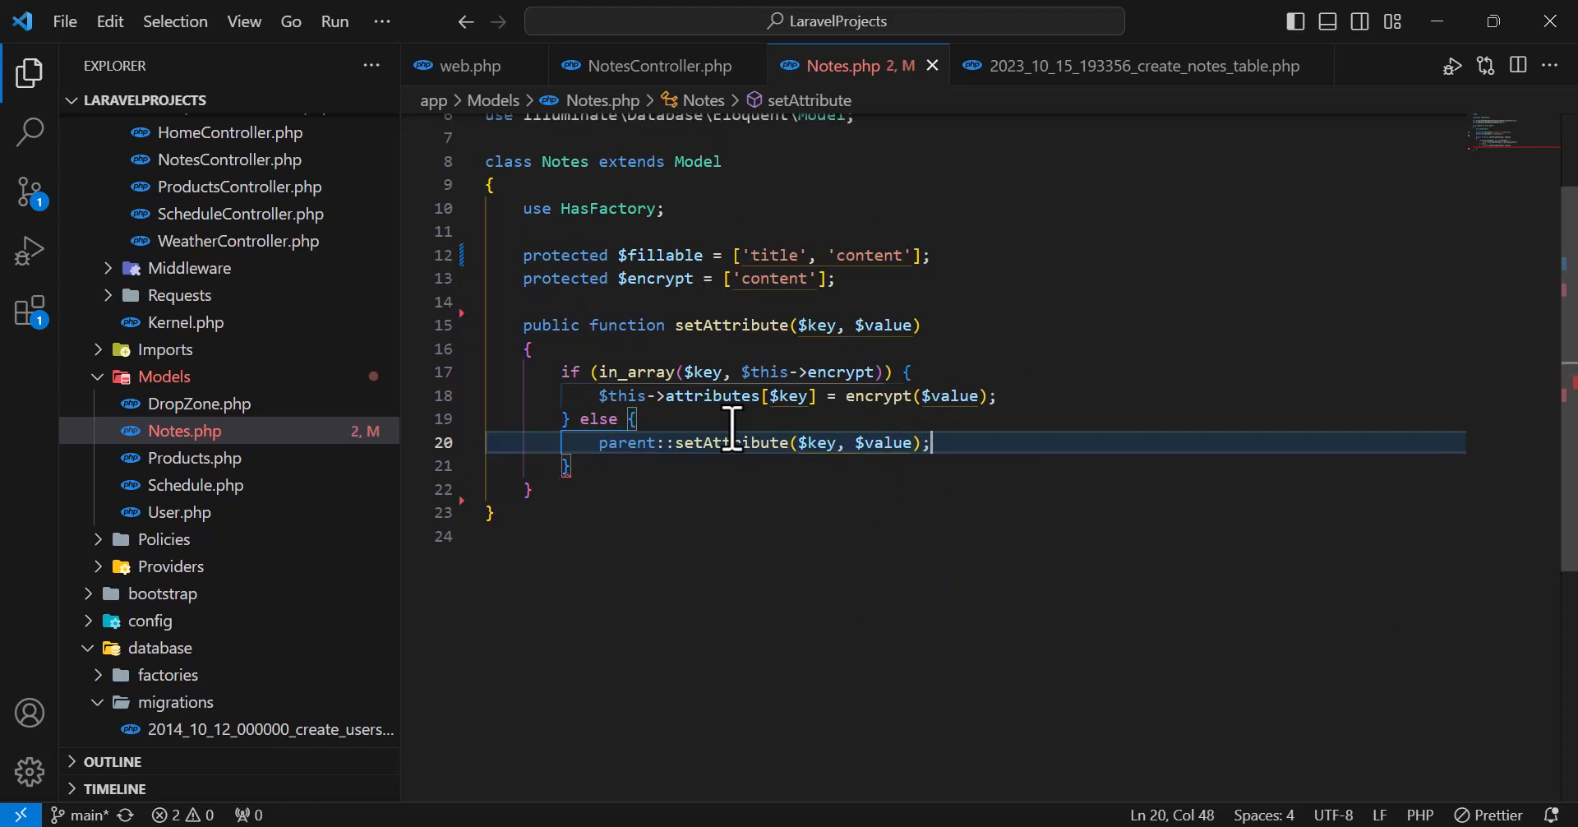
click(531, 490)
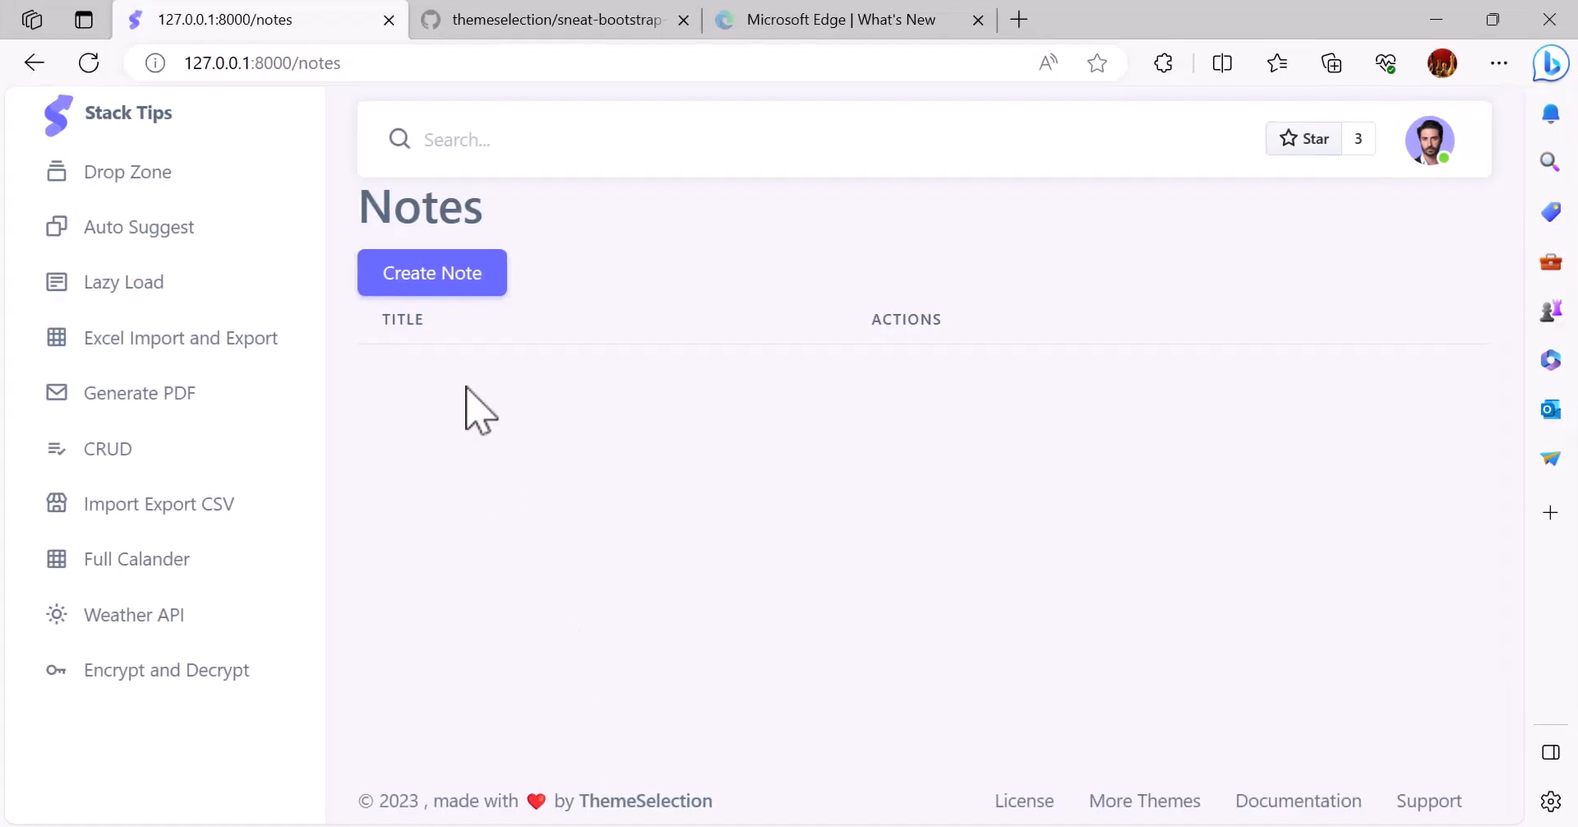
- Create a new note with title 'aaaa' and content 'Test' from the Create Note form
click(430, 273)
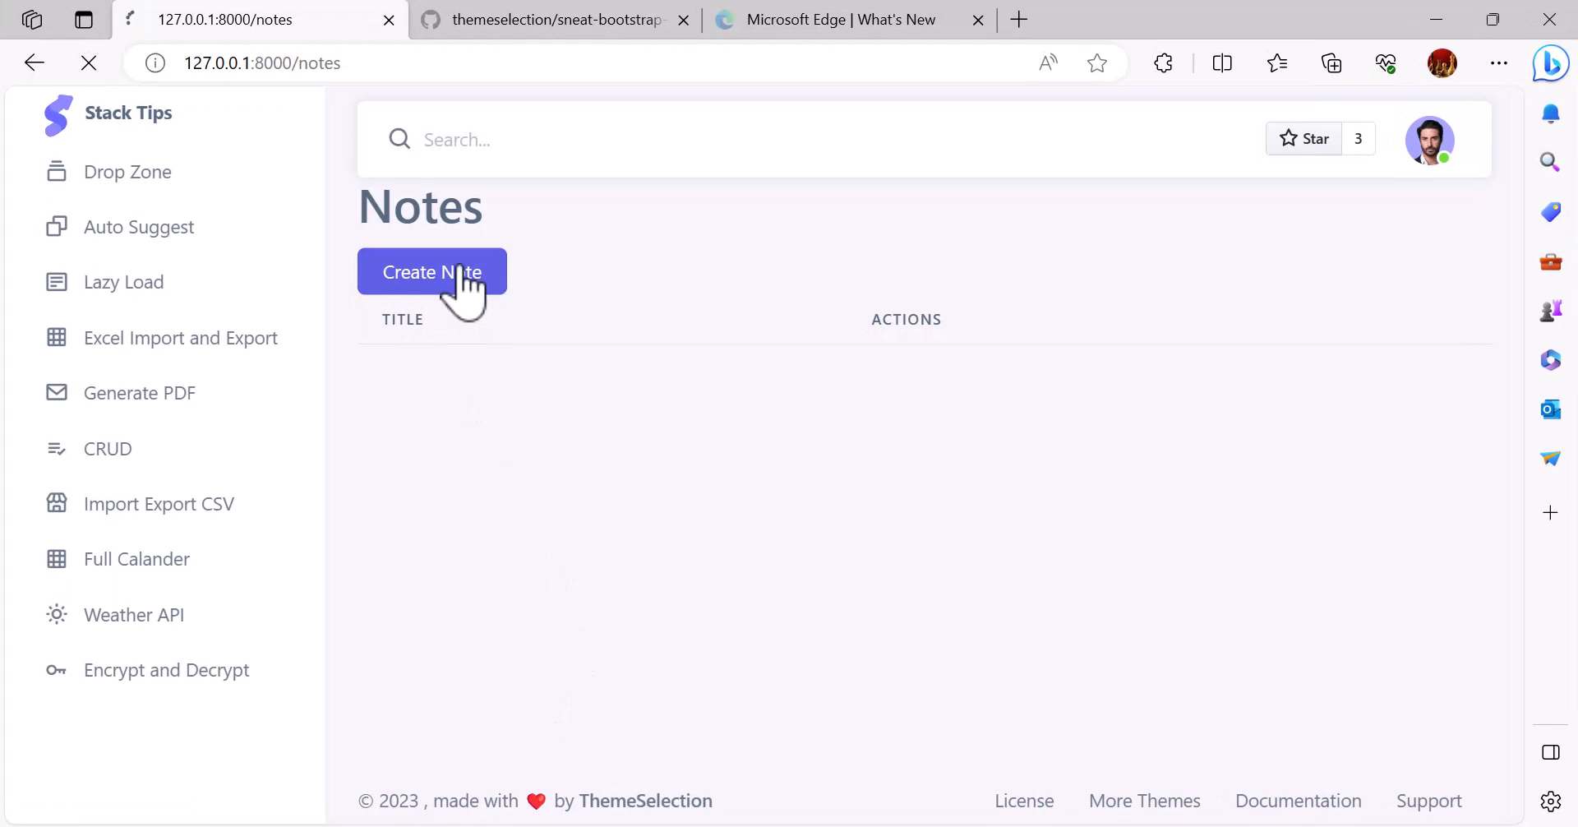
click(431, 271)
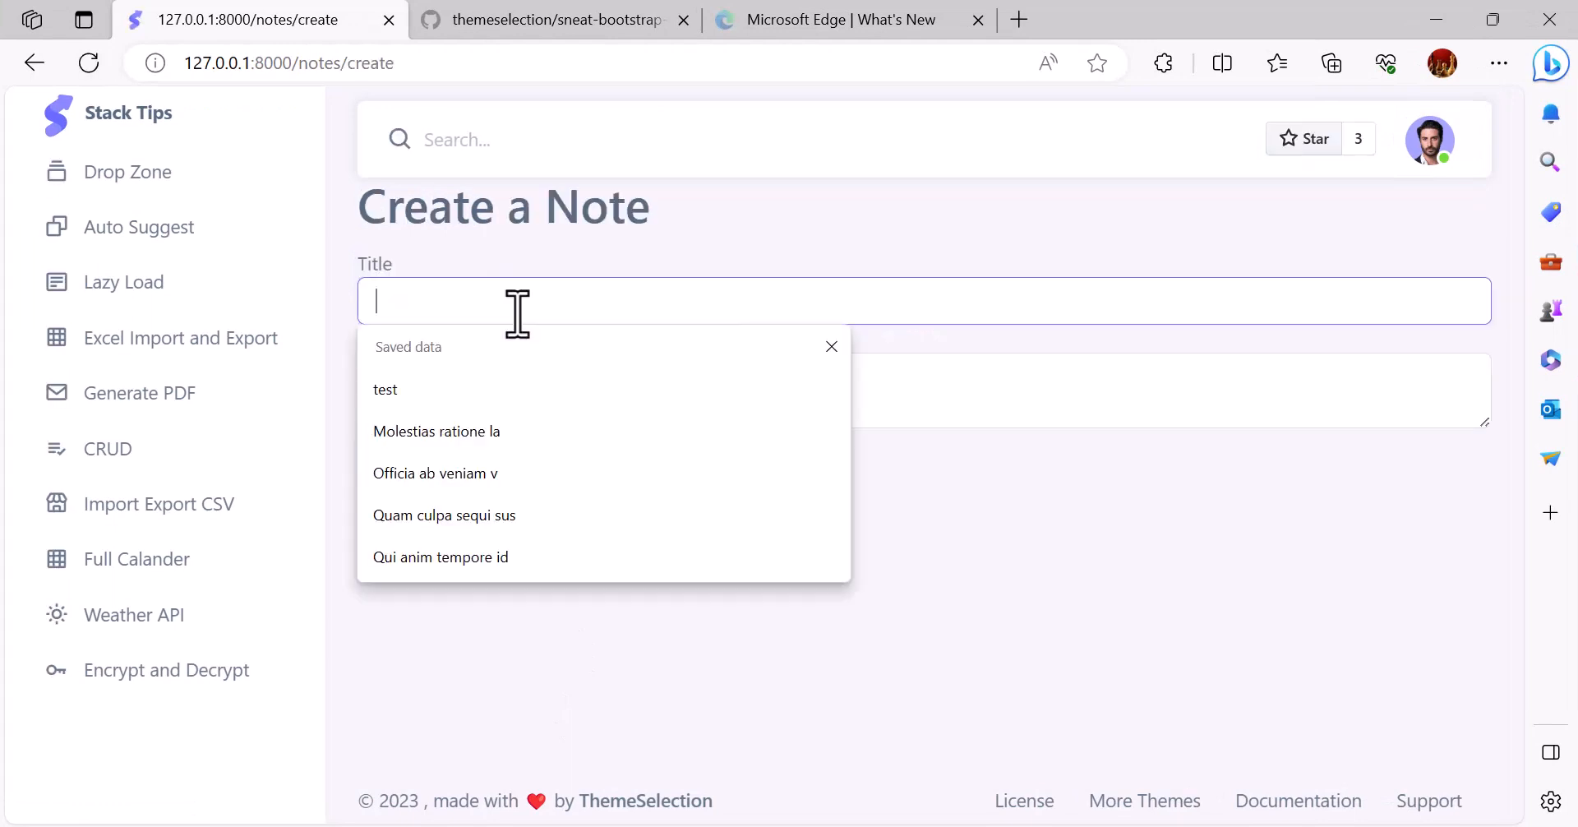
text(aaaa)
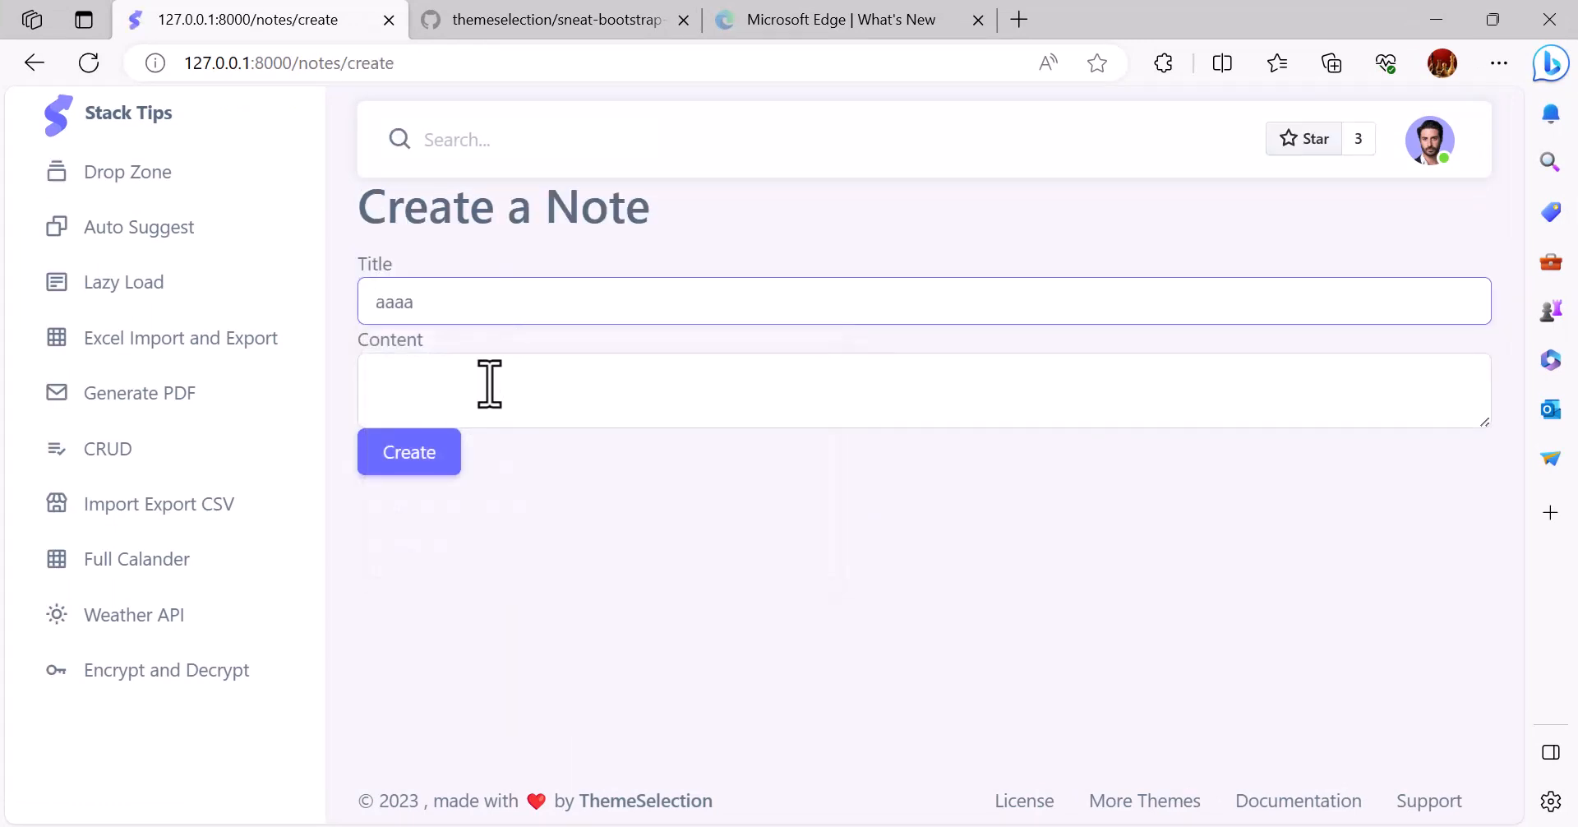
text(Tes)
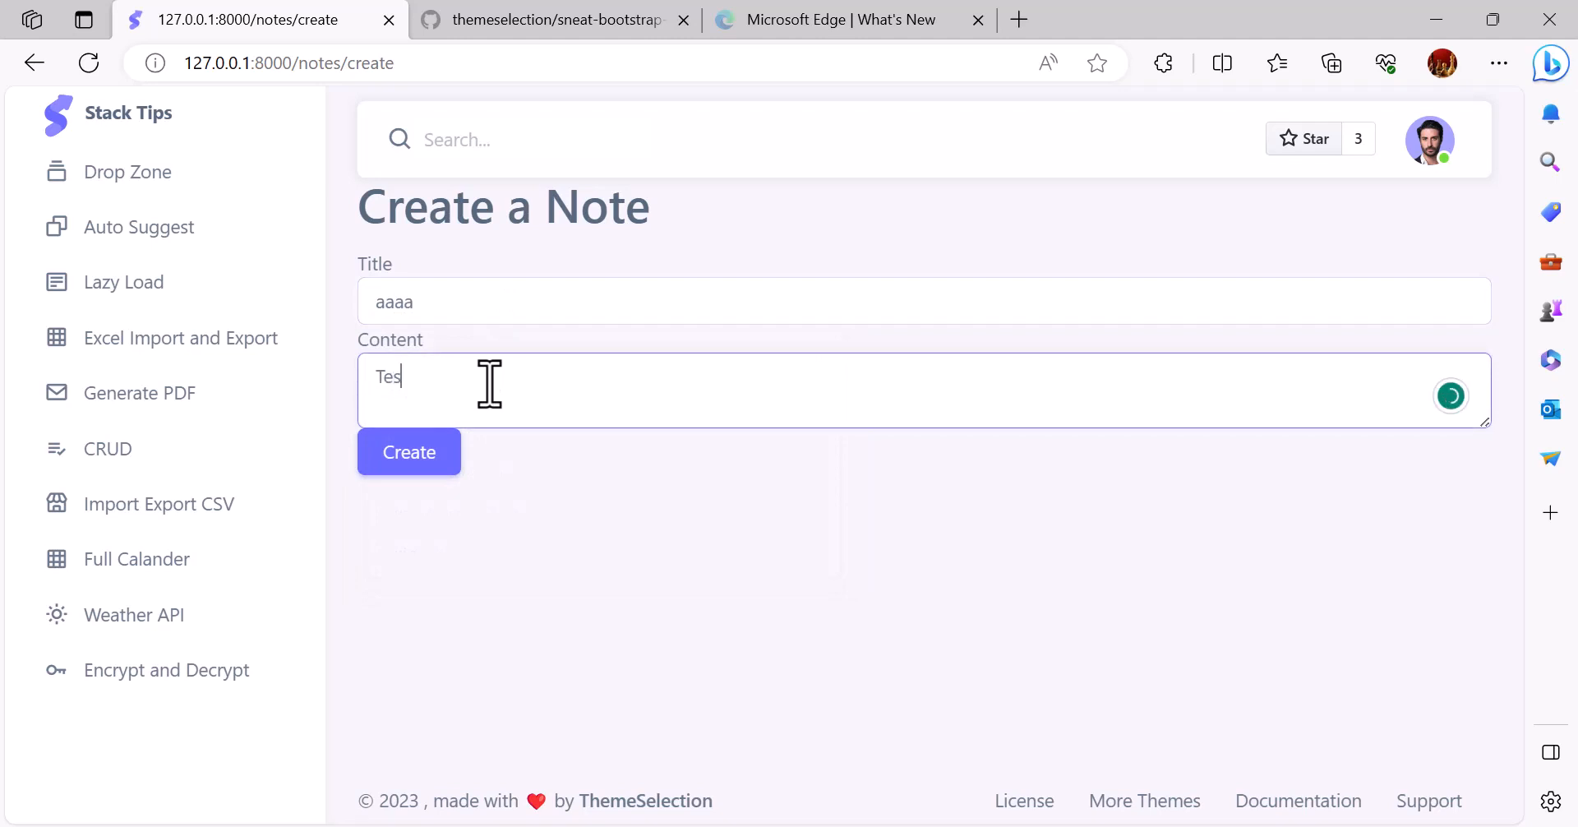
click(409, 452)
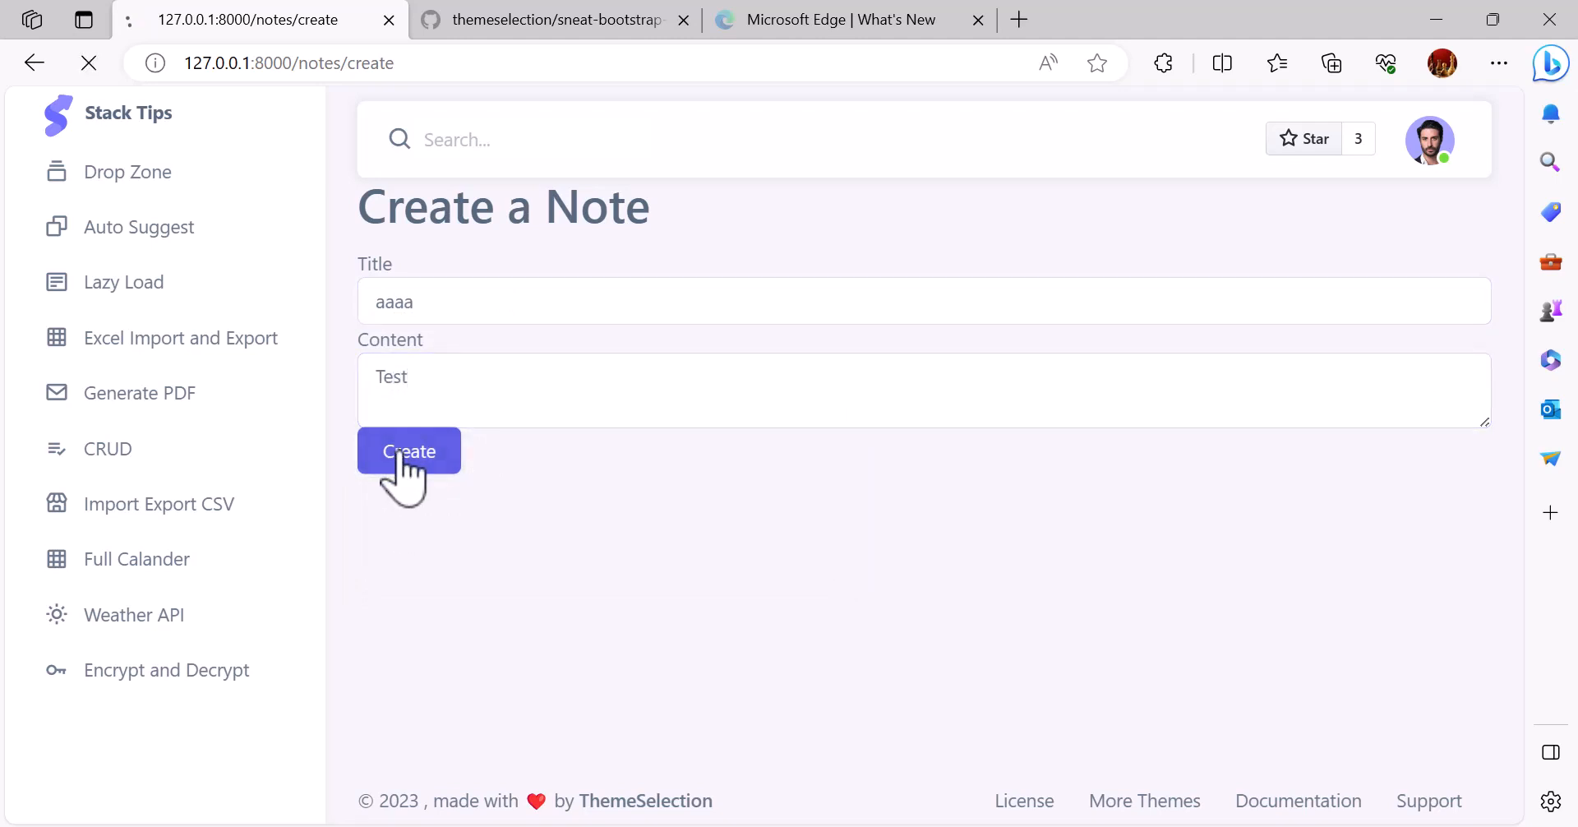
click(409, 450)
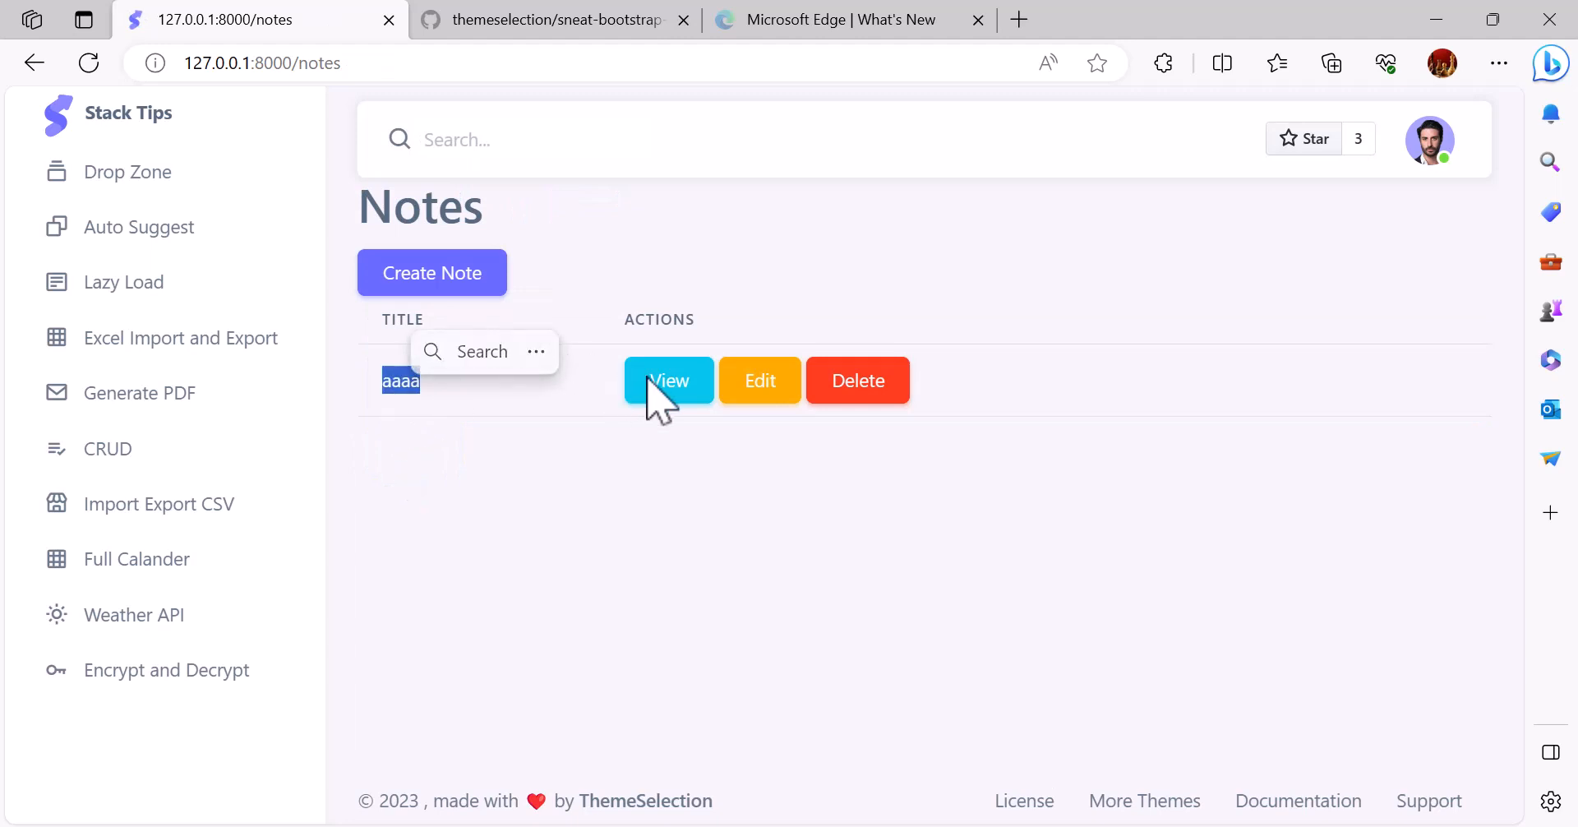
- View the 'aaaa' note, whose content shows as an encrypted string
click(669, 380)
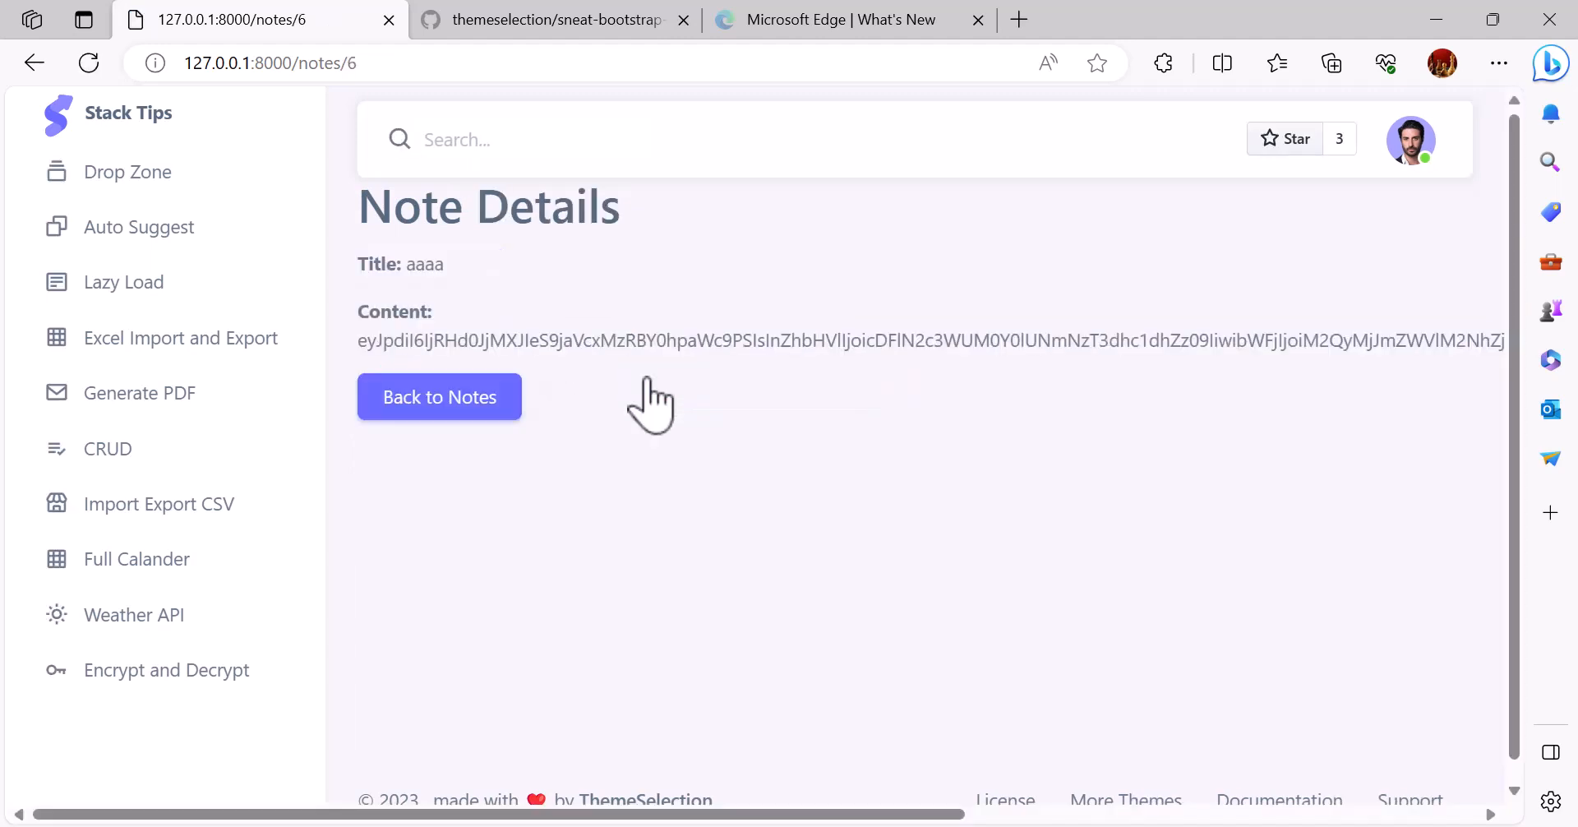
mouse_move(412, 263)
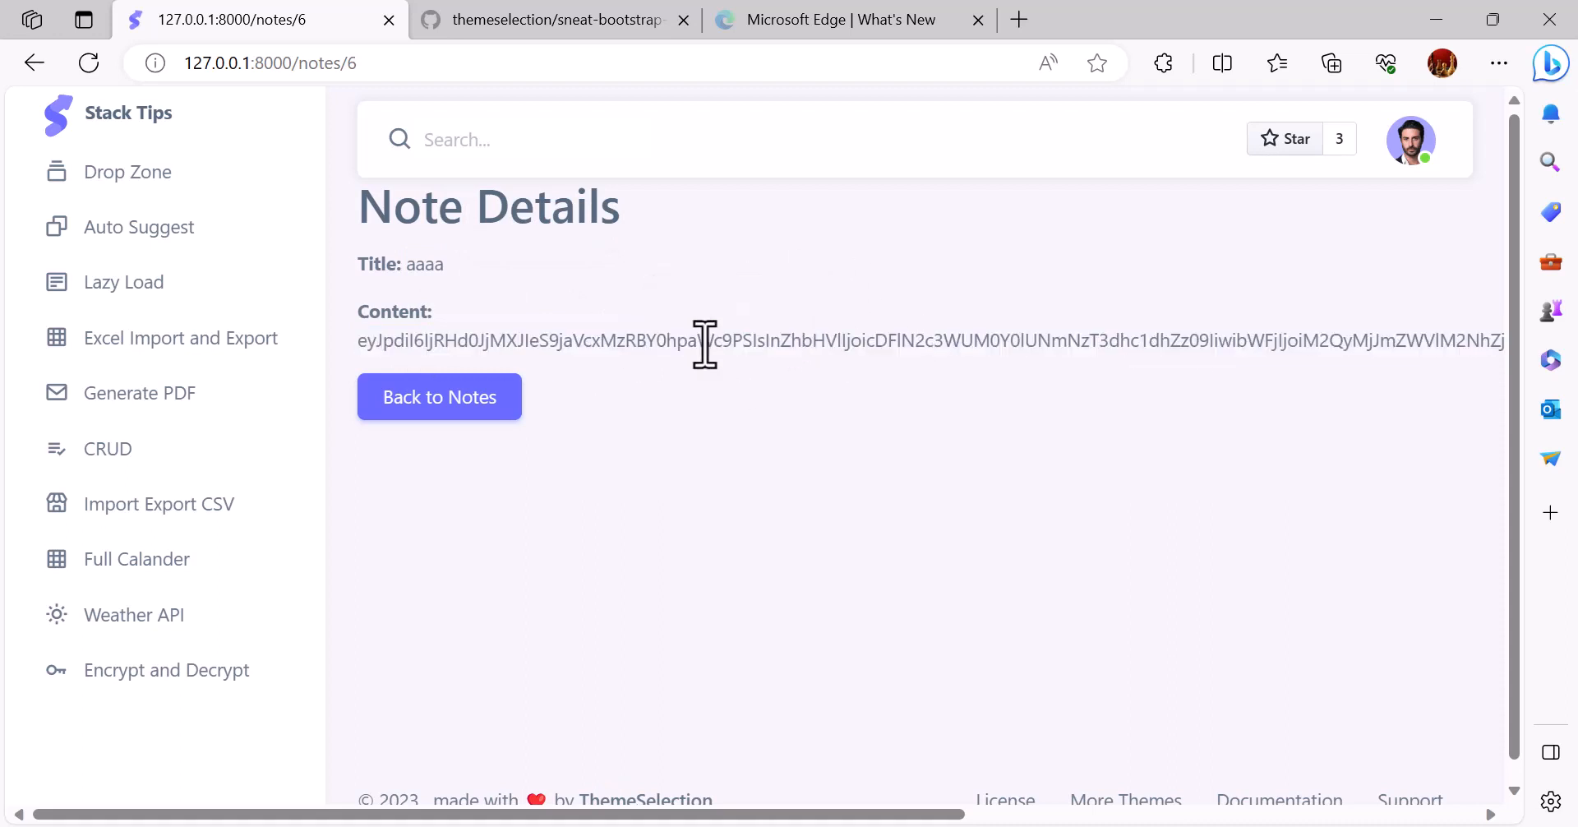
mouse_move(966, 745)
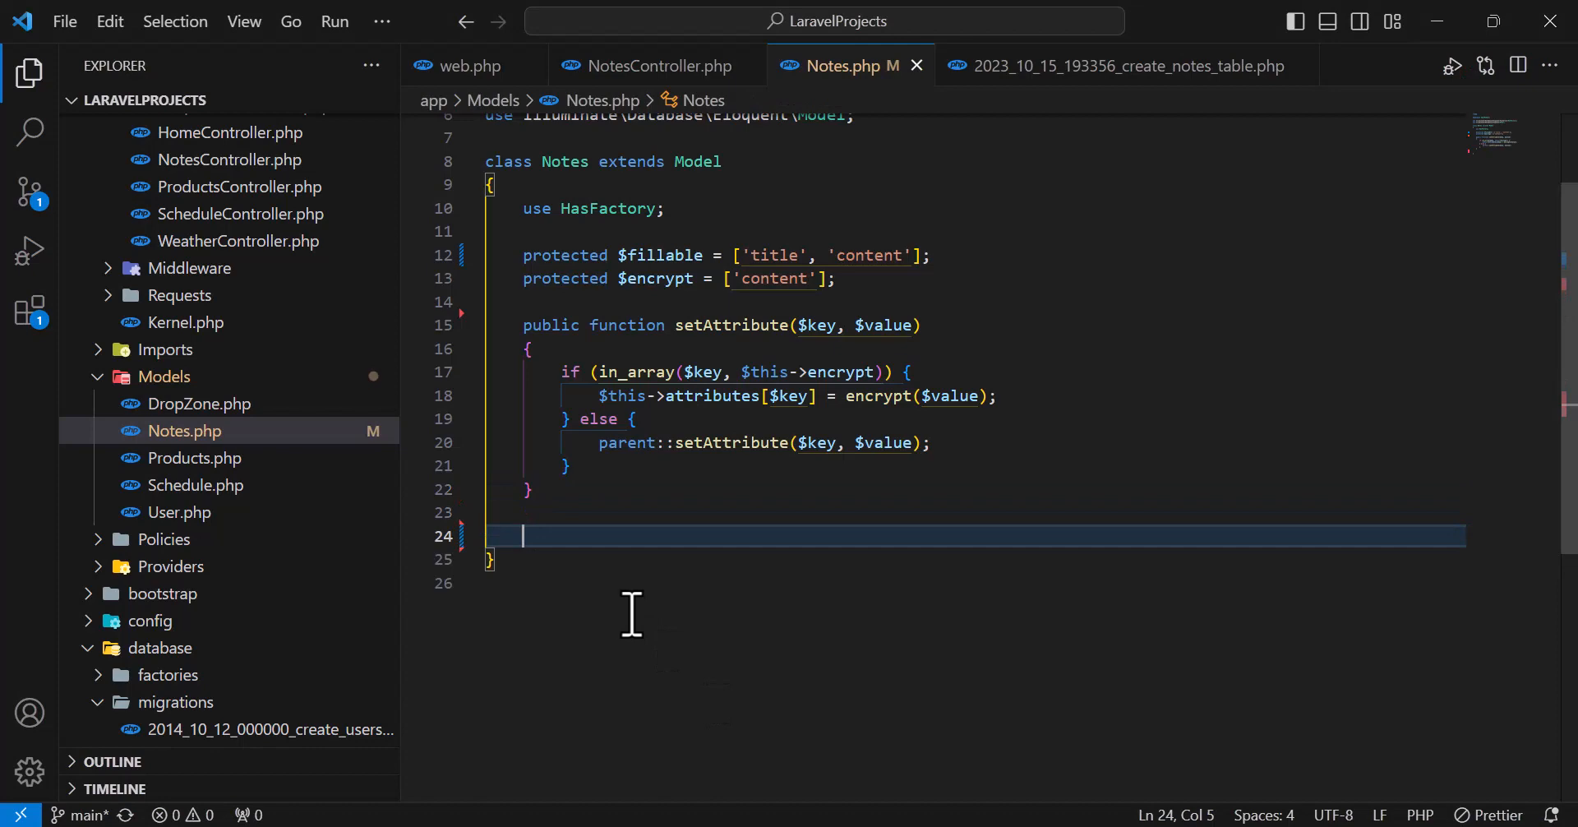
- Write getAttribute($key) with if(in_array($key,$this->encrypt) && !empty($this->attributes[$key]))
text(public function)
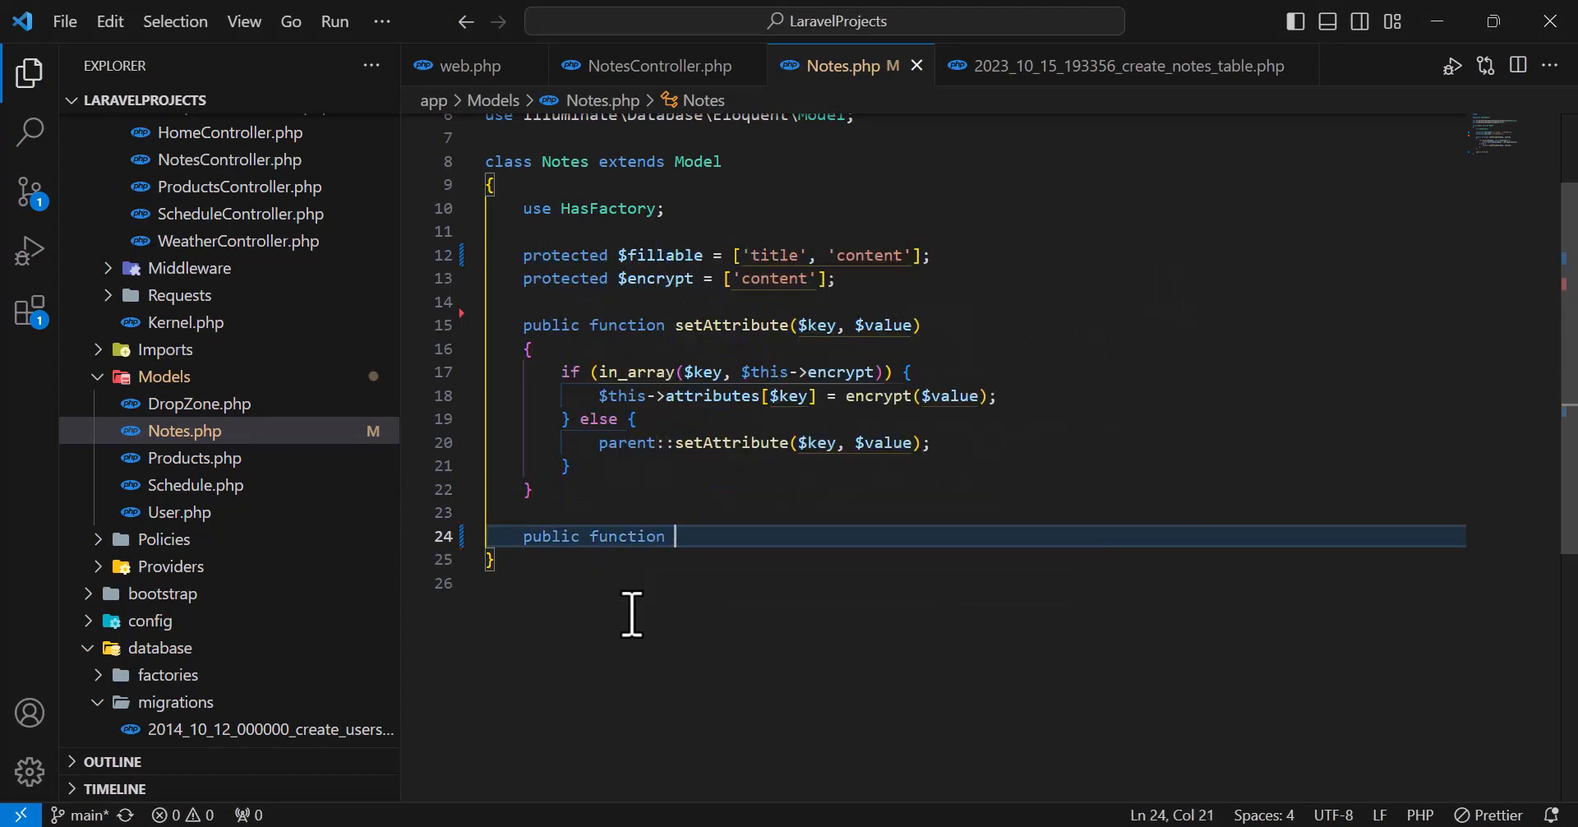
text(getAttribute($key)
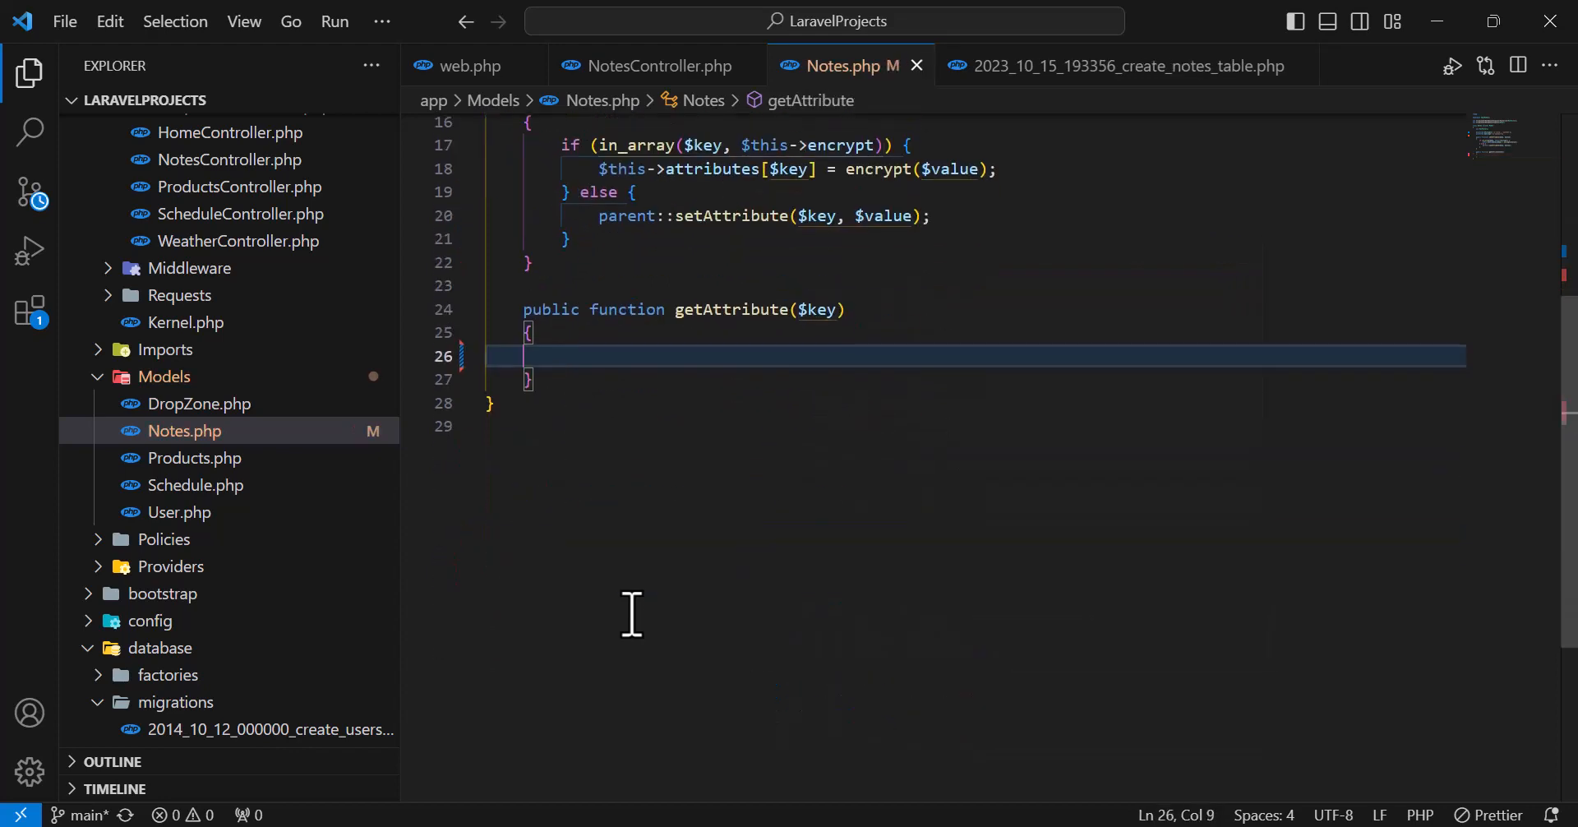
text(if(in_array()
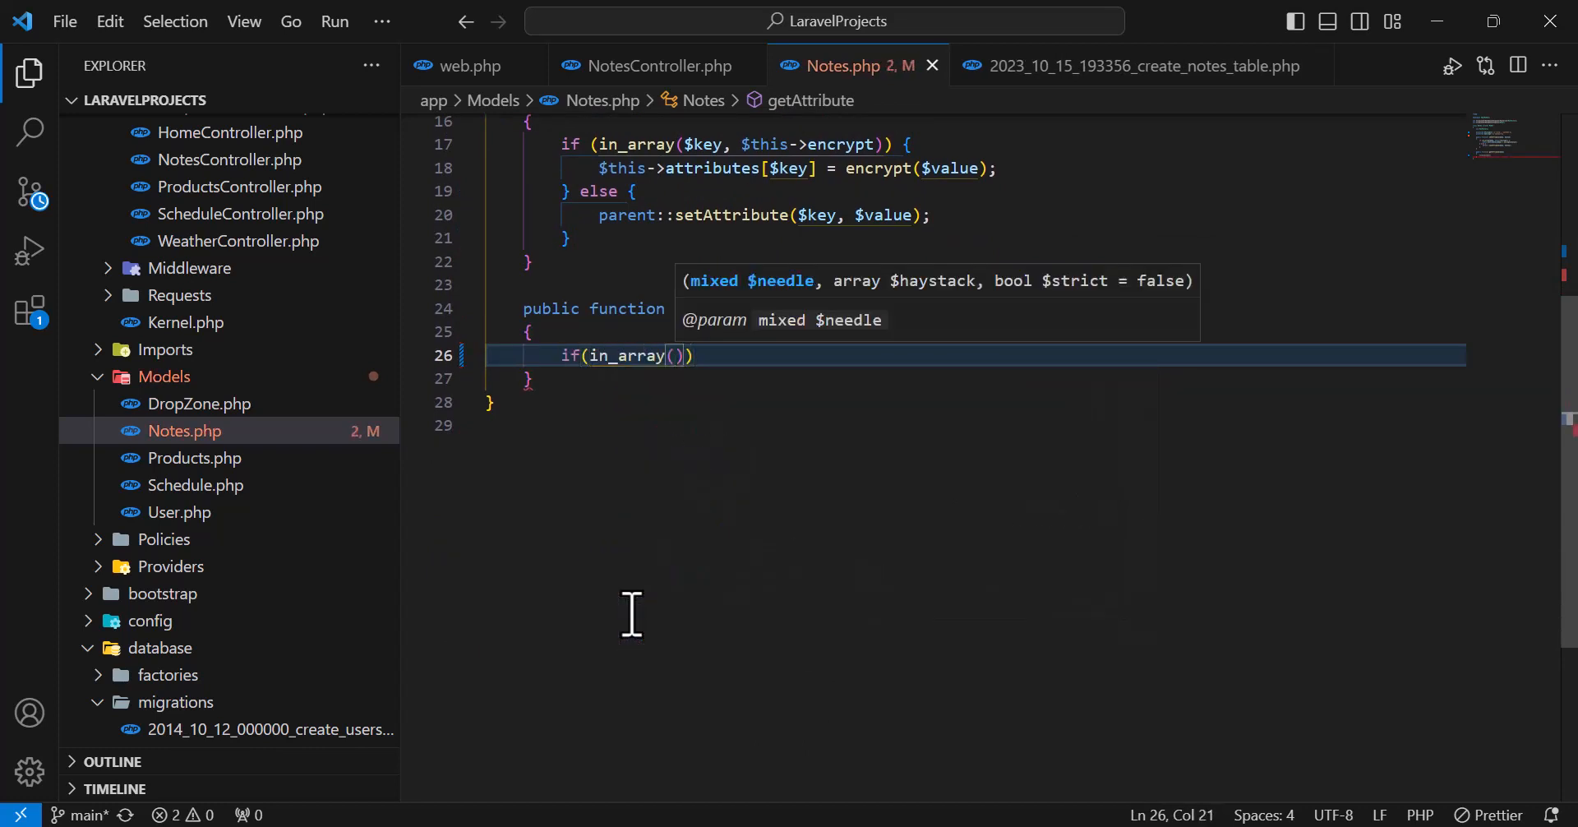
text($key,)
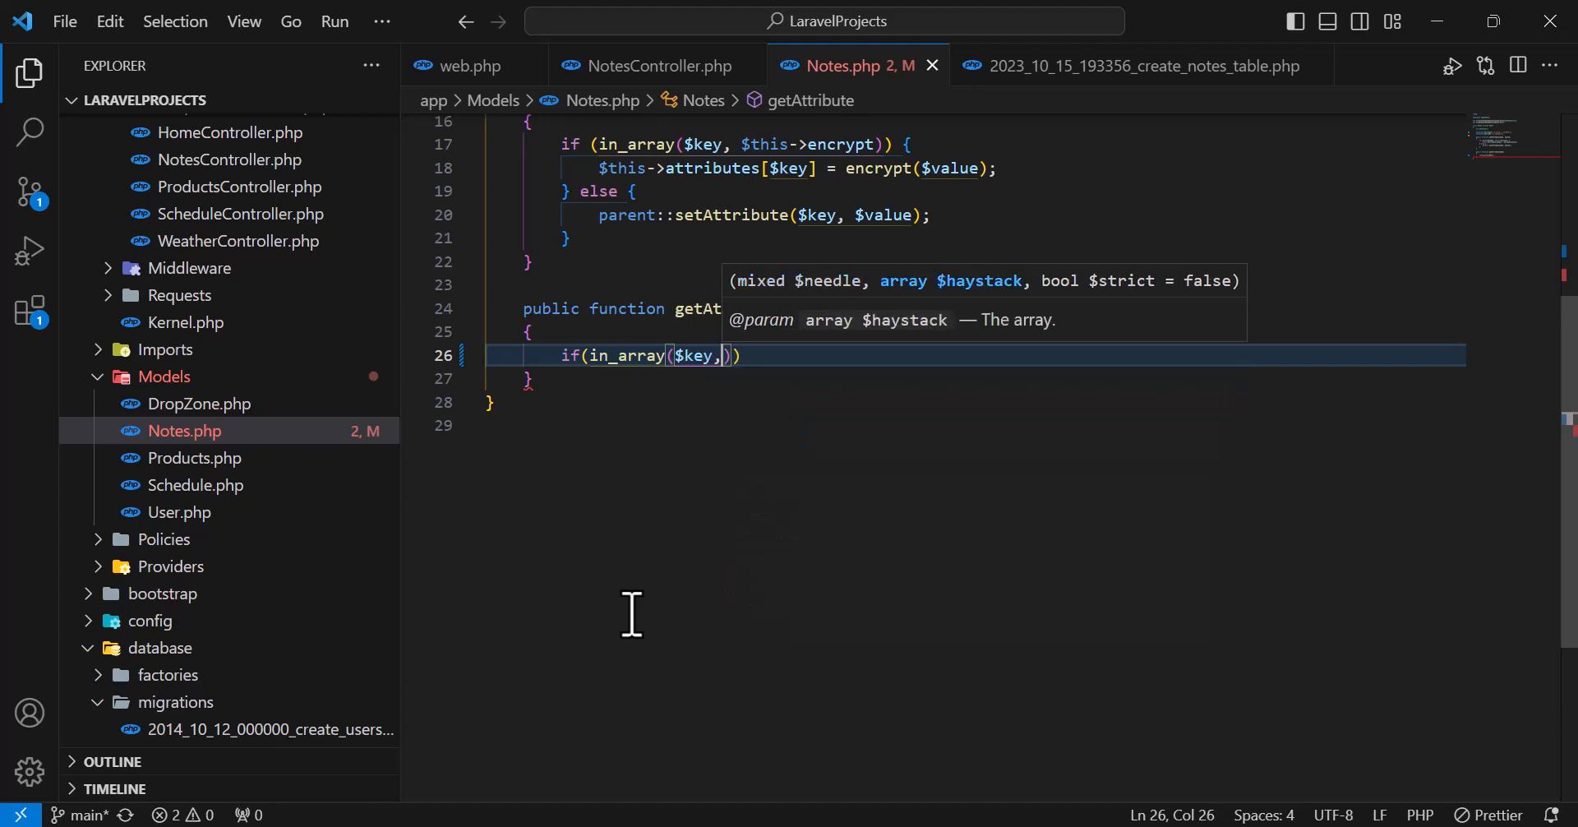
text($)
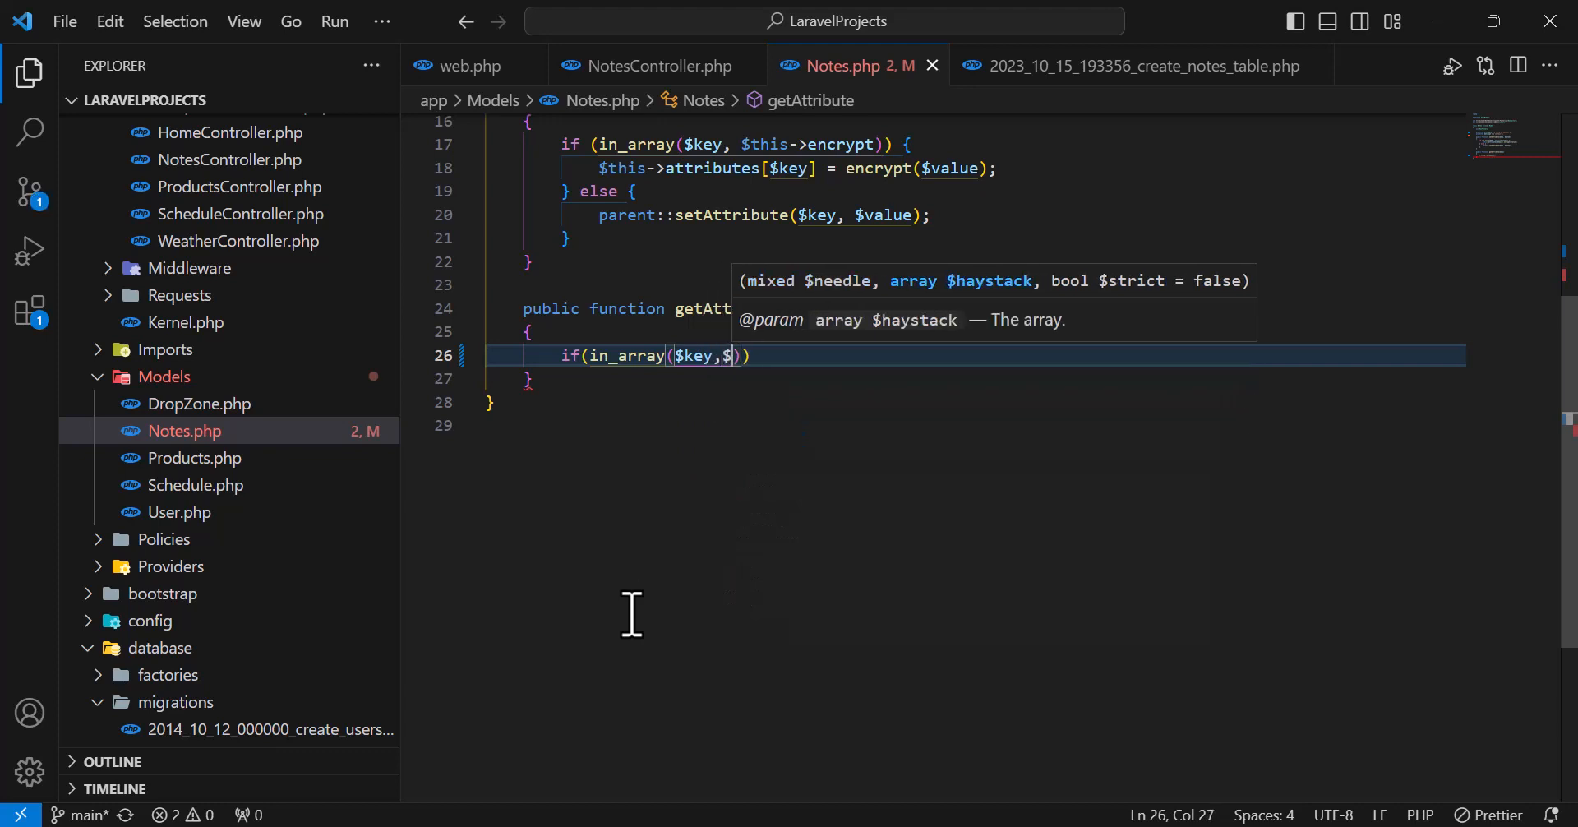
text(this->e)
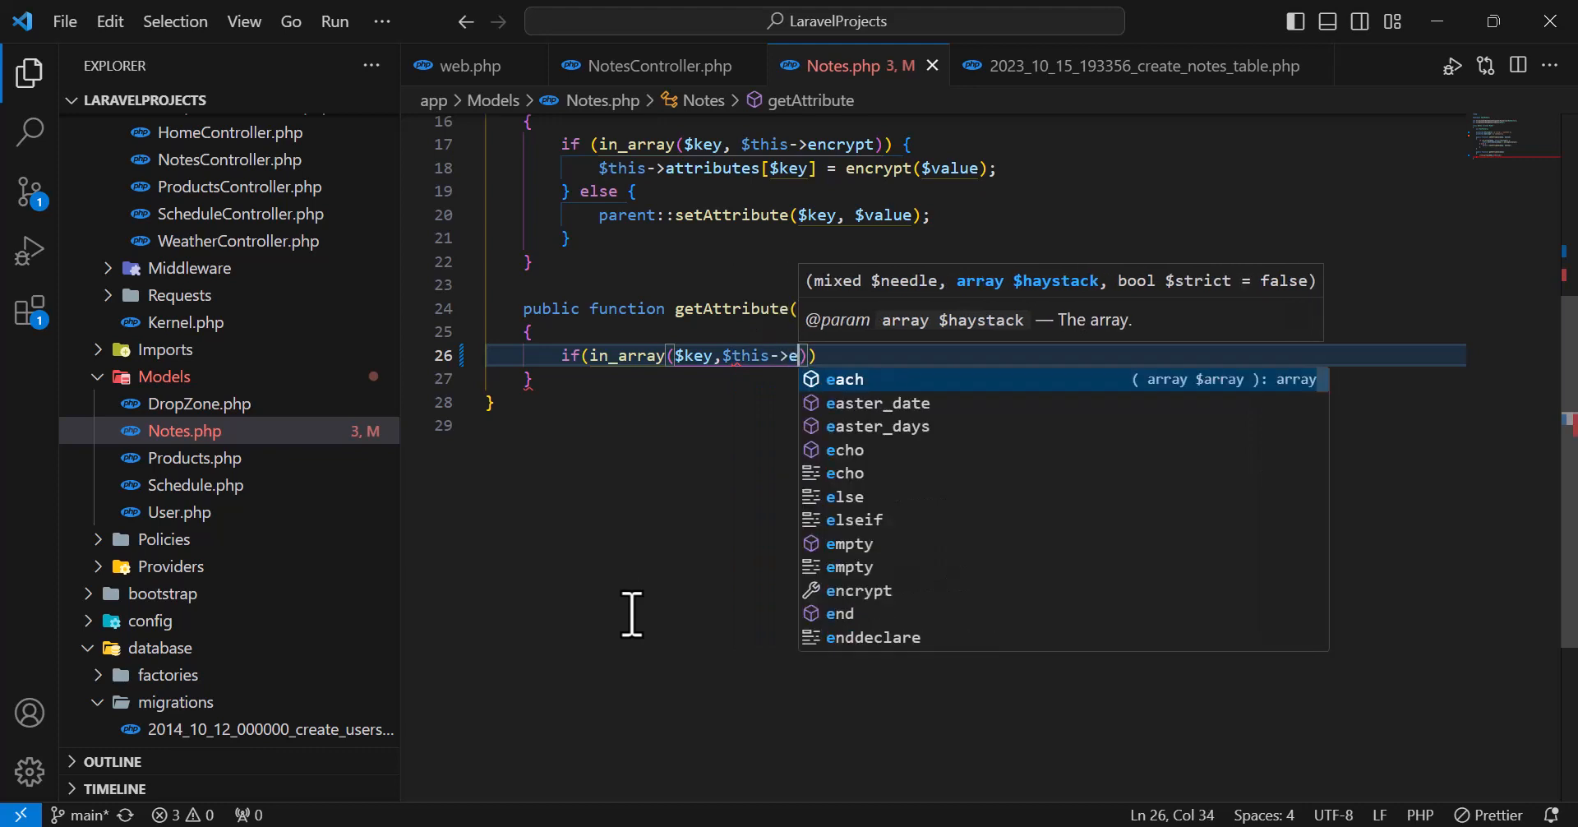
text(ncrypt))
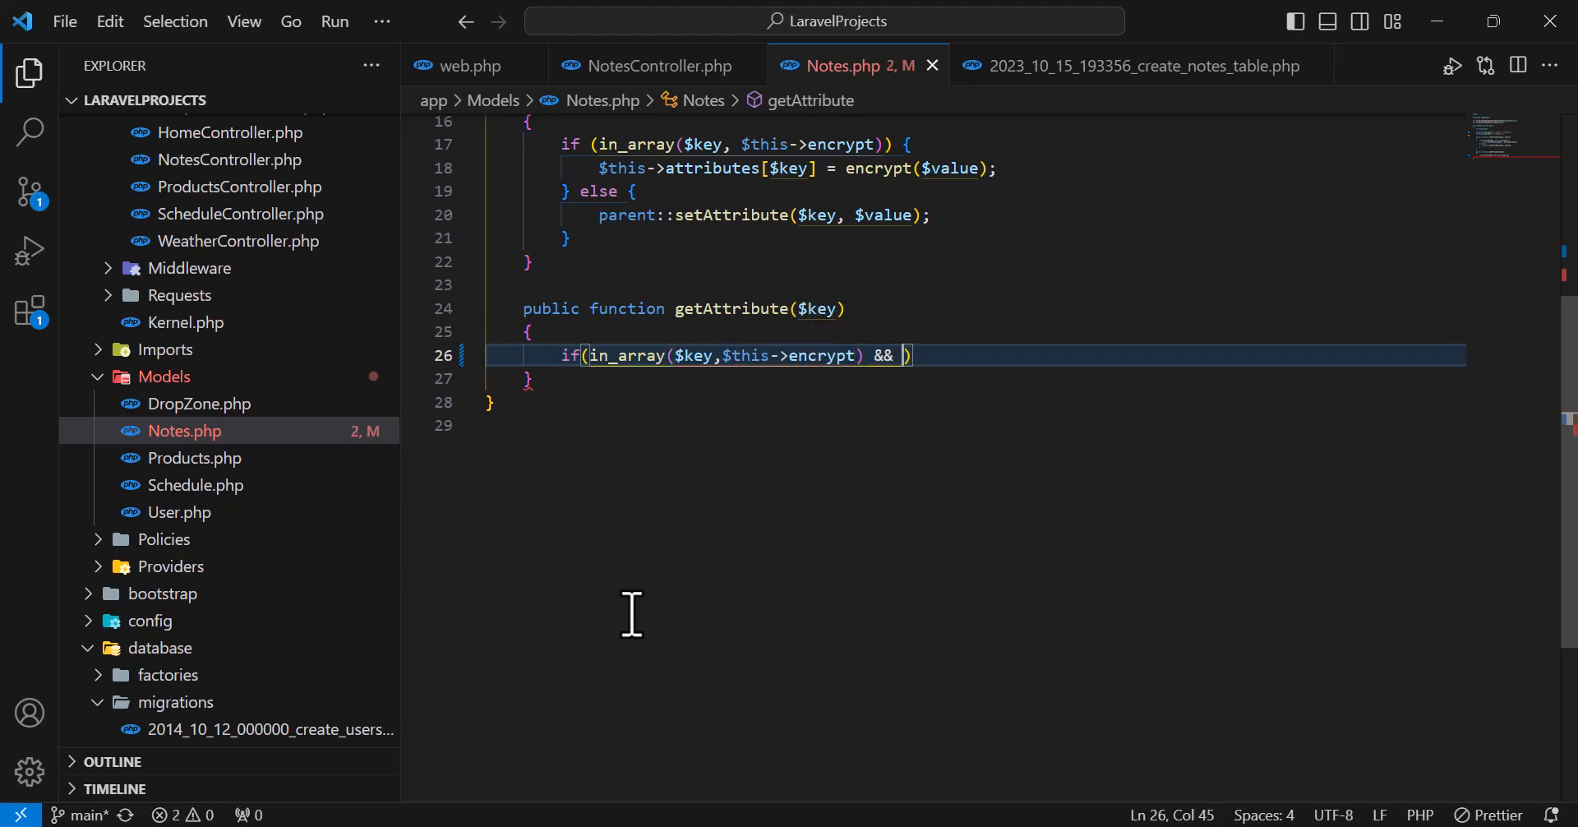
text(!empty()
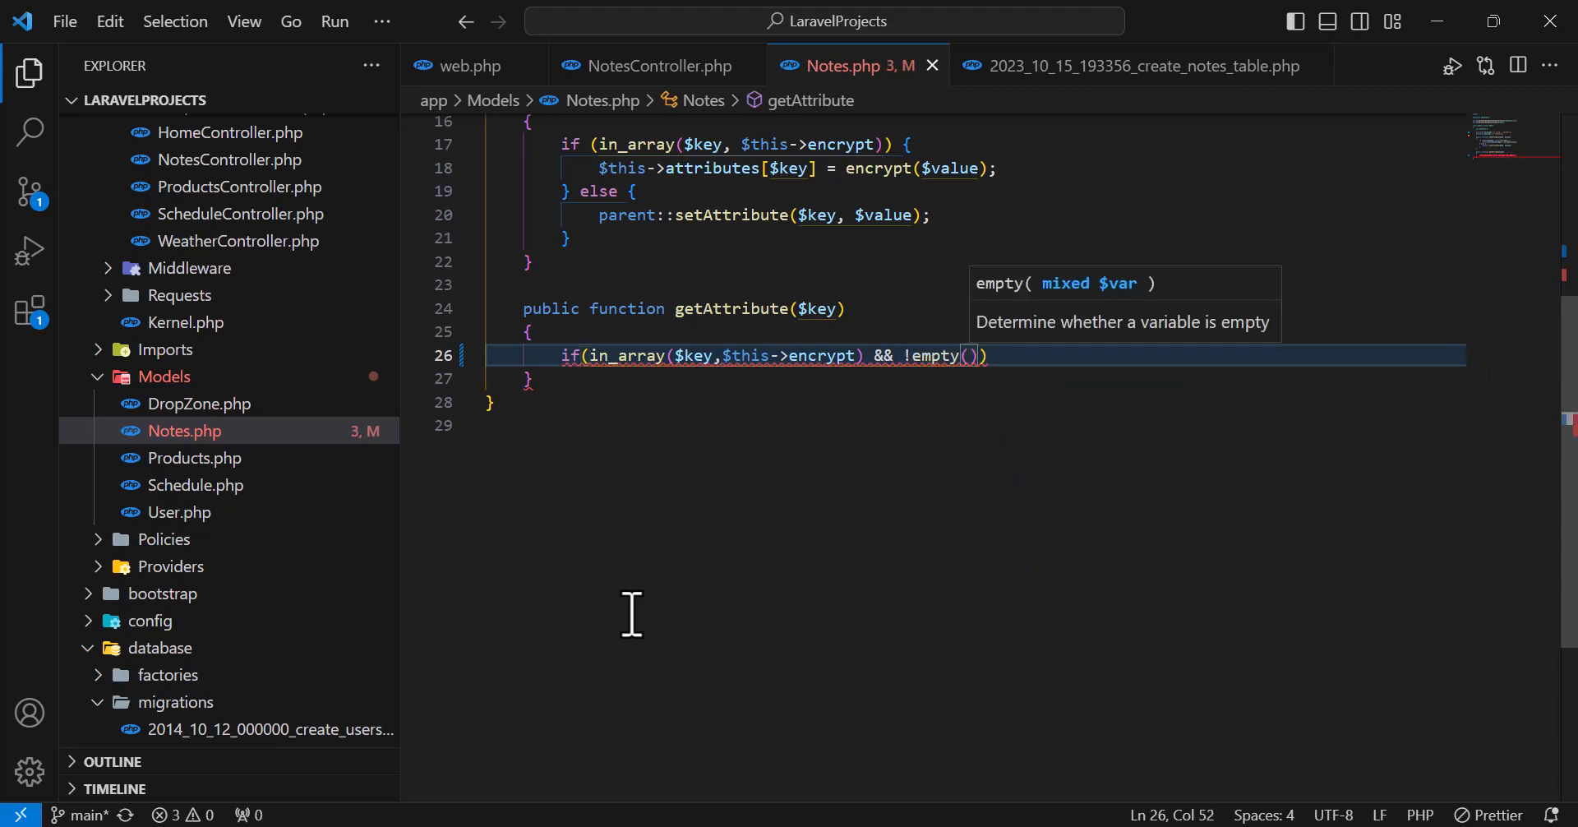
text($this)
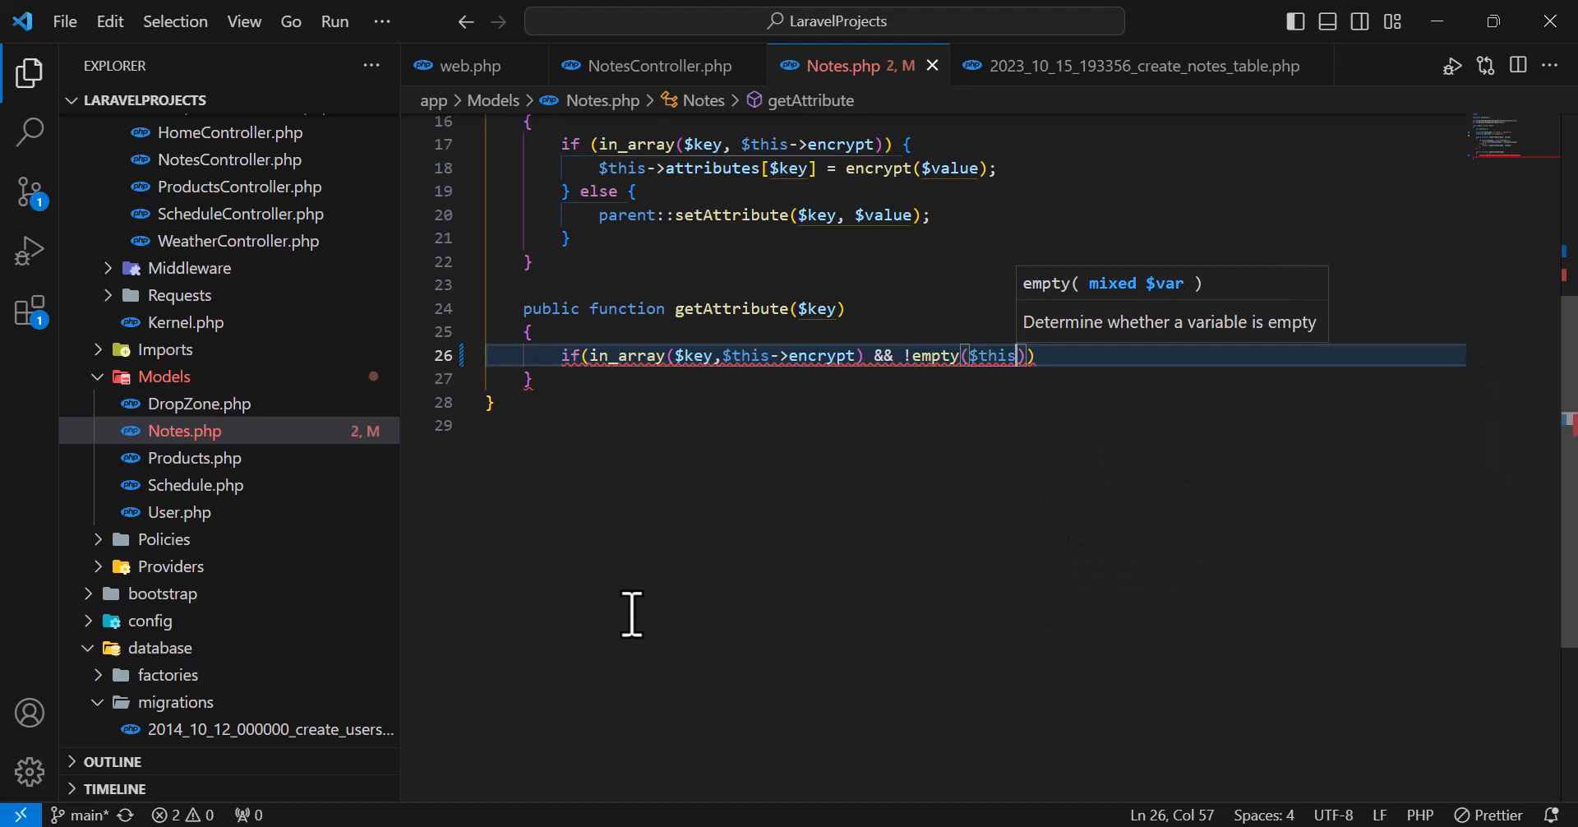
text(->attributes)
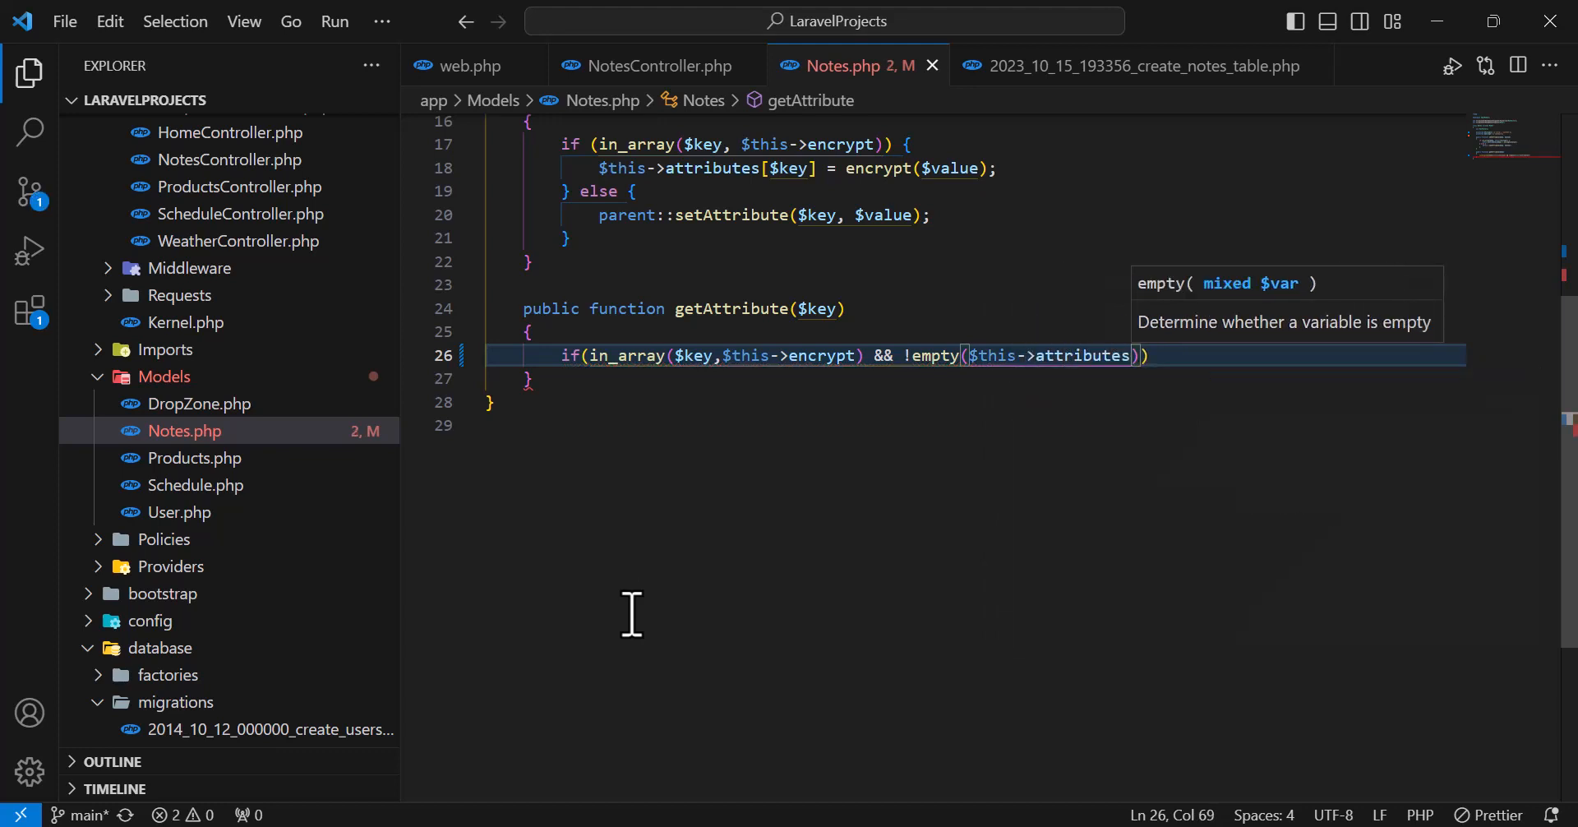
text([$key])
text({)
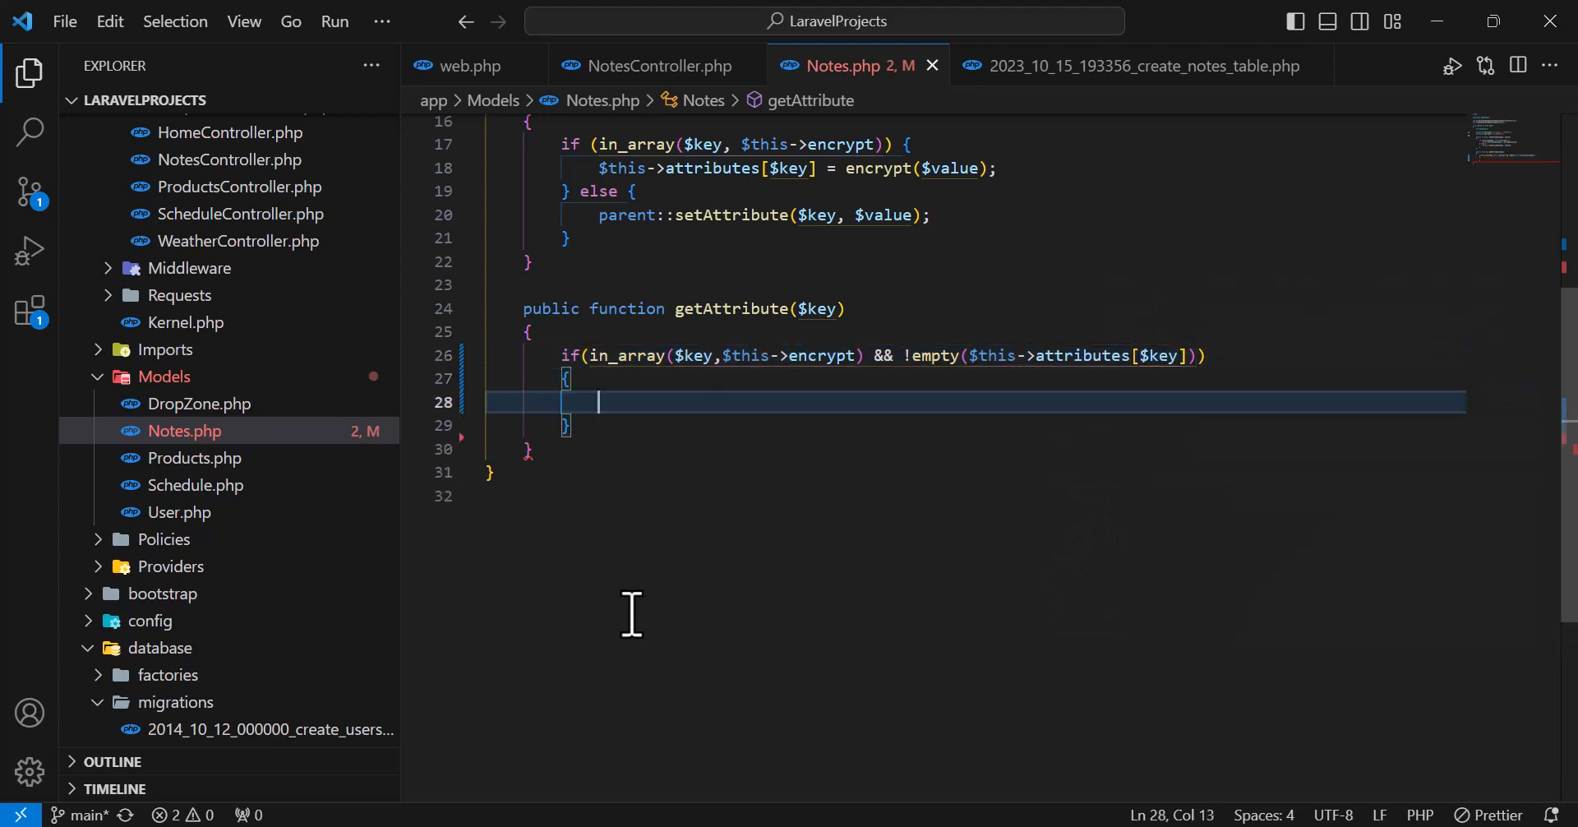
- Return decrypt($this->attributes[$key]) inside the if, dropping a started else block
text(retur)
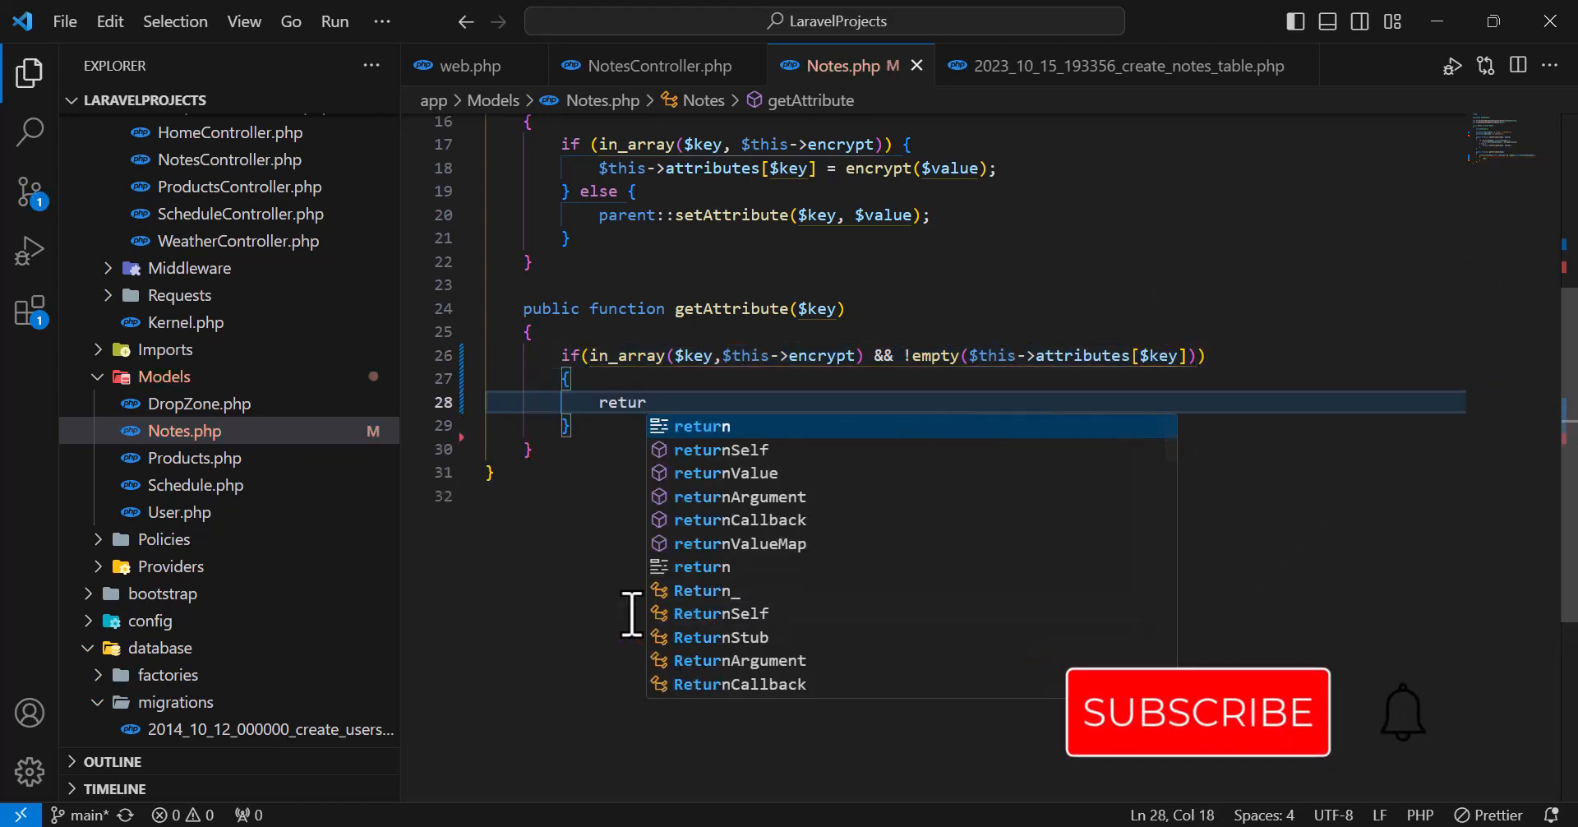
text(decrypt($this->)
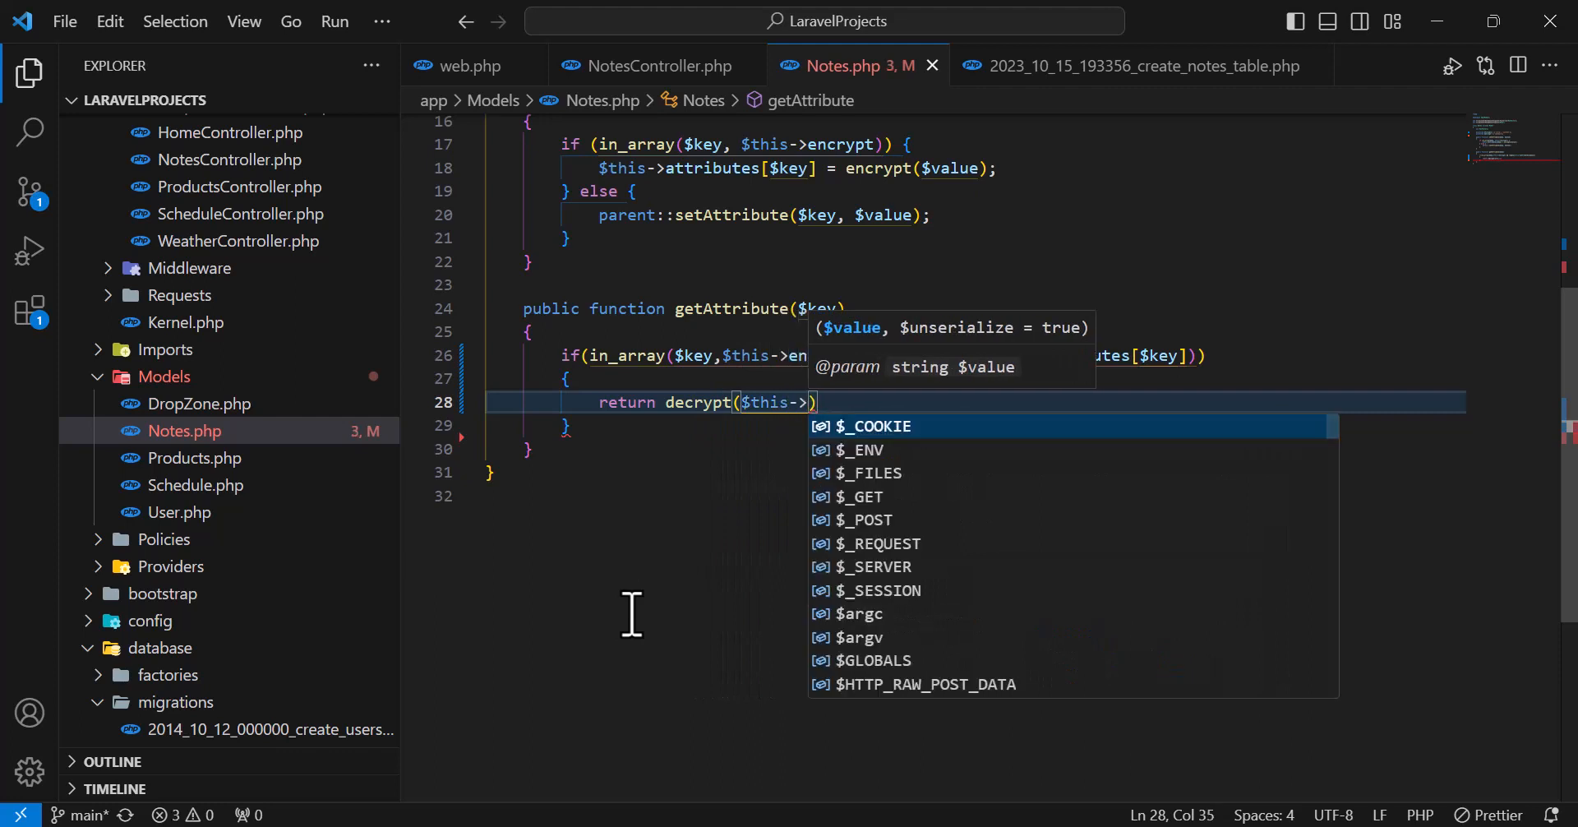
text(a)
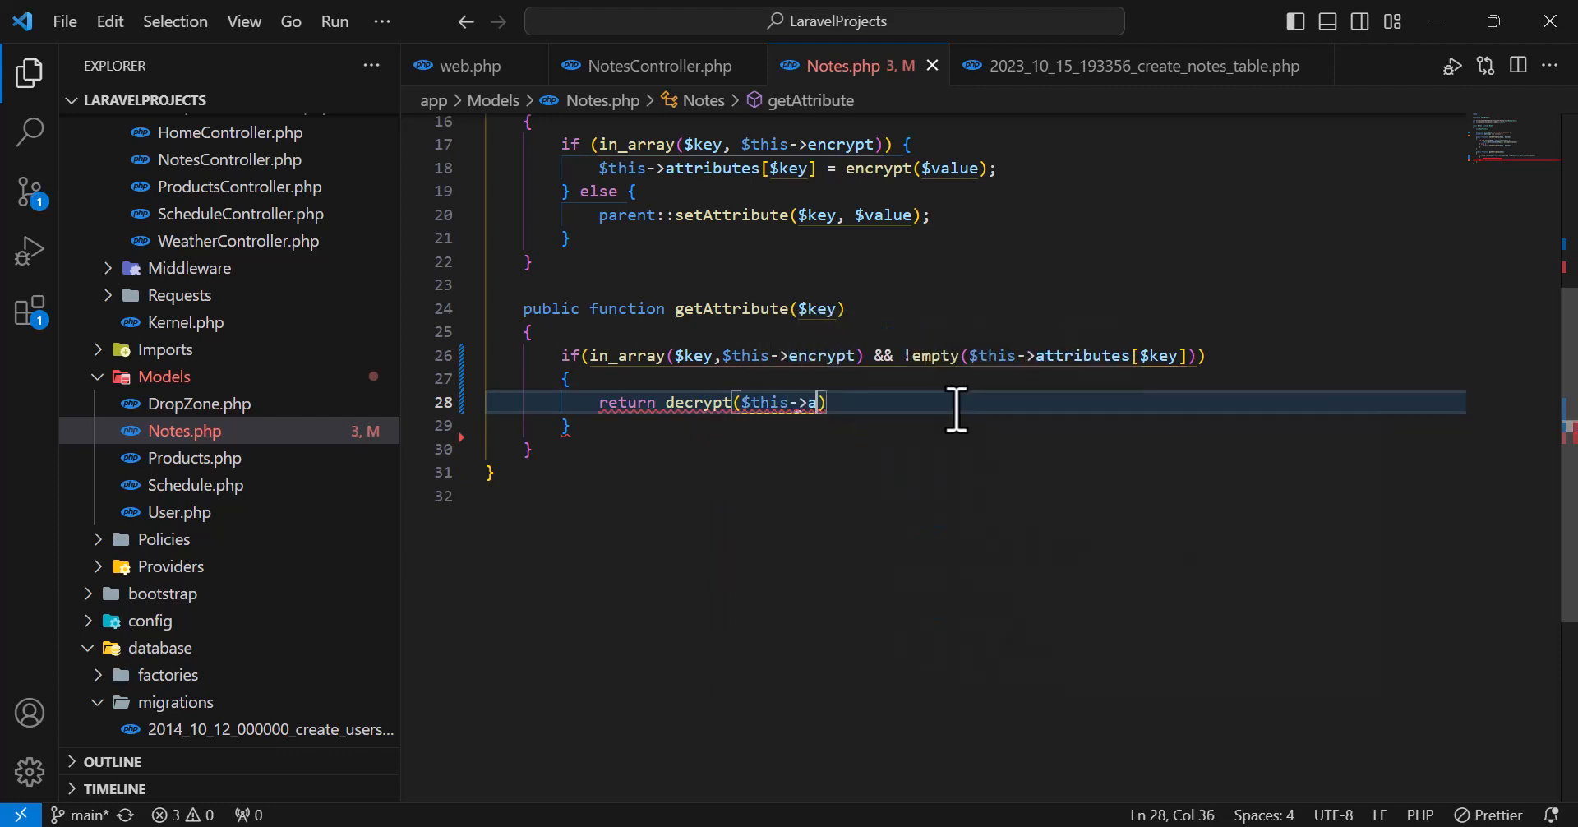
text(ttributes[$key)
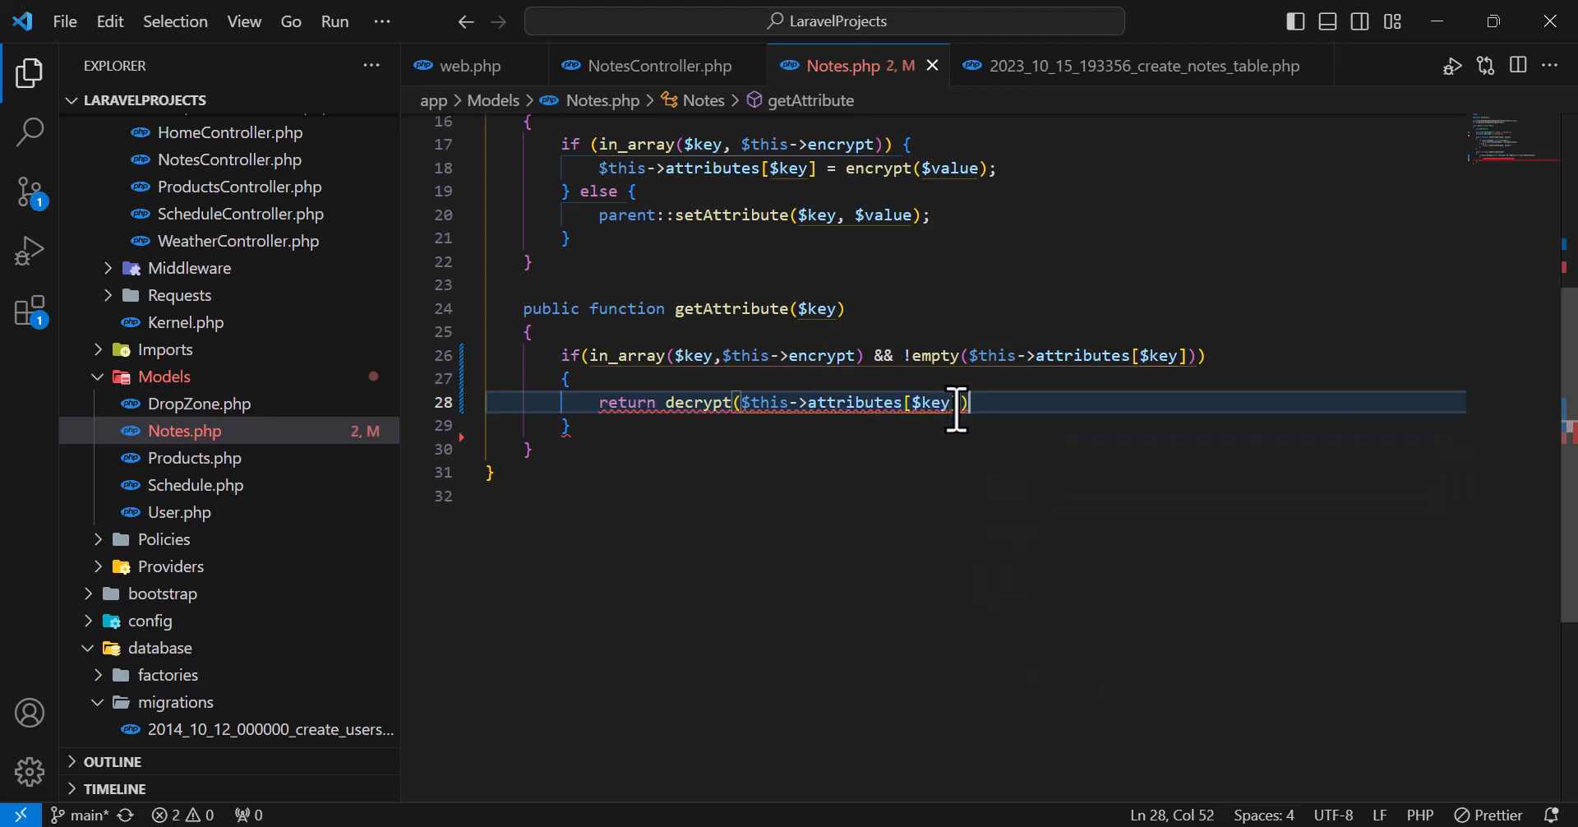
text(else)
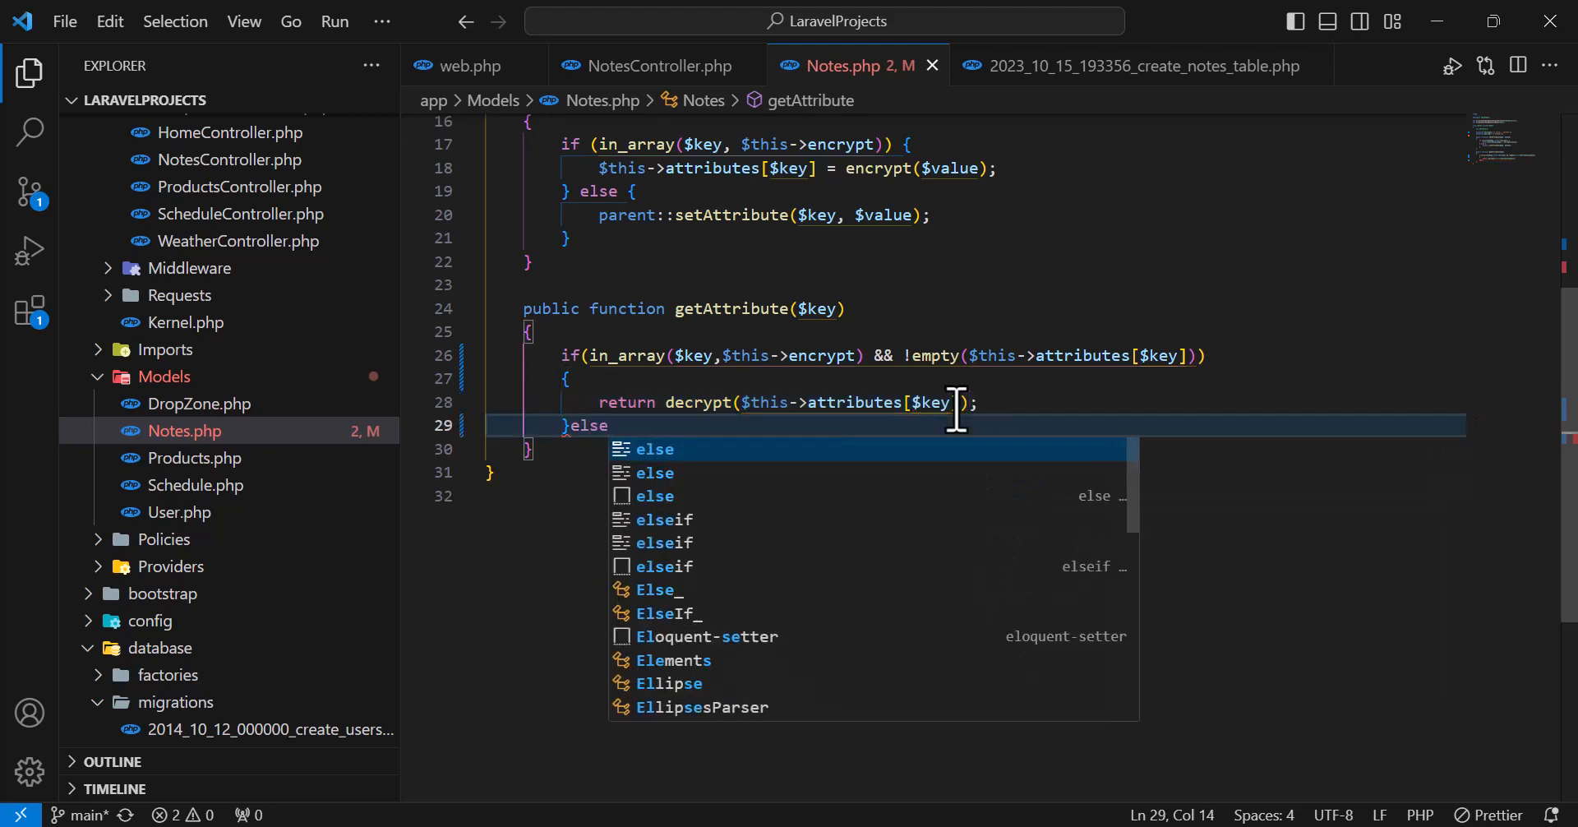
text({)
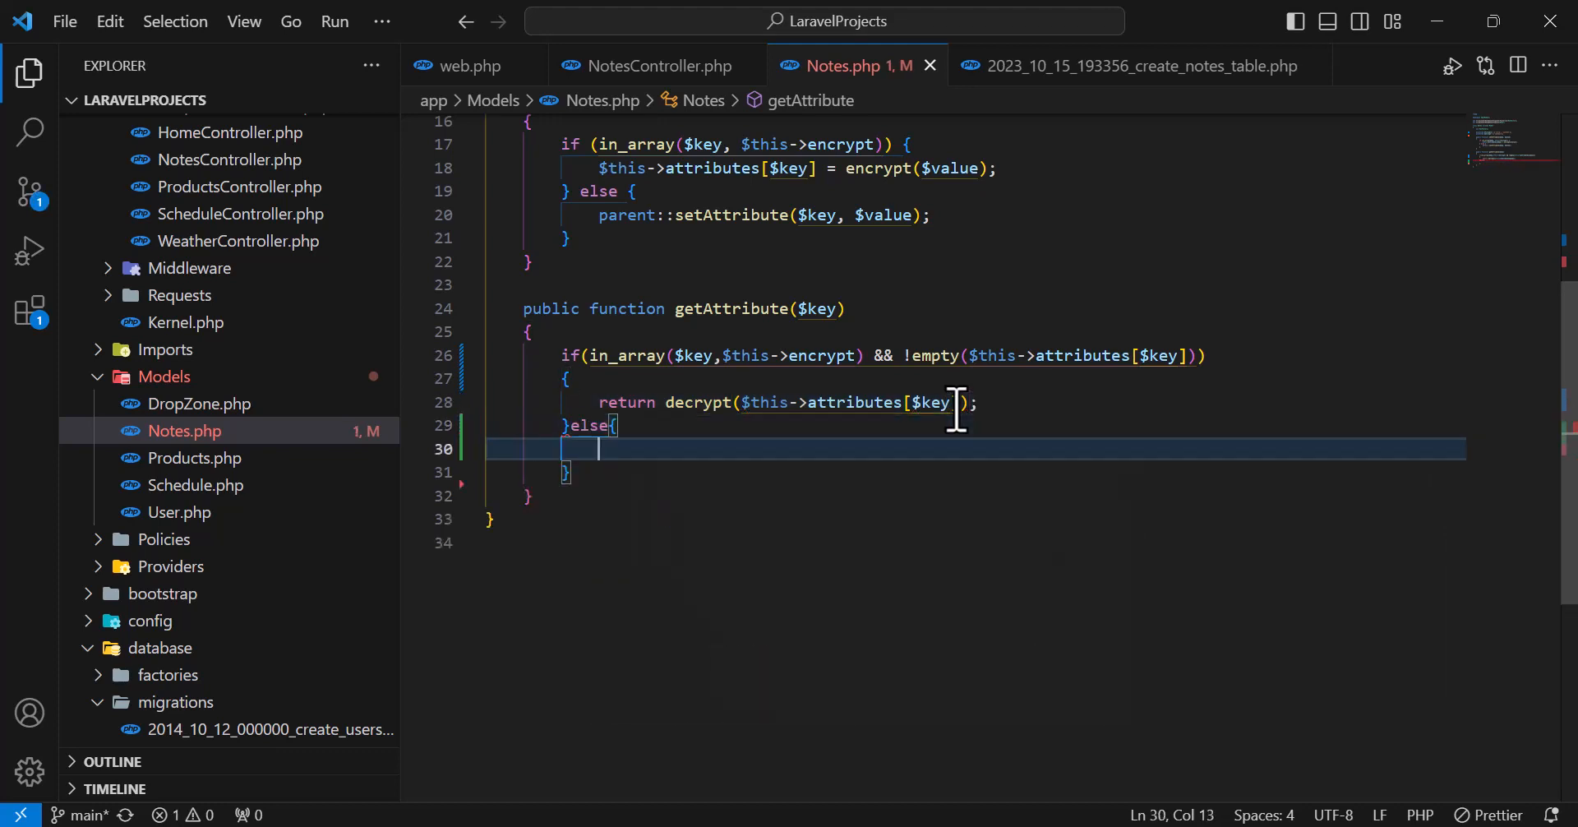
key(Backspace)
text(return parent)
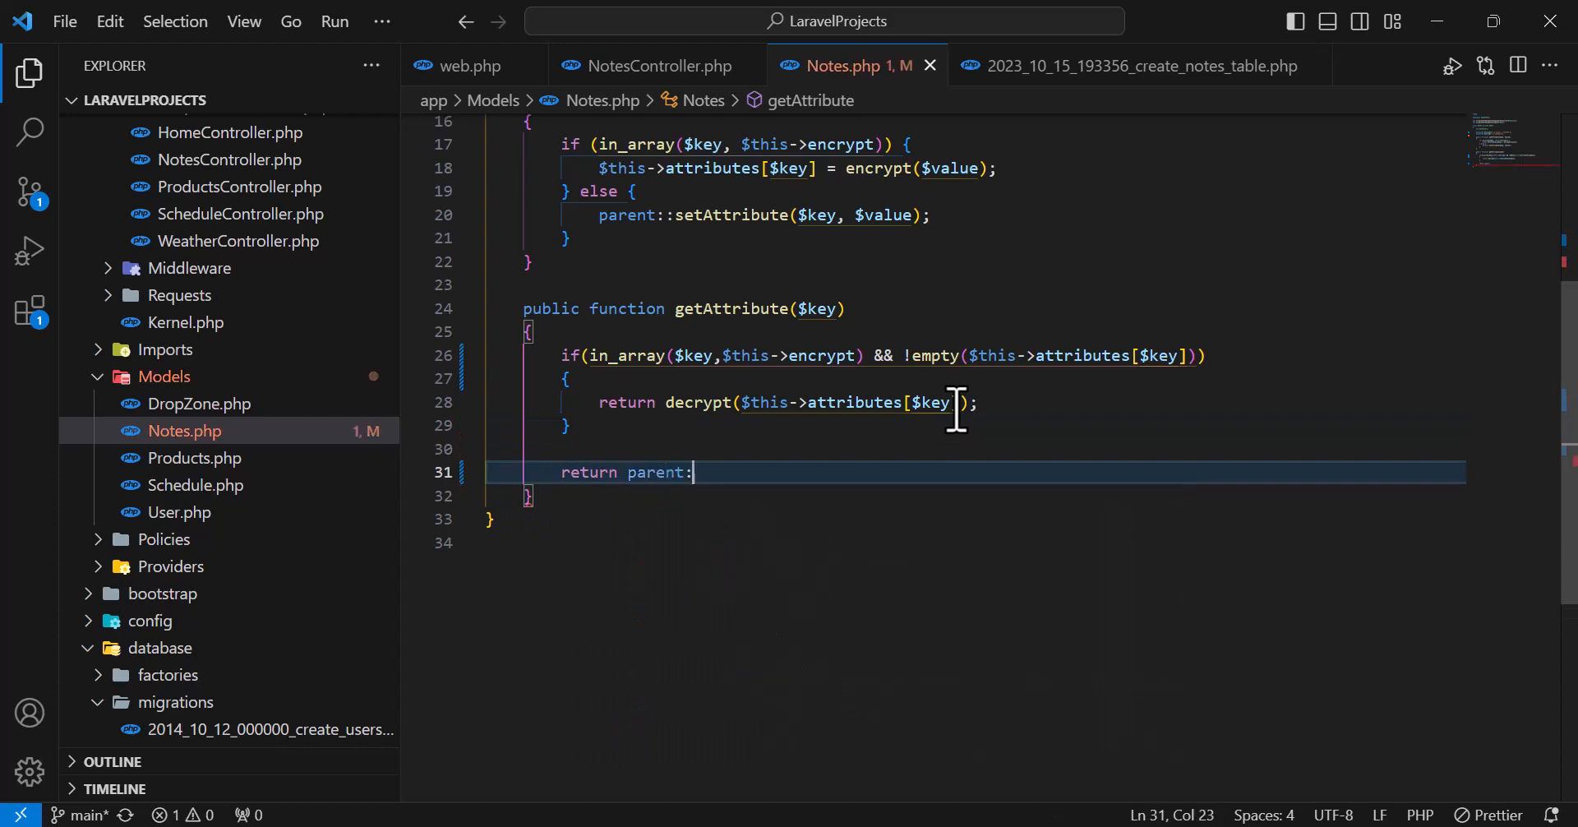
- Fall back to return parent::getAttribute($key) and complete the !empty attribute check
text(:getAttribute($key);)
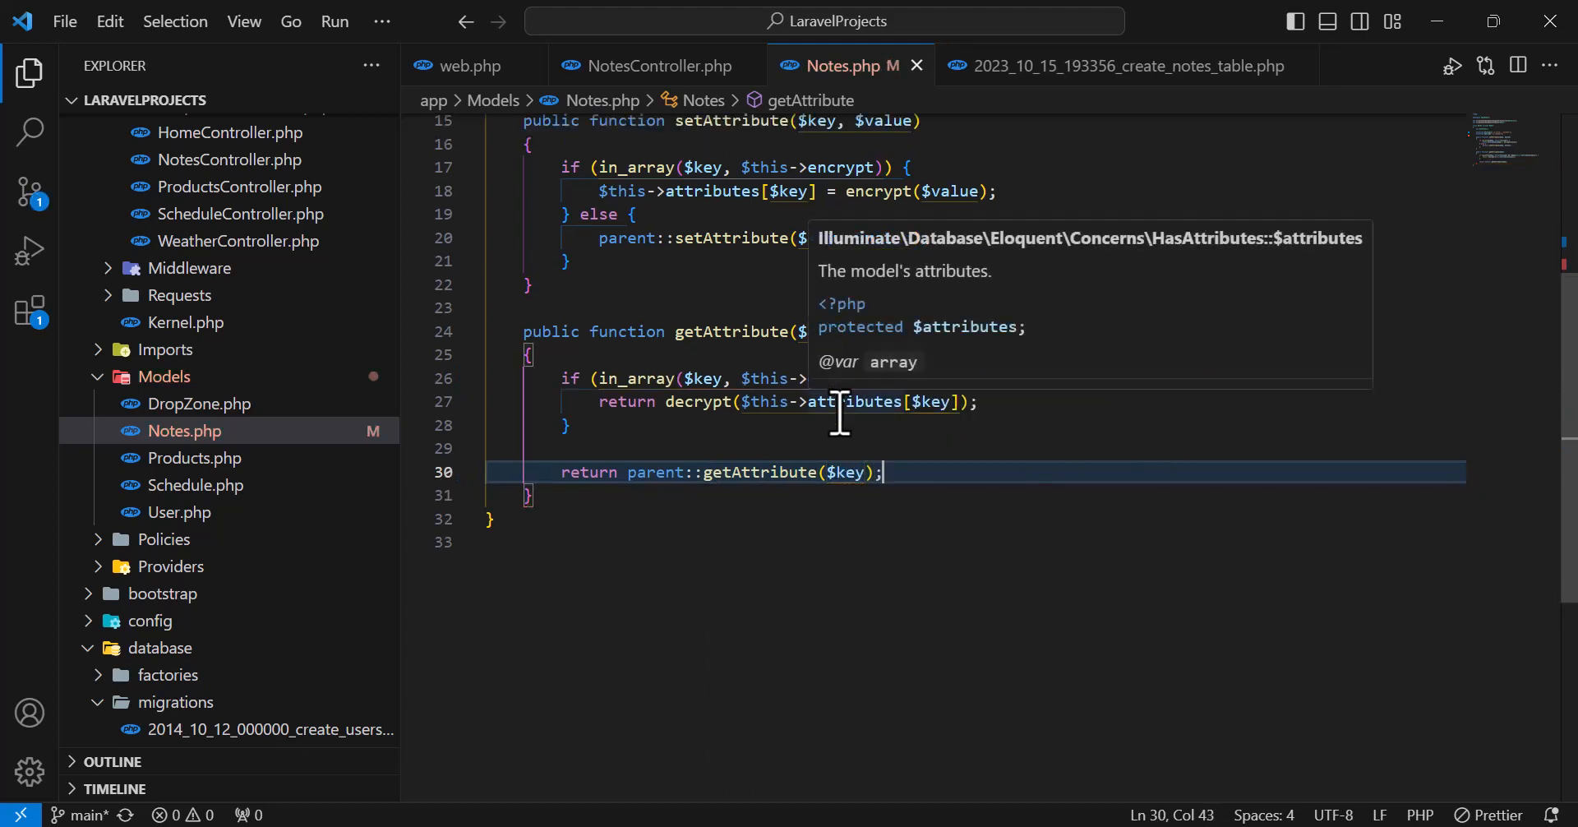
text(&& !empty($this->attributes[$key]))
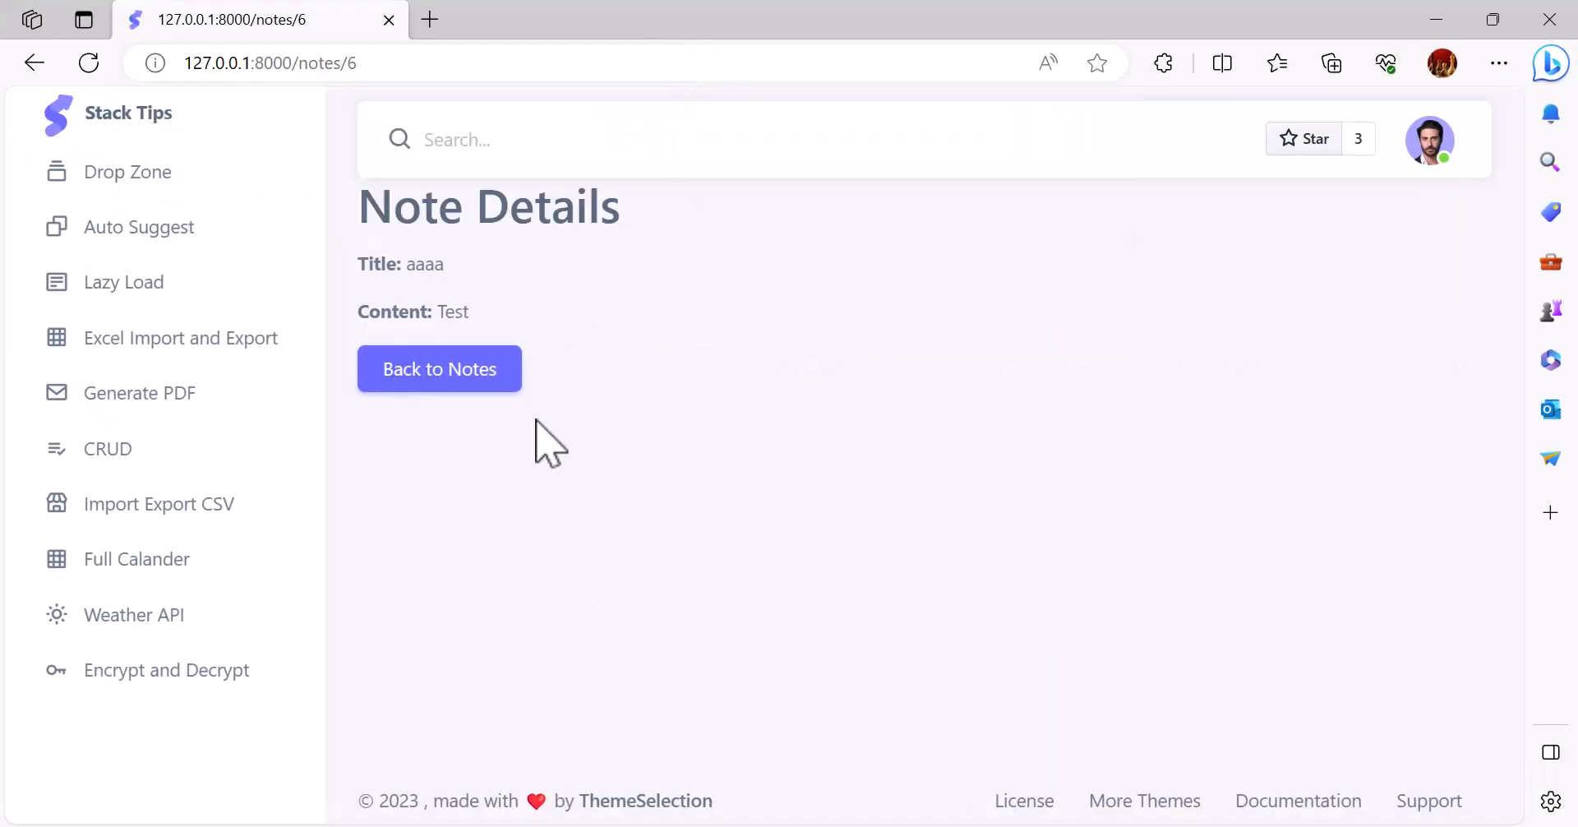
- Reload note 6 in Edge so its content 'Test' displays decrypted
double_click(451, 311)
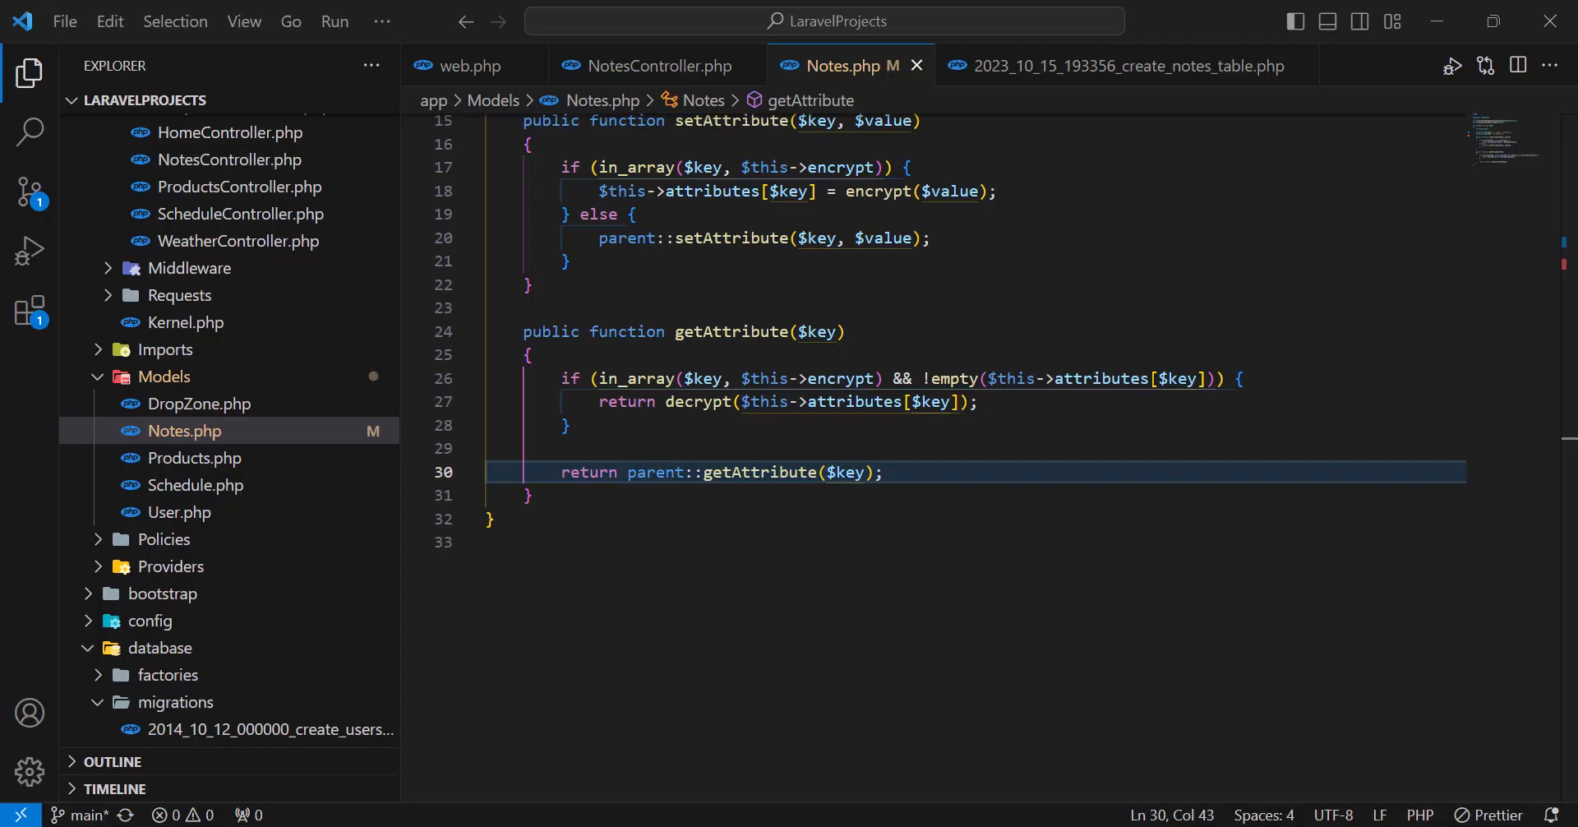
scroll(down, 3)
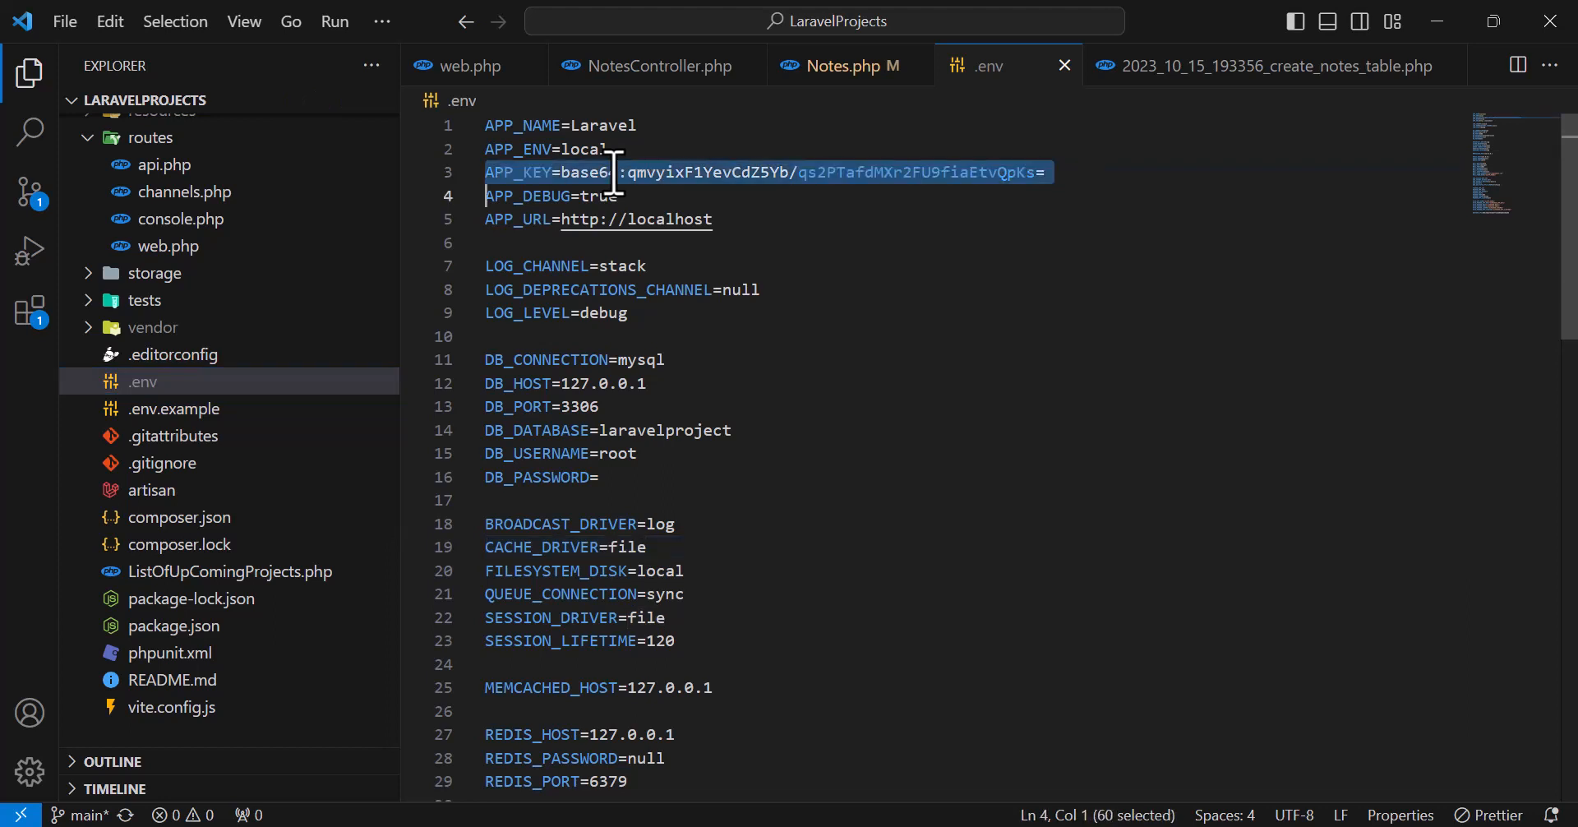
- Highlight the APP_KEY value in the .env file used for encryption
click(694, 173)
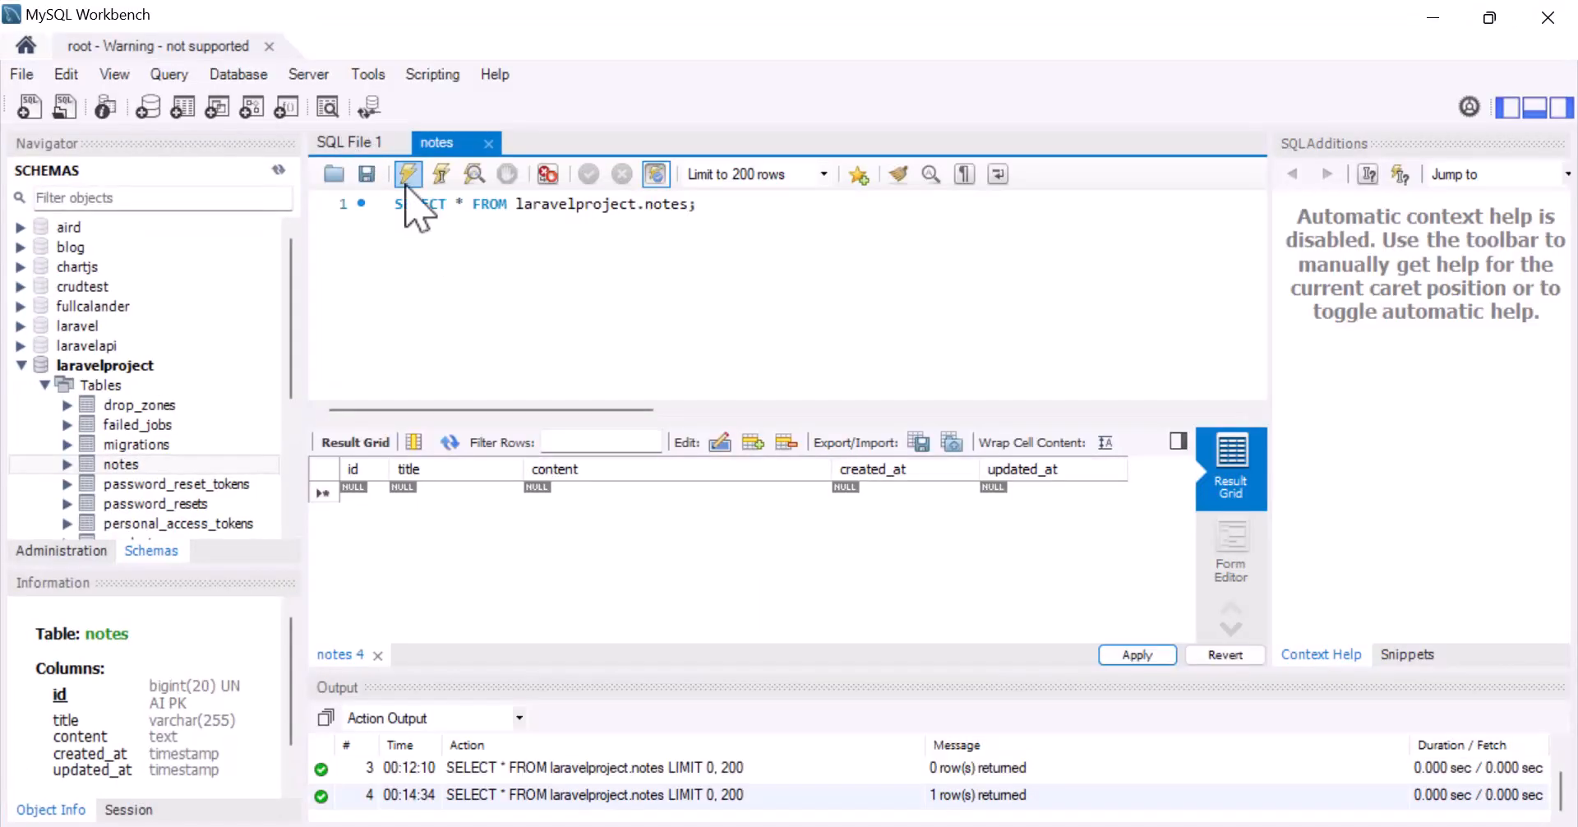
- Rerun SELECT * FROM laravelproject.notes and inspect note 6's encrypted content cell
click(408, 175)
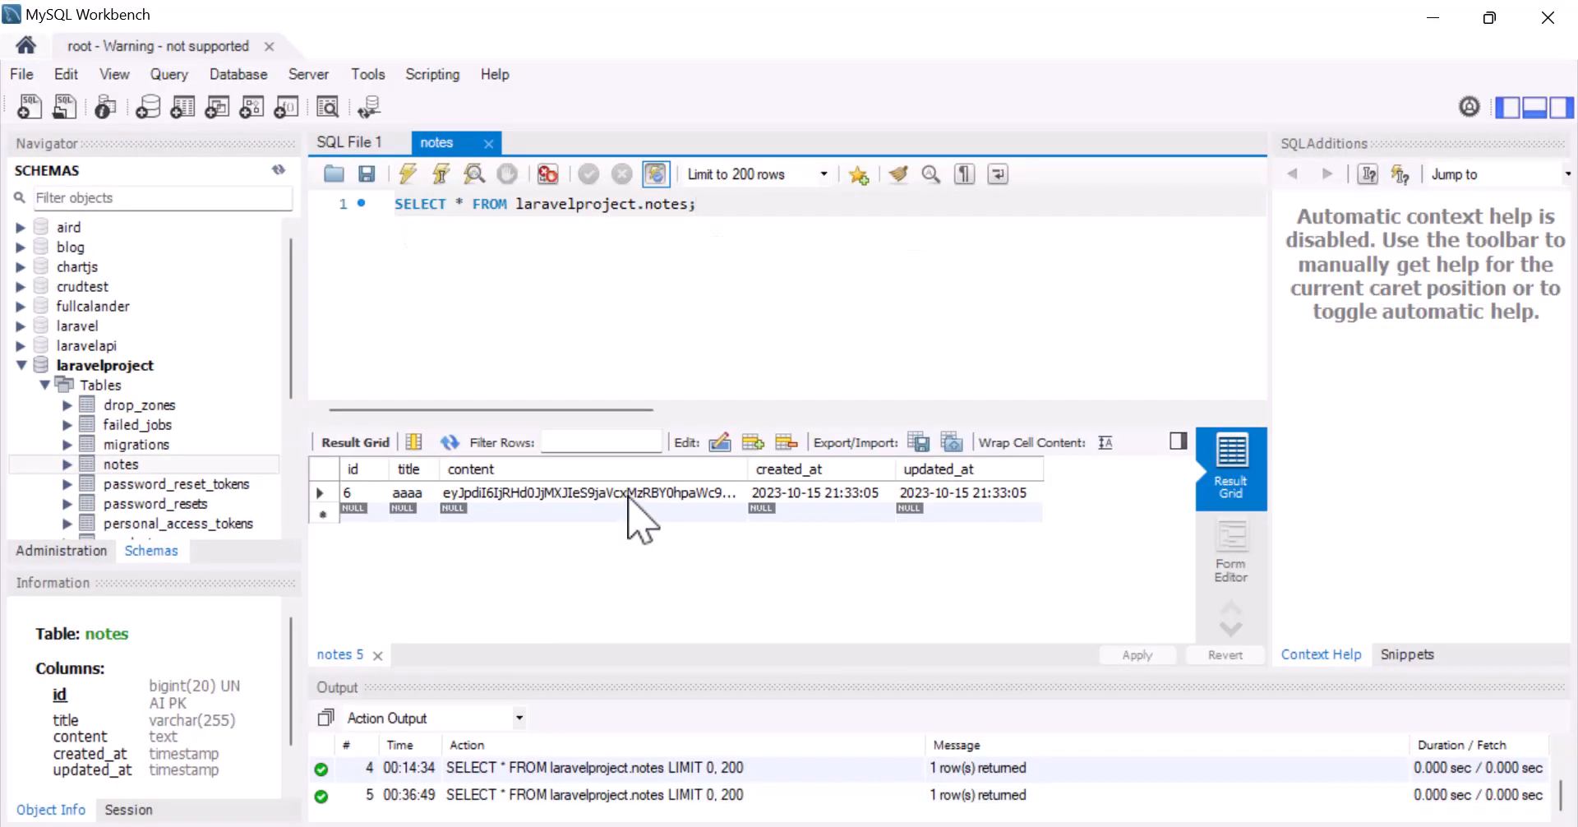
double_click(588, 491)
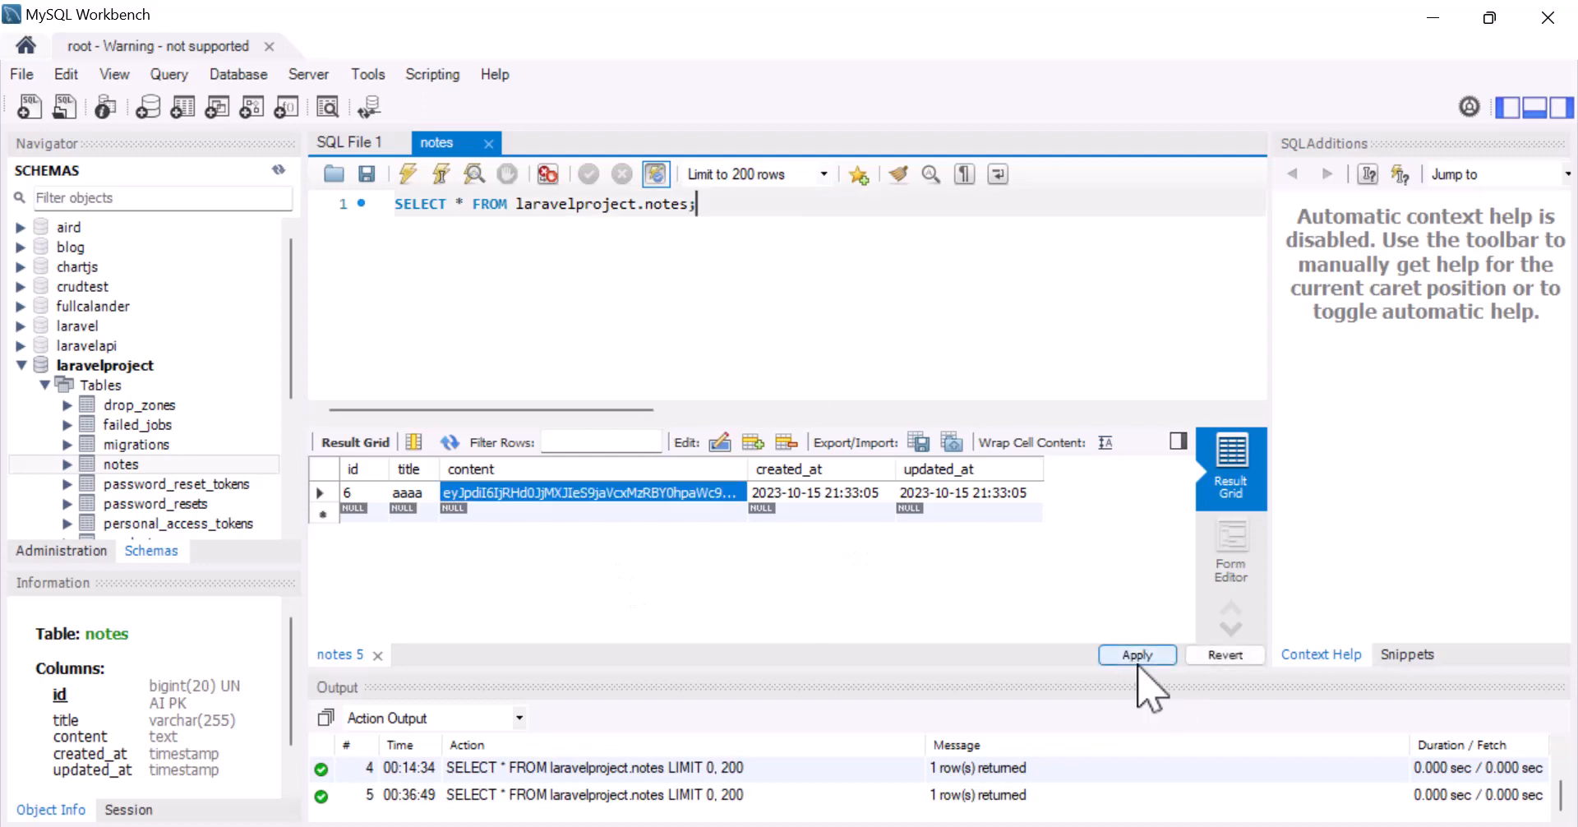
click(1135, 654)
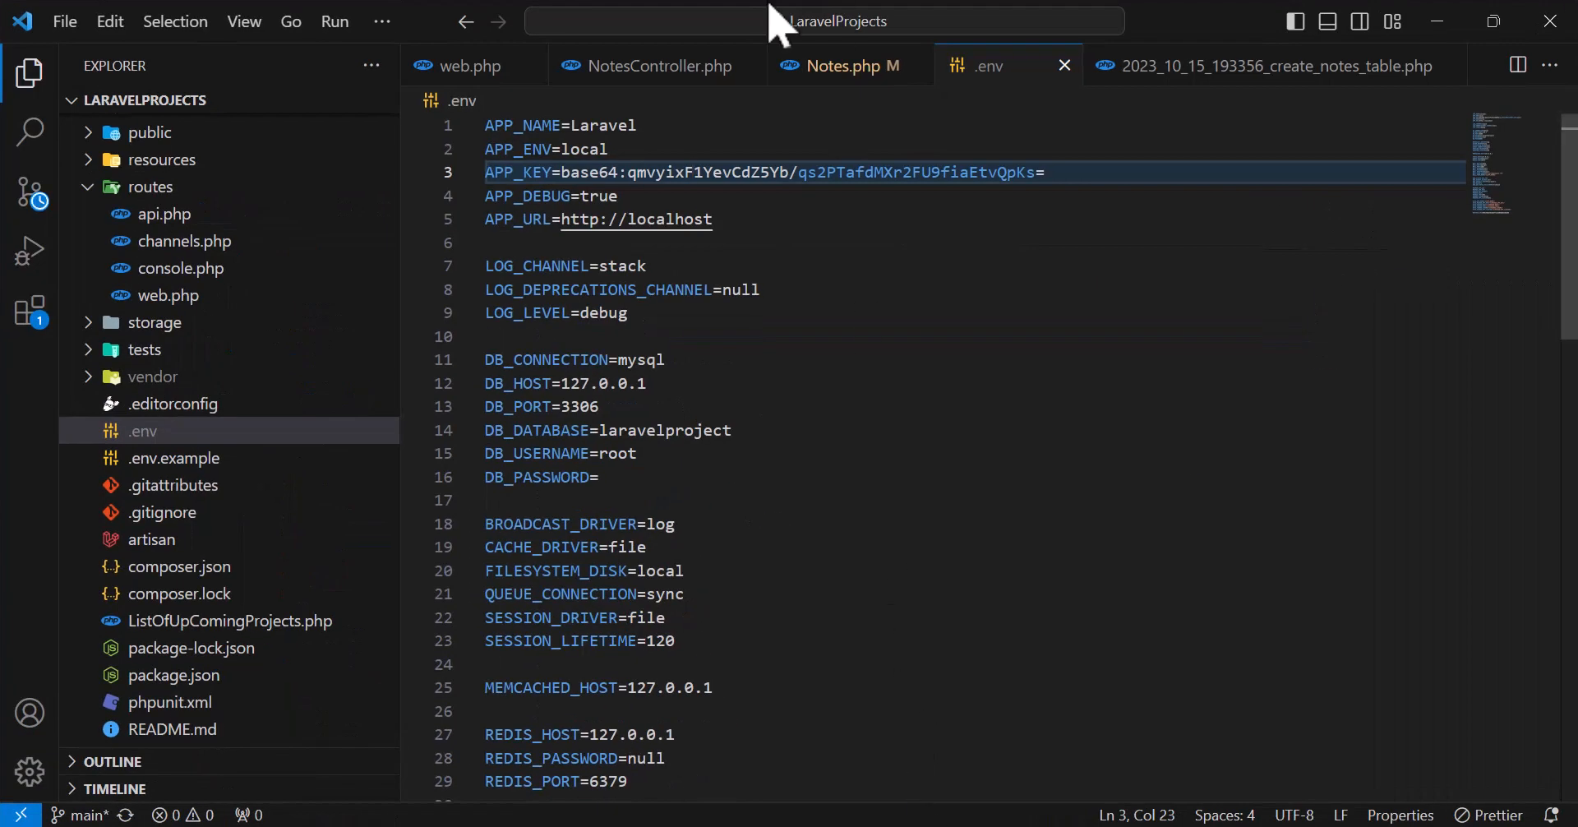
- Return via NotesController.php to the Notes.php model with its encrypt/decrypt methods
click(651, 66)
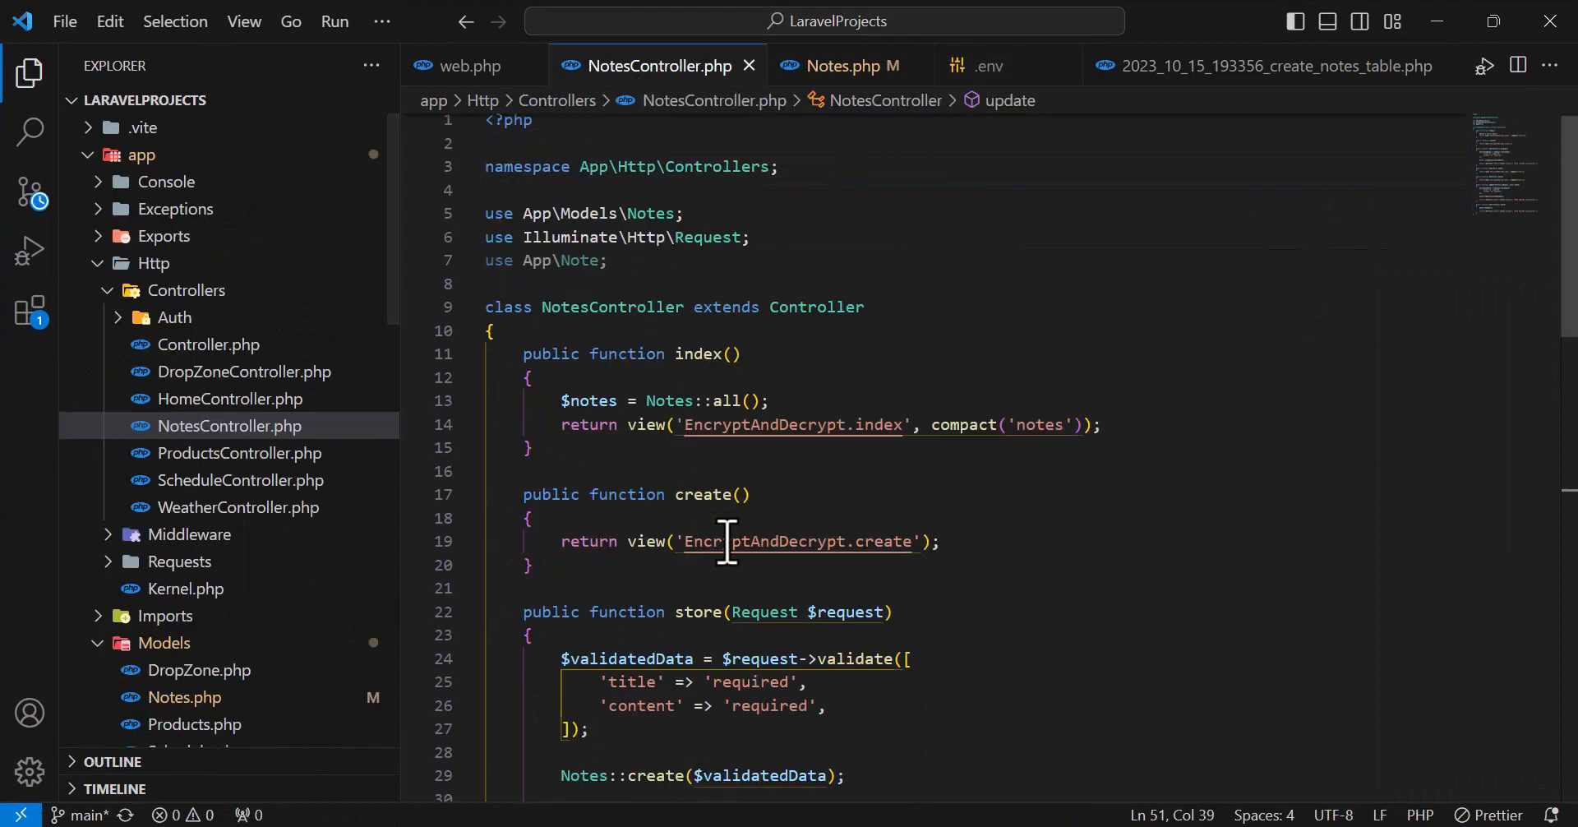
scroll(down, 3)
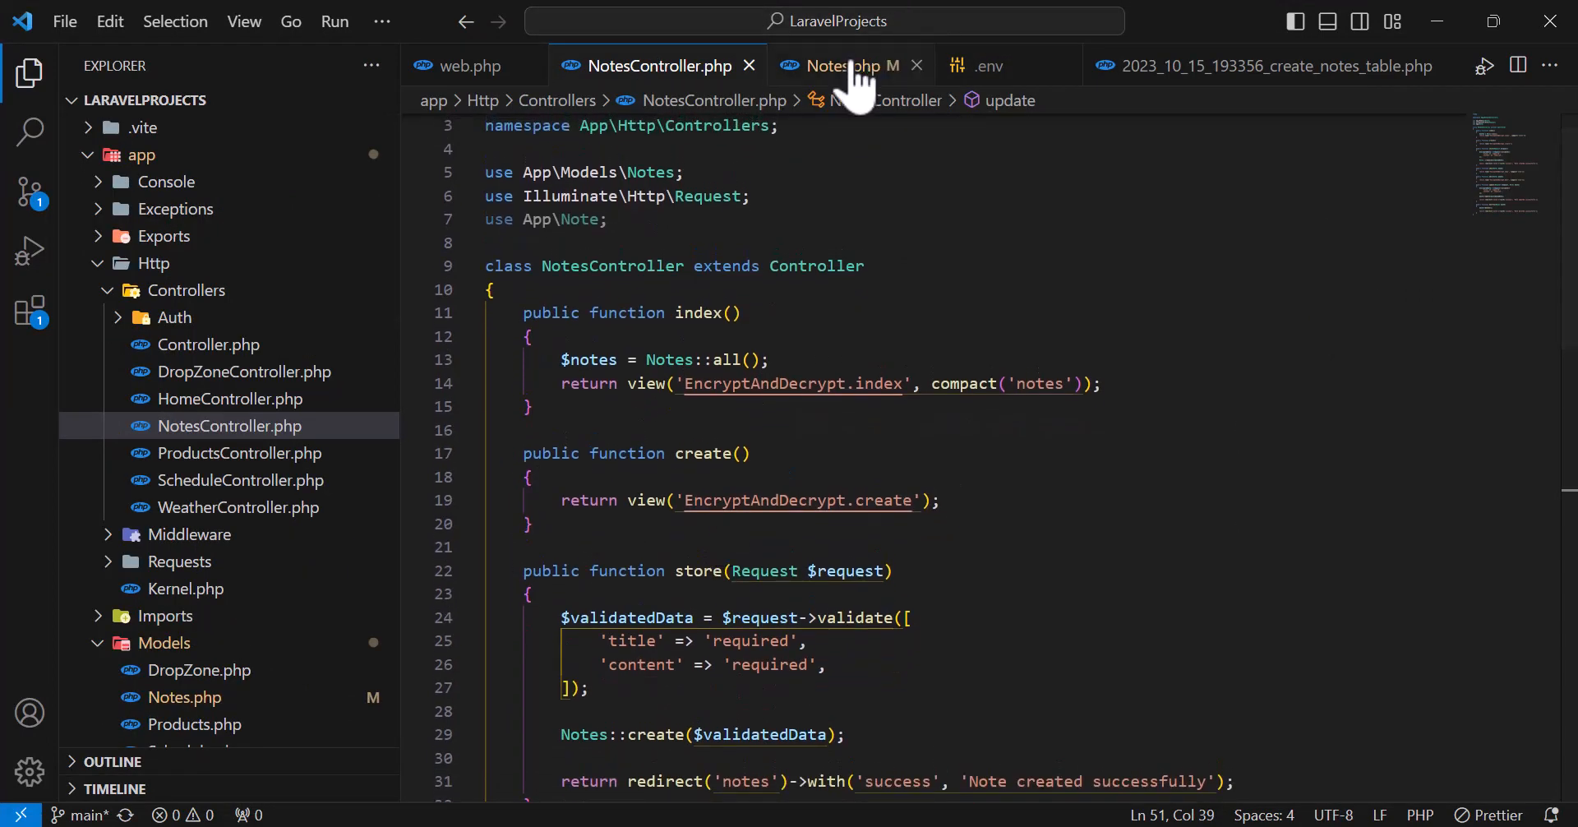
click(835, 66)
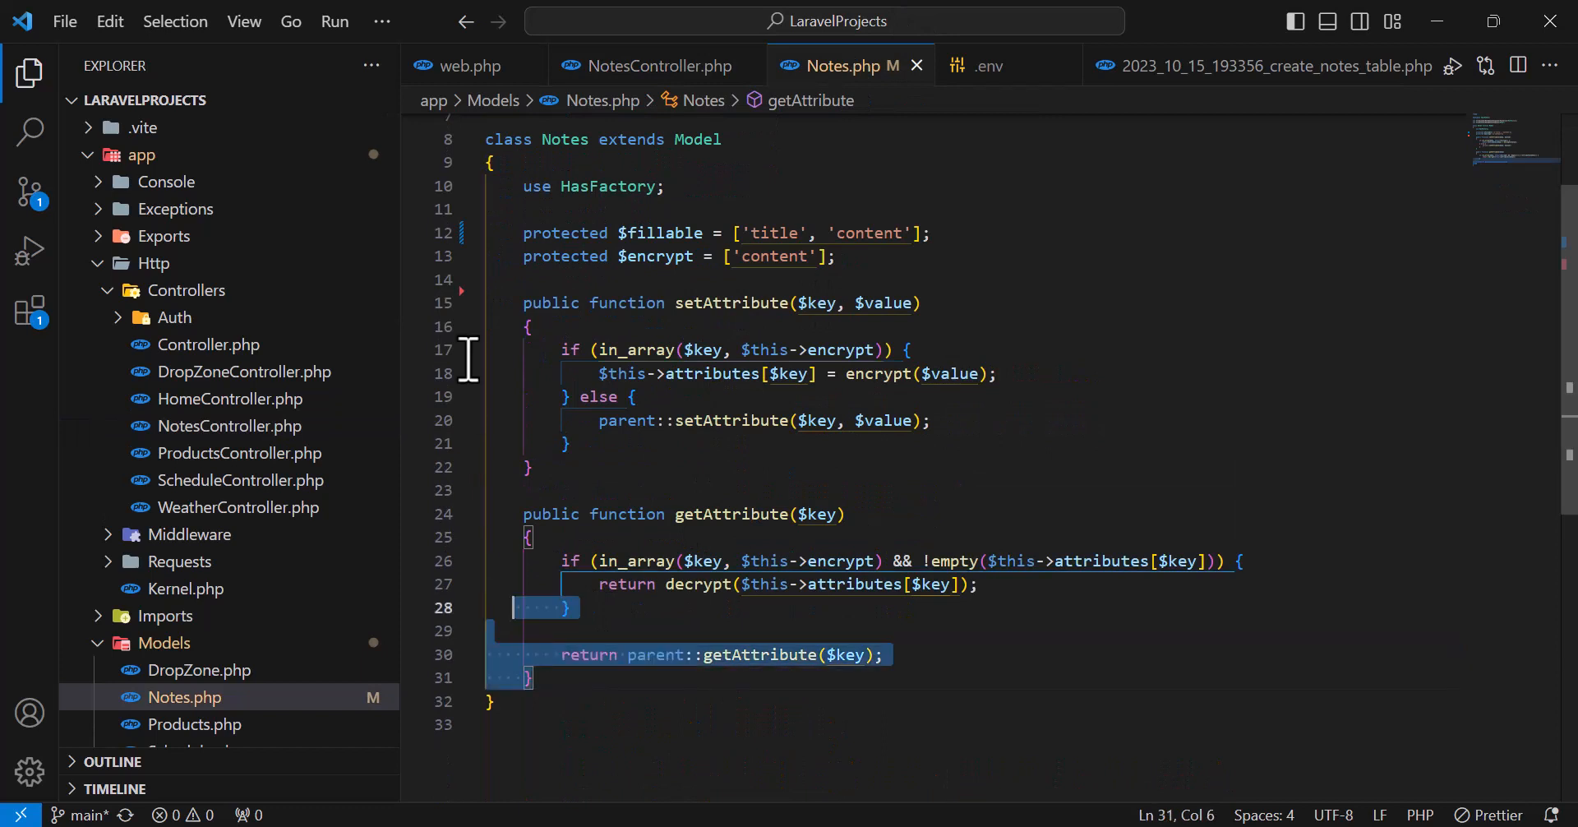